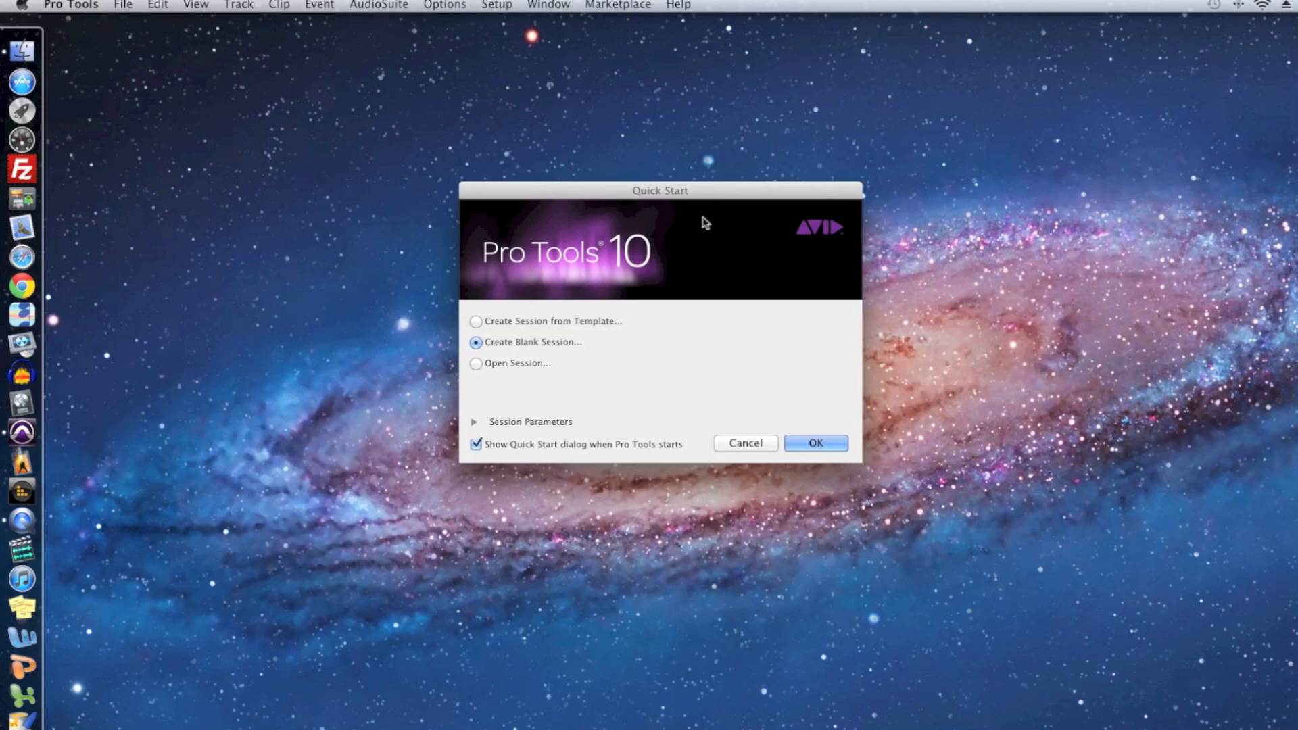
mouse_move(614, 198)
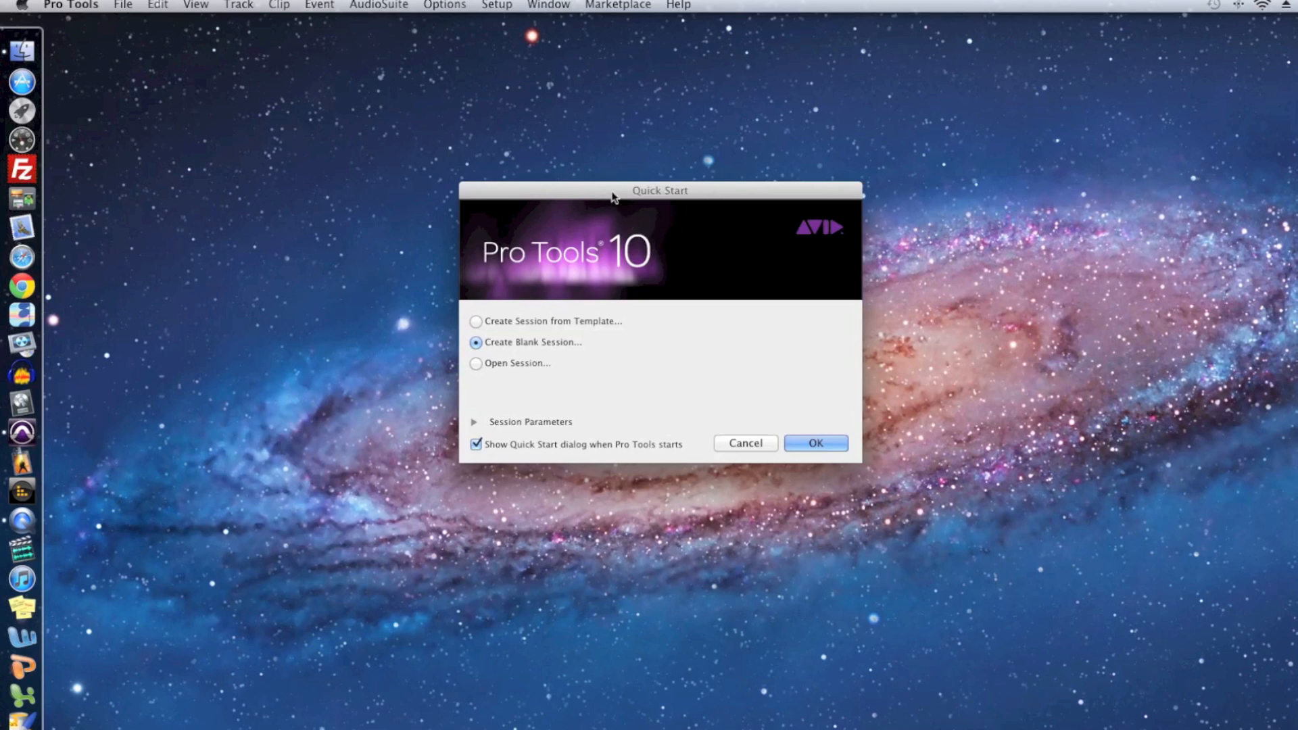
mouse_move(124, 5)
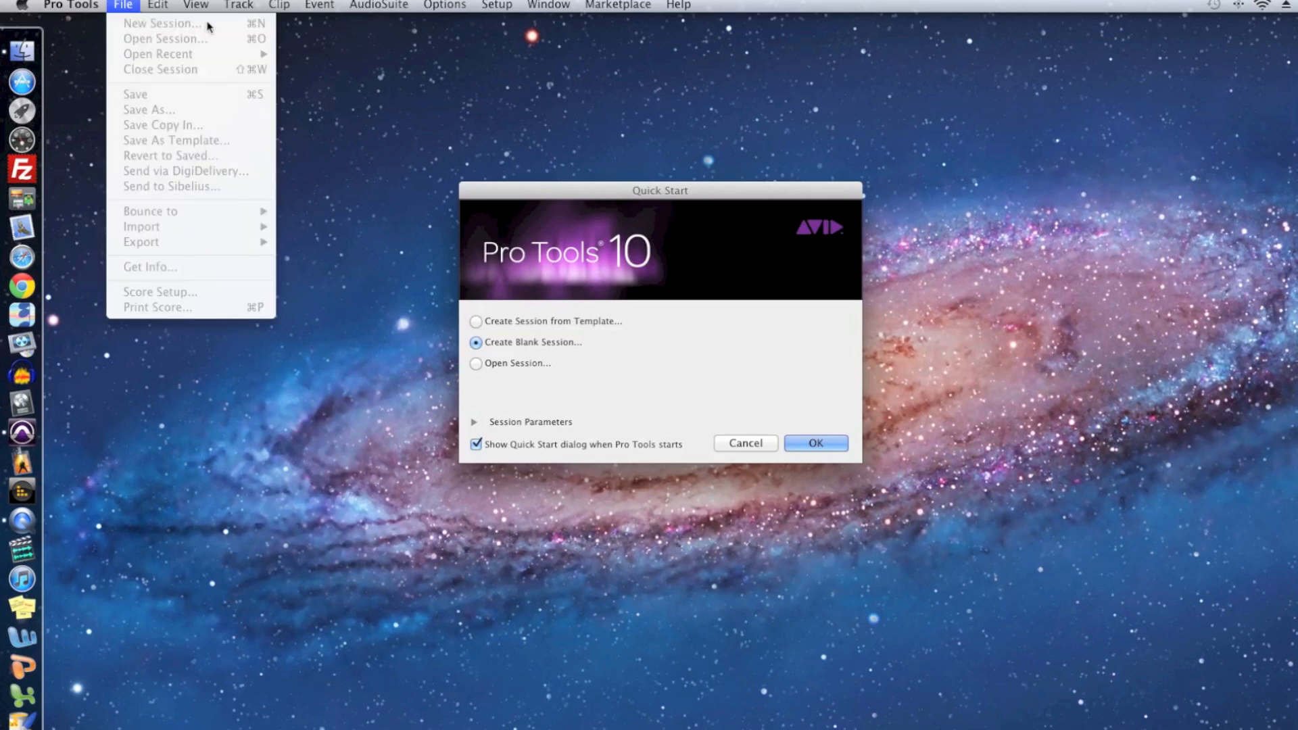
mouse_move(549, 157)
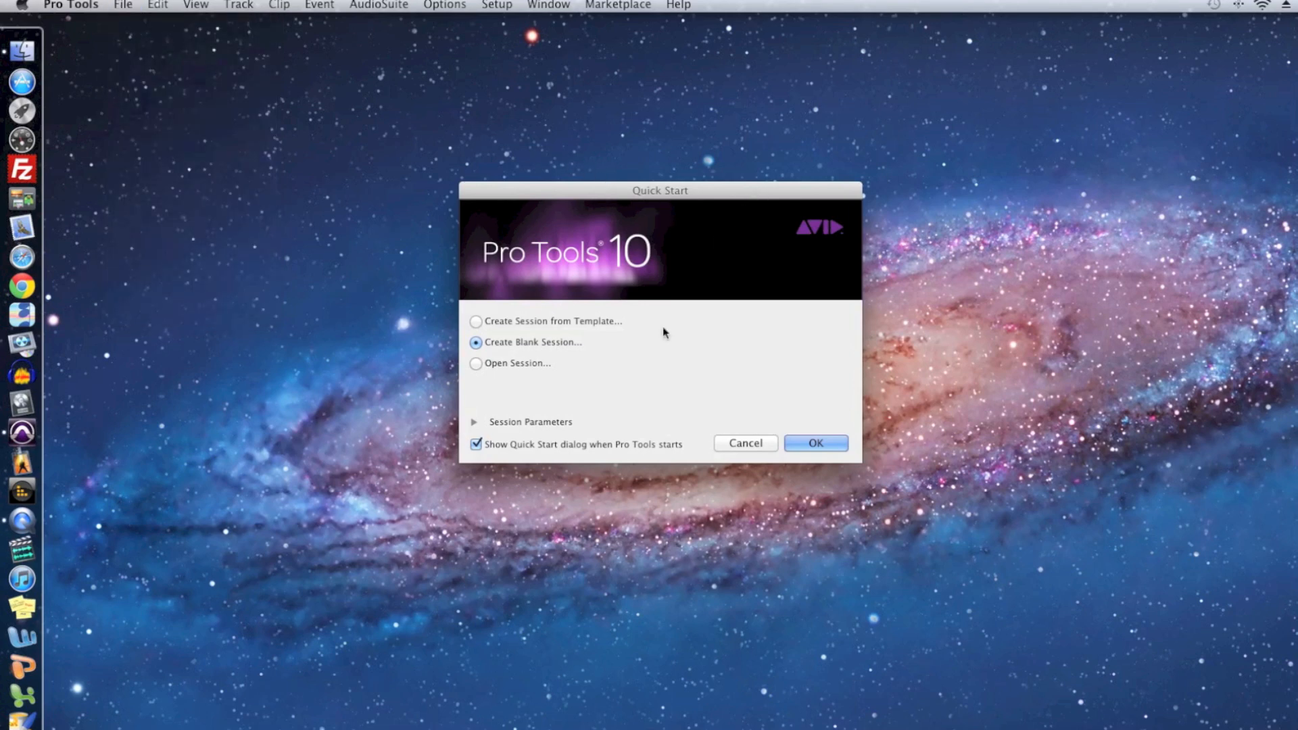
mouse_move(565, 365)
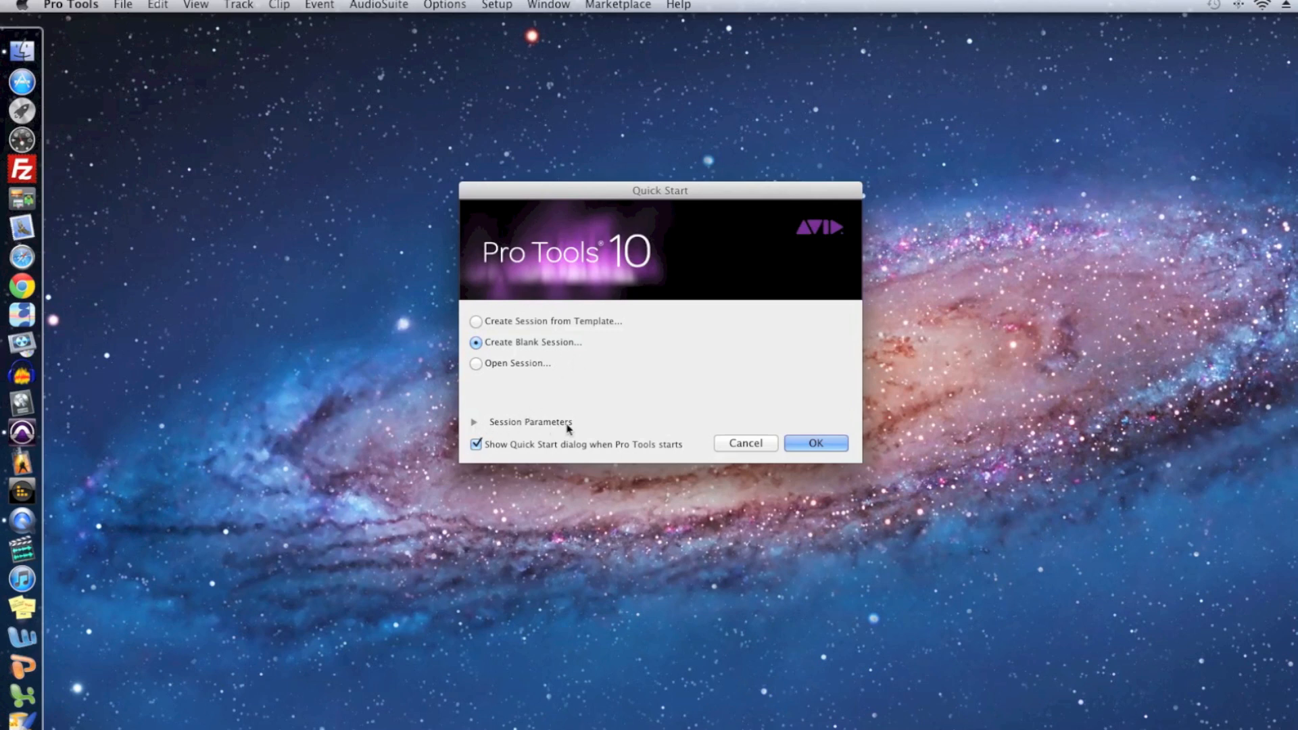
Confirm the blank session at BWF (.WAV), 16 Bit, 44.1 kHz from the Quick Start dialog.
click(476, 422)
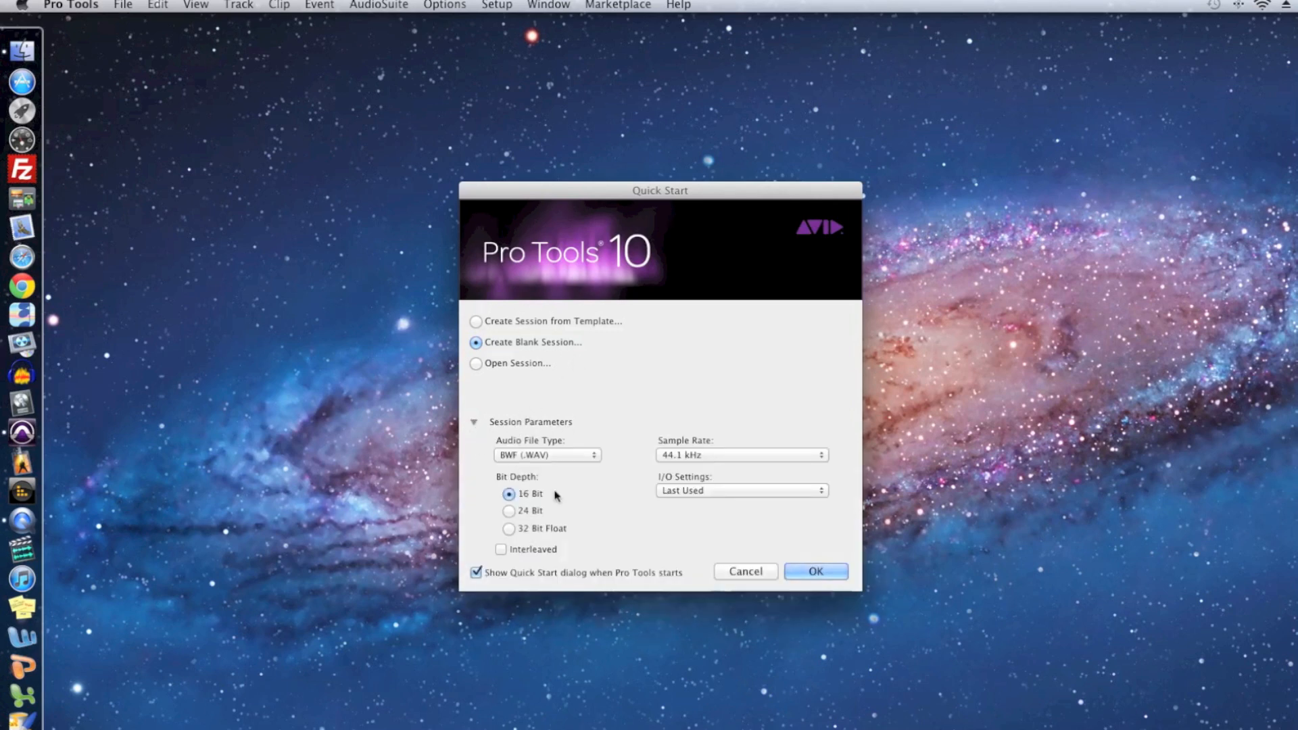
mouse_move(673, 540)
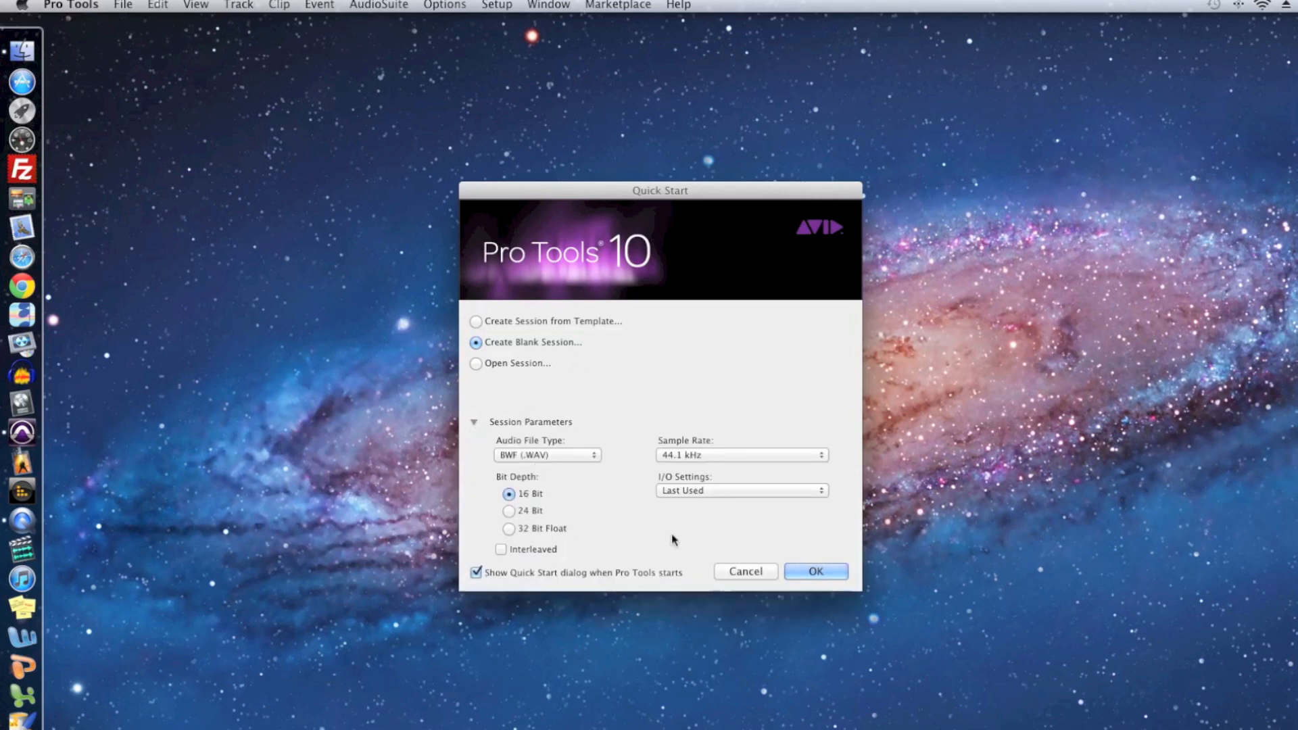
mouse_move(629, 513)
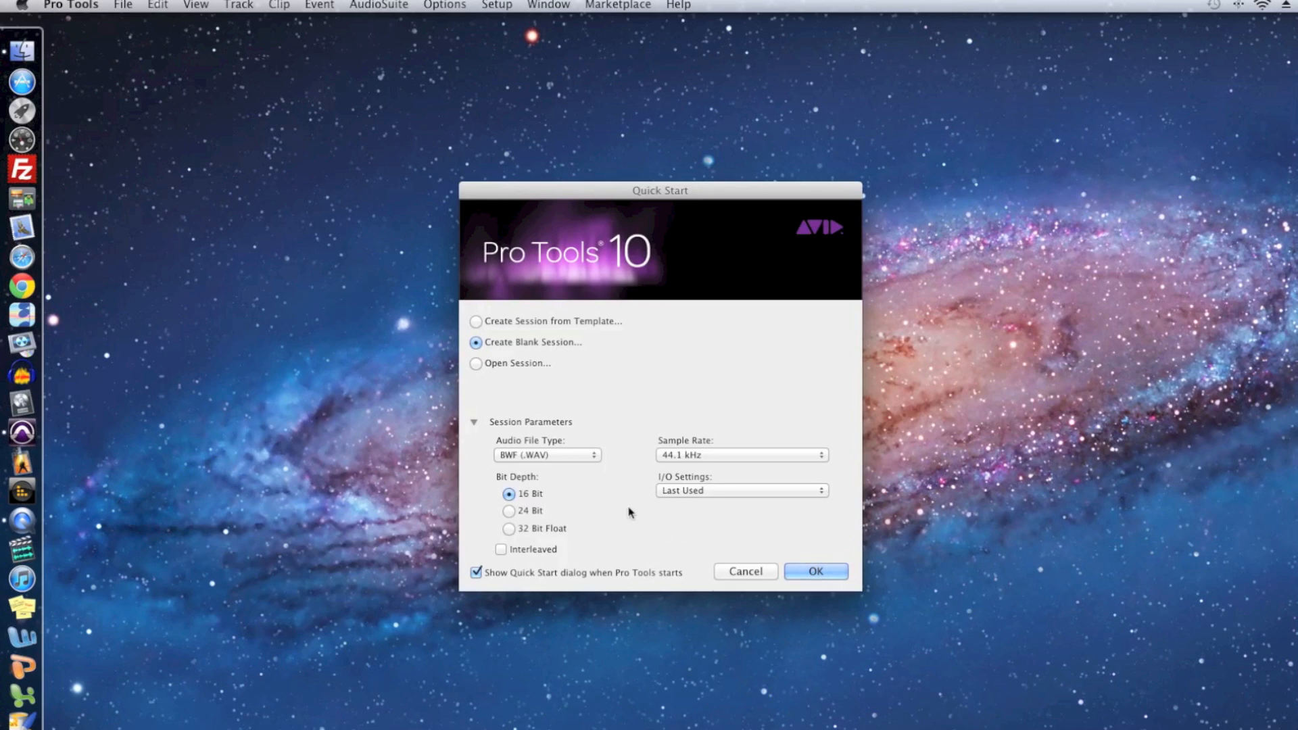
click(547, 455)
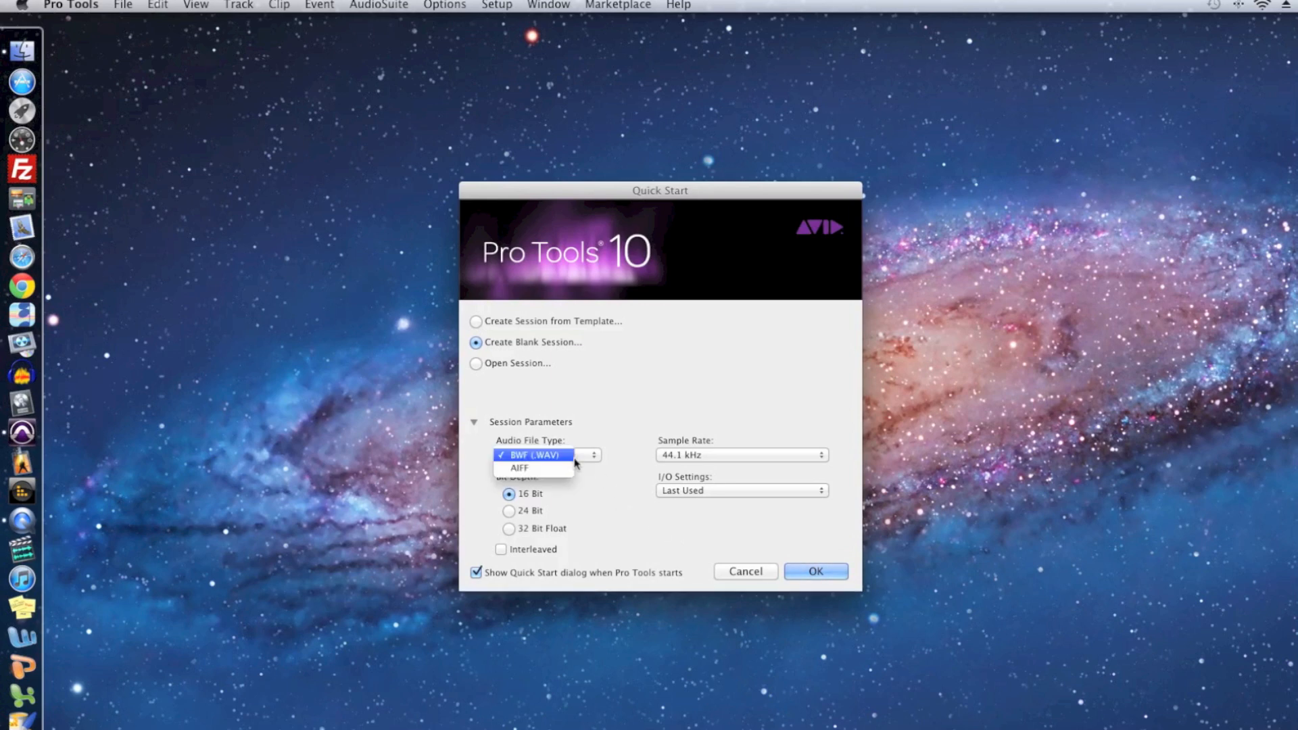
mouse_move(556, 474)
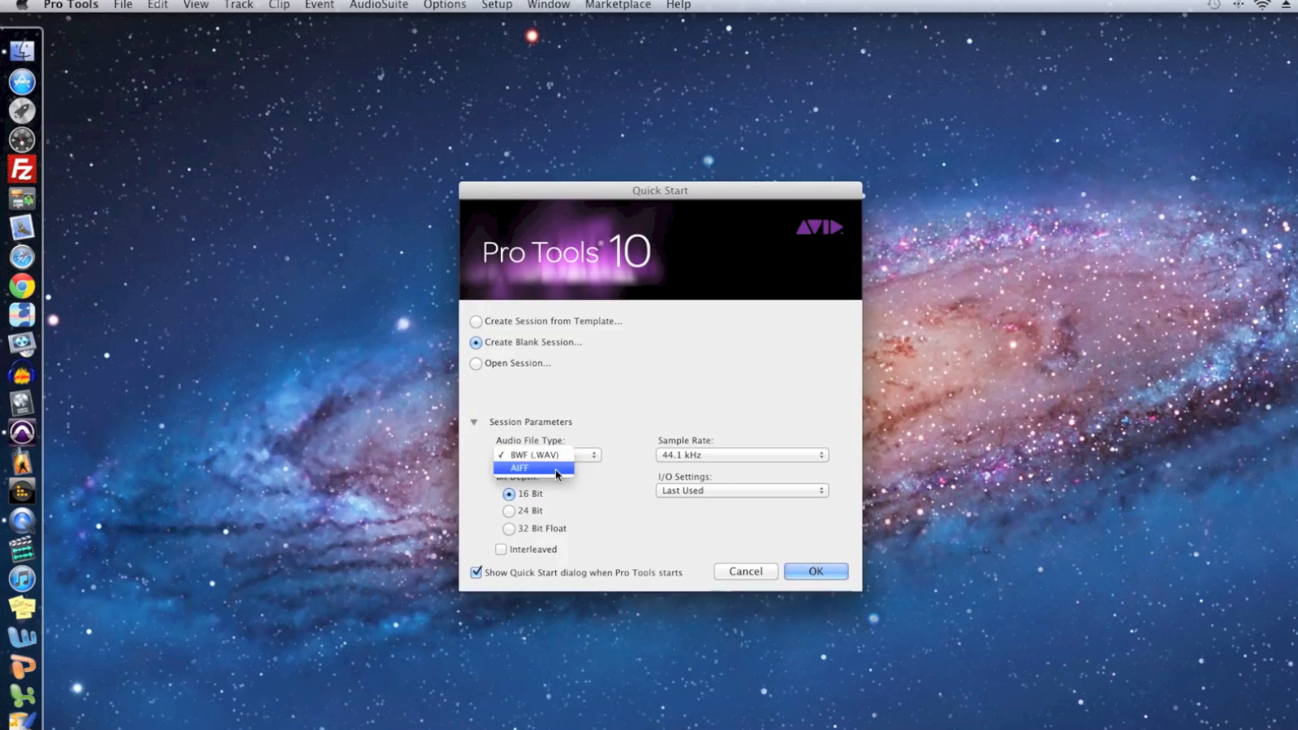
click(535, 454)
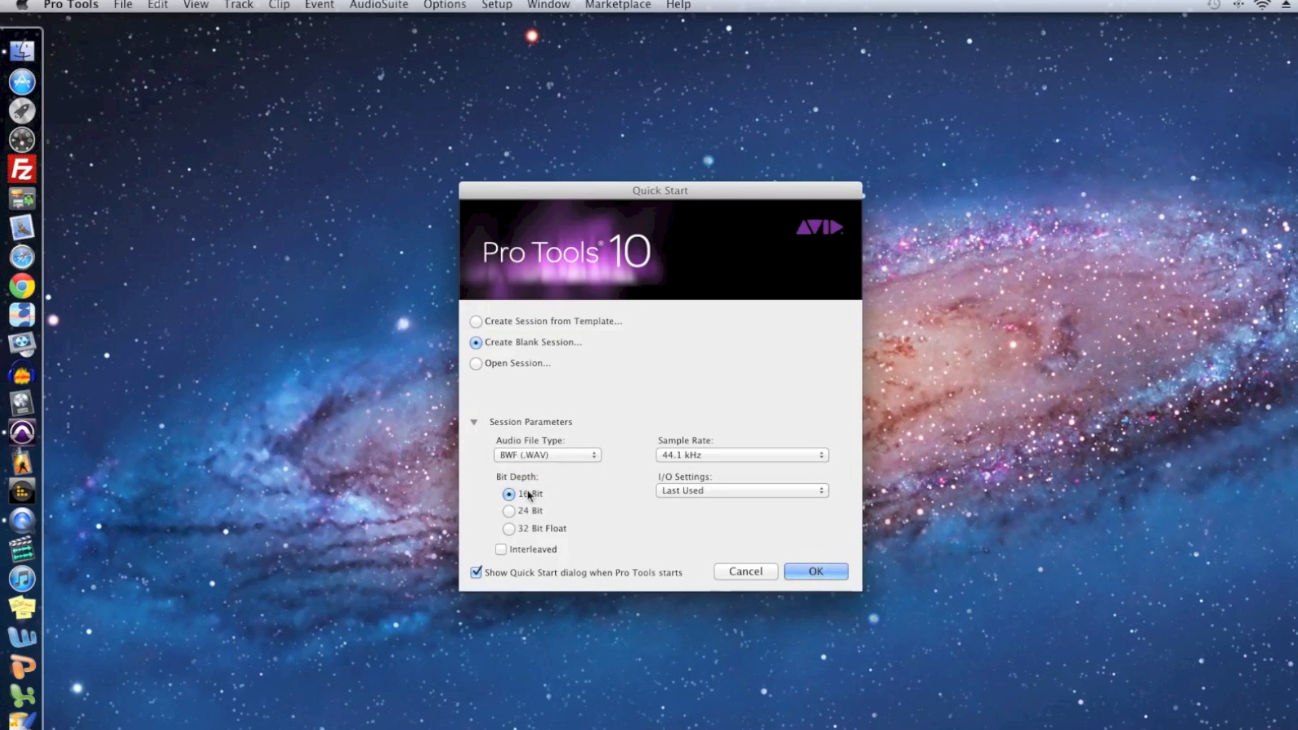
mouse_move(538, 507)
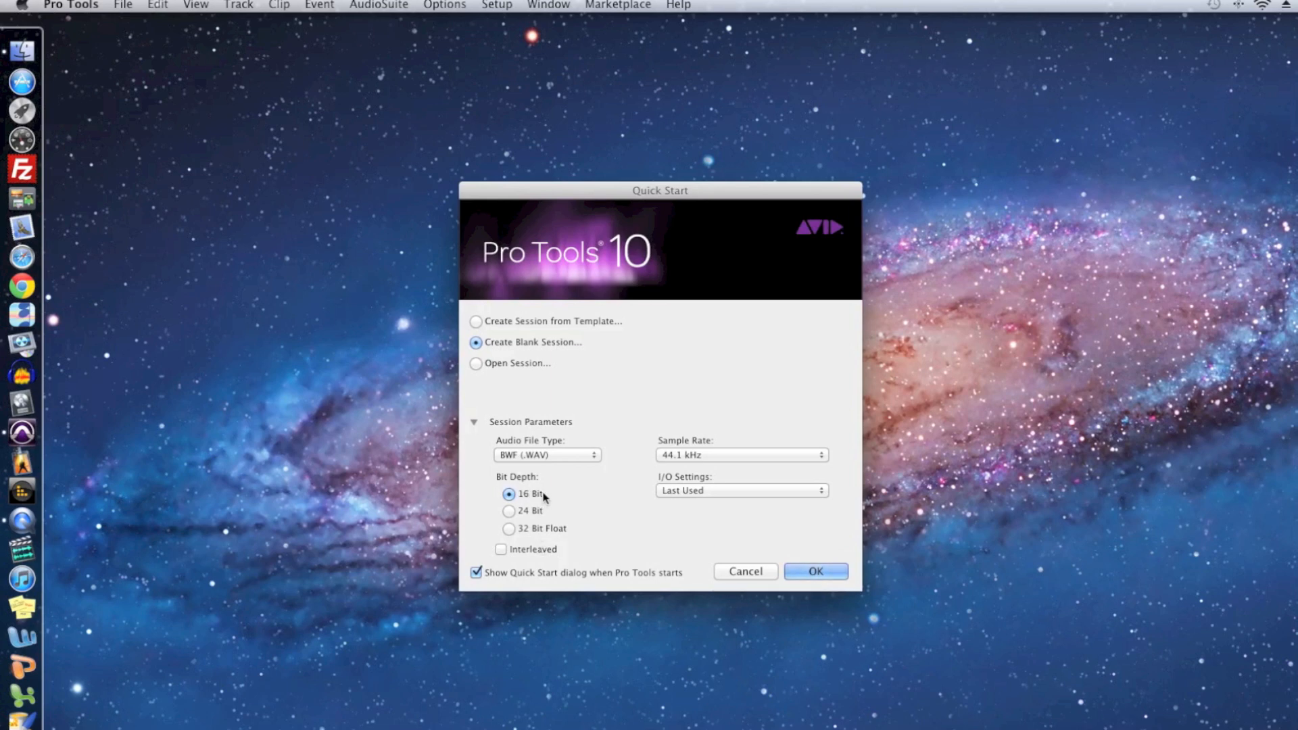
mouse_move(641, 477)
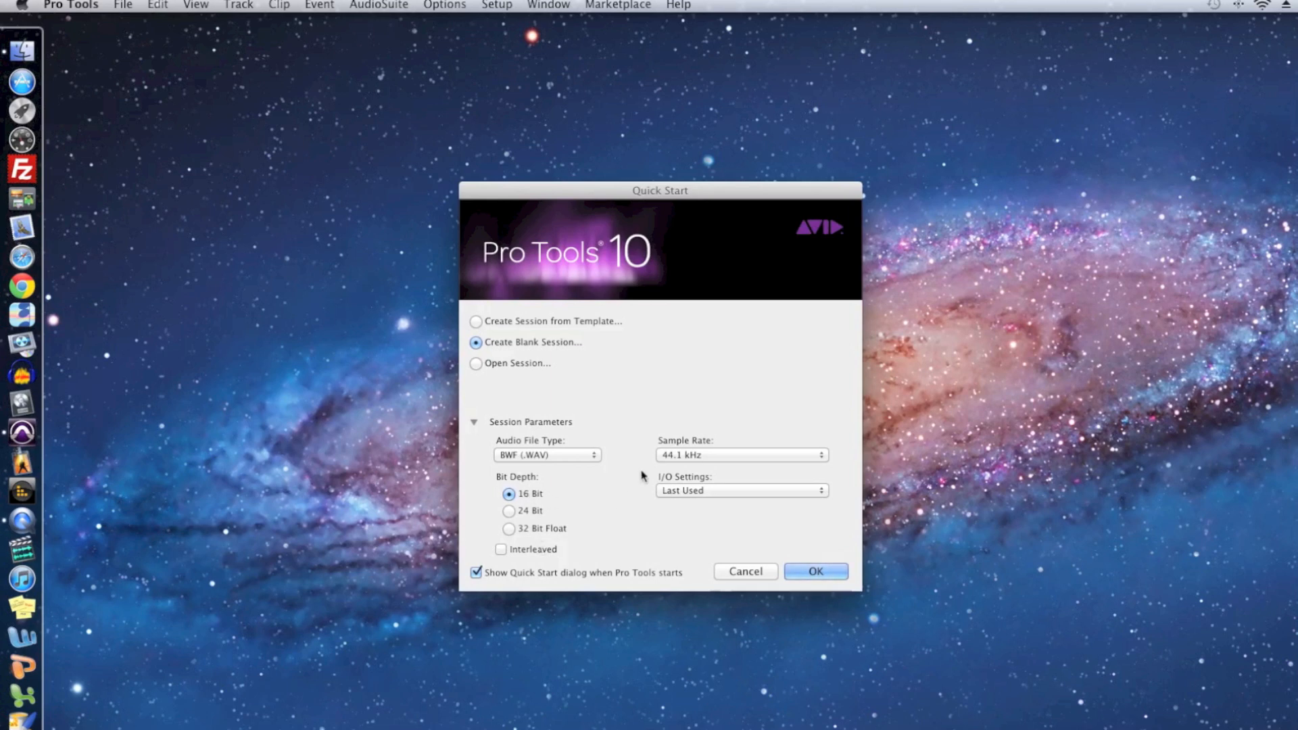
click(741, 455)
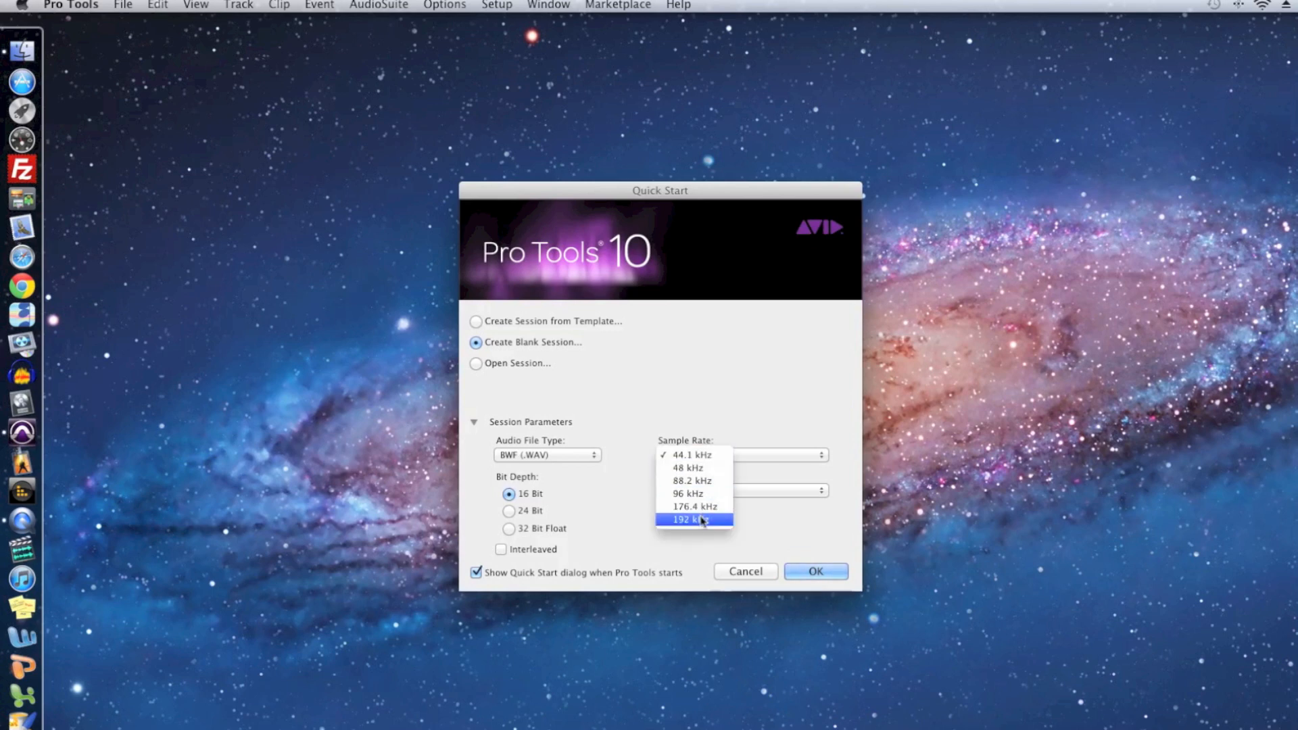
mouse_move(706, 455)
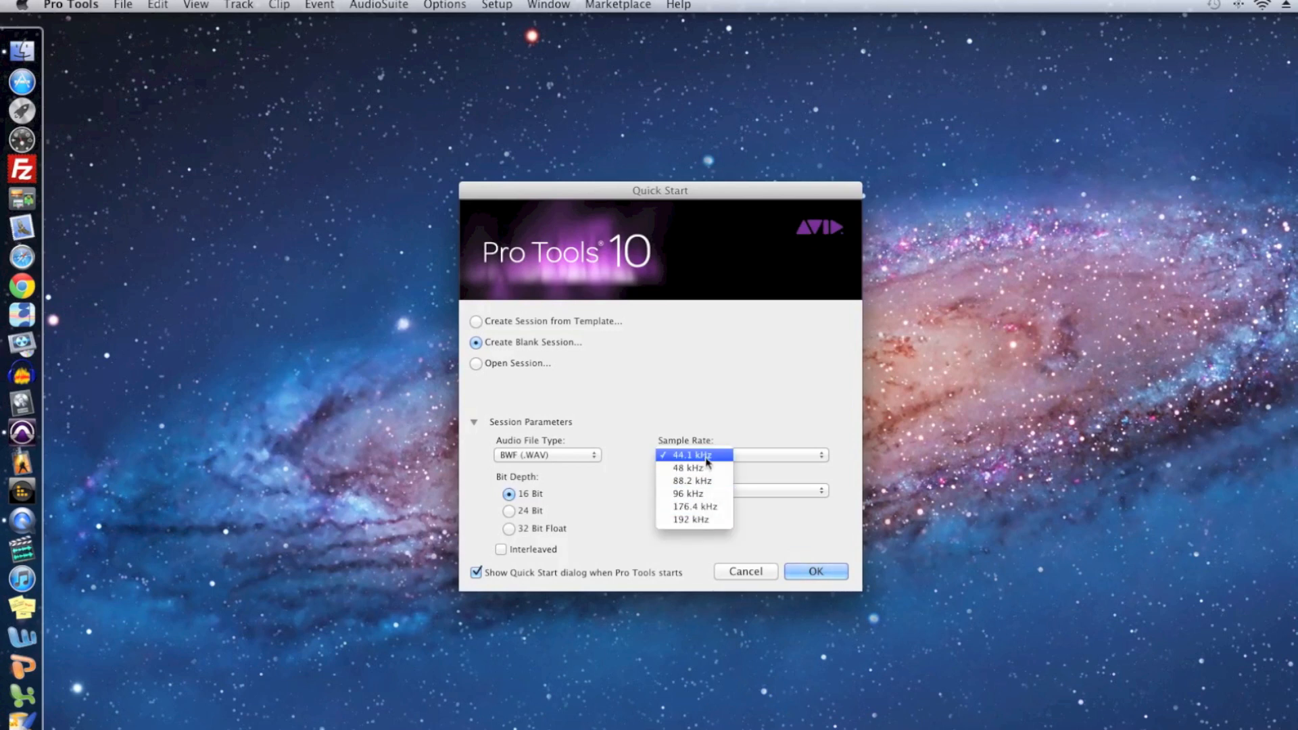
click(691, 454)
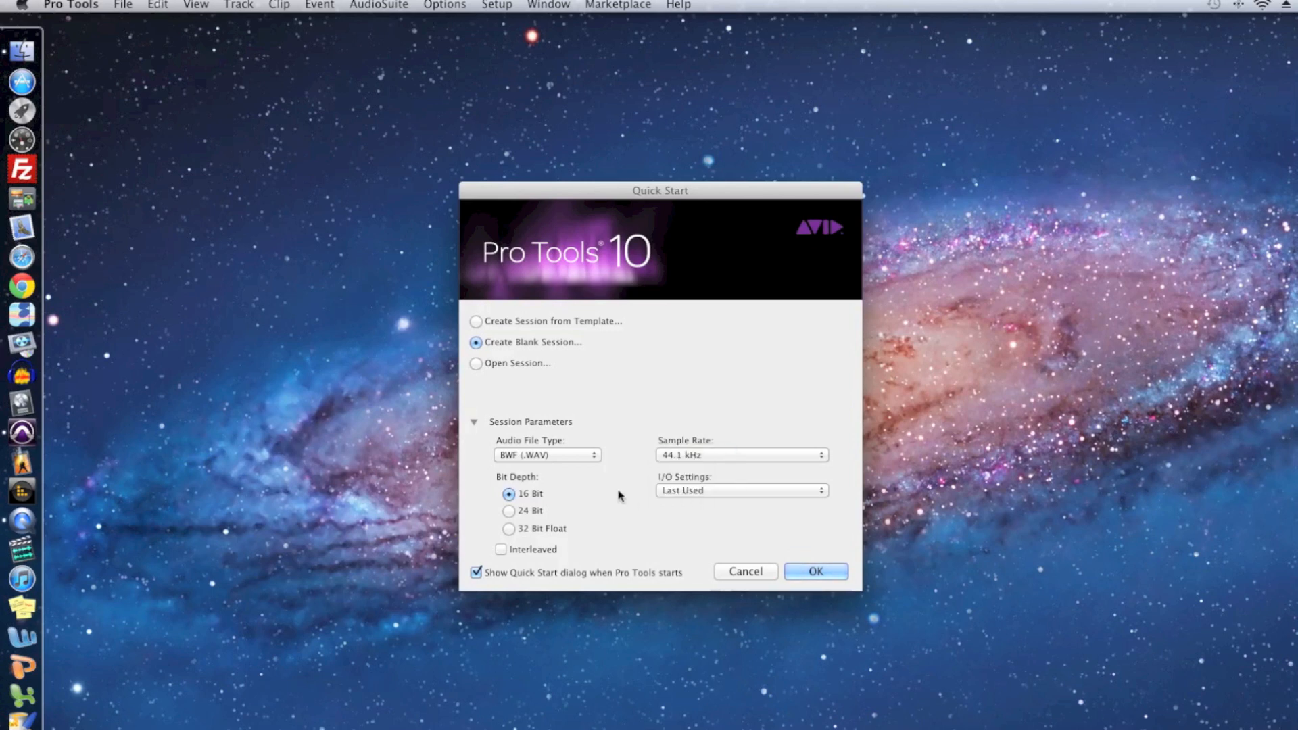
mouse_move(572, 526)
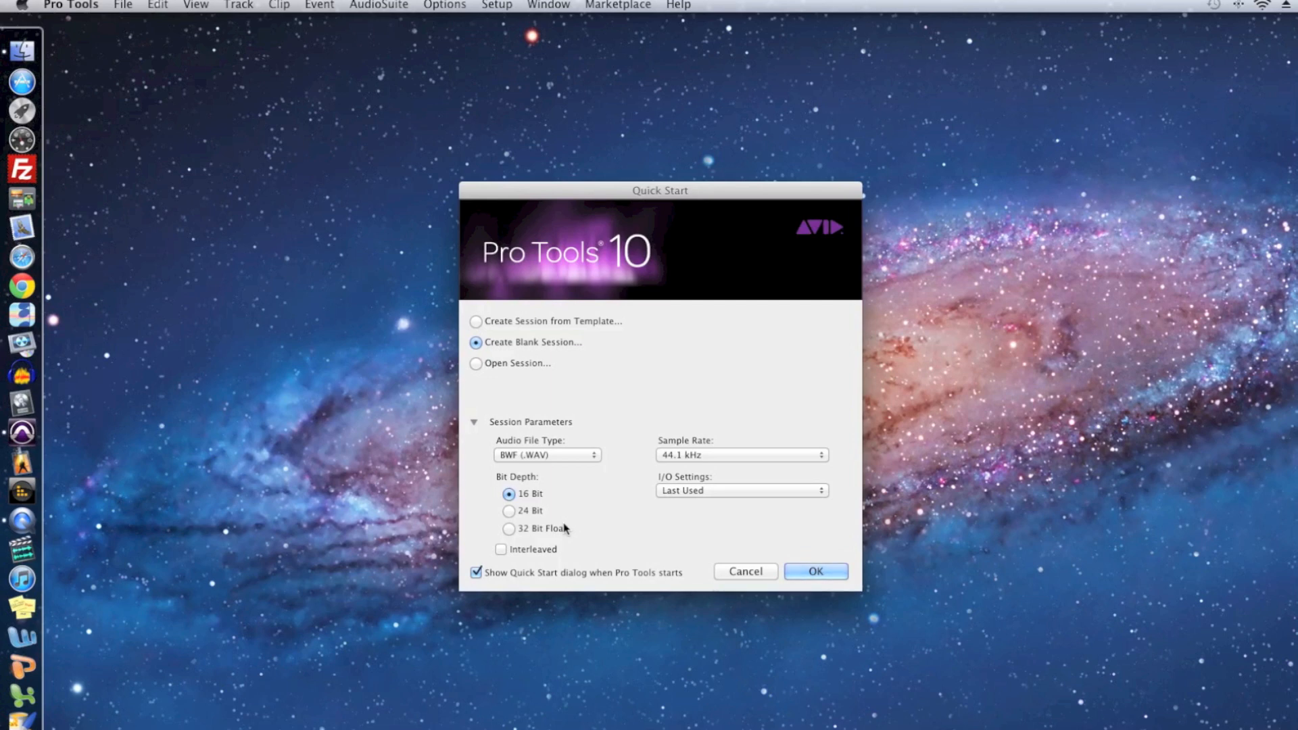
click(817, 571)
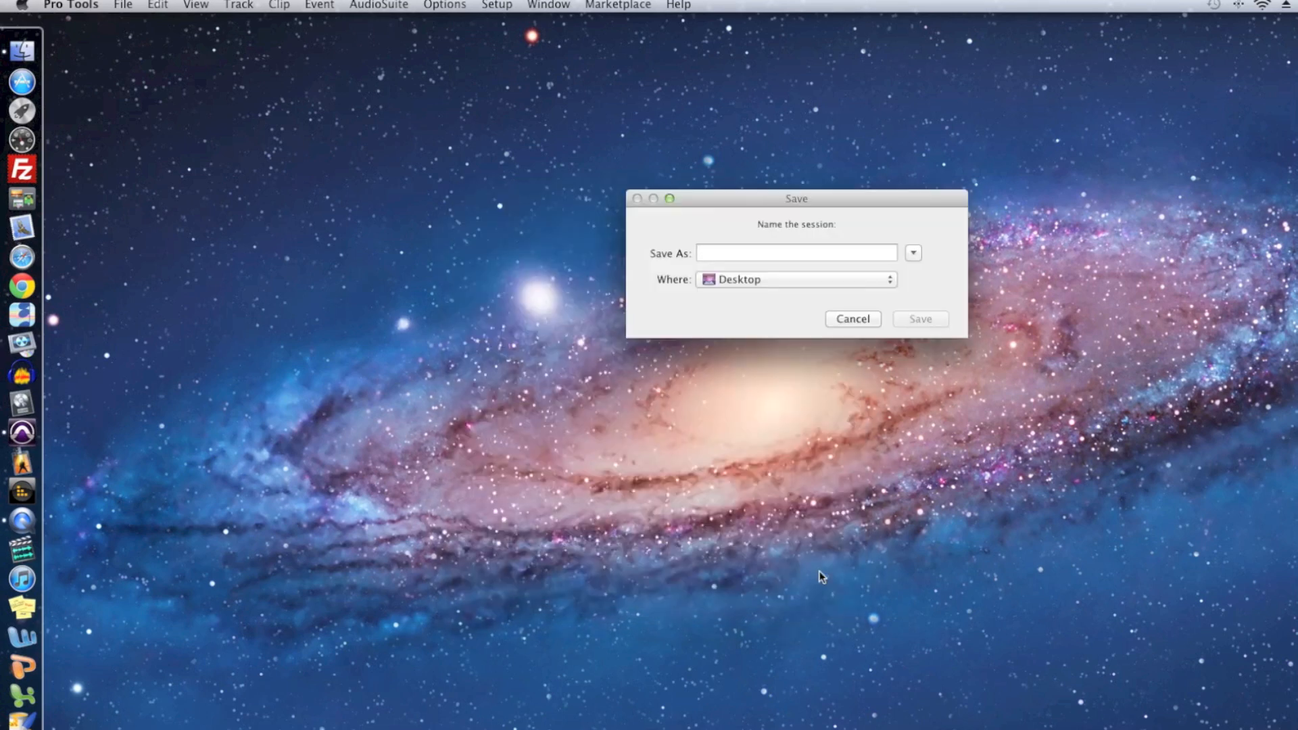
Name the session DemoSession and save it to the Desktop.
drag(796, 199, 614, 262)
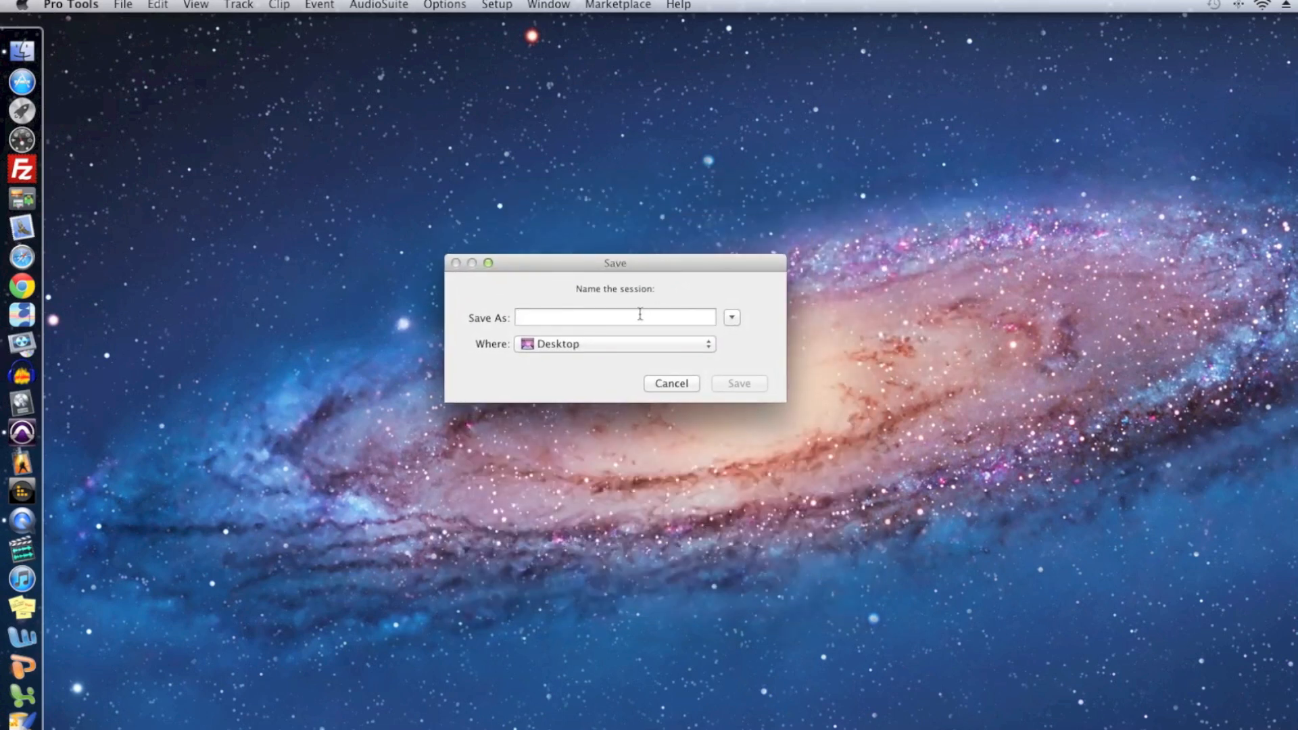
click(614, 316)
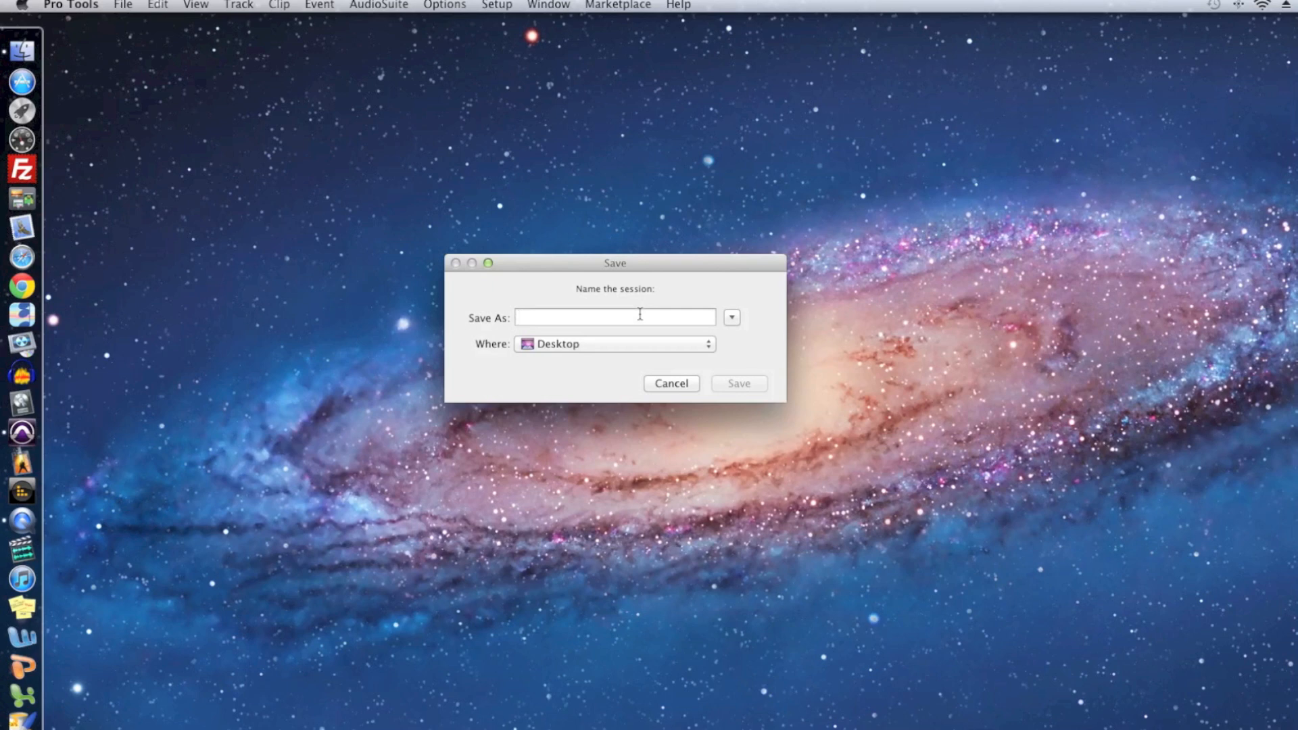
text(DemoSes)
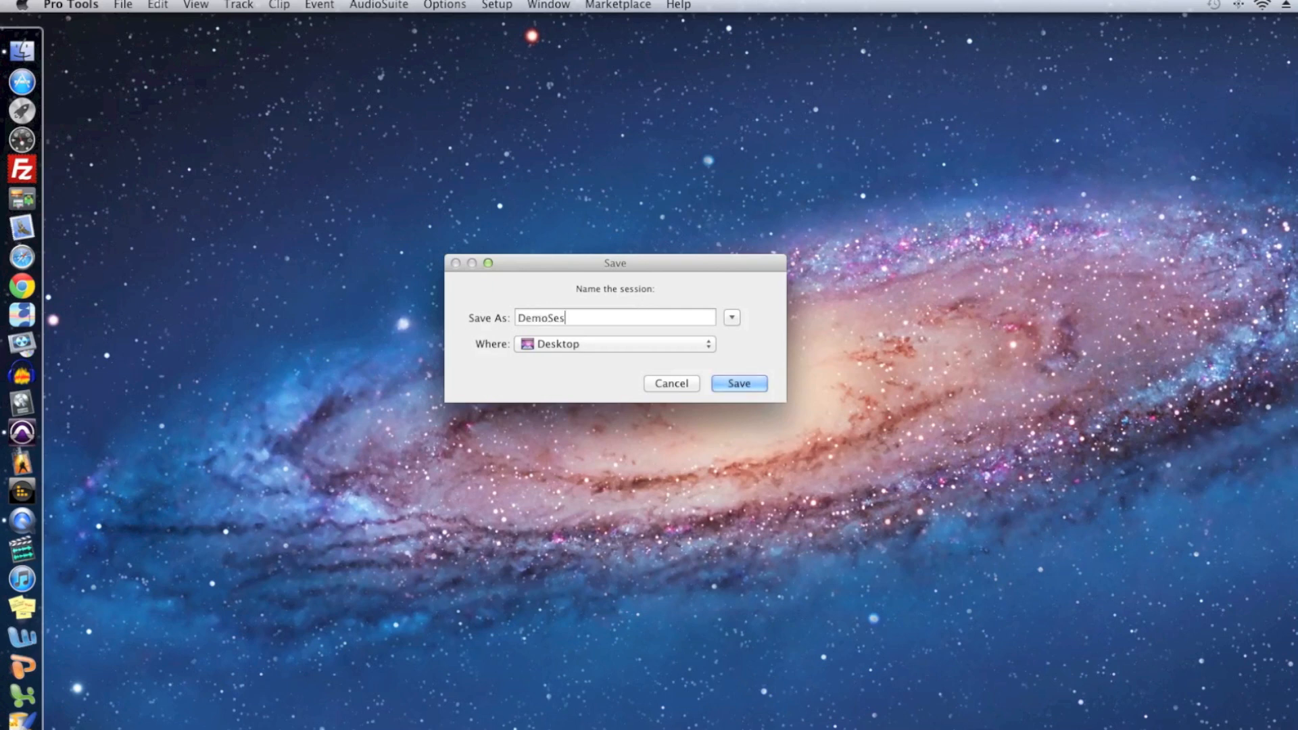
text(sion)
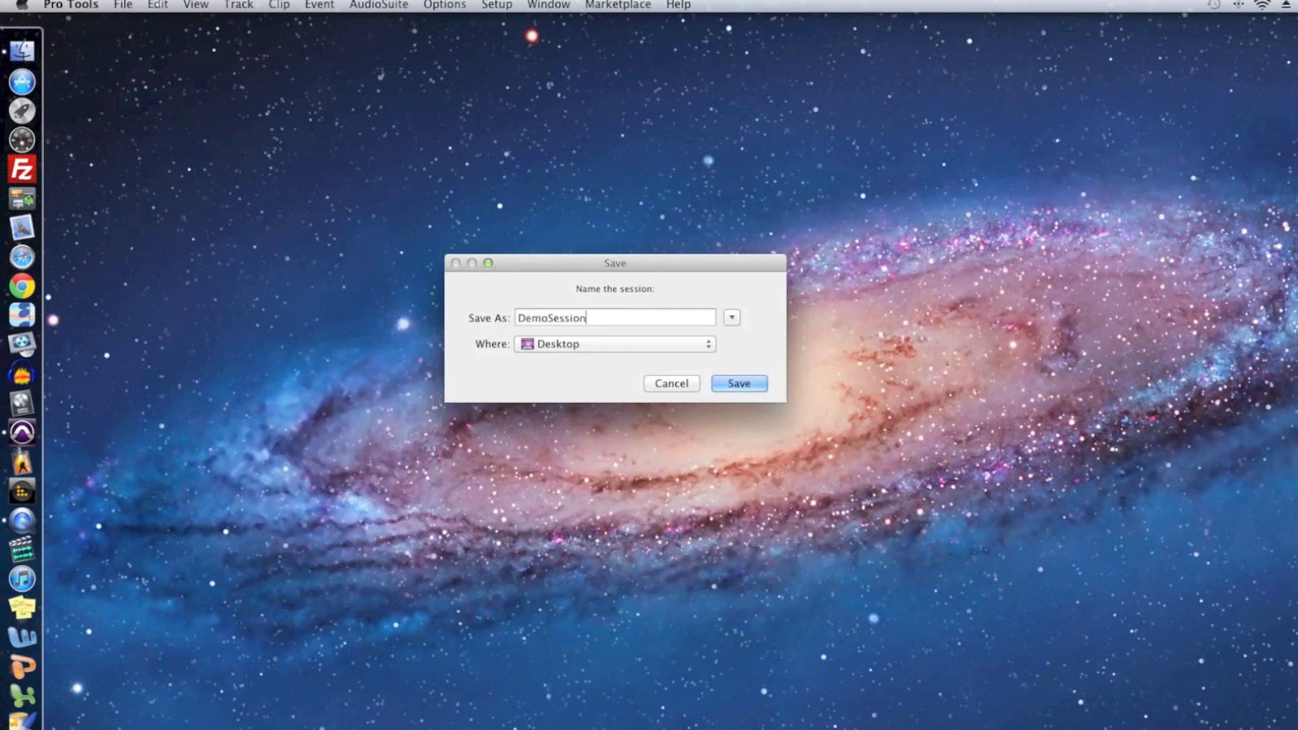
click(738, 384)
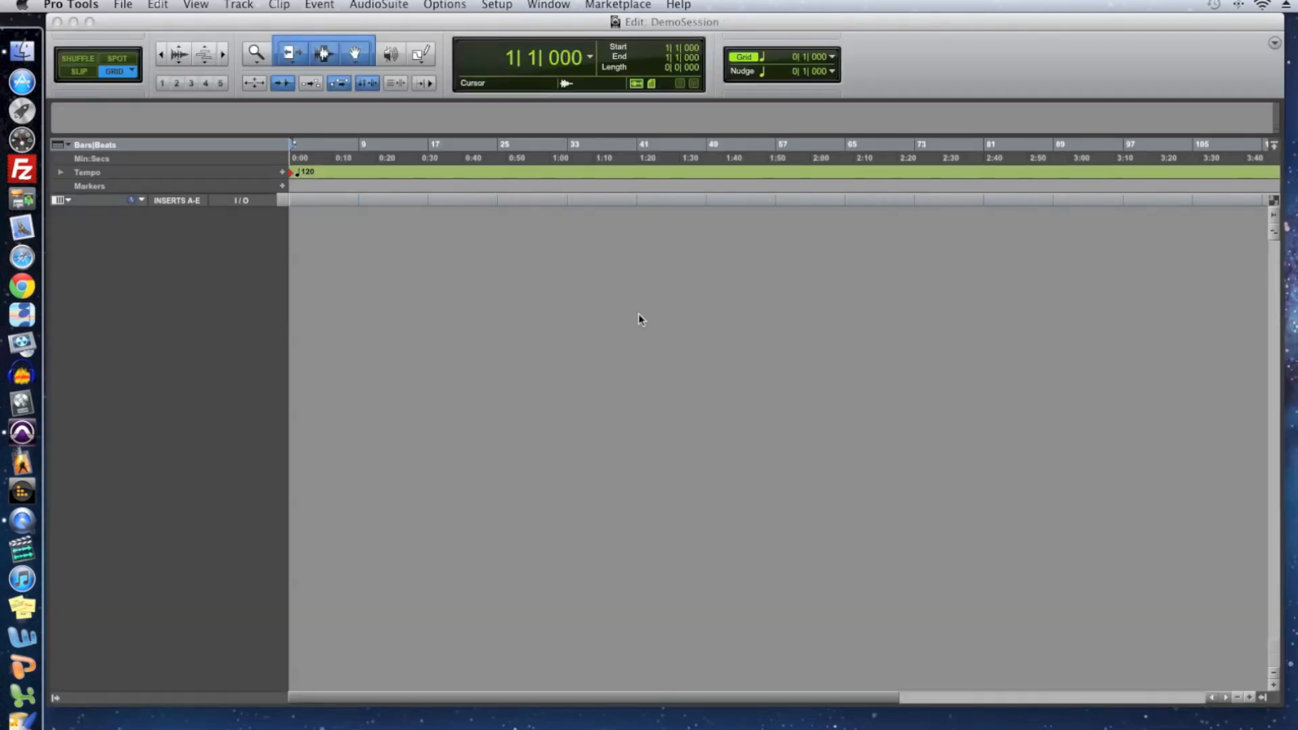
mouse_move(1150, 647)
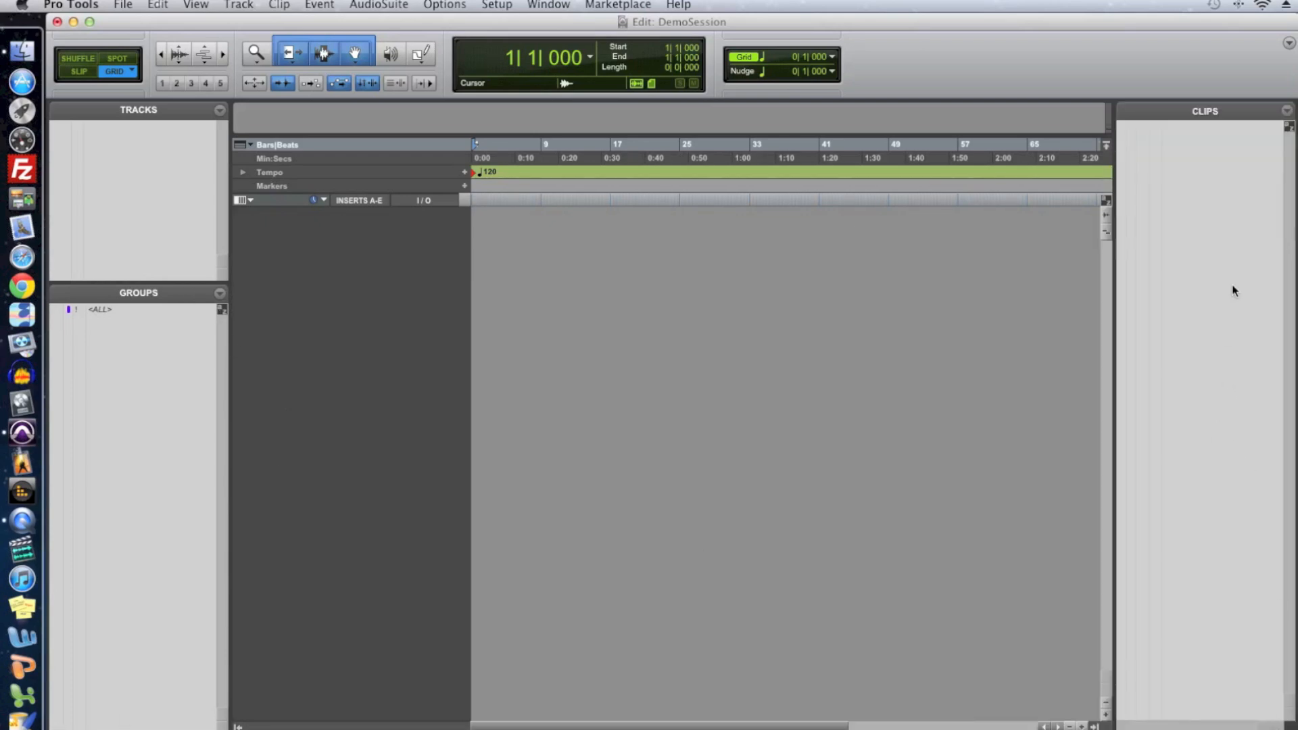
mouse_move(1182, 176)
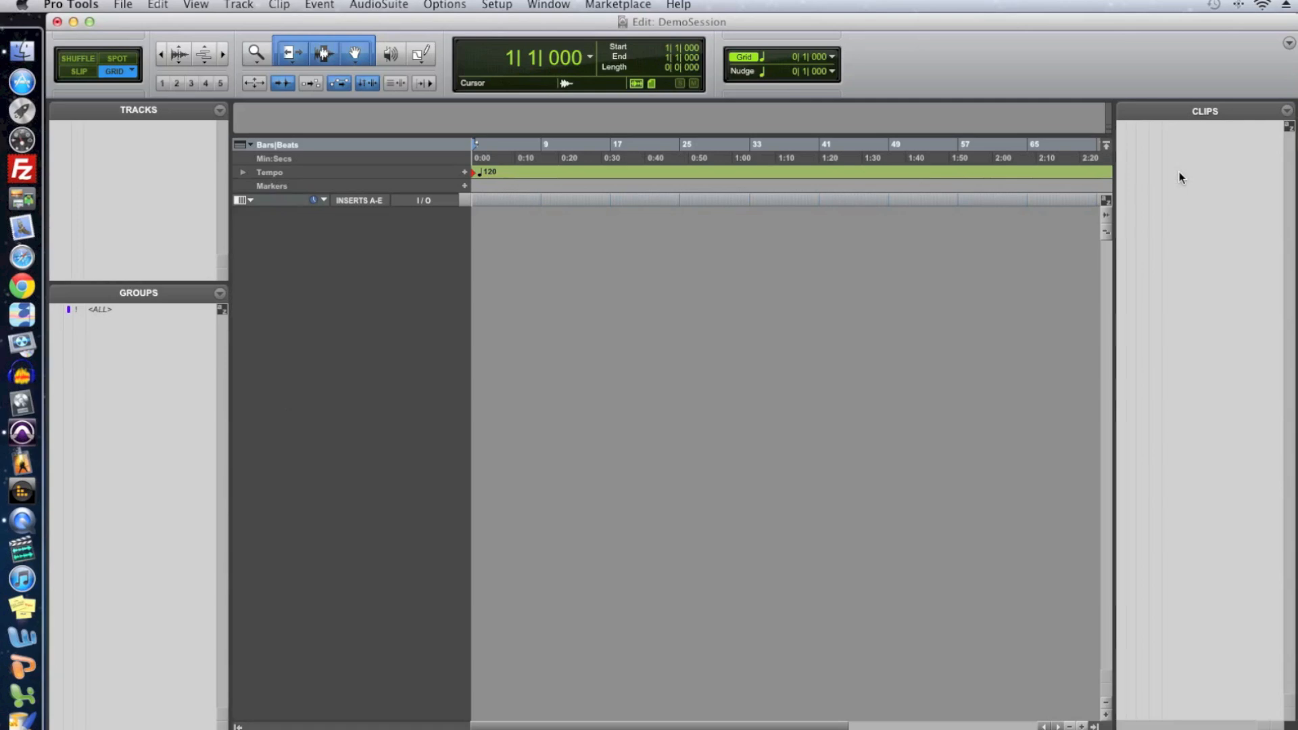
mouse_move(1181, 251)
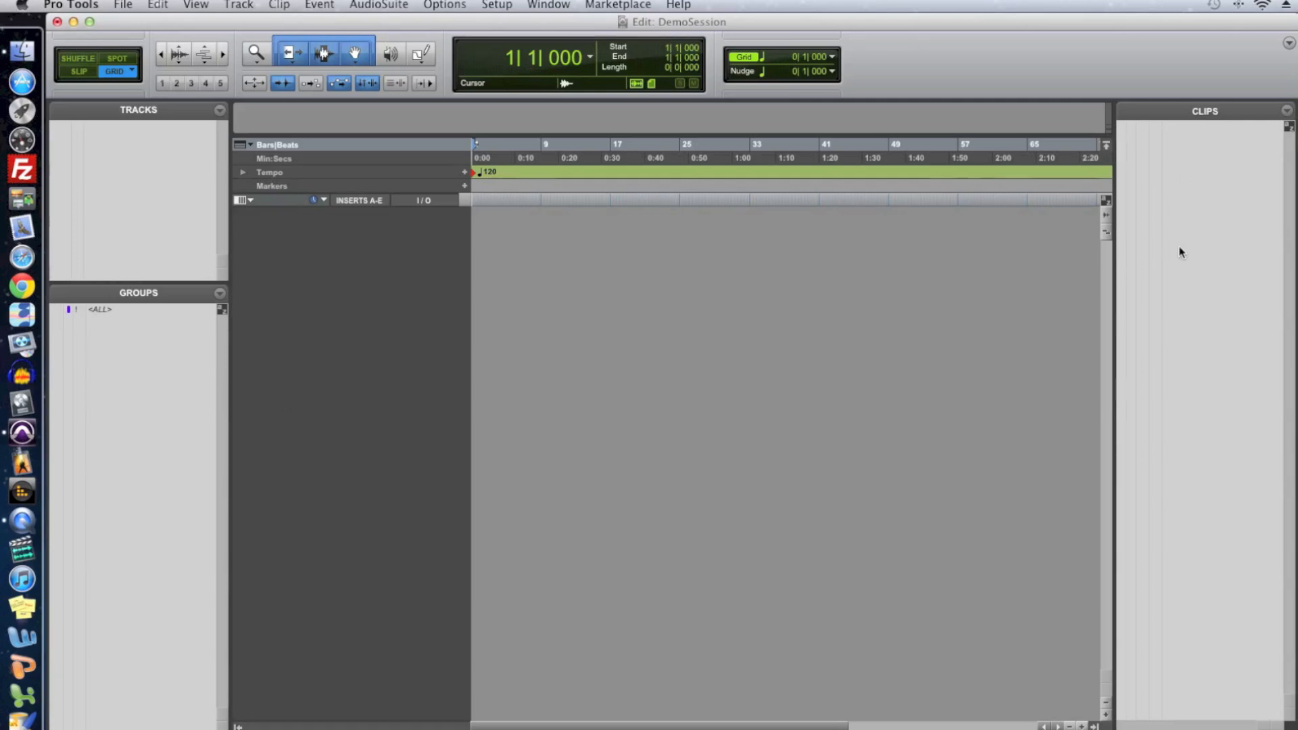
mouse_move(428, 346)
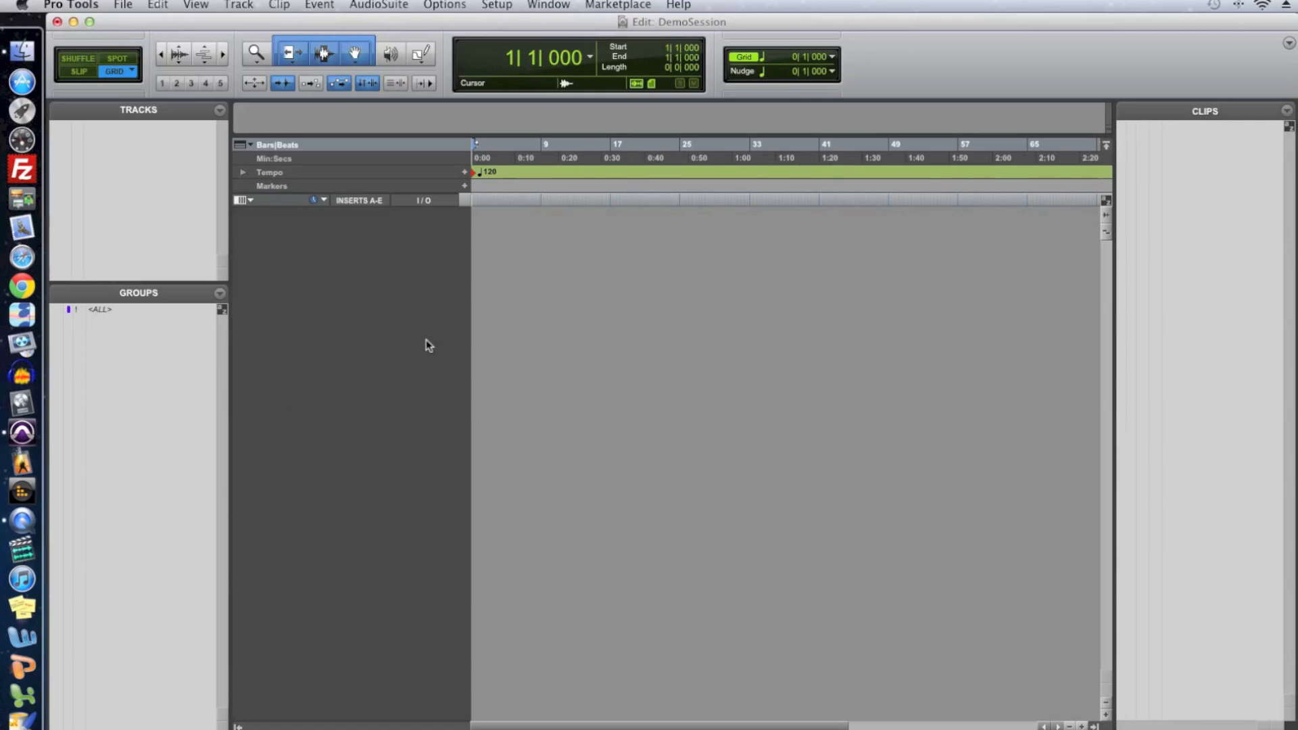
mouse_move(142, 420)
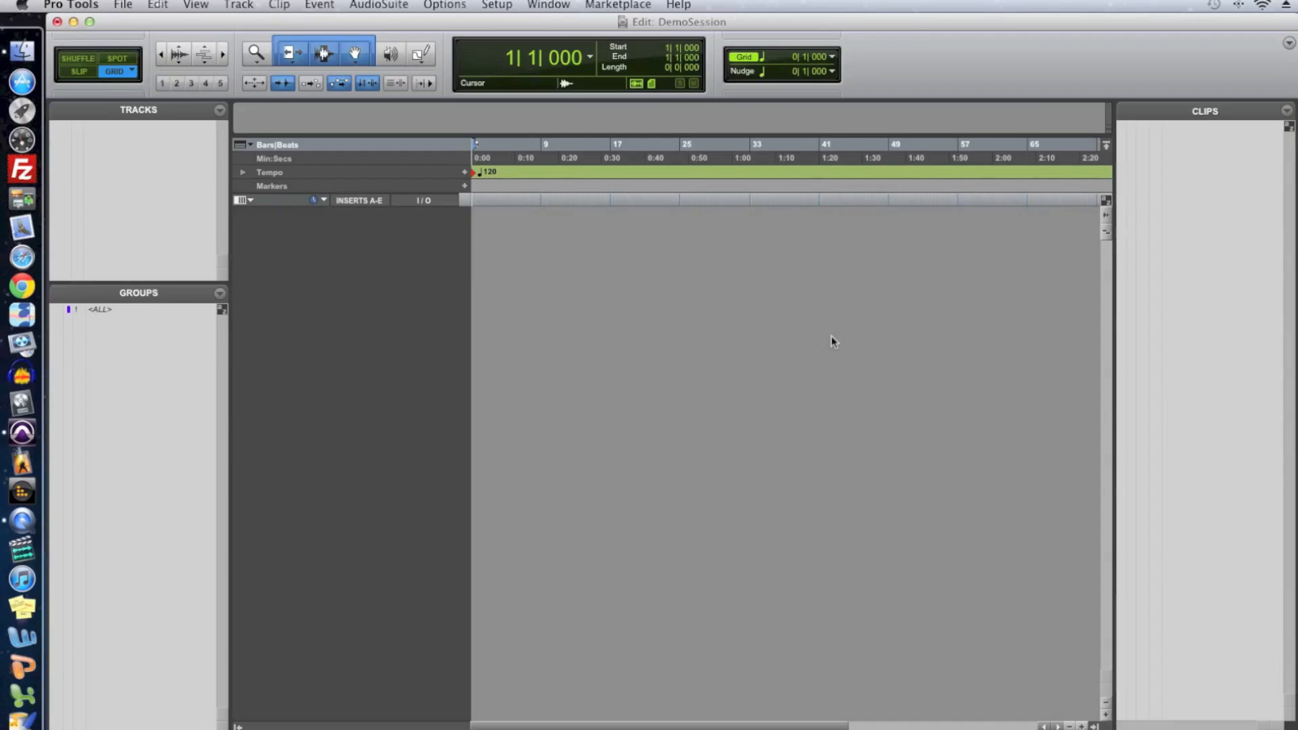
mouse_move(273, 656)
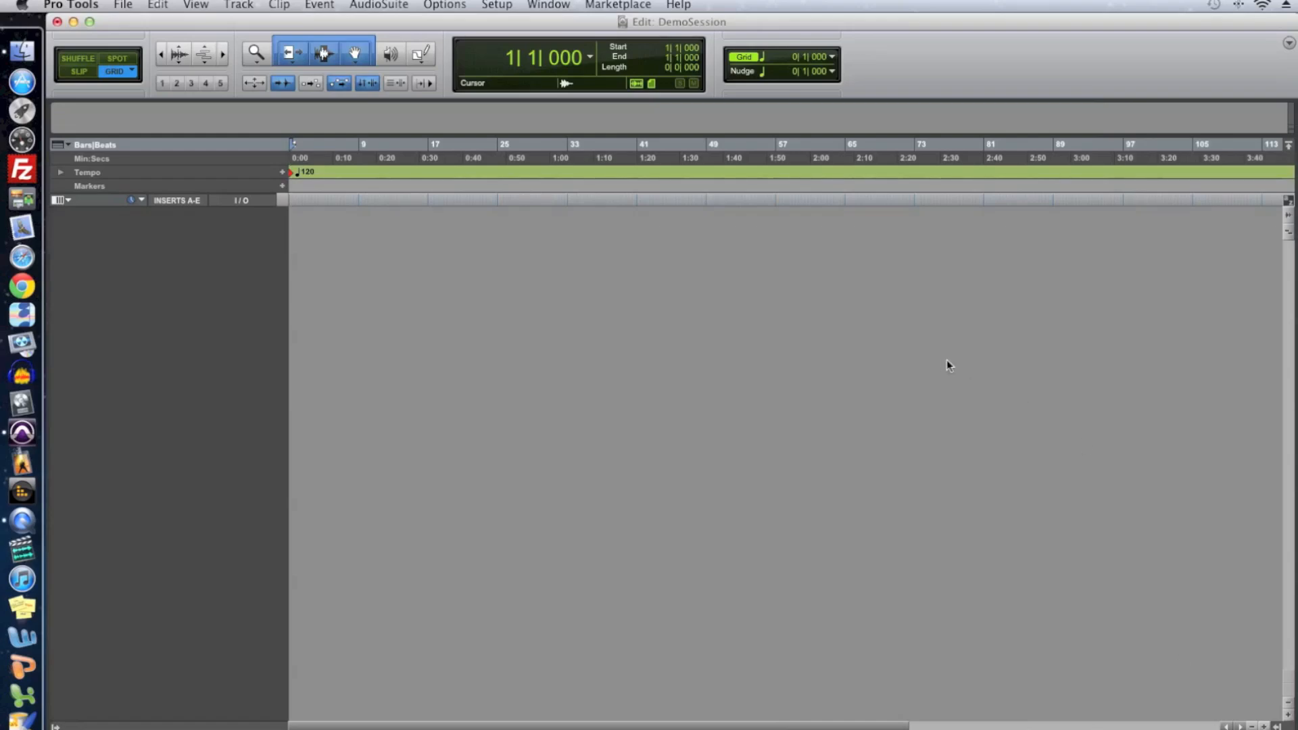
mouse_move(770, 332)
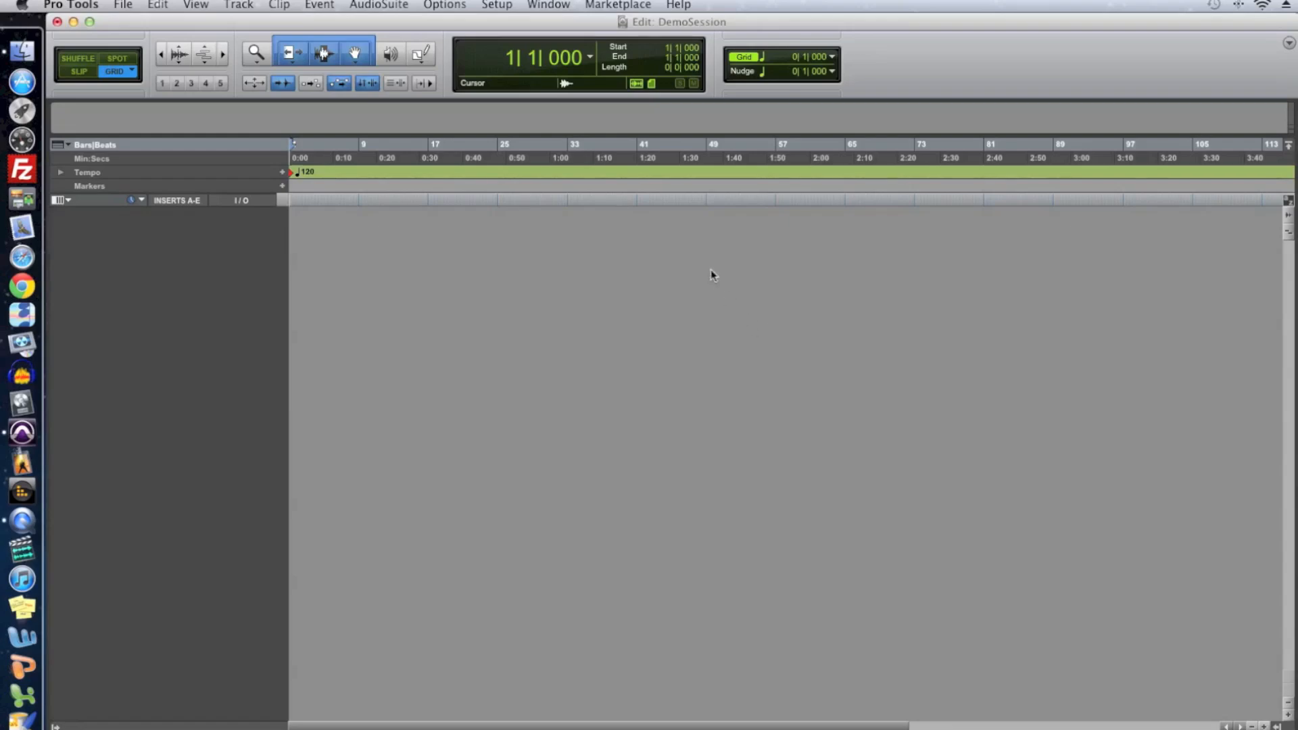
click(546, 5)
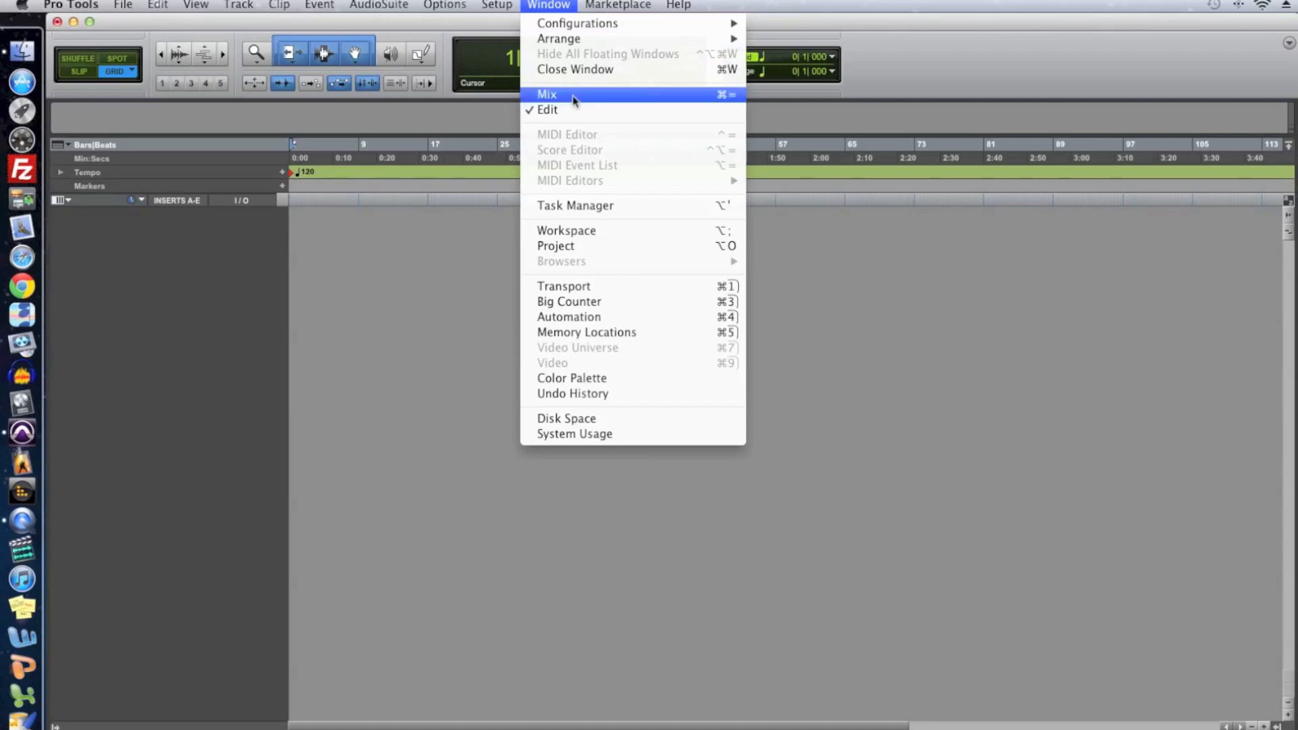
mouse_move(712, 105)
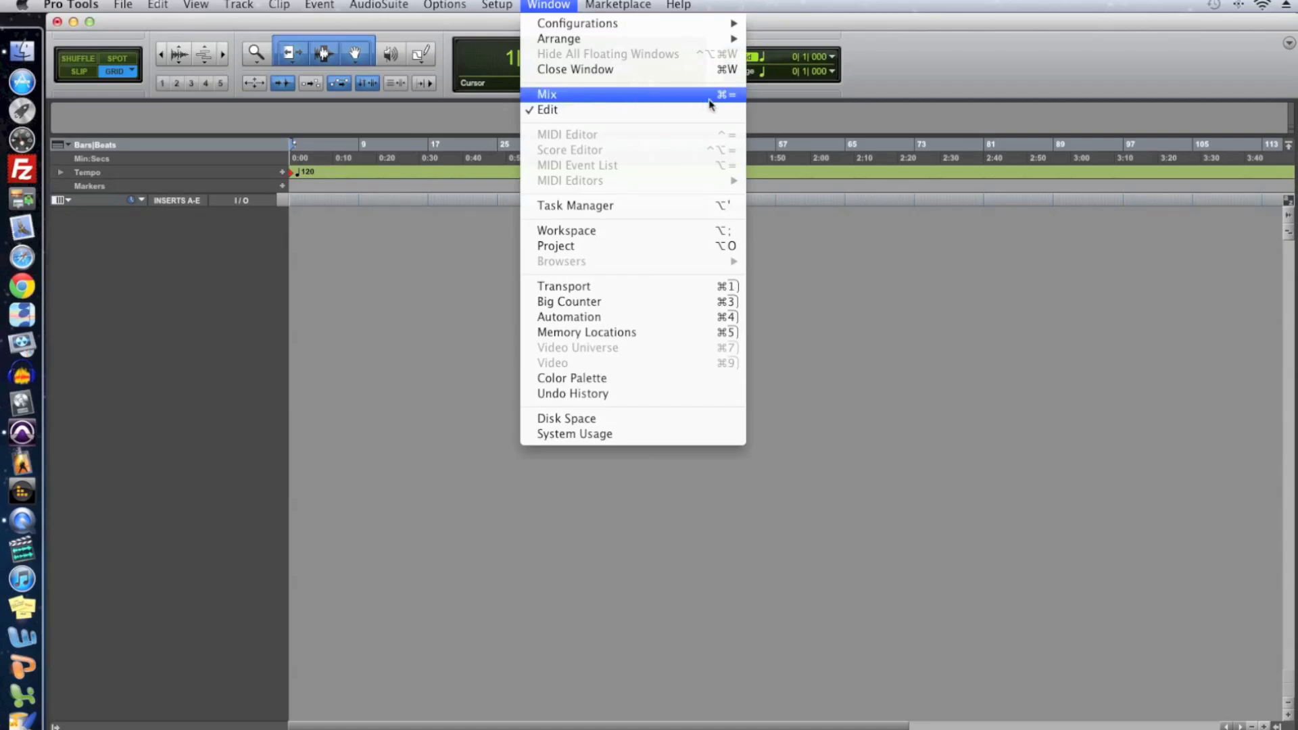
click(546, 94)
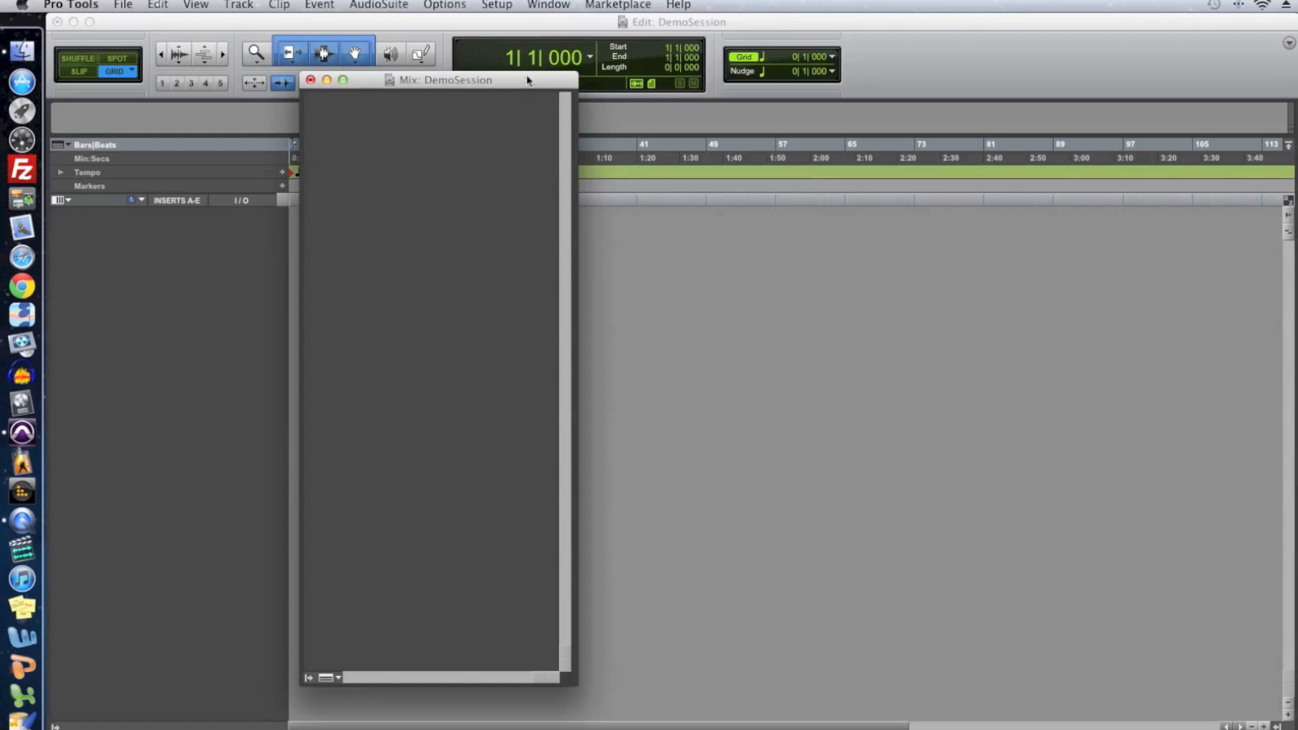
drag(445, 80, 569, 83)
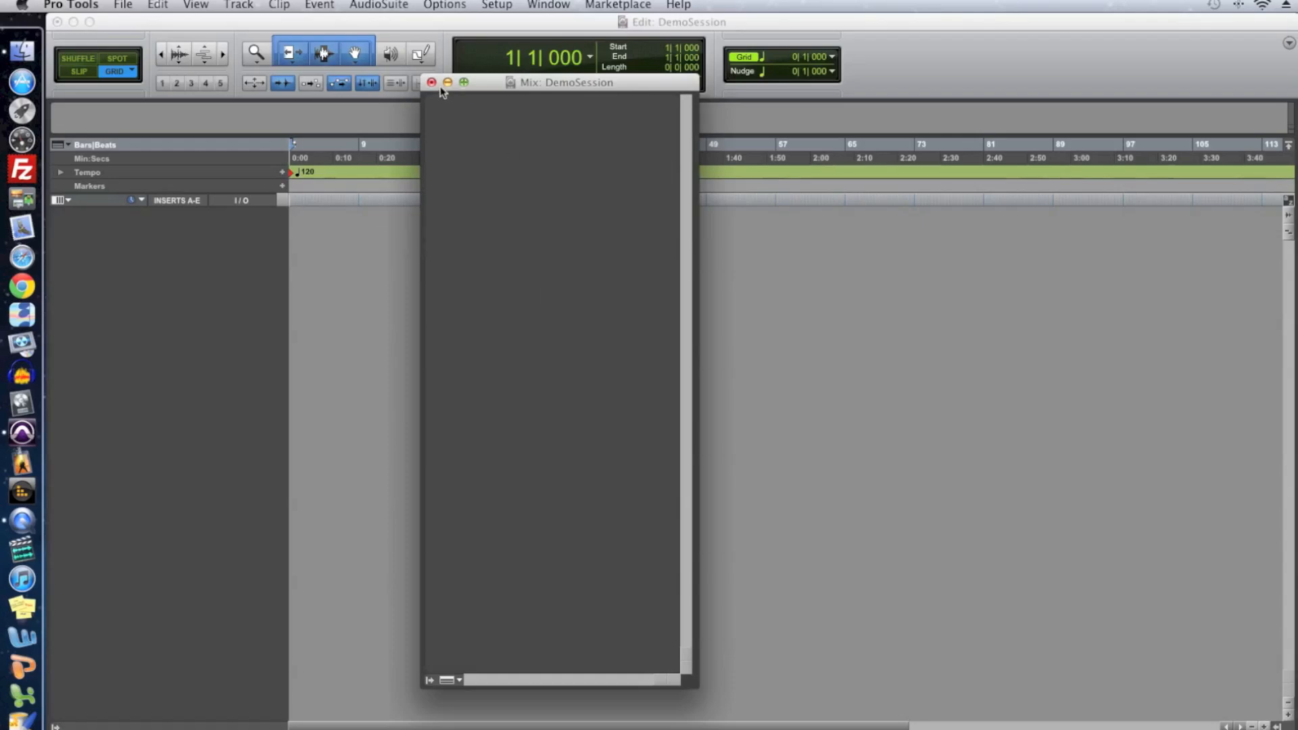
click(438, 81)
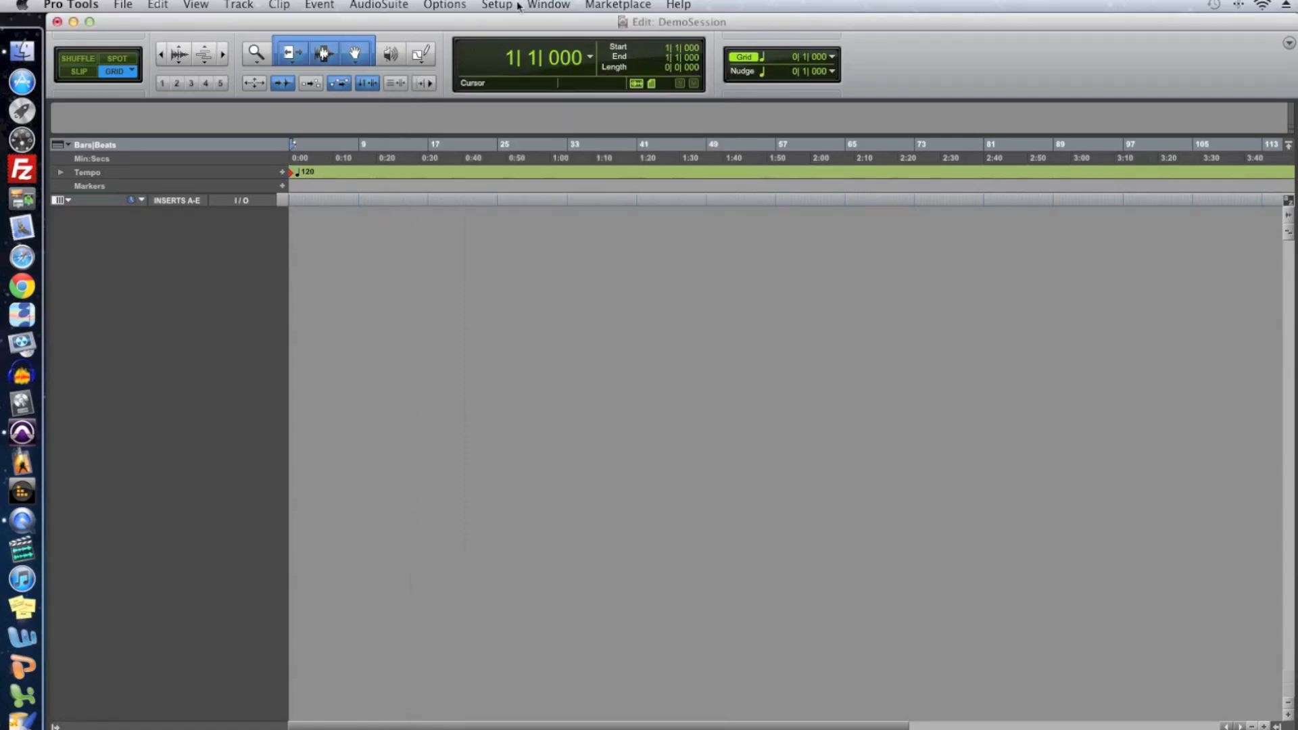
click(548, 5)
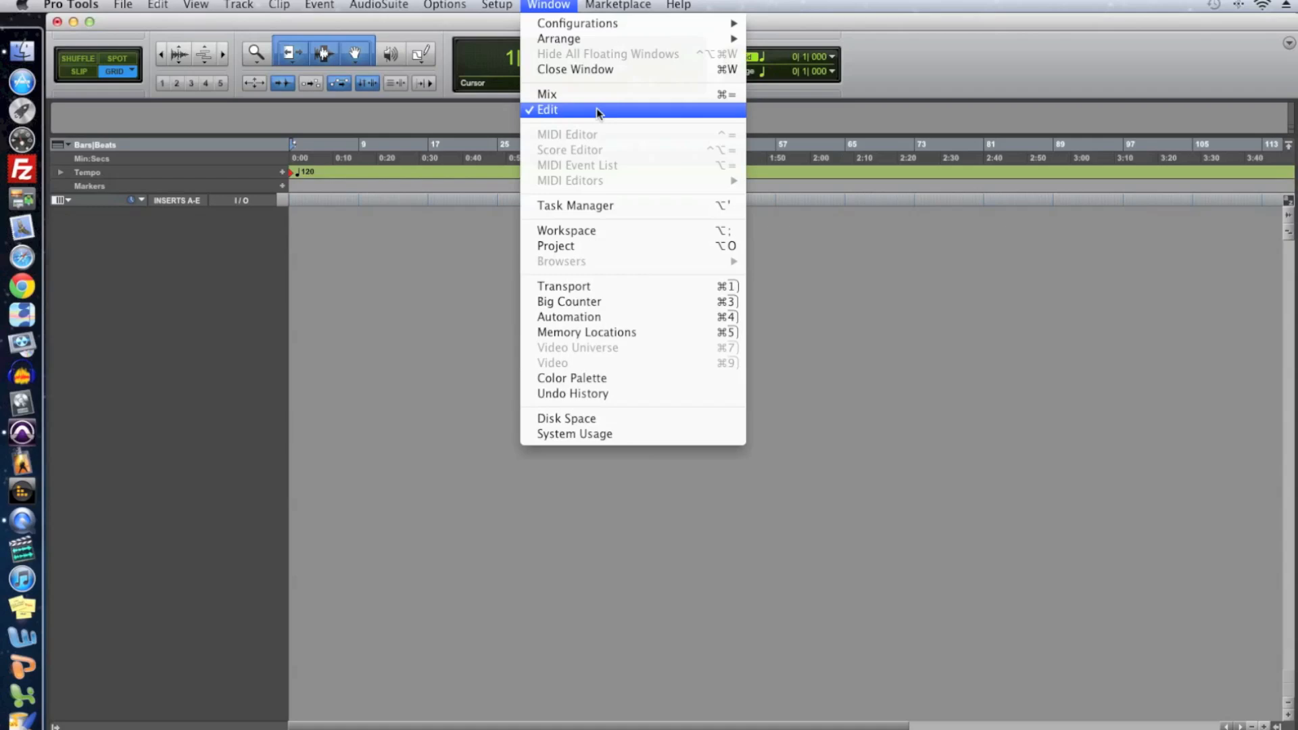
click(547, 110)
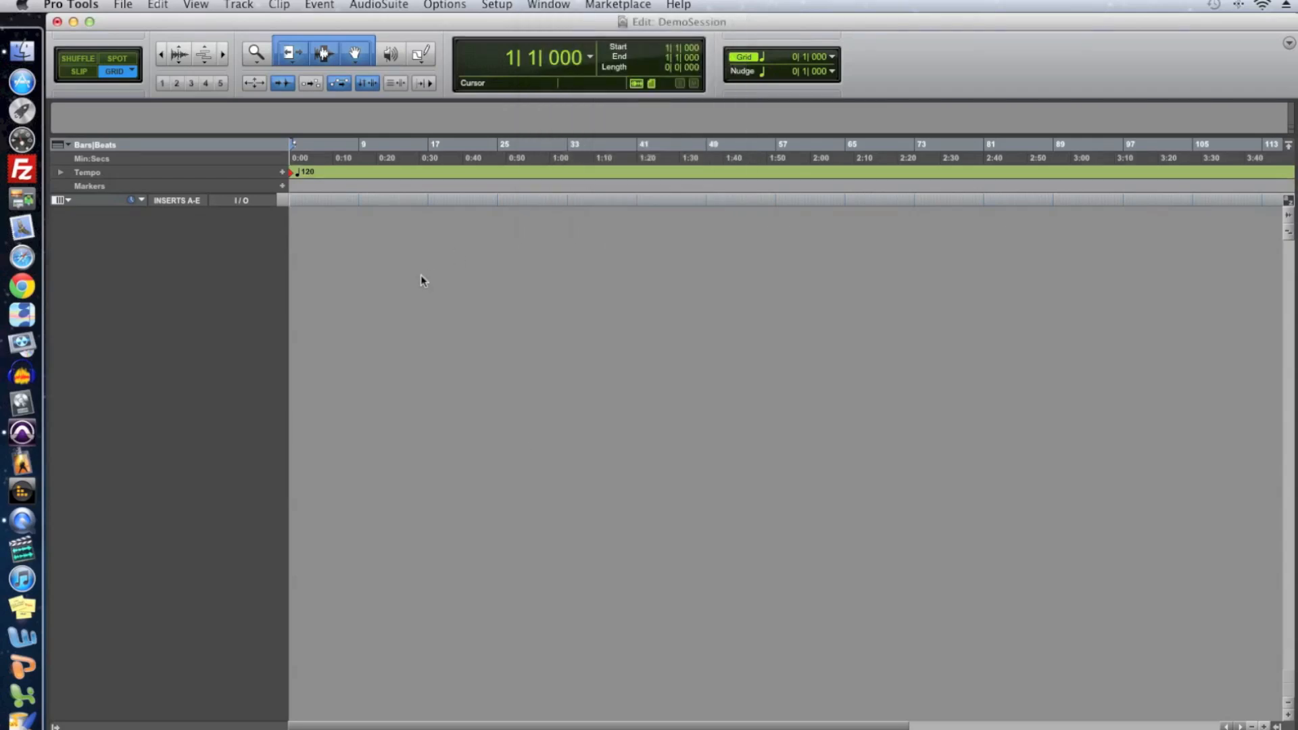
mouse_move(425, 281)
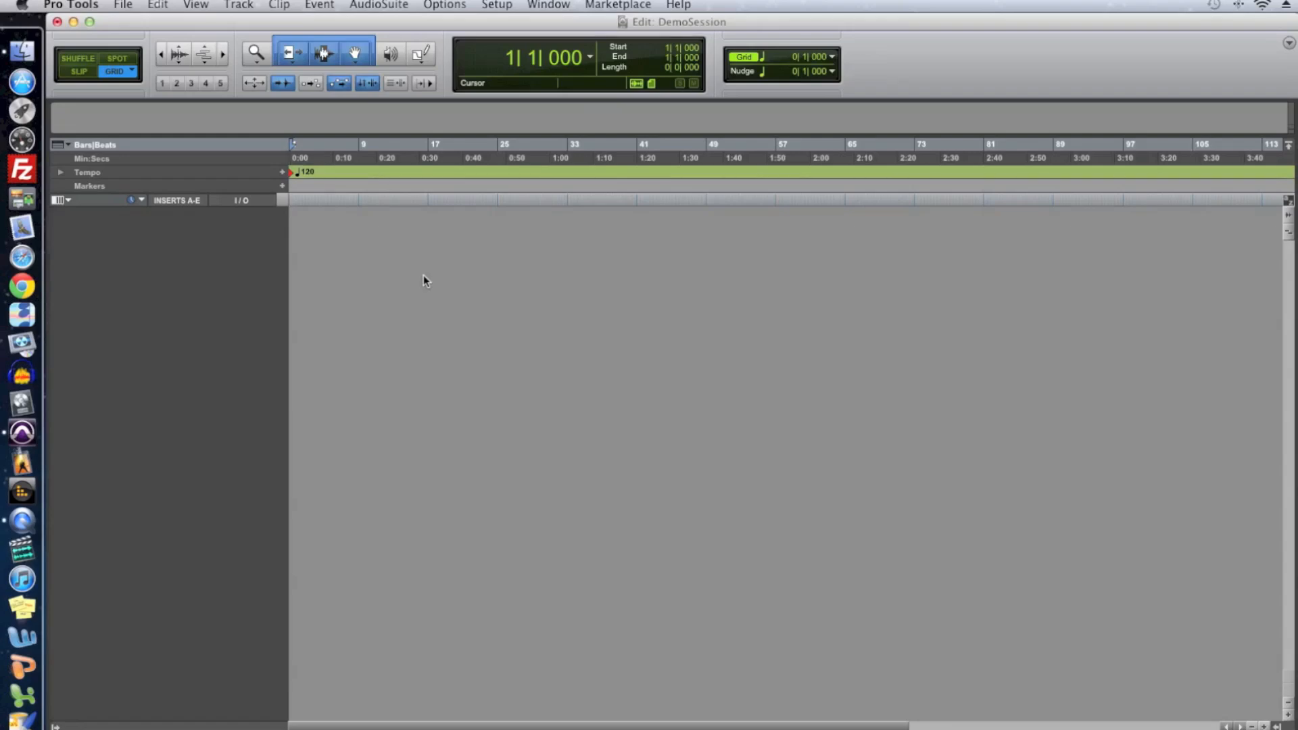
mouse_move(246, 42)
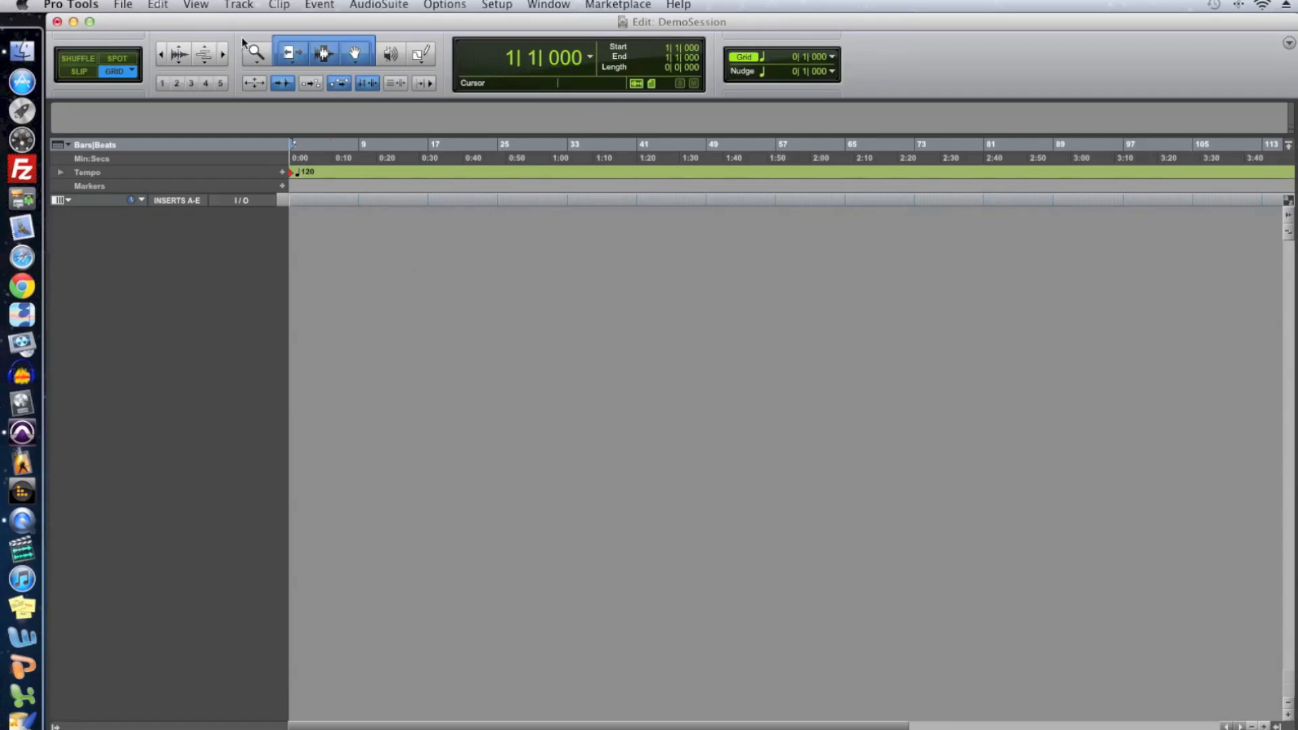
Start Track > New and add a second row for another track.
click(238, 6)
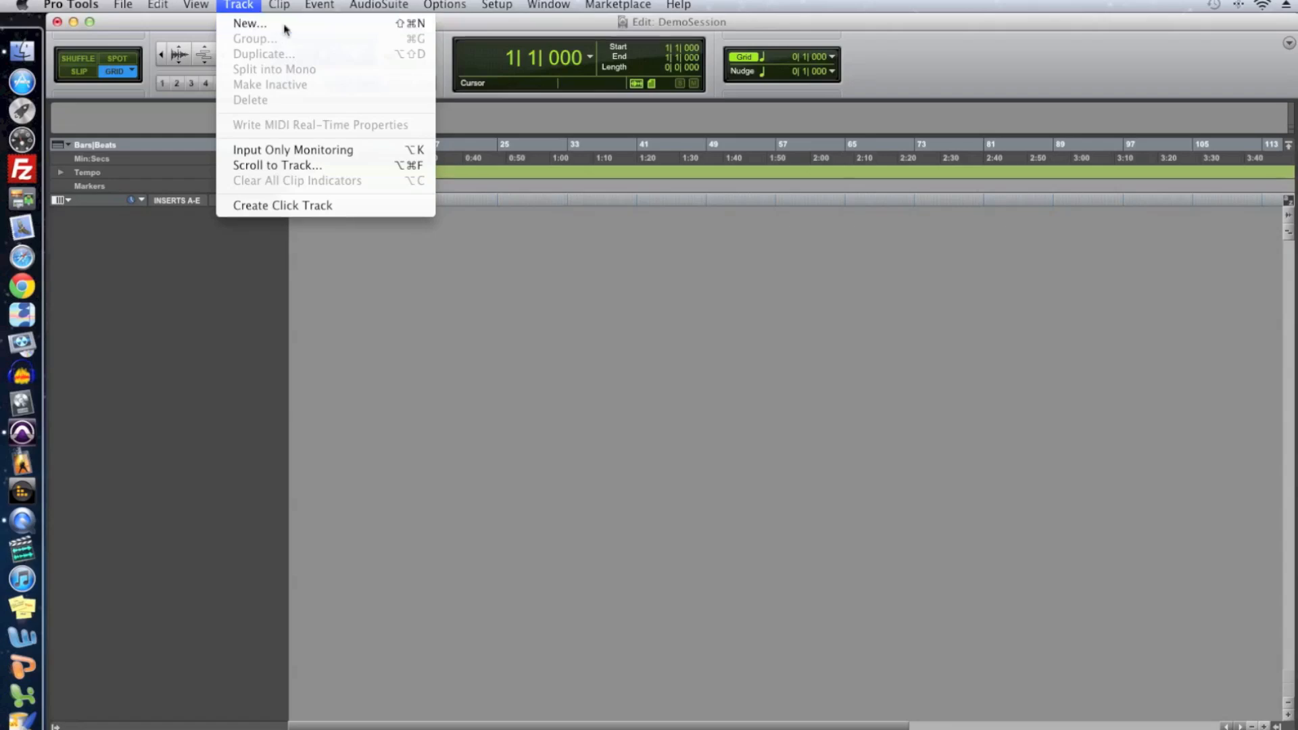
click(249, 23)
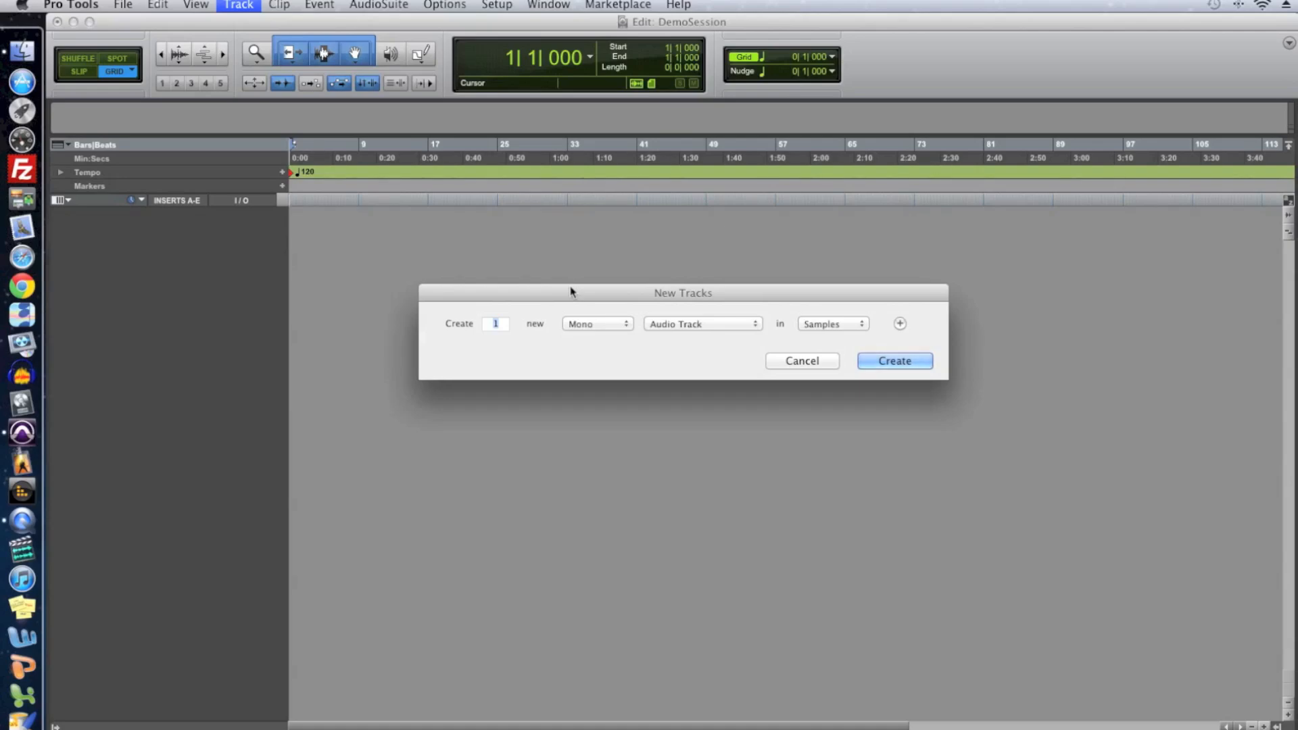
mouse_move(836, 333)
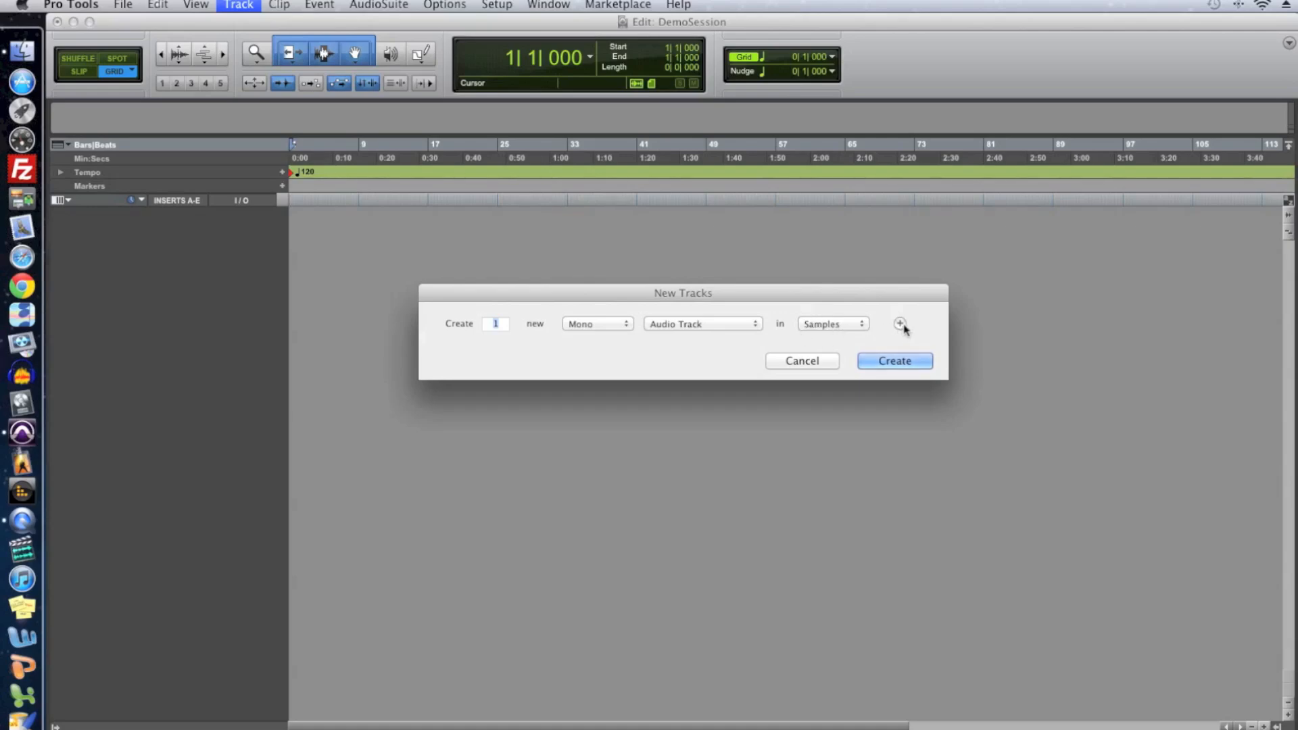
click(901, 325)
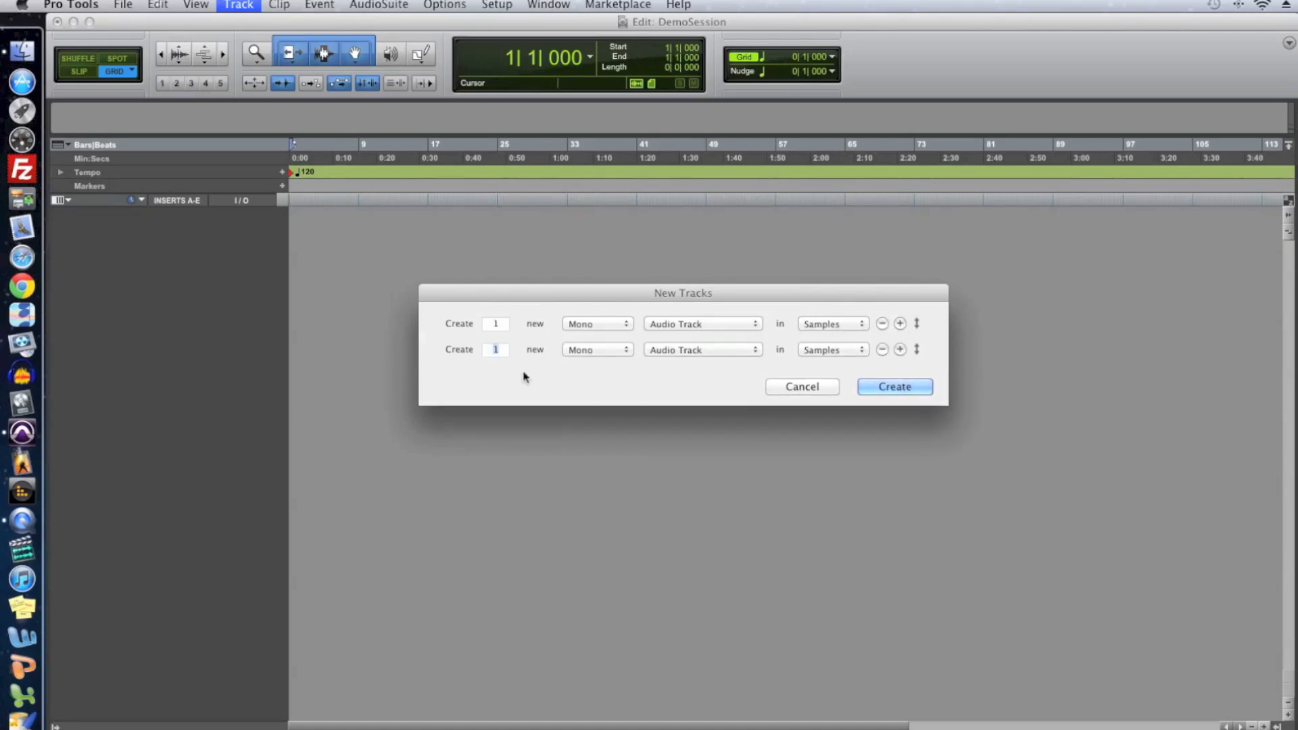
mouse_move(683, 363)
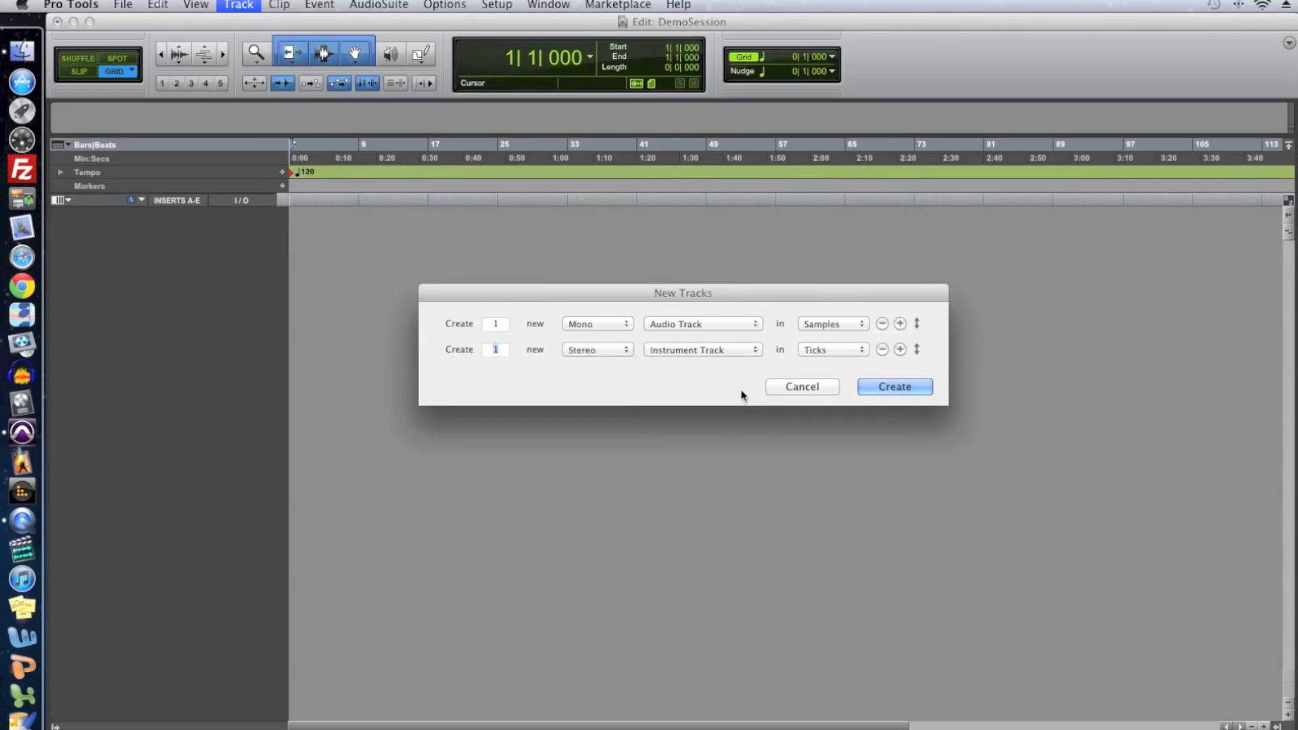
mouse_move(792, 368)
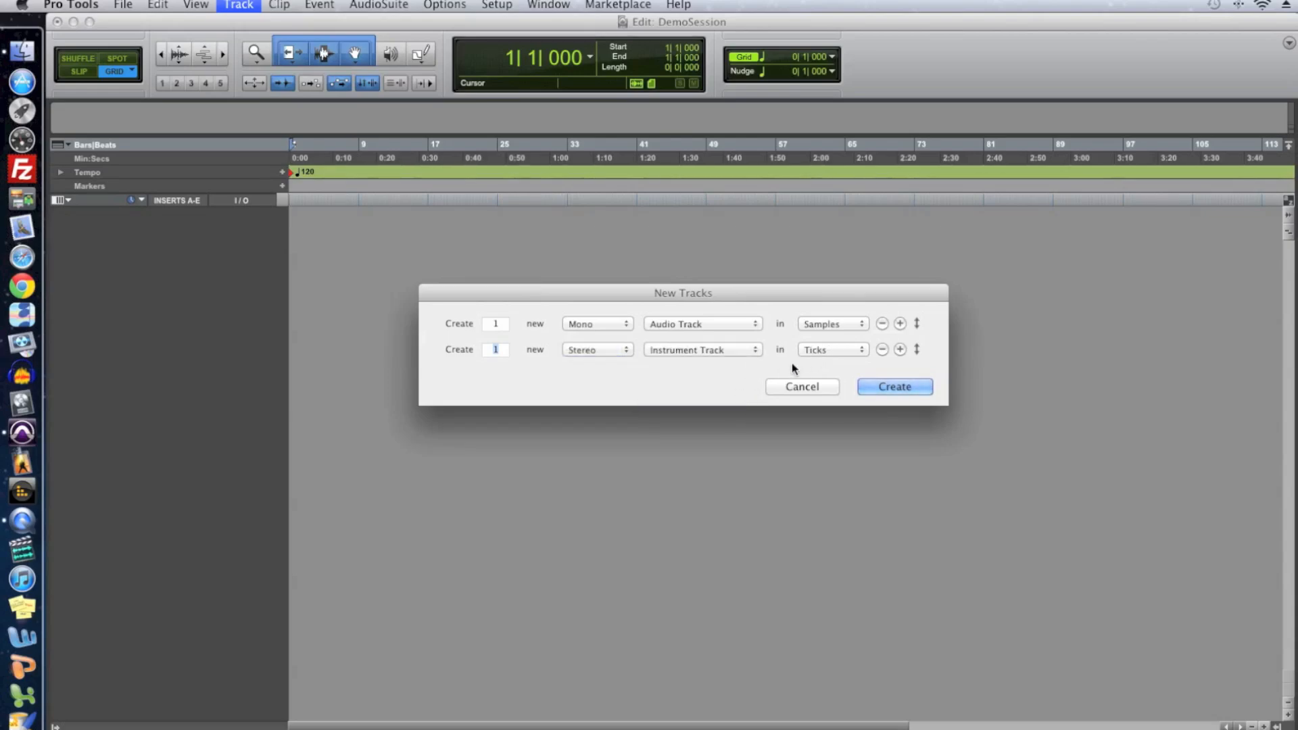
mouse_move(804, 330)
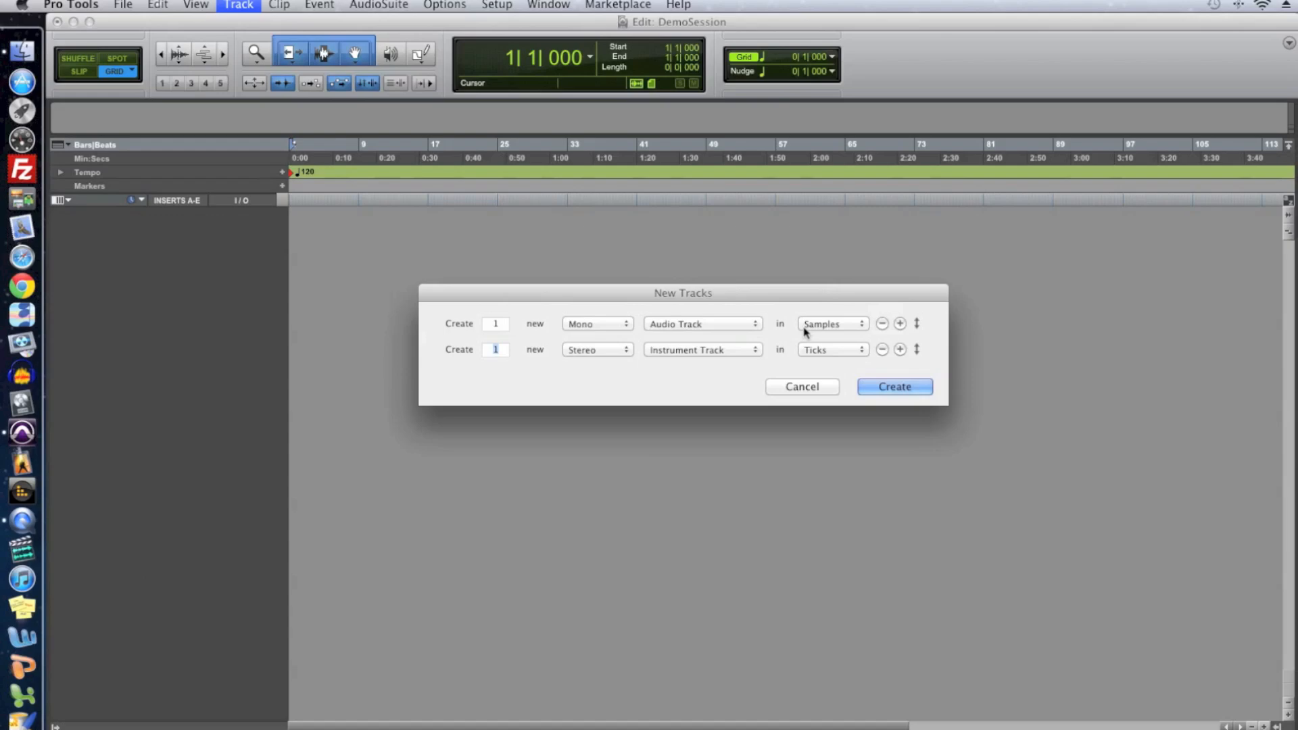
mouse_move(805, 330)
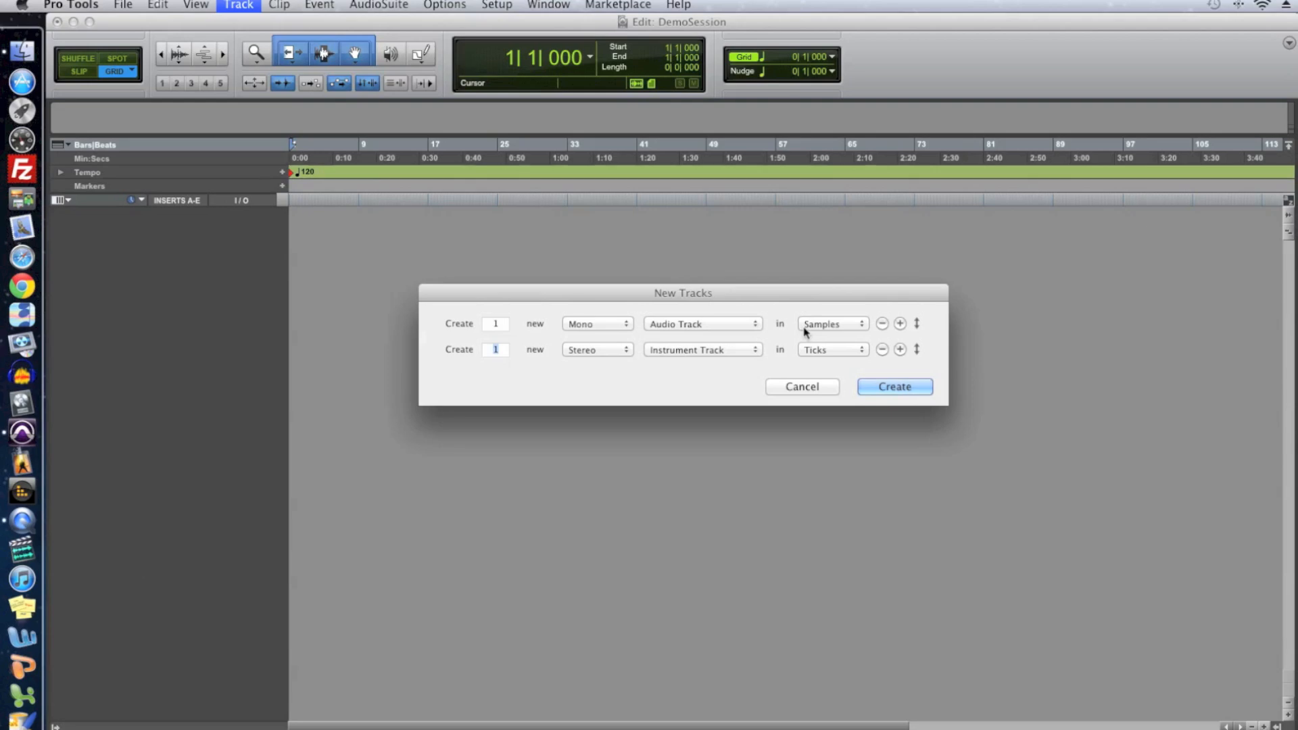
mouse_move(598, 327)
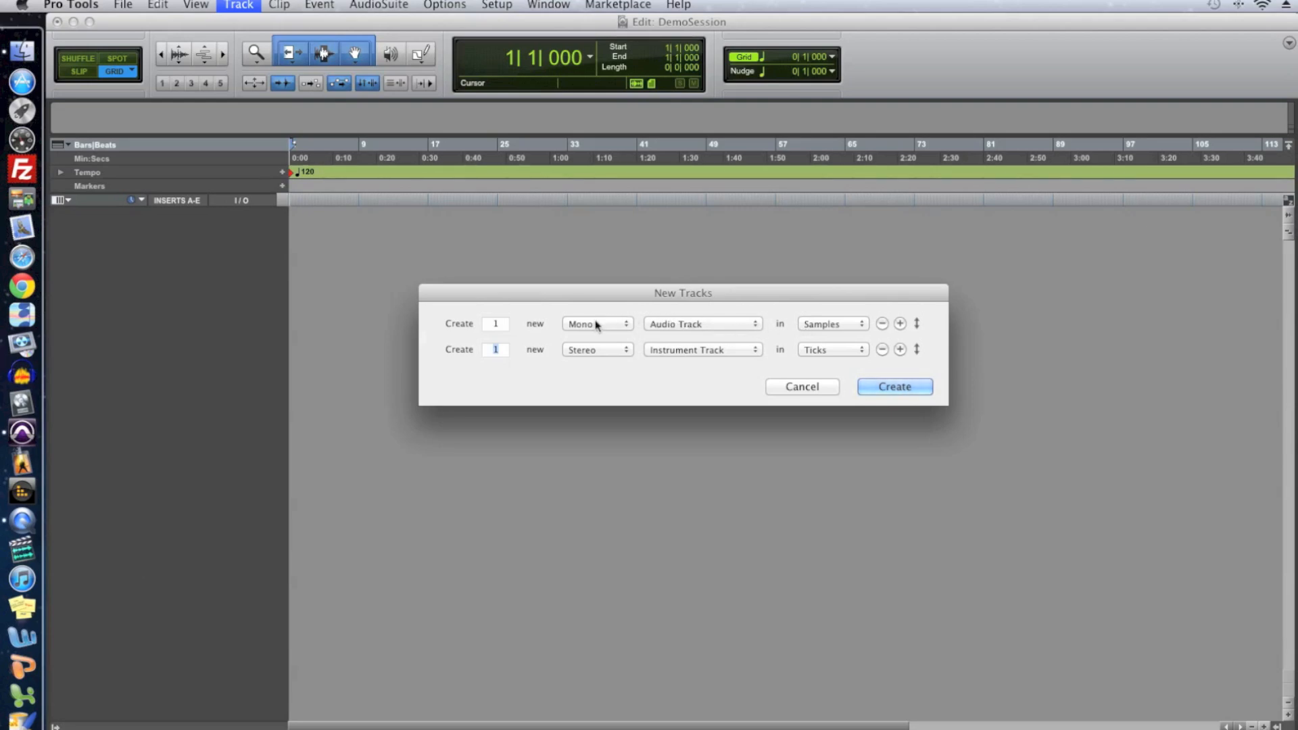
mouse_move(582, 339)
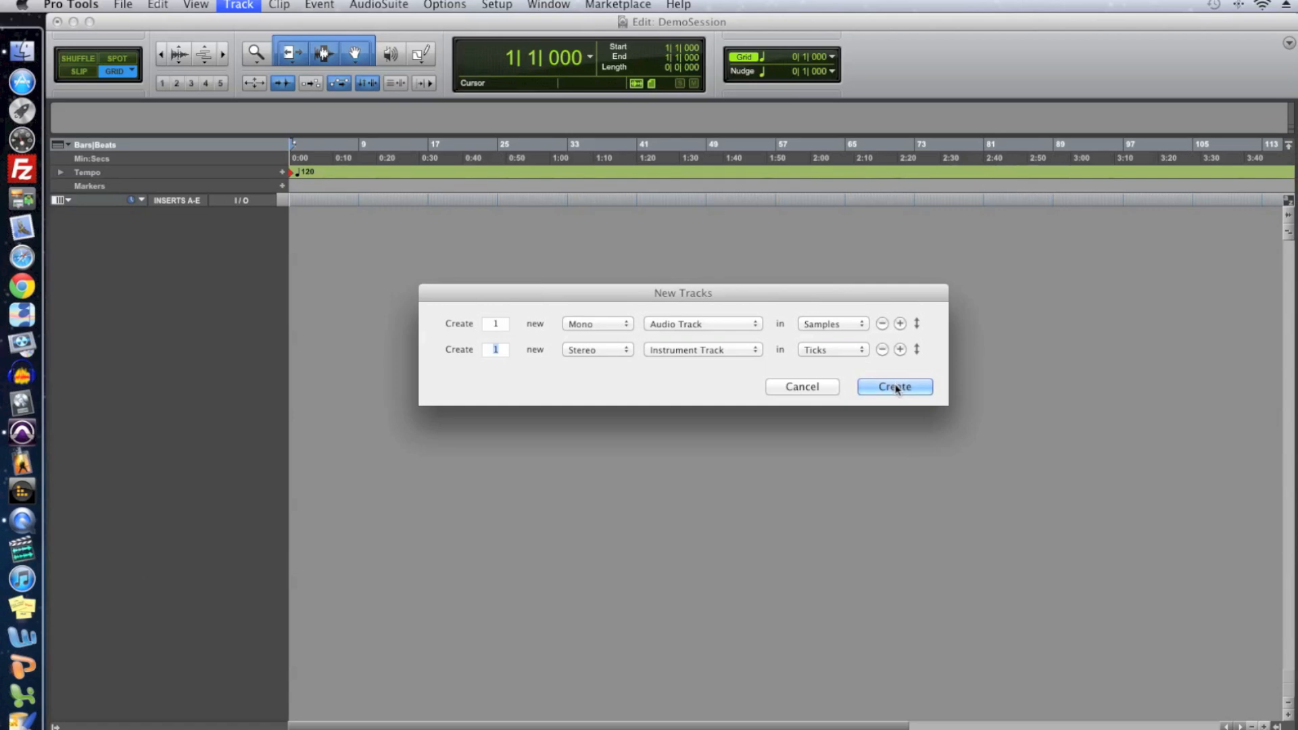
Create the Audio 1 and Inst 1 tracks and enlarge their heights.
click(896, 386)
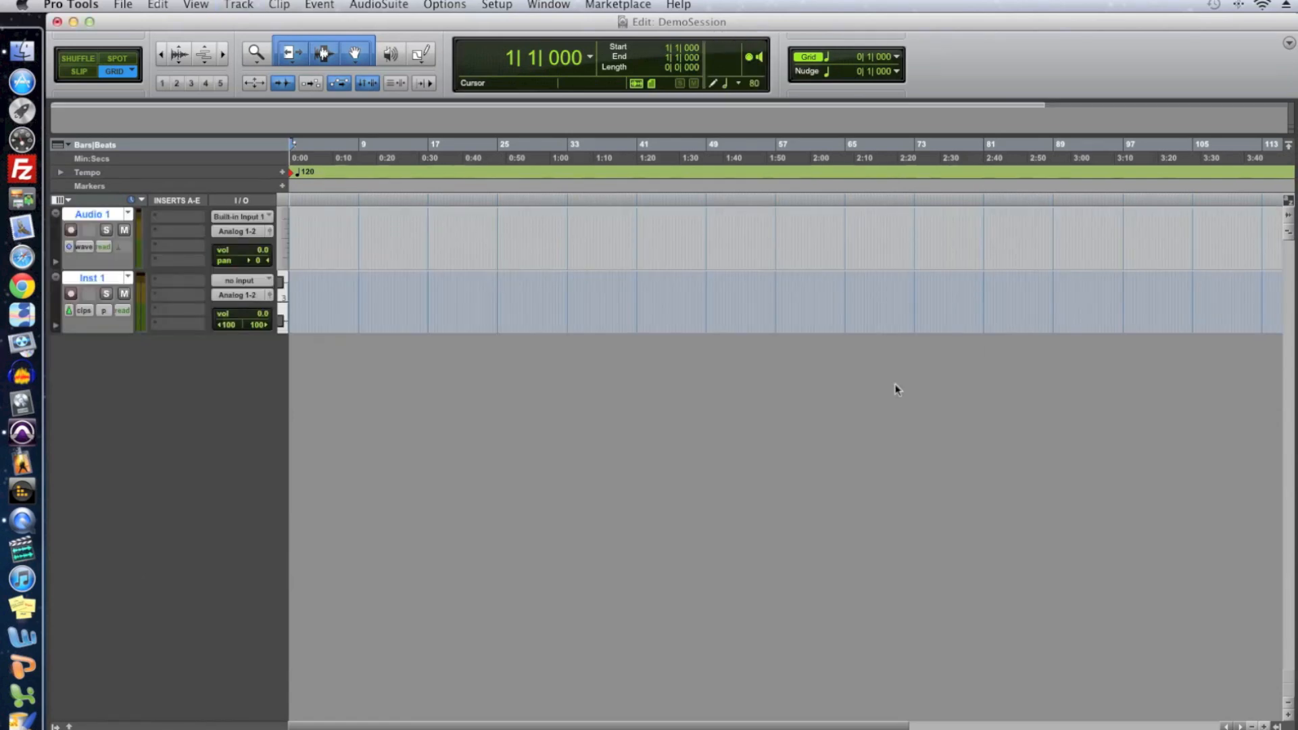
mouse_move(192, 254)
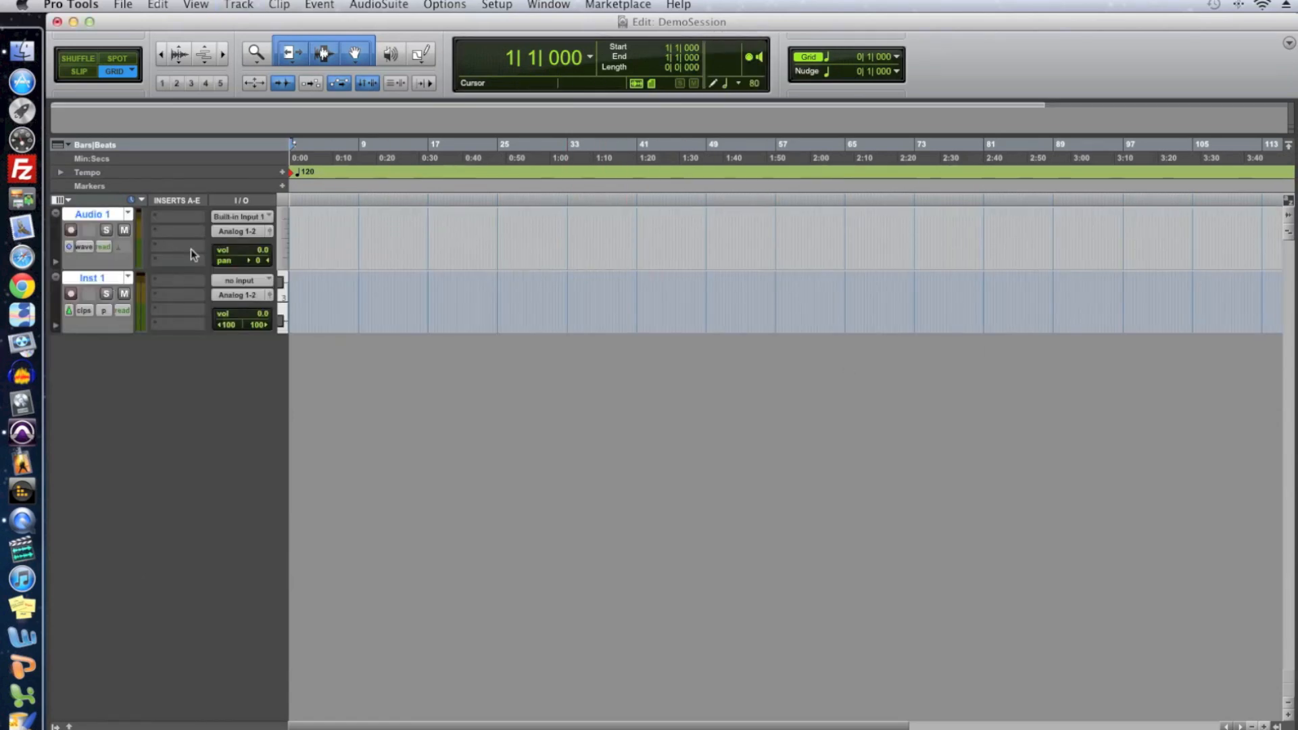
mouse_move(300, 363)
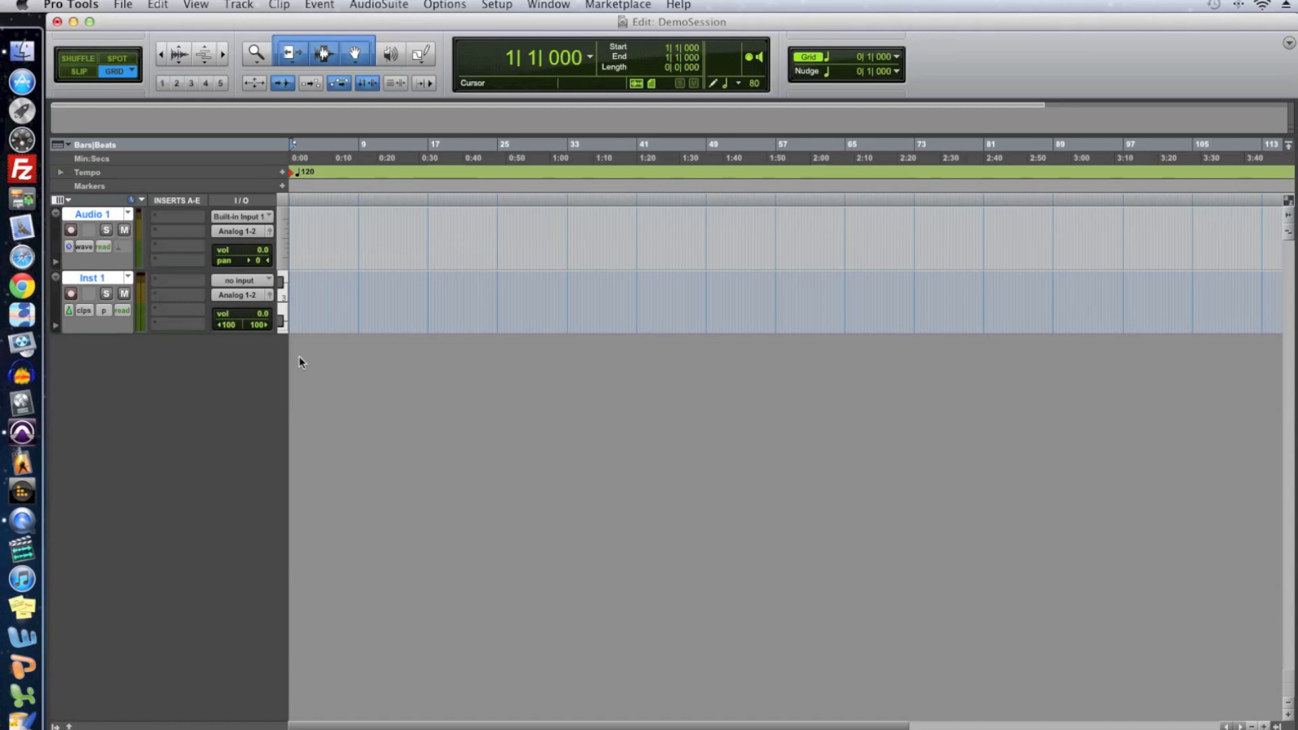
mouse_move(106, 292)
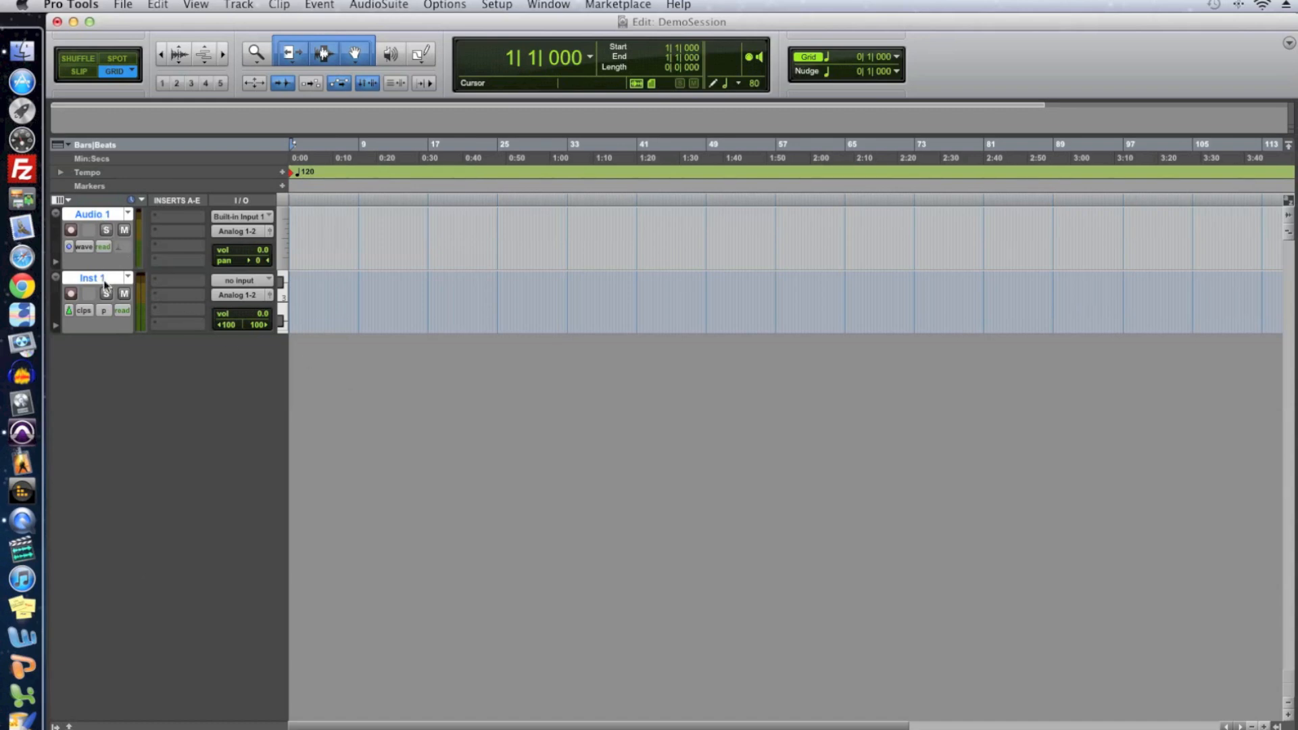
click(338, 289)
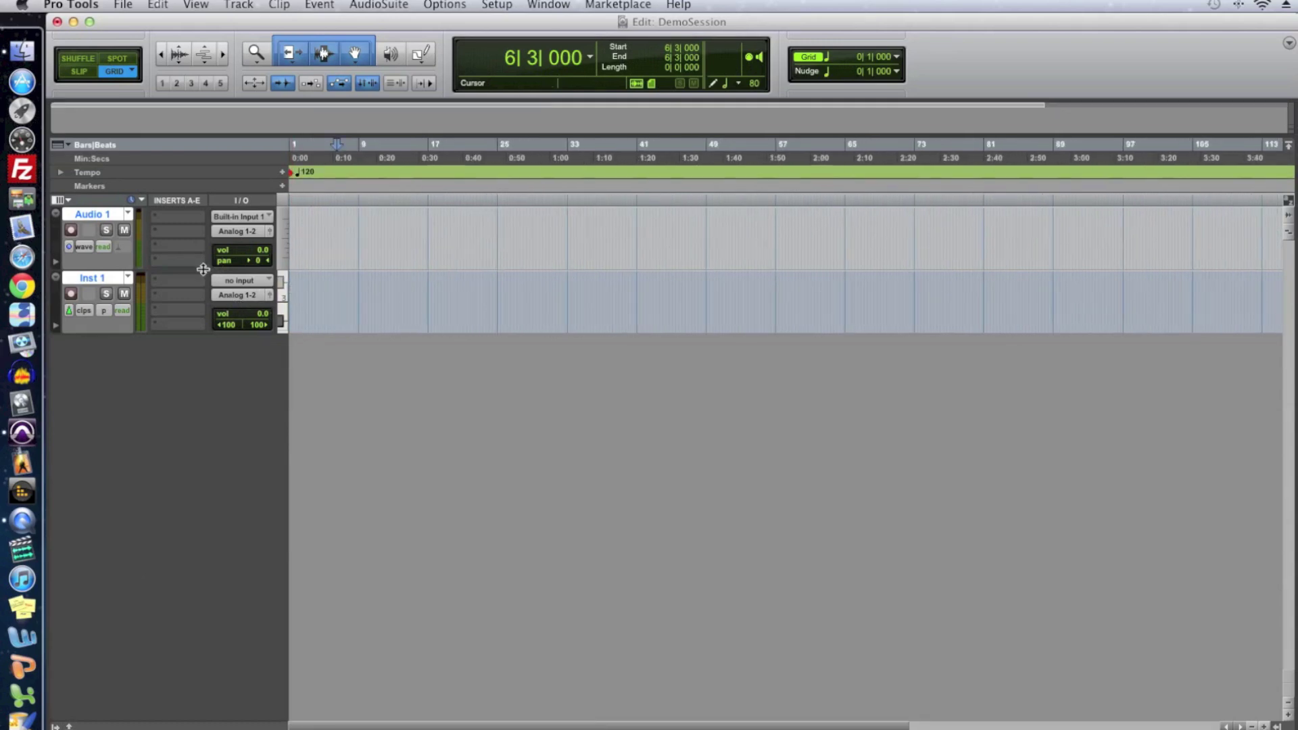
mouse_move(168, 322)
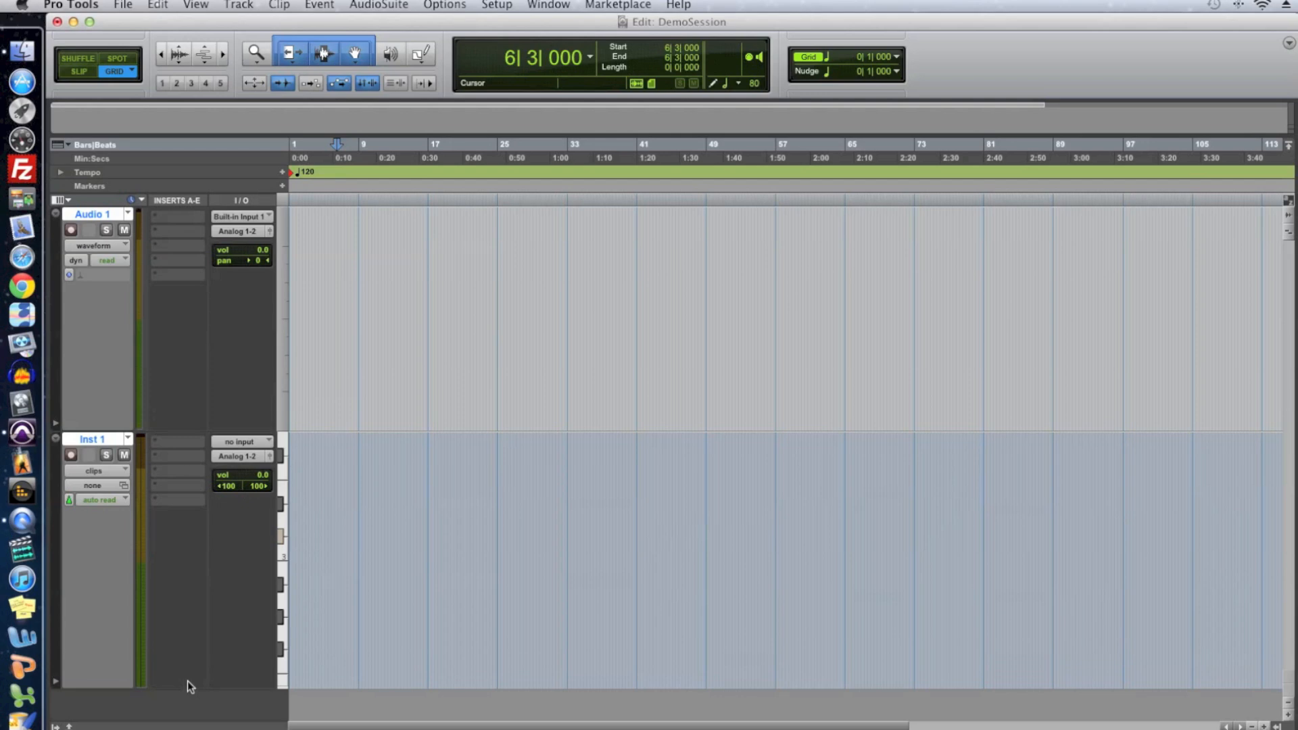
mouse_move(84, 373)
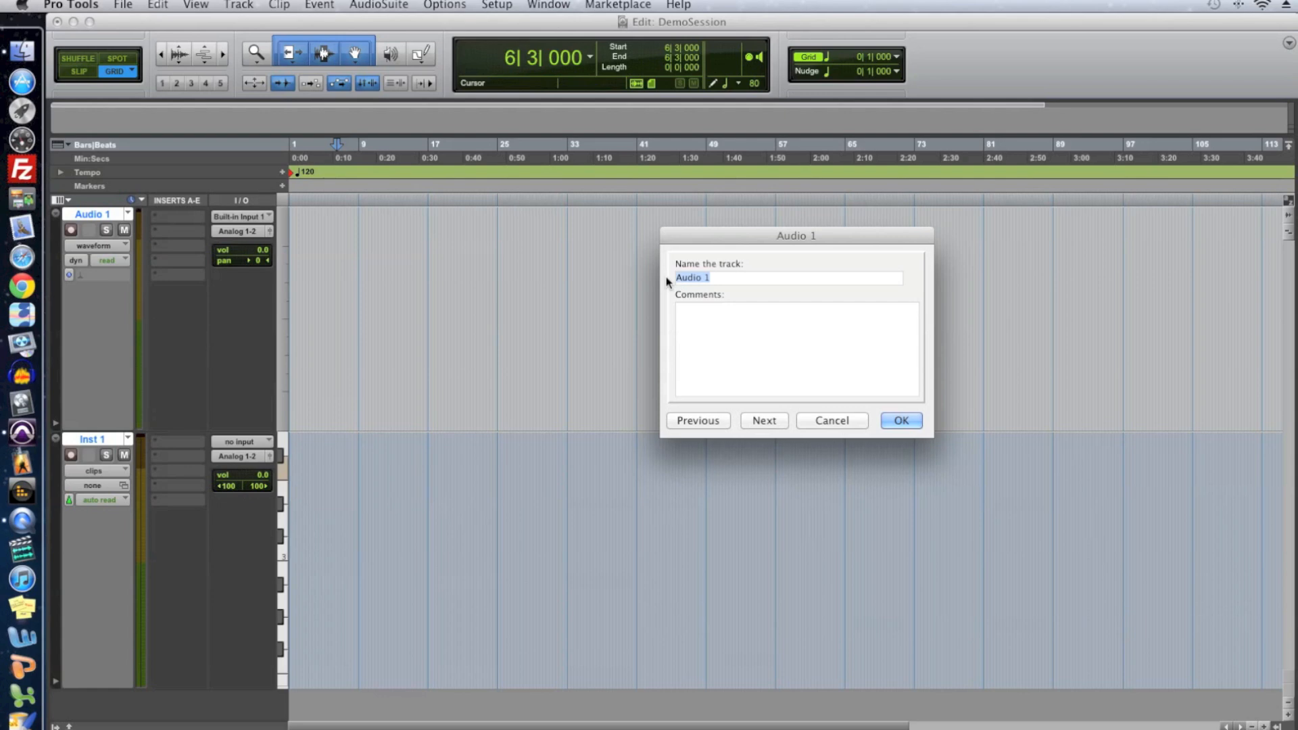
text(Guitar)
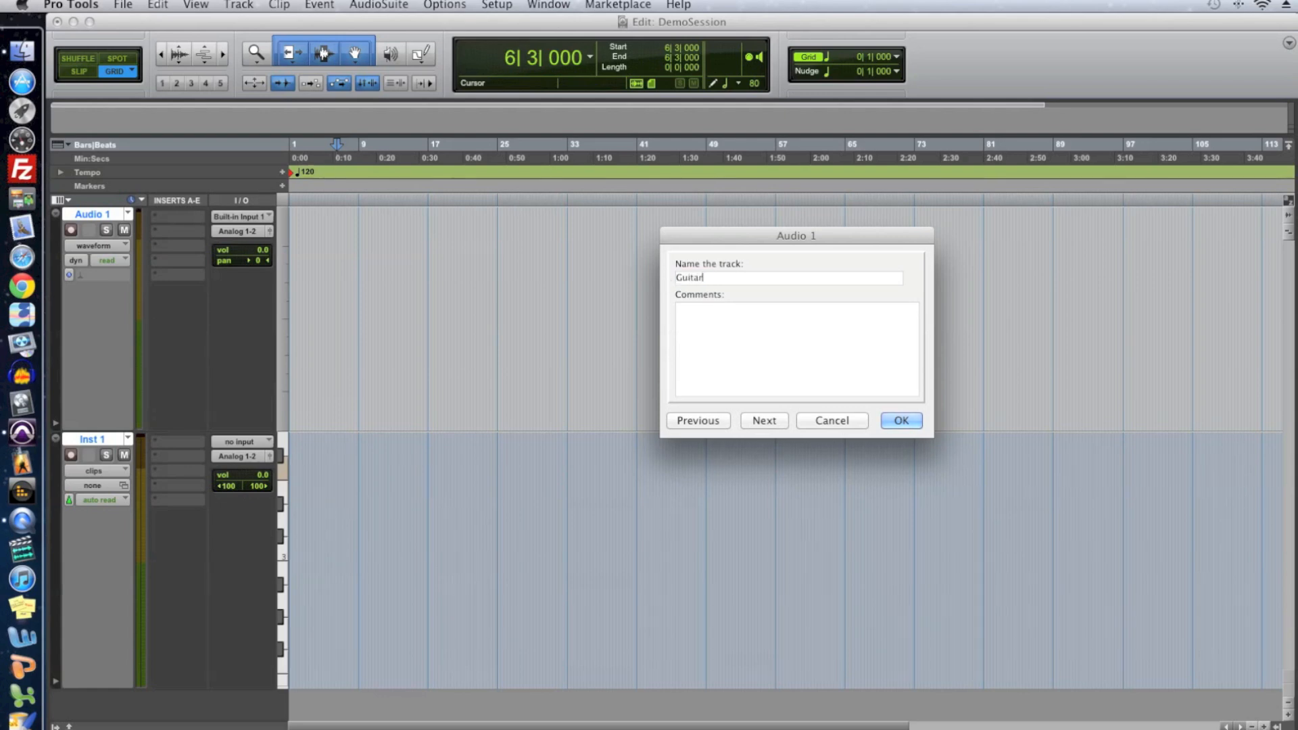
click(901, 420)
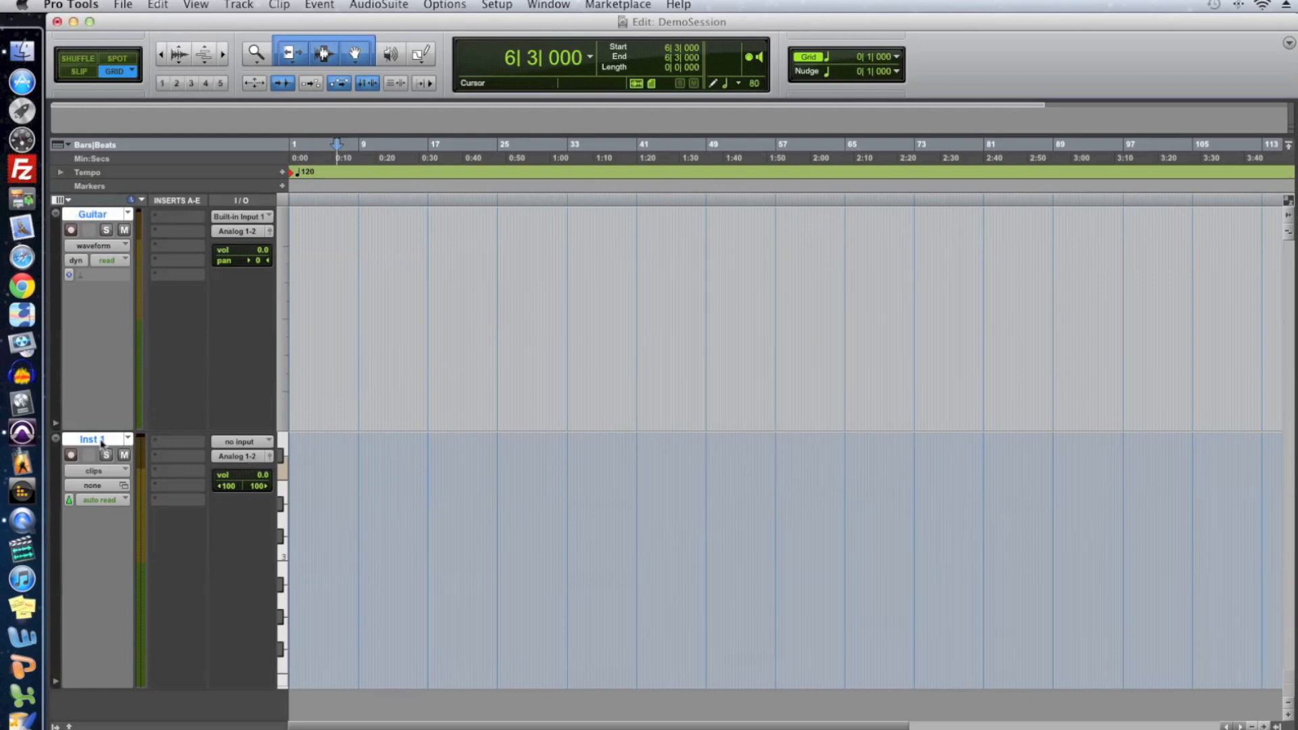
double_click(92, 438)
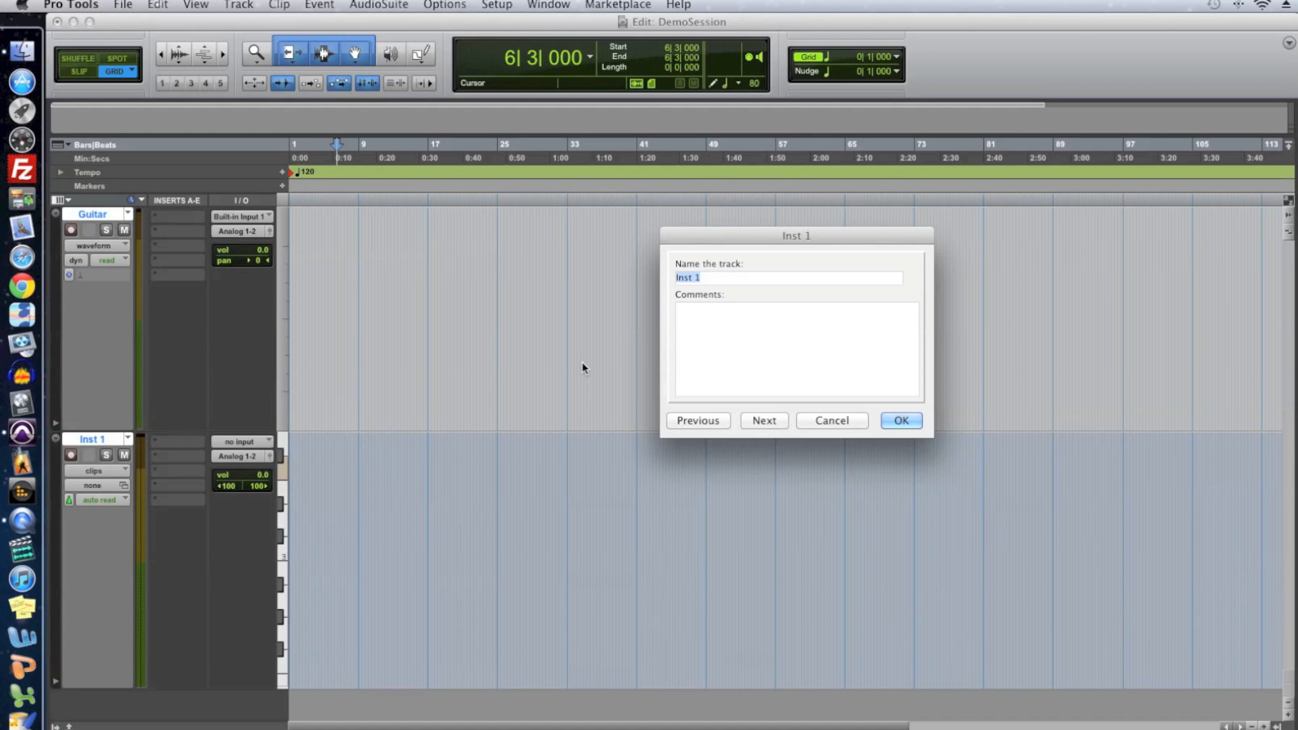
text(Piano)
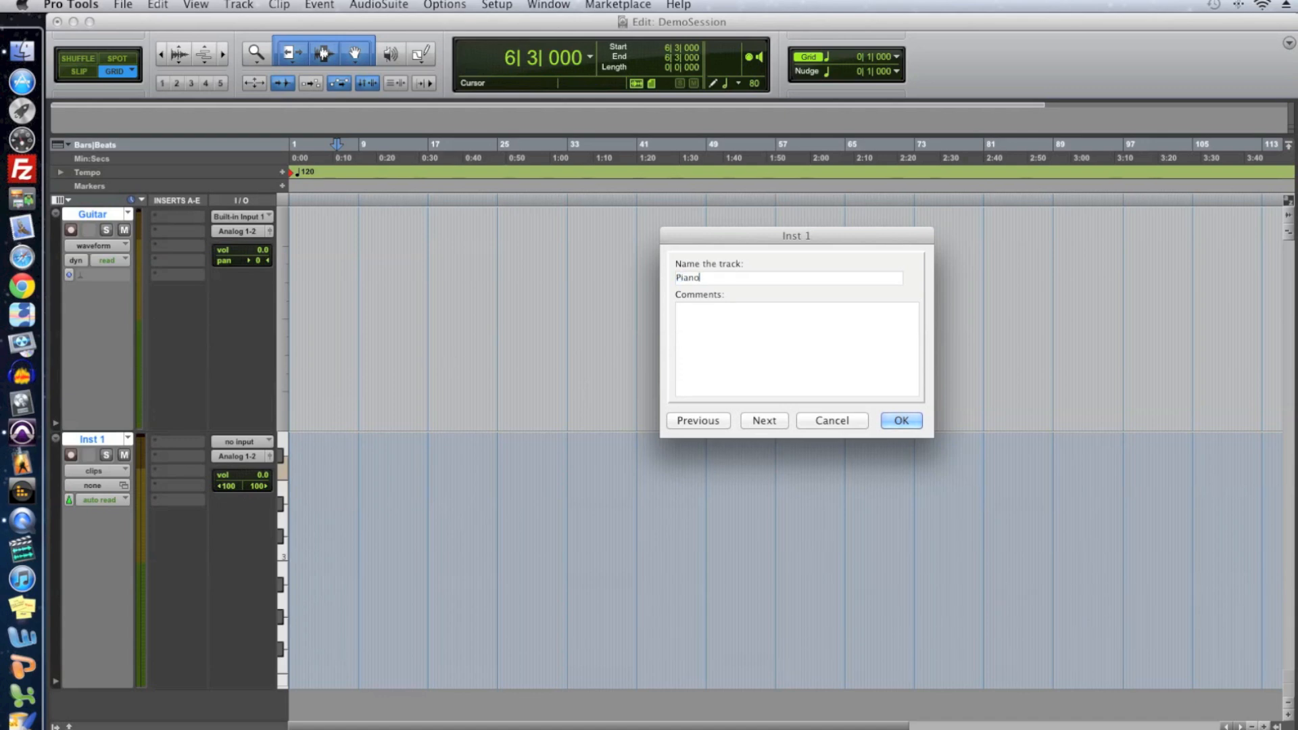
click(900, 420)
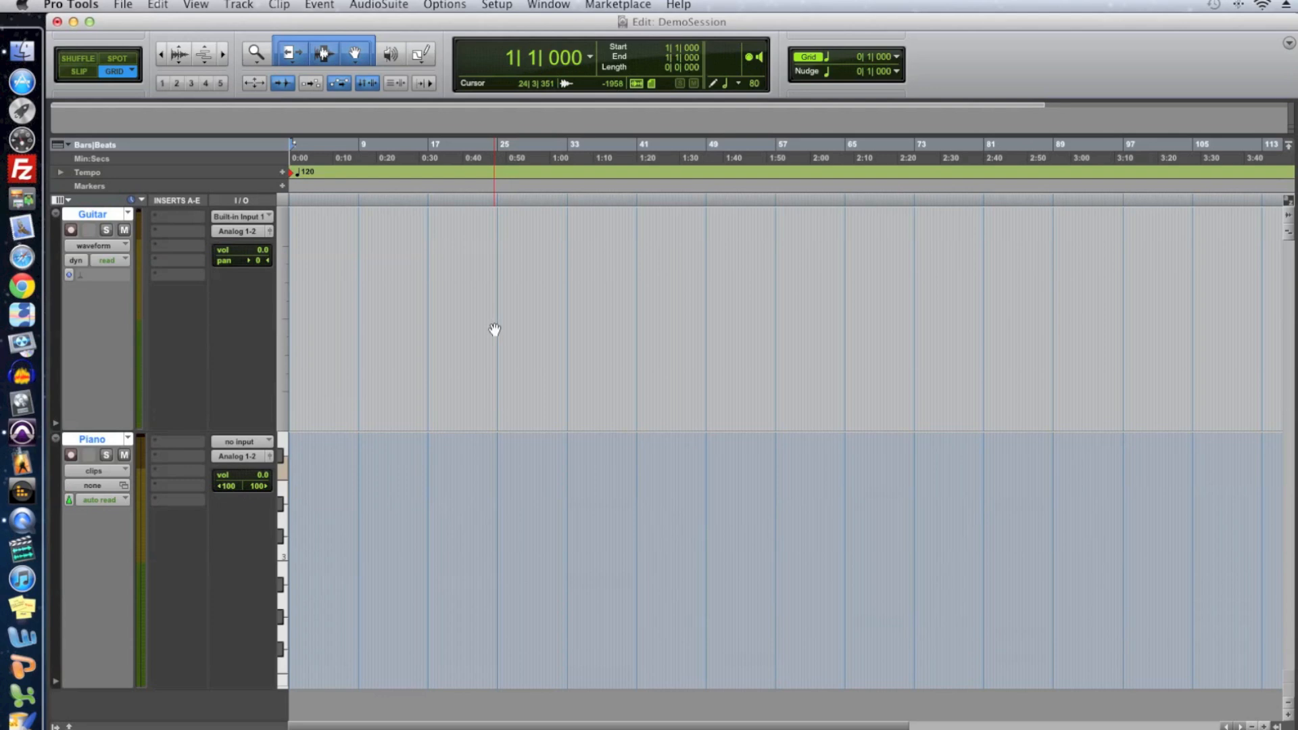
Reselect Alesis Firewire as playback engine, saving, closing and reopening DemoSession.
click(495, 5)
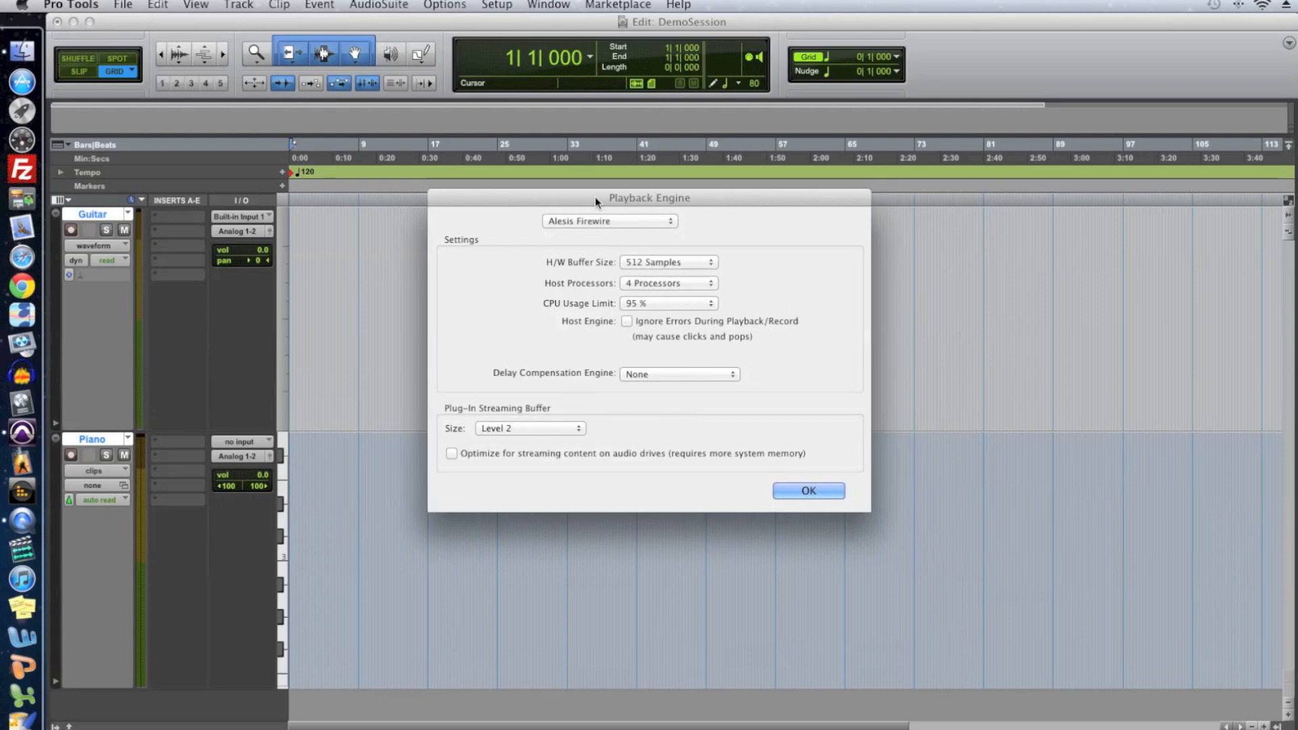
click(609, 220)
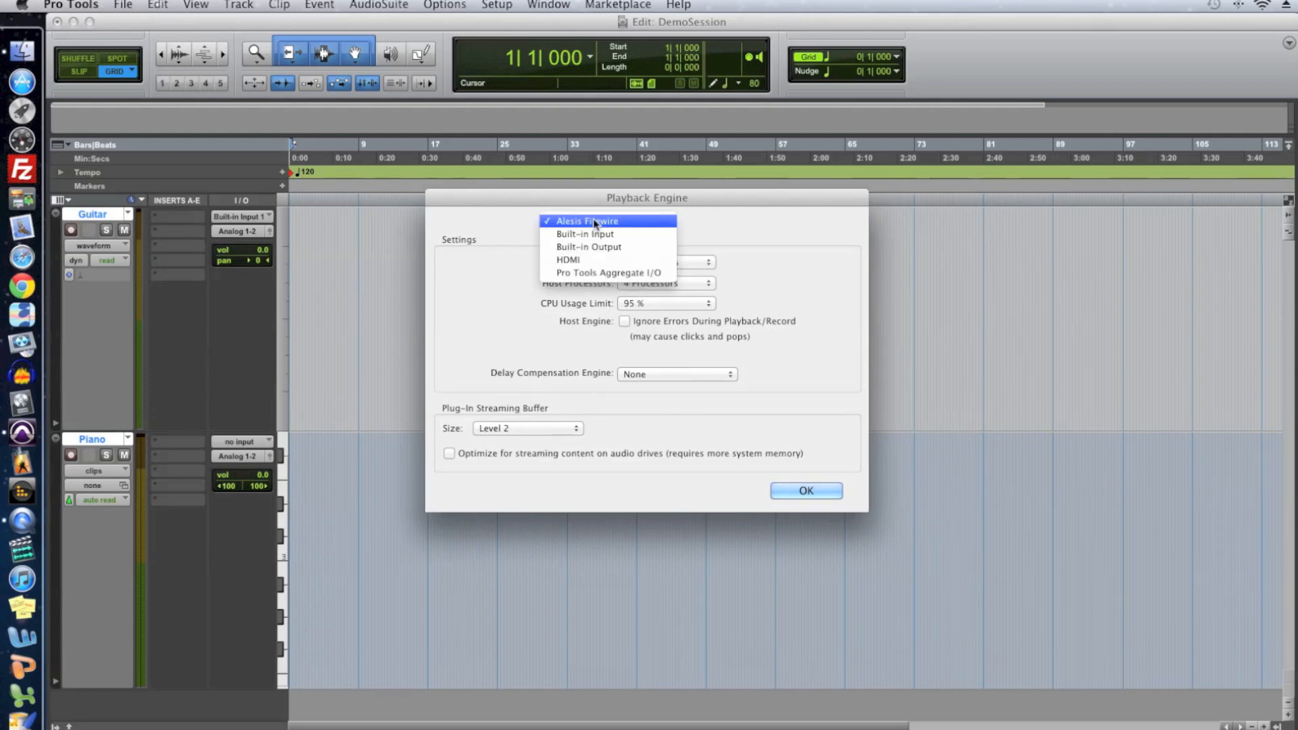
mouse_move(643, 274)
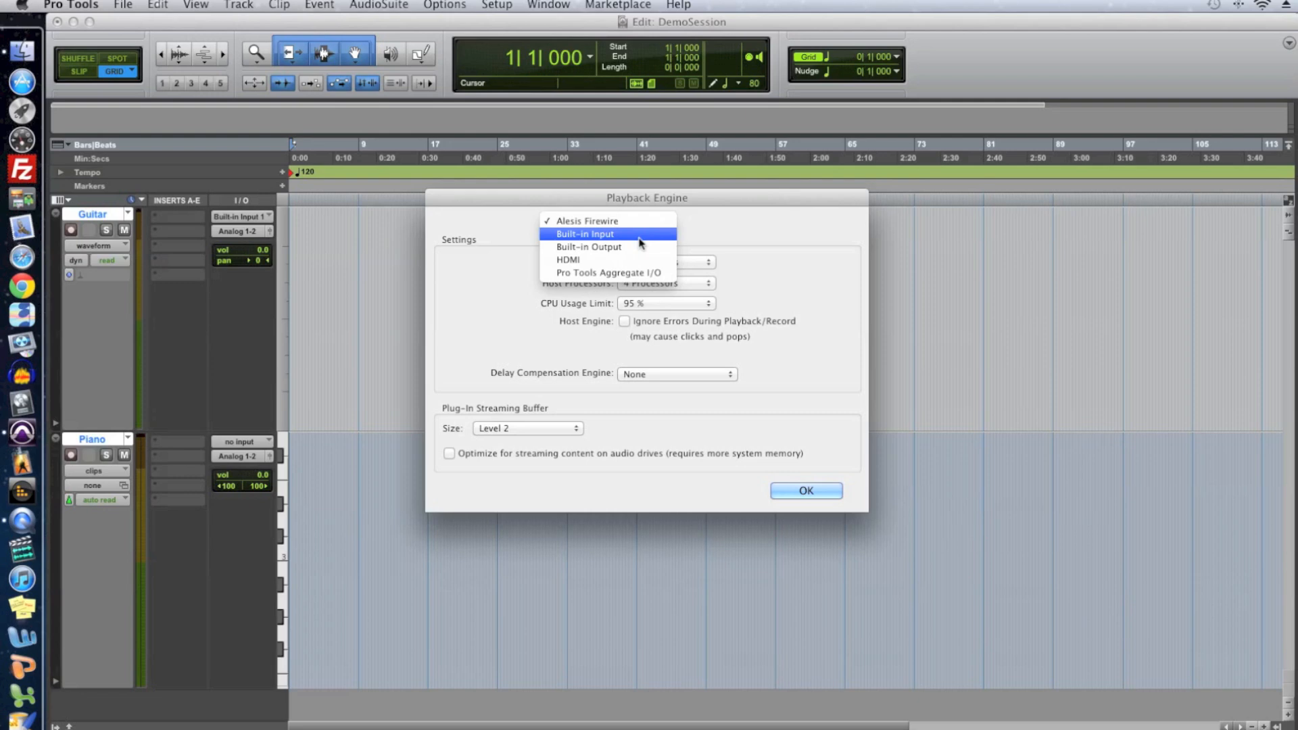
mouse_move(638, 261)
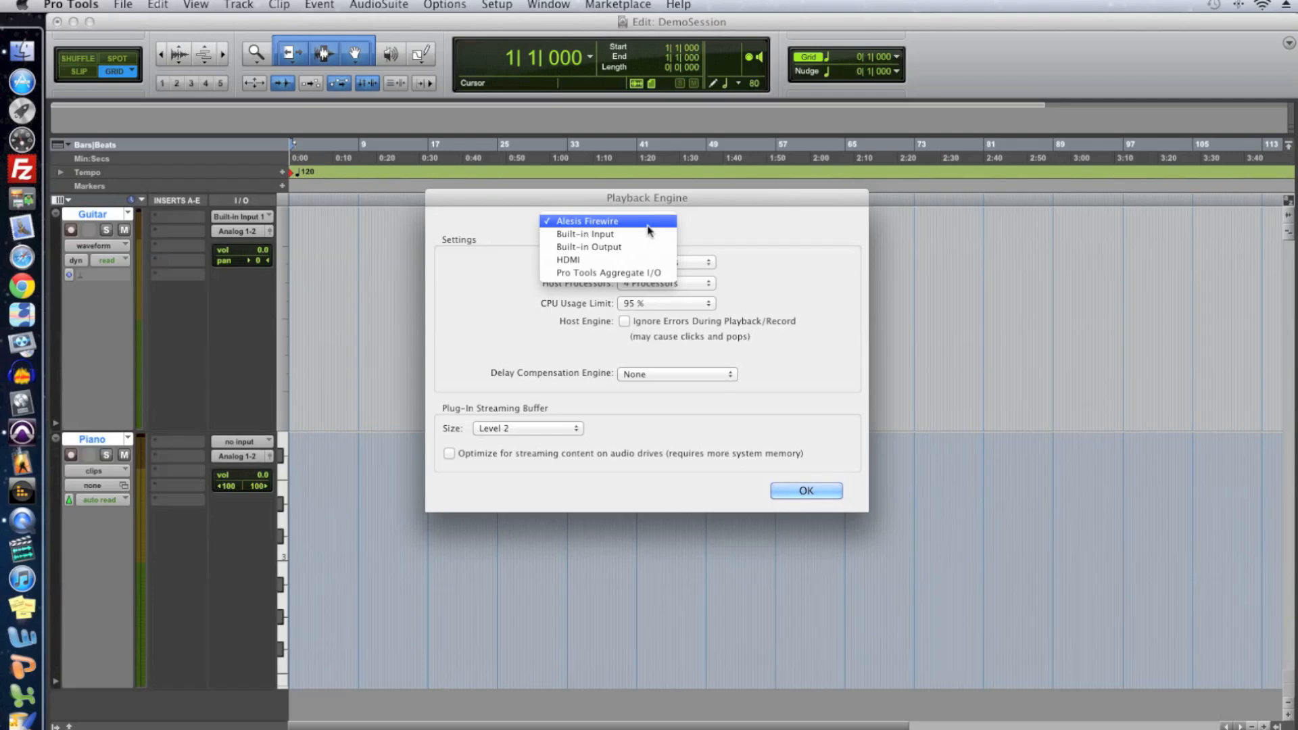
mouse_move(608, 229)
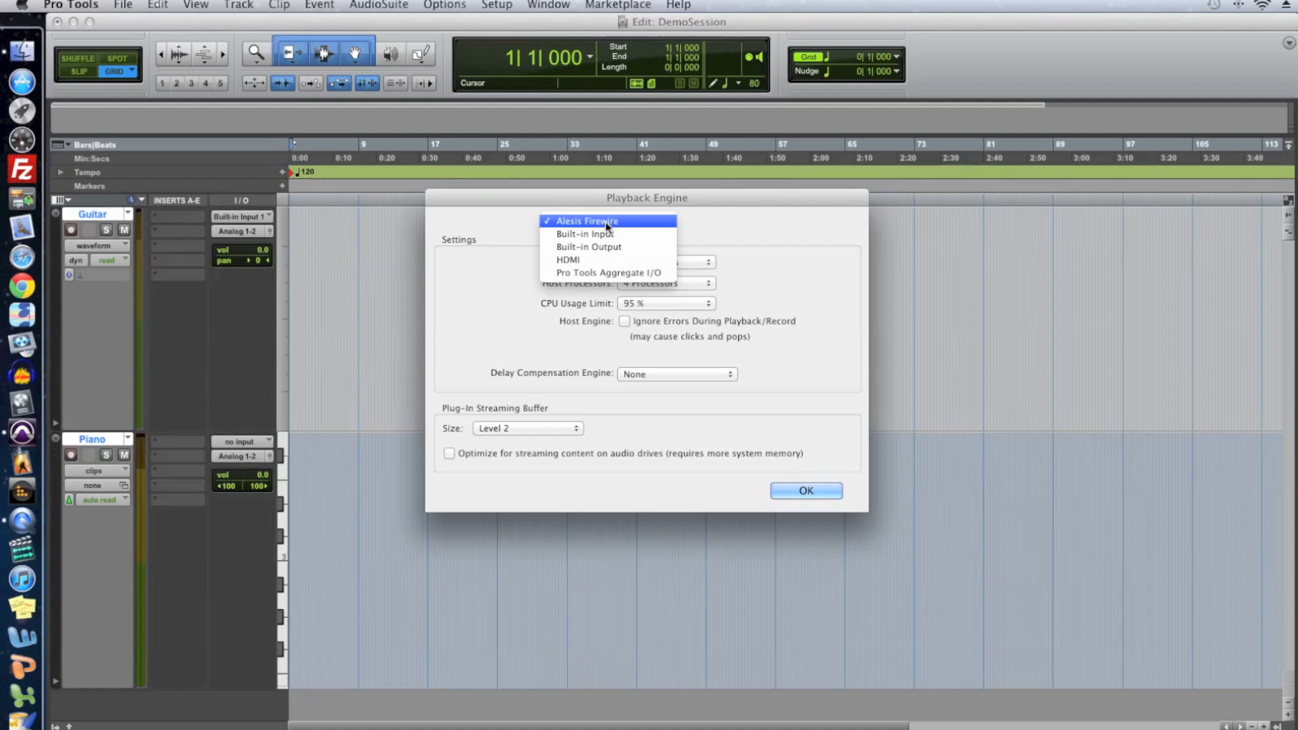
click(605, 221)
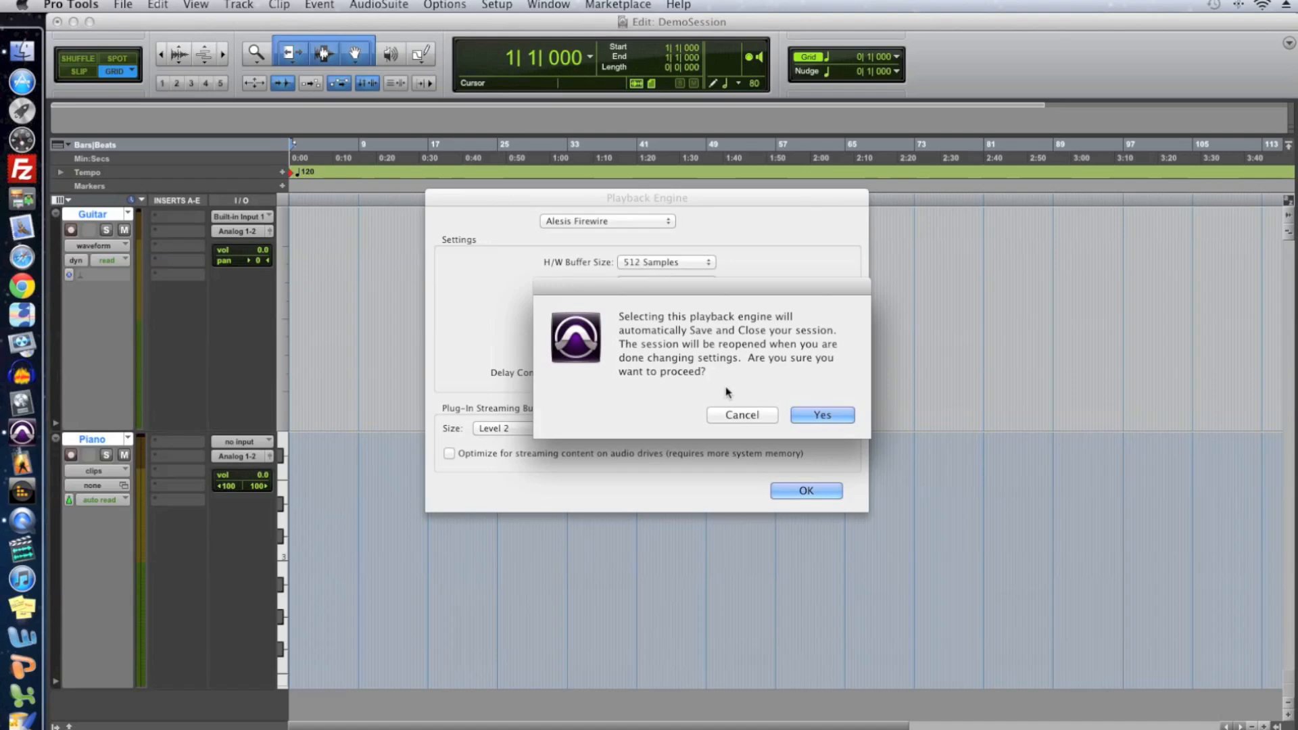
mouse_move(738, 351)
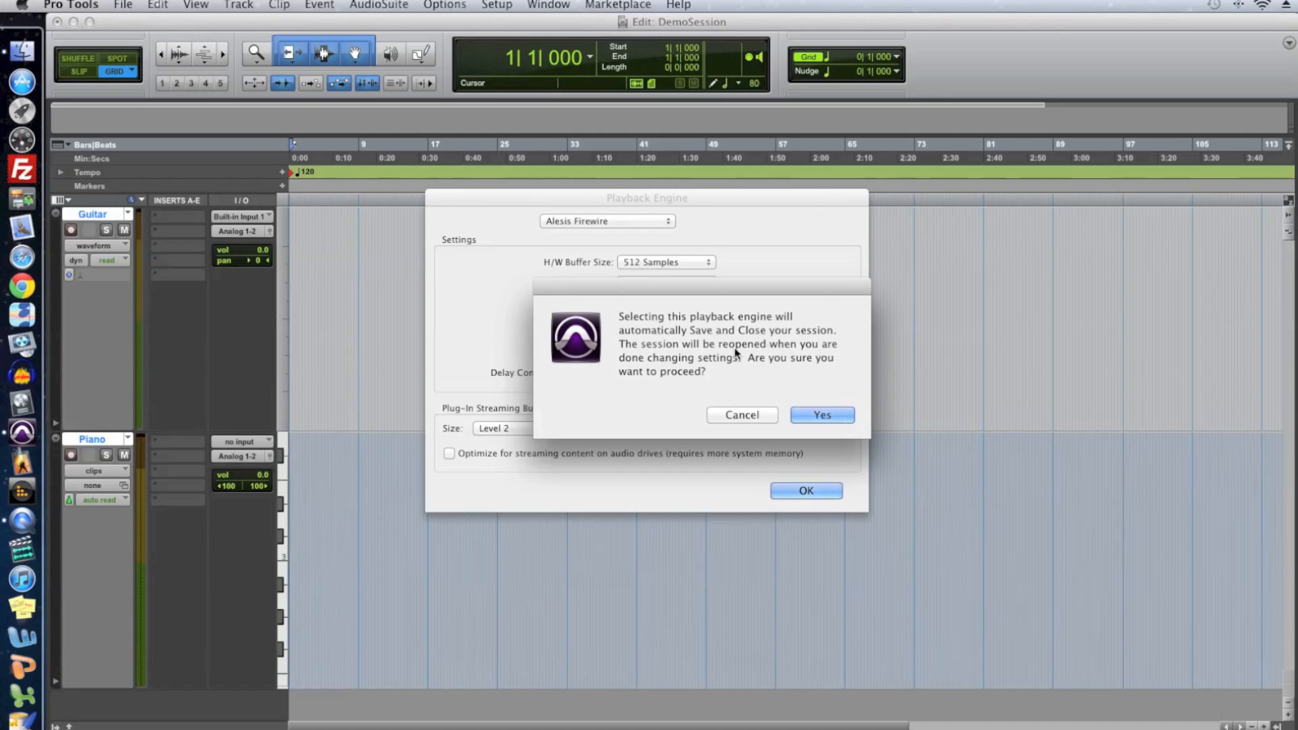
mouse_move(779, 408)
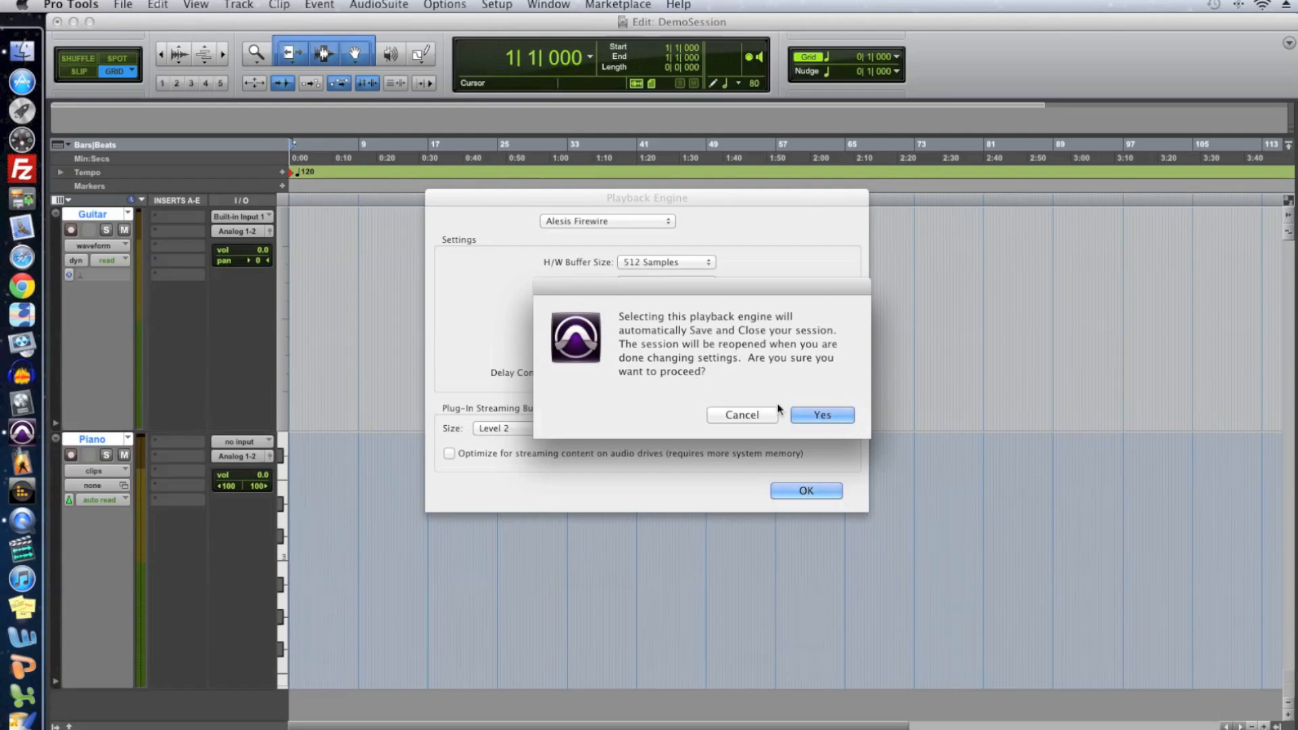
click(822, 415)
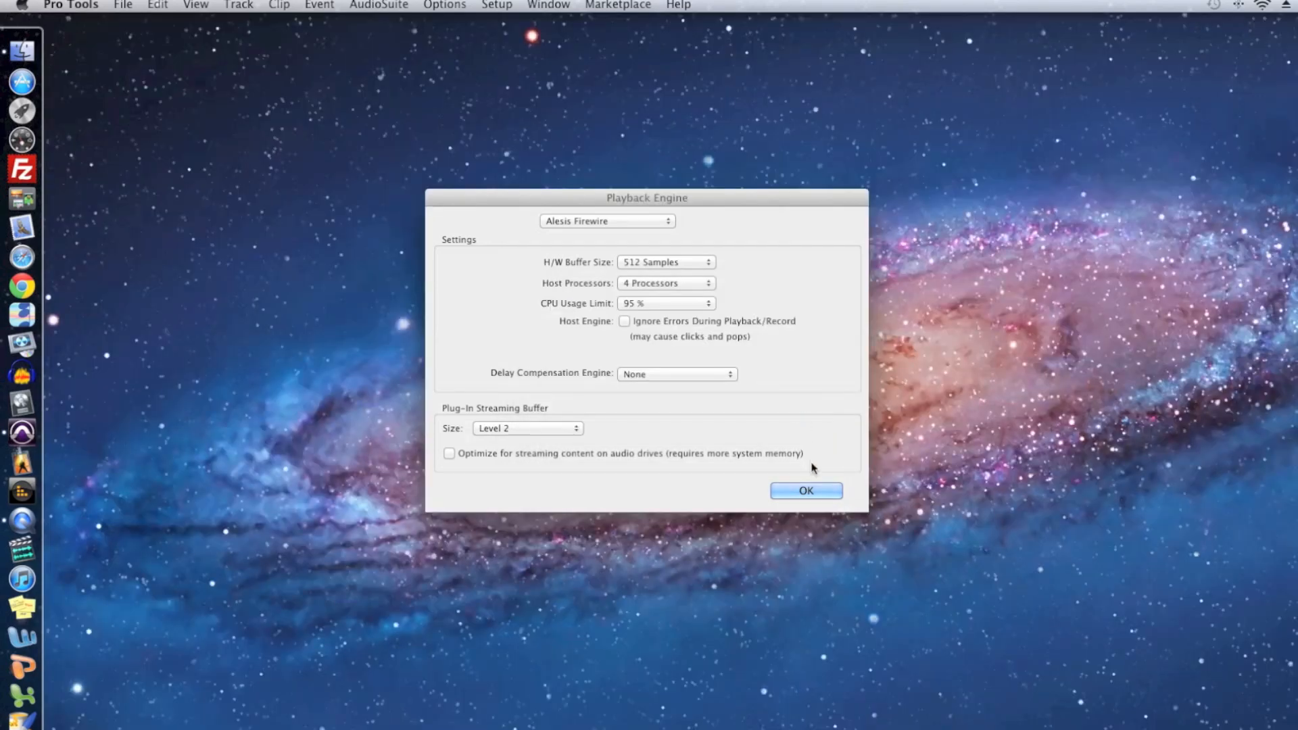
click(806, 491)
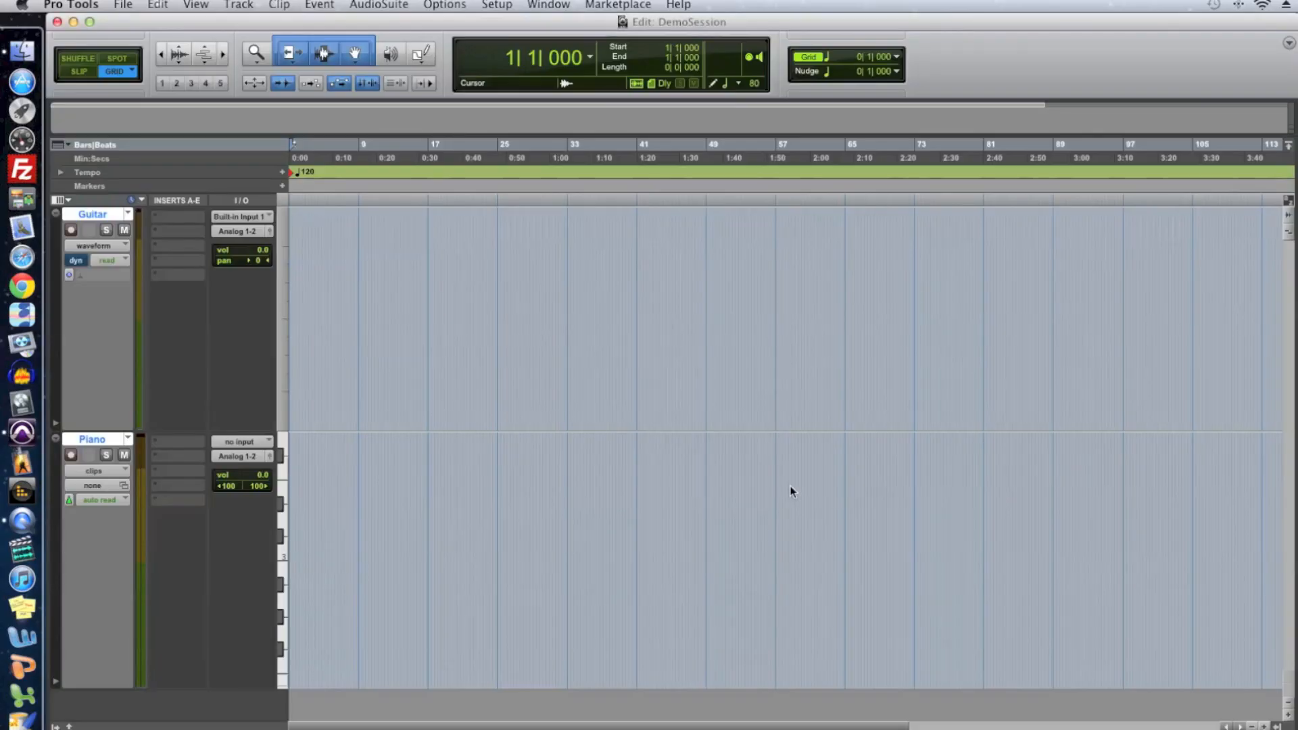
click(424, 486)
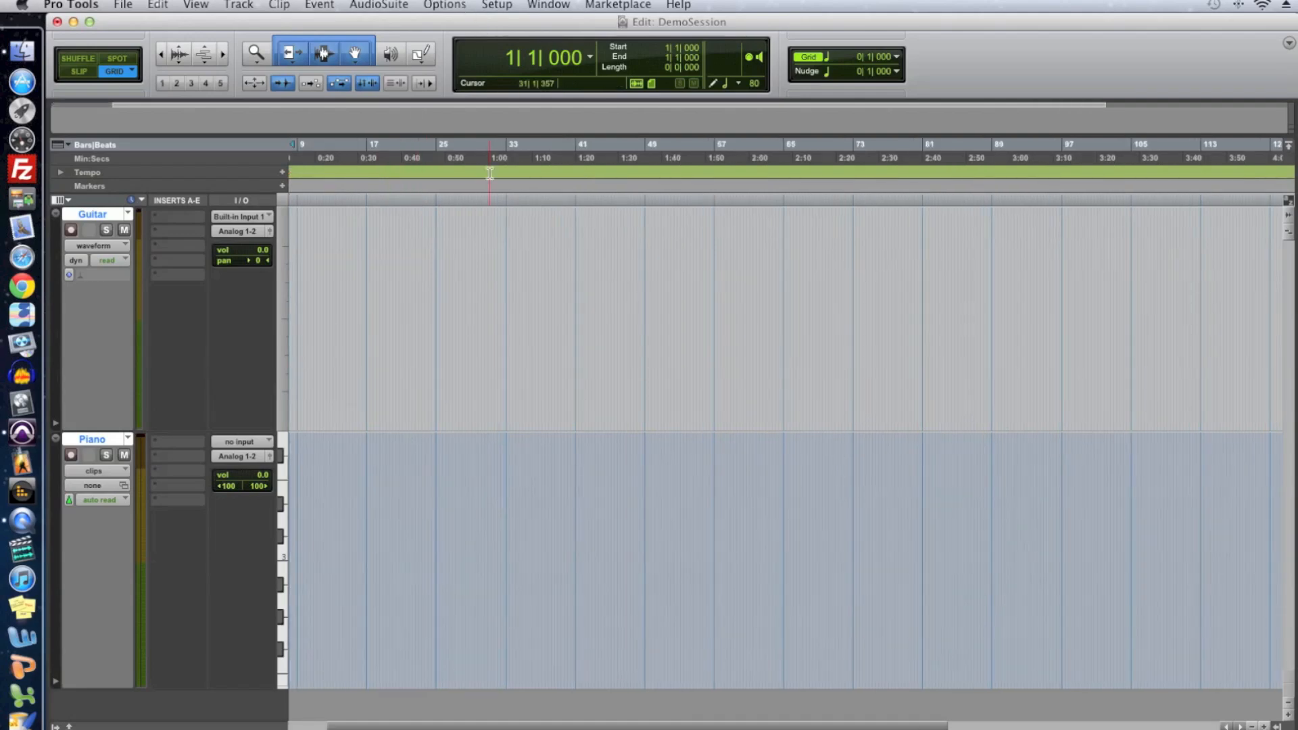
Set the H/W Buffer Size to 32 Samples in Playback Engine and confirm.
click(495, 5)
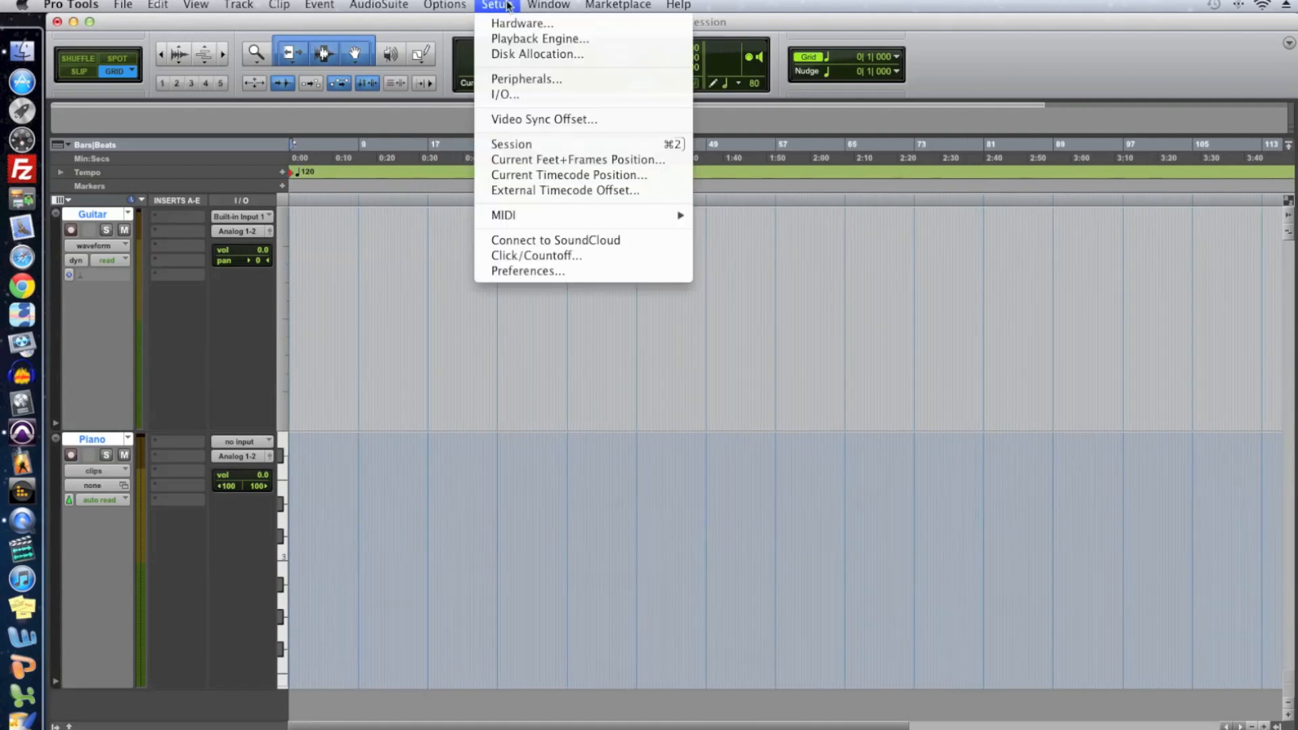
click(536, 37)
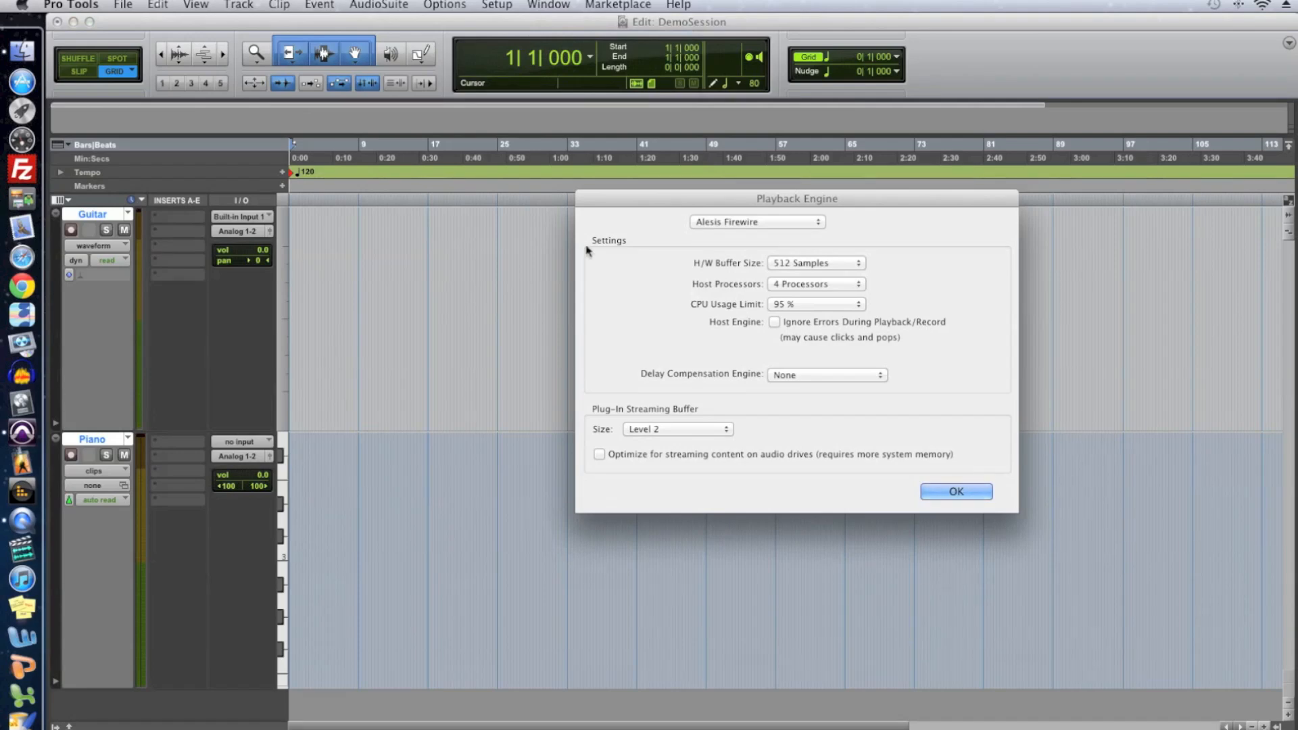
mouse_move(717, 279)
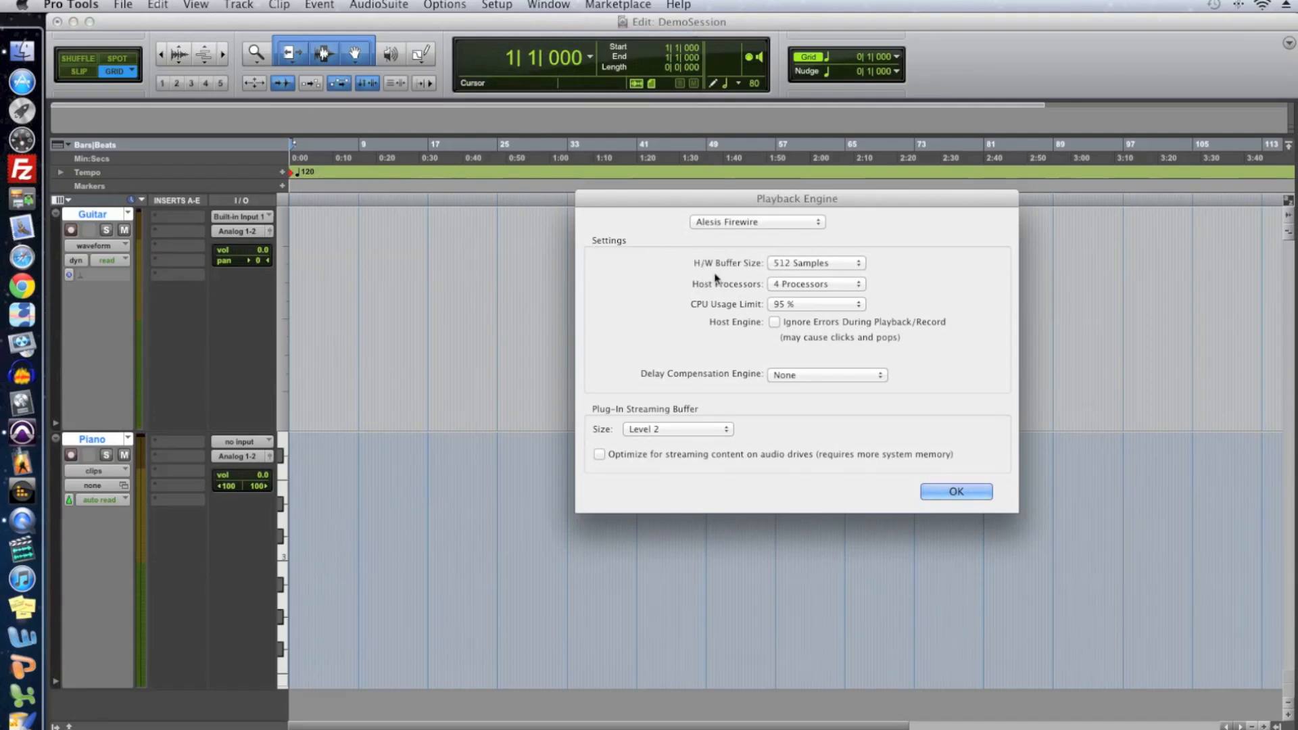
click(816, 262)
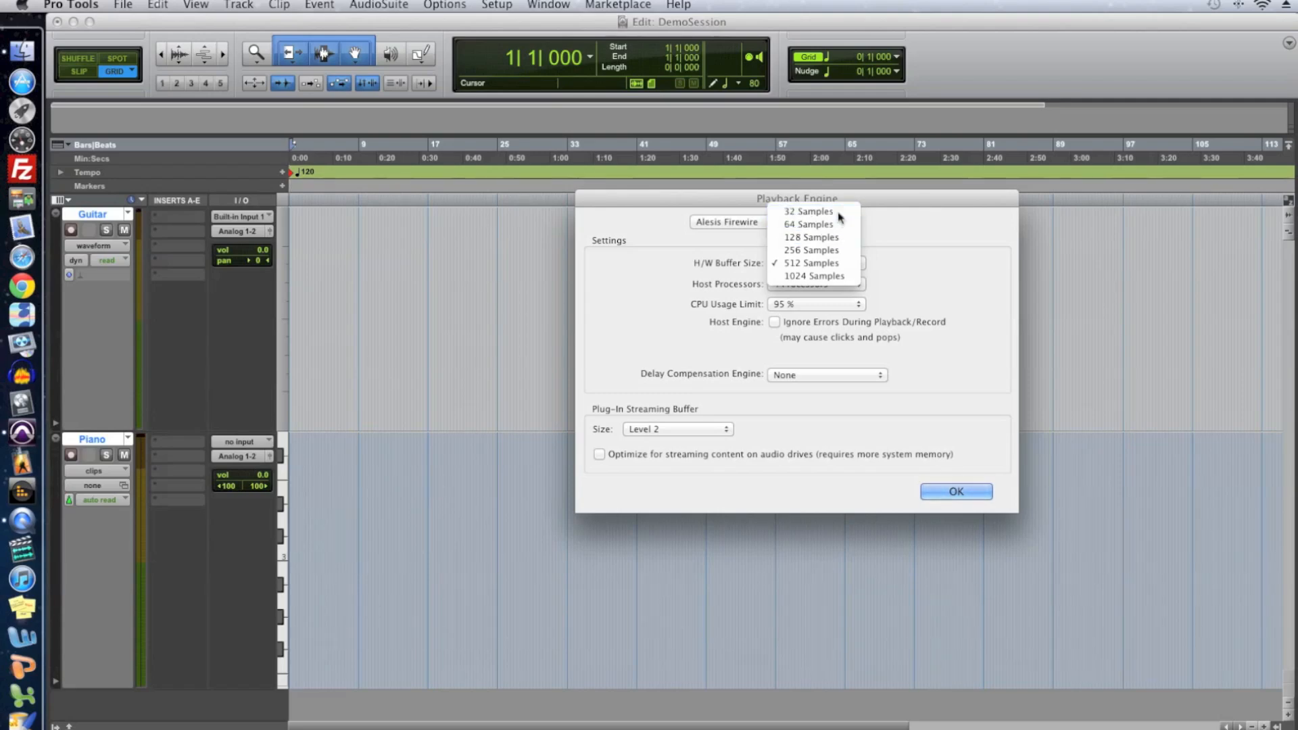
click(808, 211)
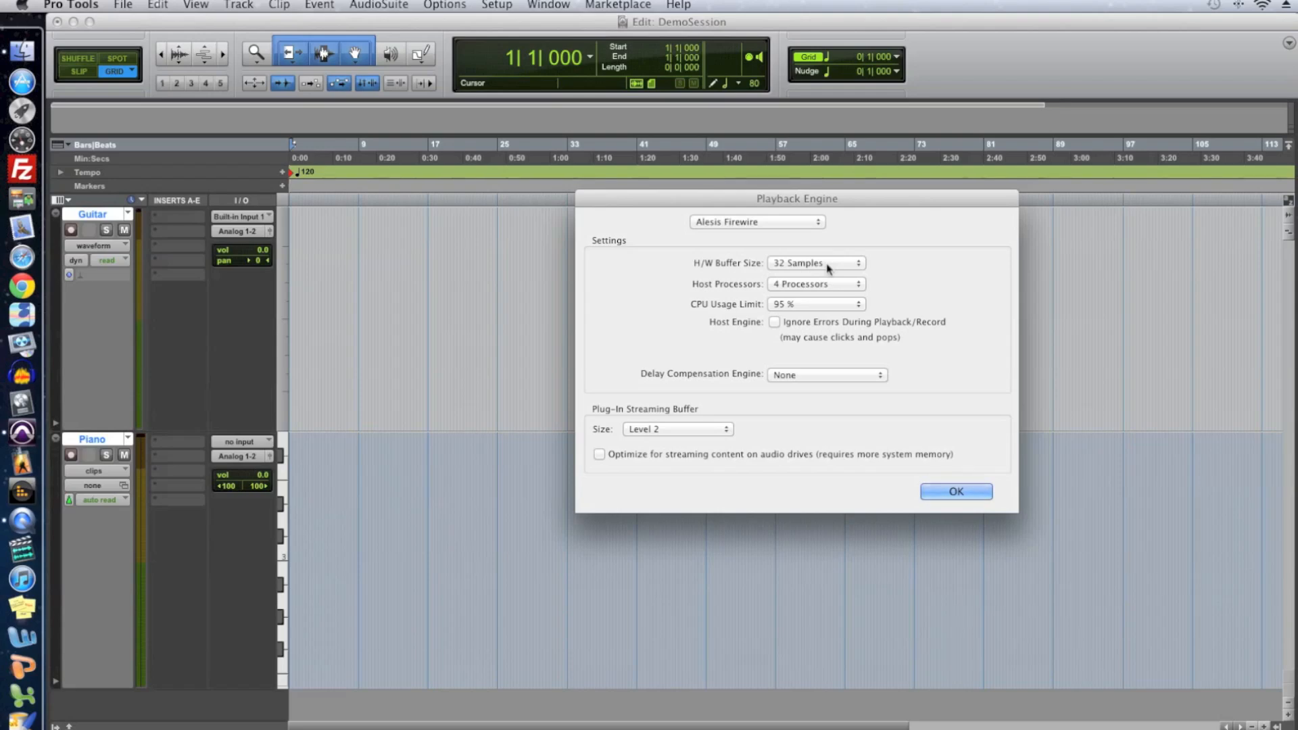
click(816, 263)
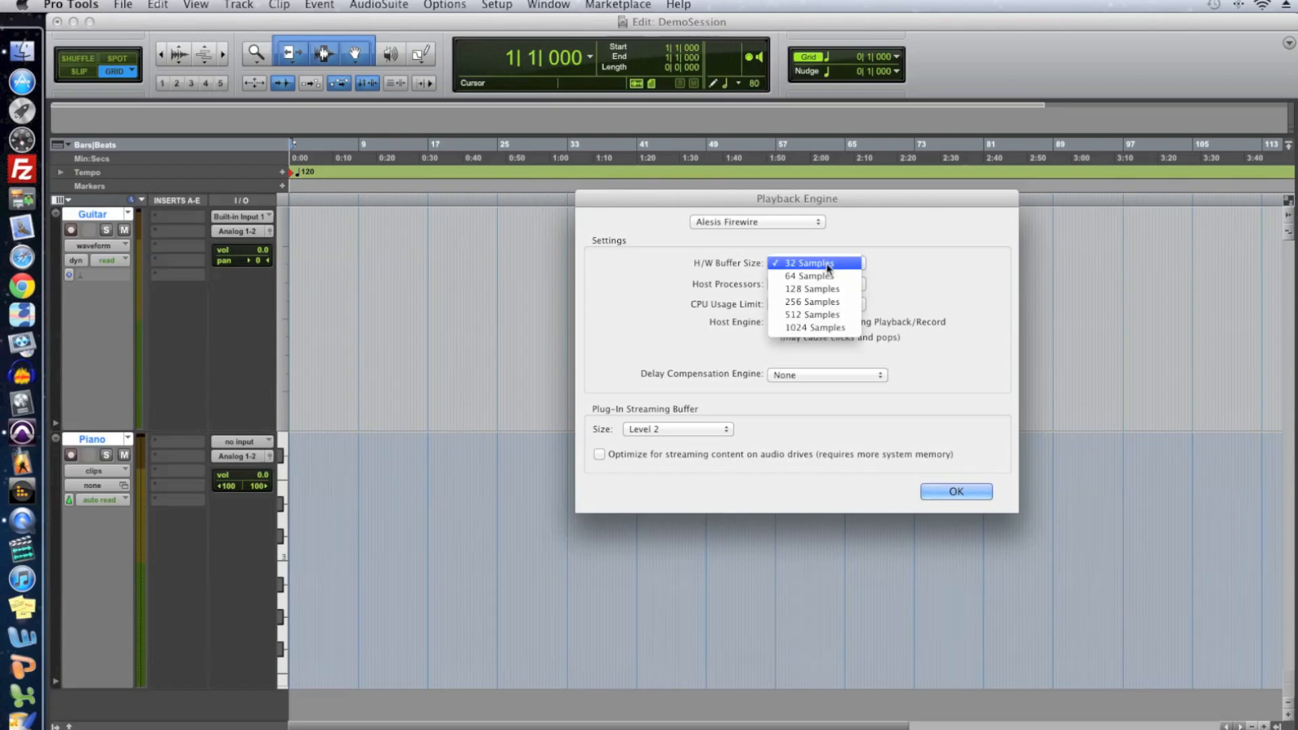
click(814, 327)
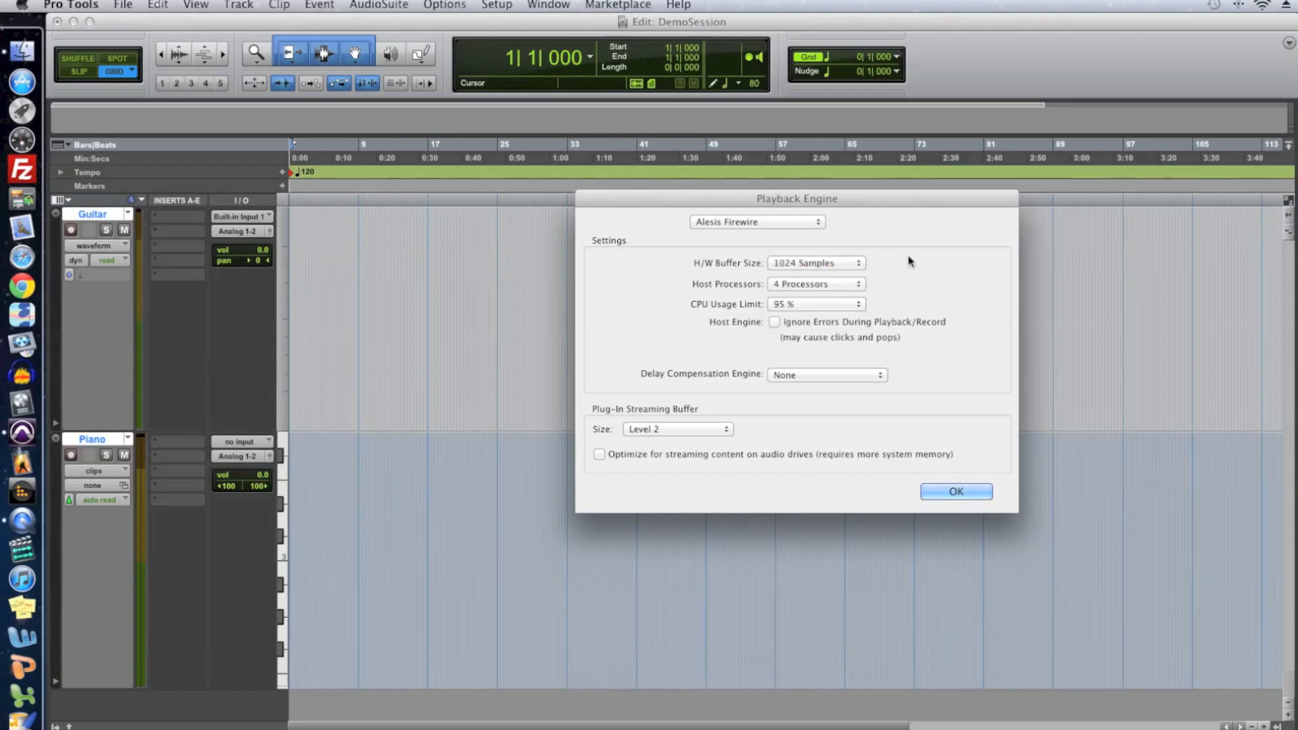
click(816, 262)
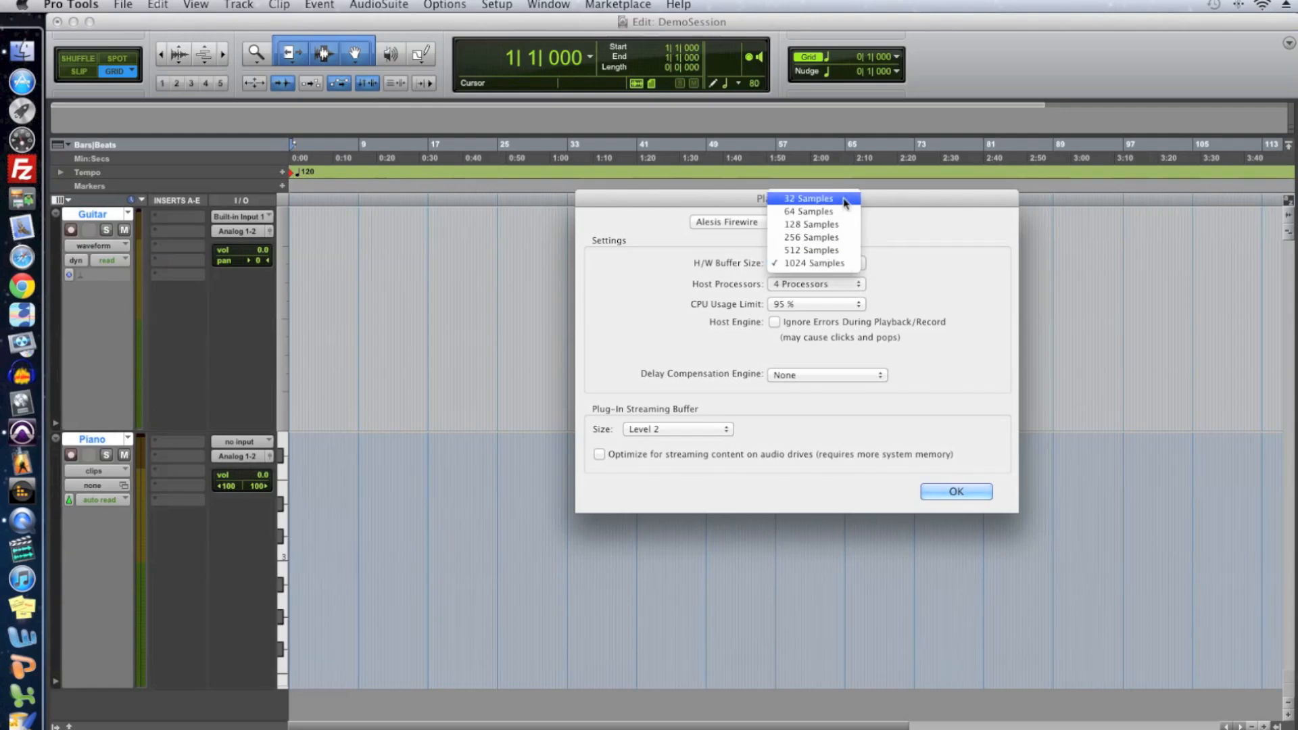
click(807, 197)
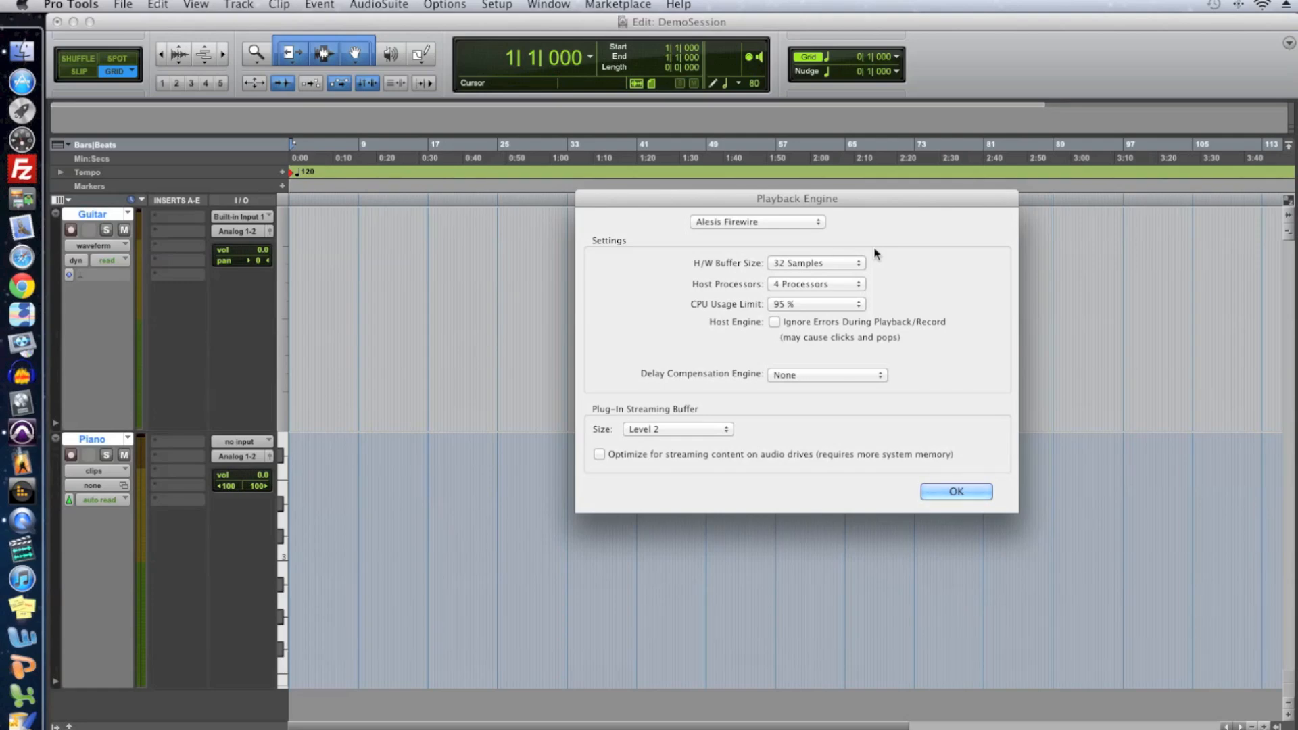
click(815, 263)
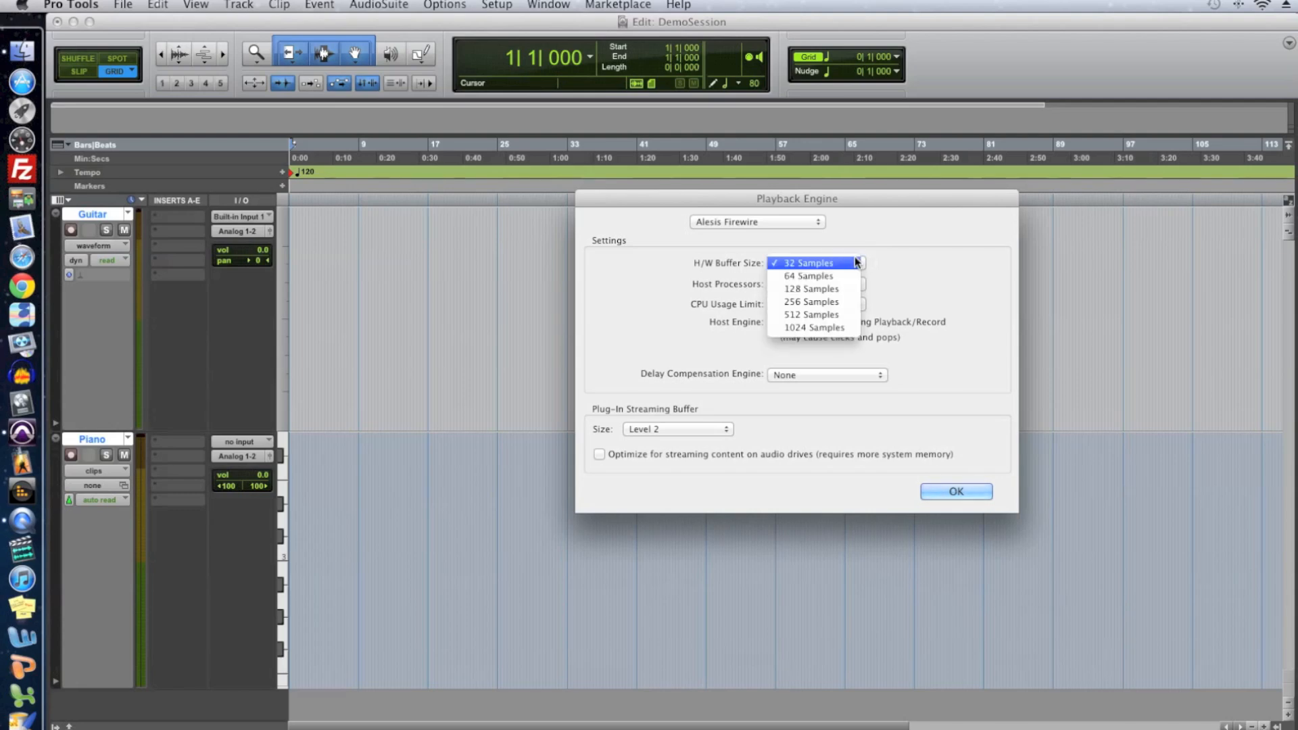
click(813, 327)
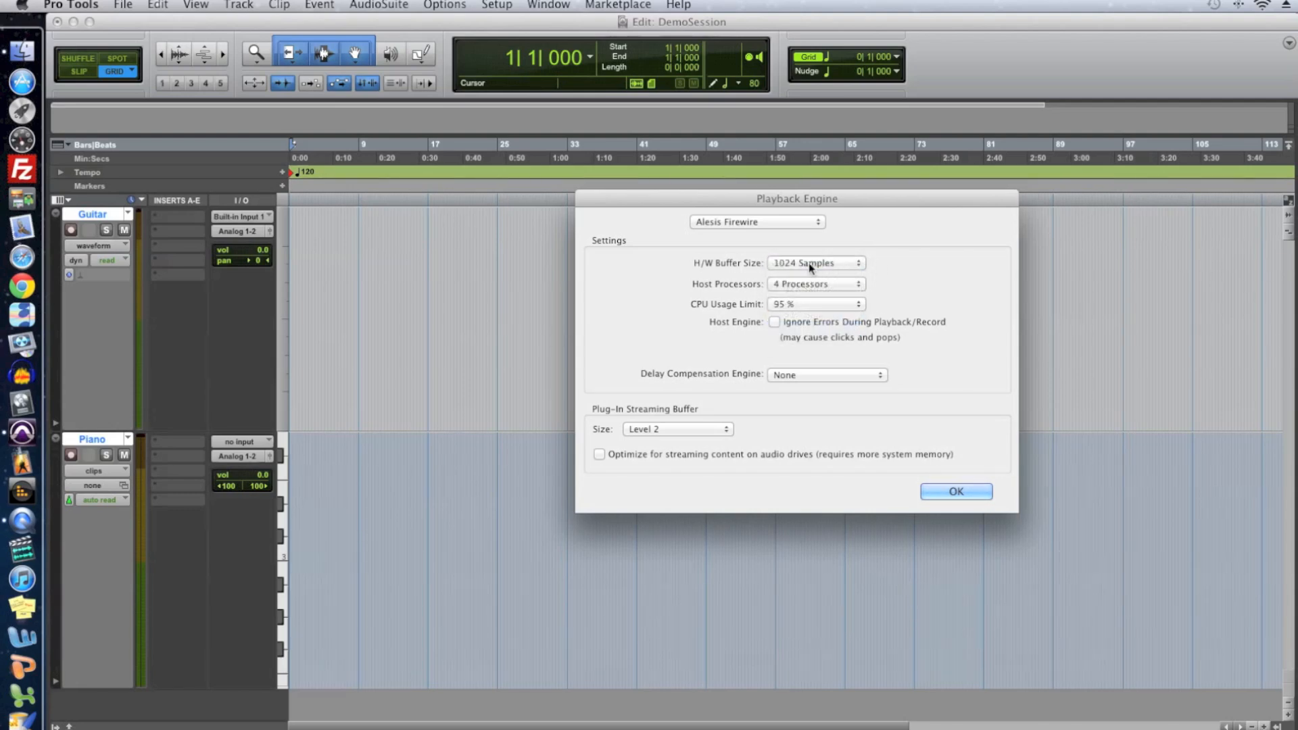
mouse_move(888, 268)
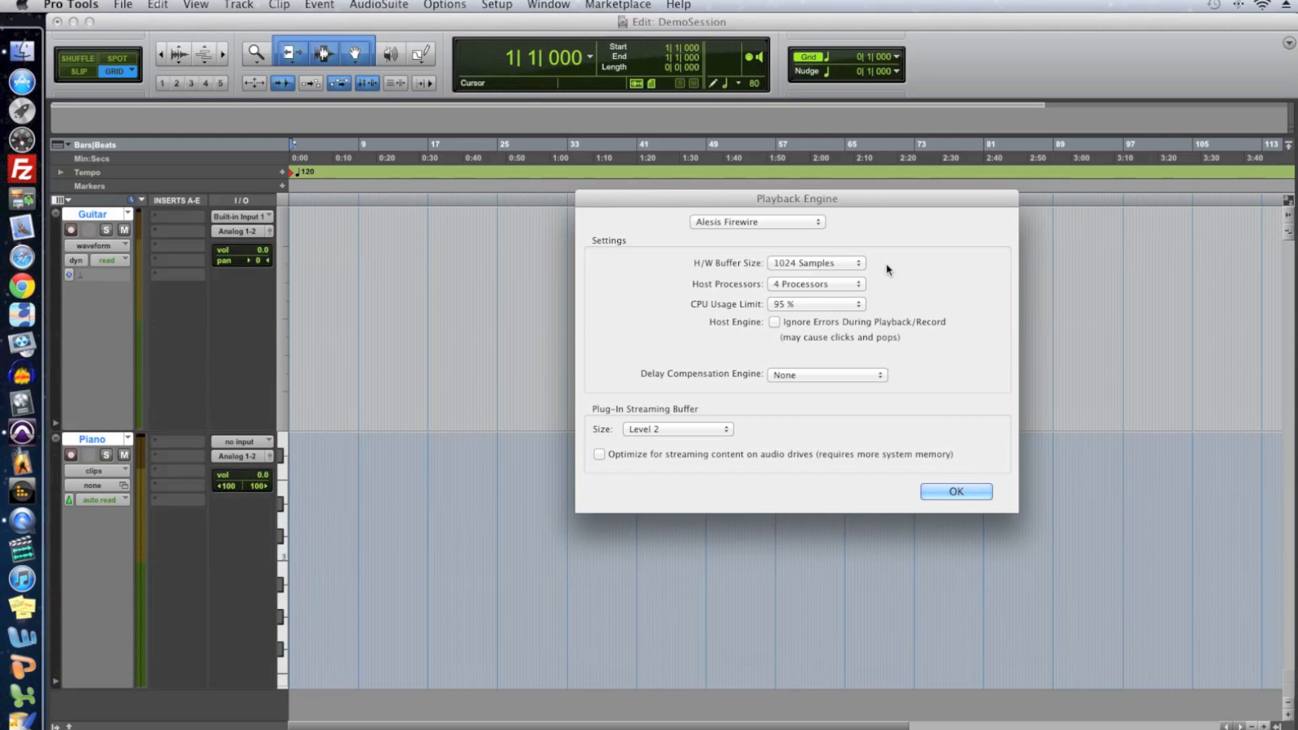
click(815, 263)
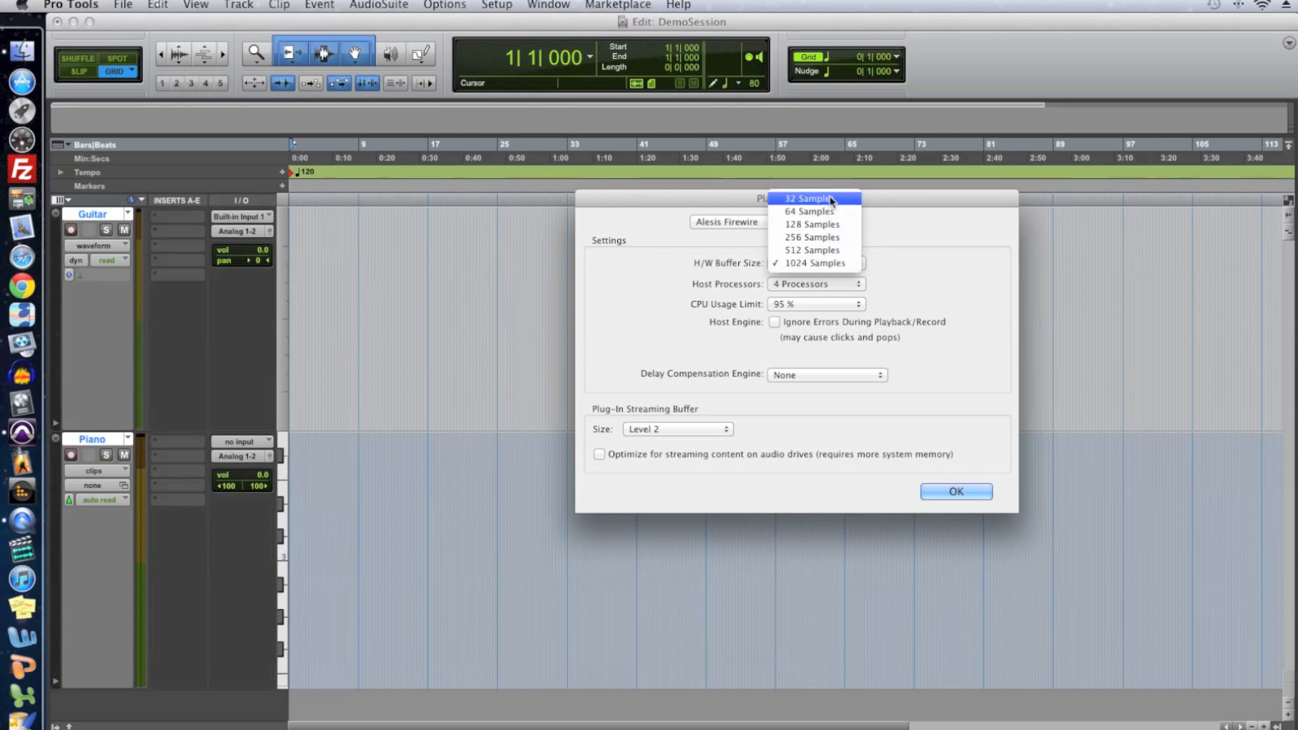
click(810, 197)
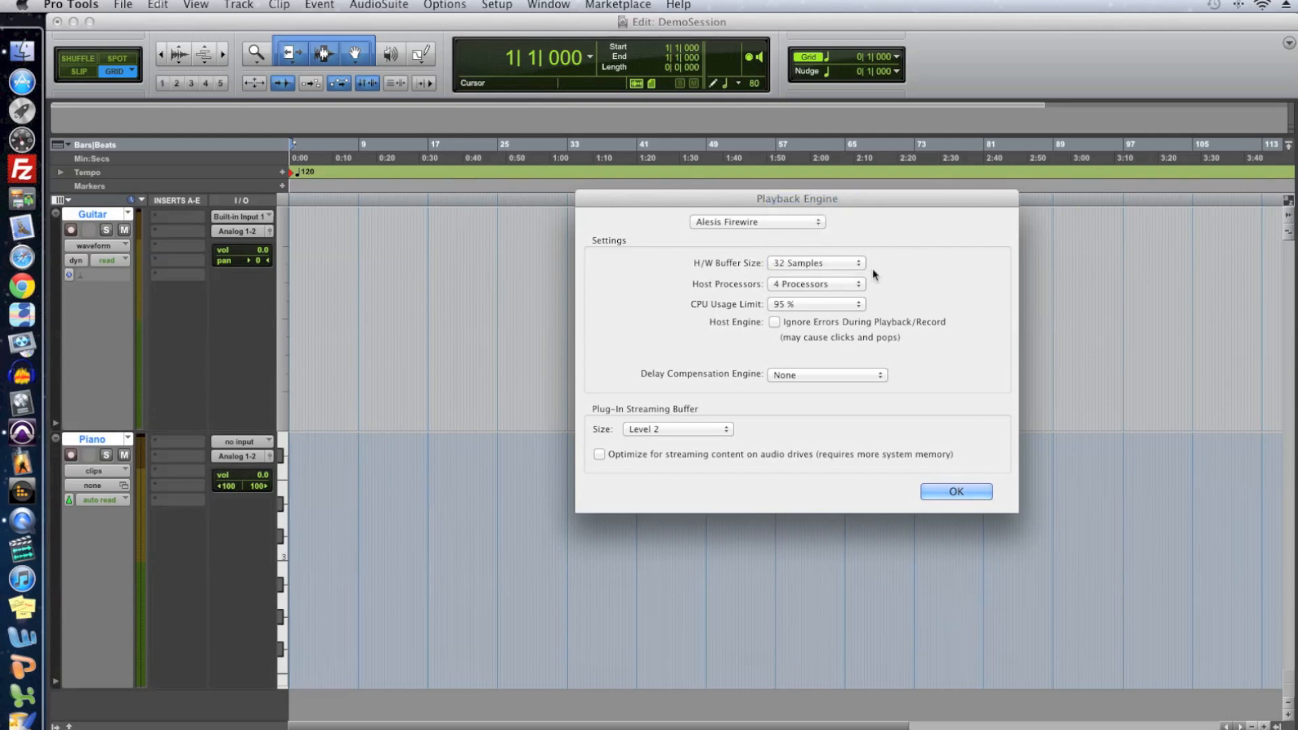
mouse_move(895, 295)
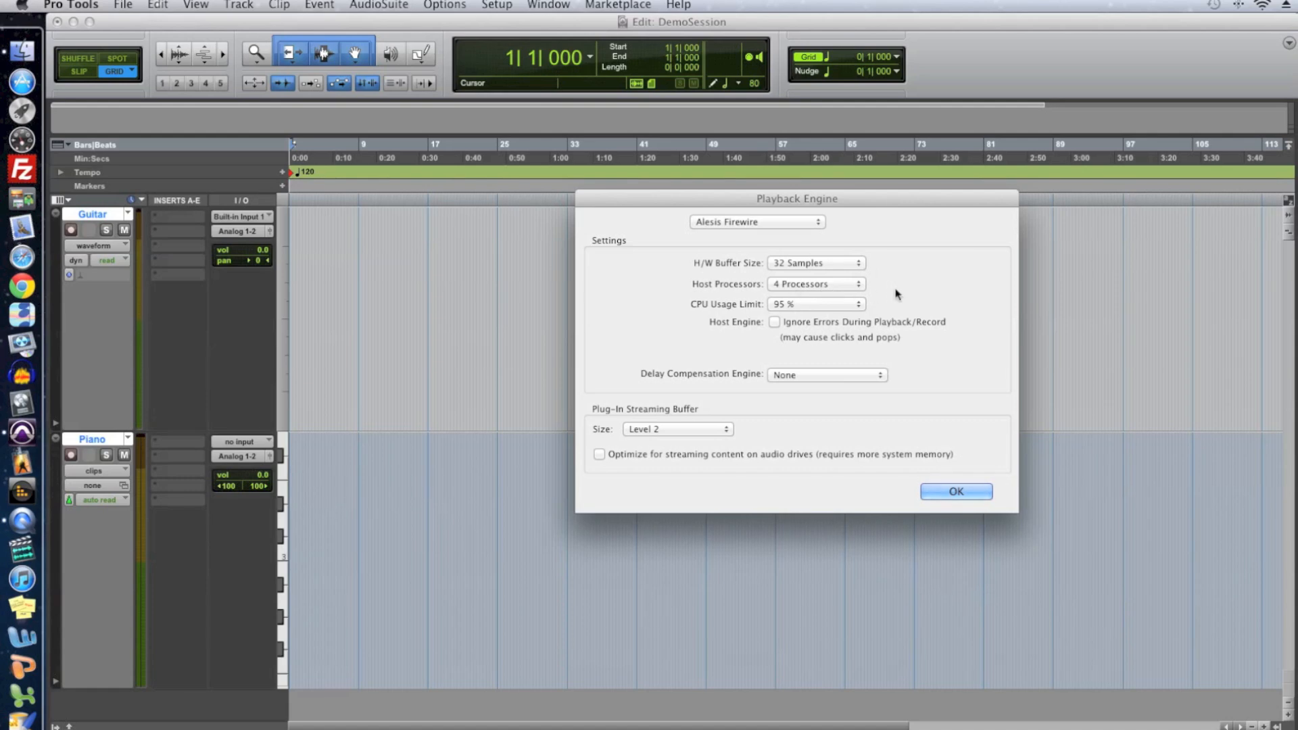
mouse_move(951, 297)
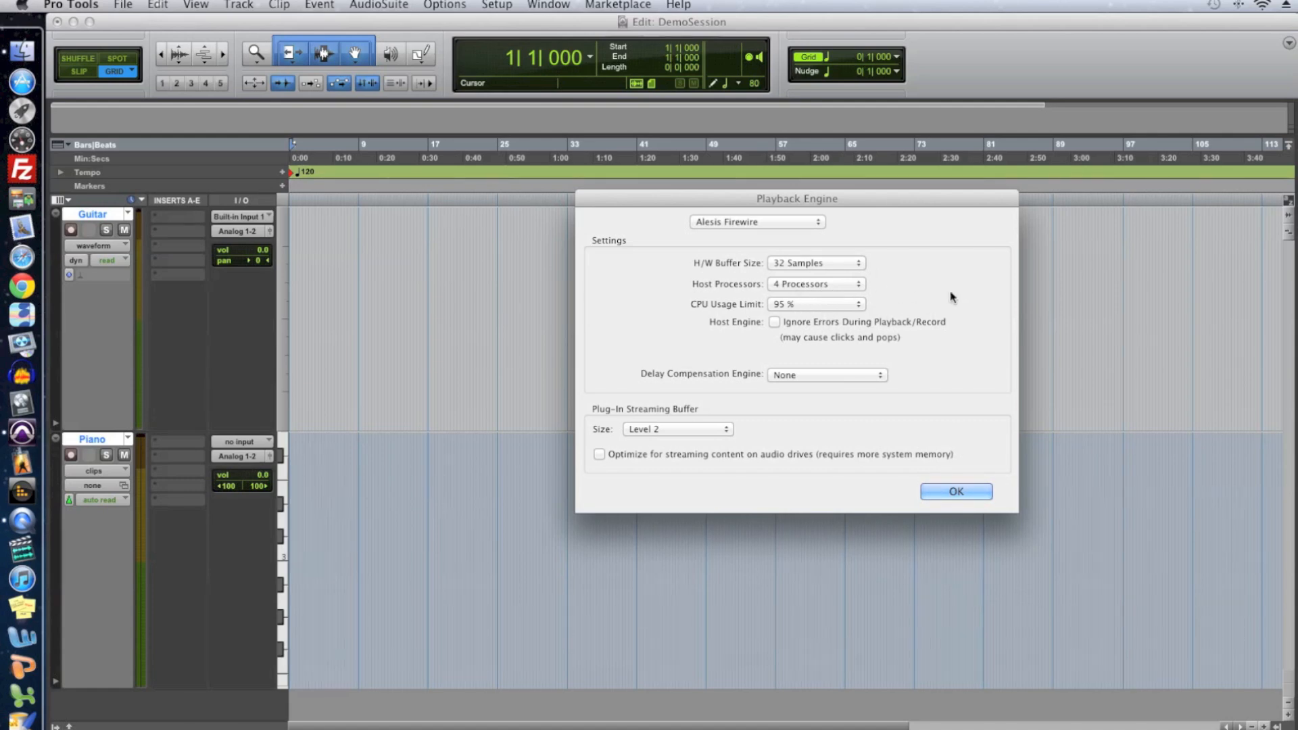
mouse_move(944, 298)
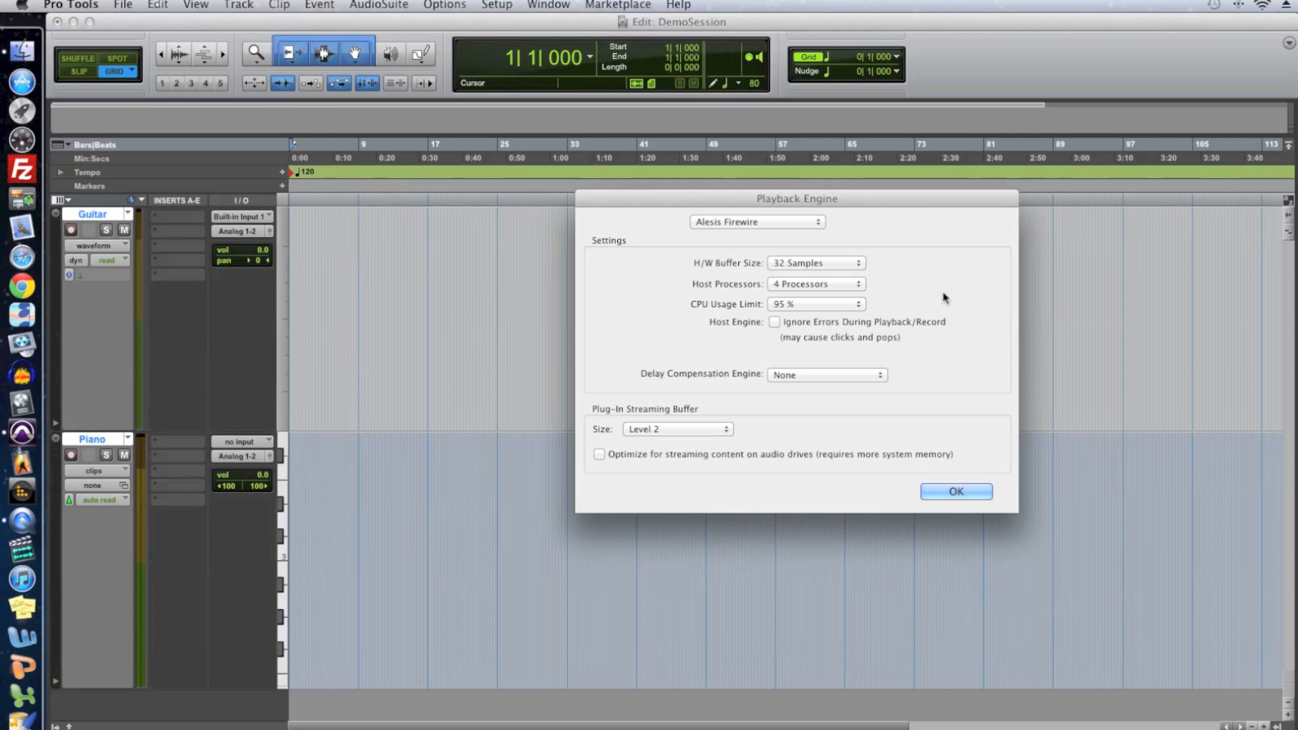
mouse_move(950, 502)
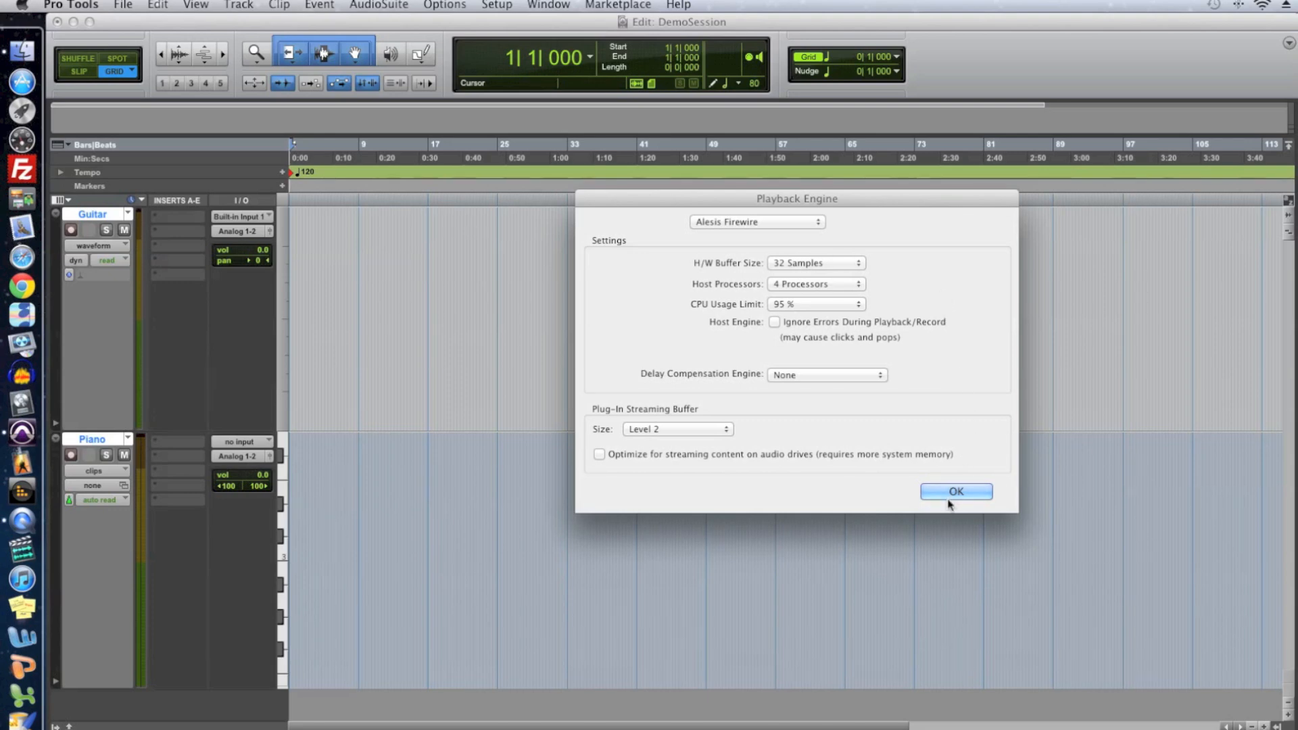
click(956, 493)
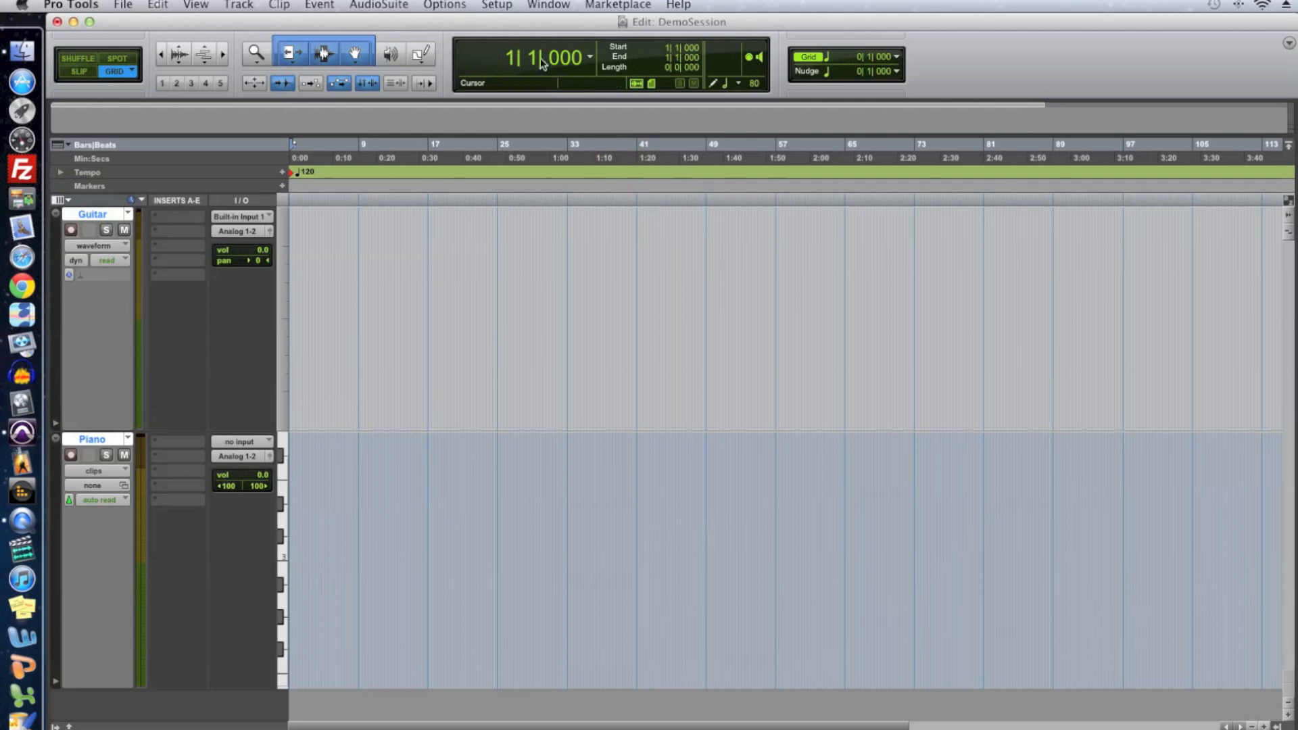
Restore the default input paths in I/O Setup.
click(495, 6)
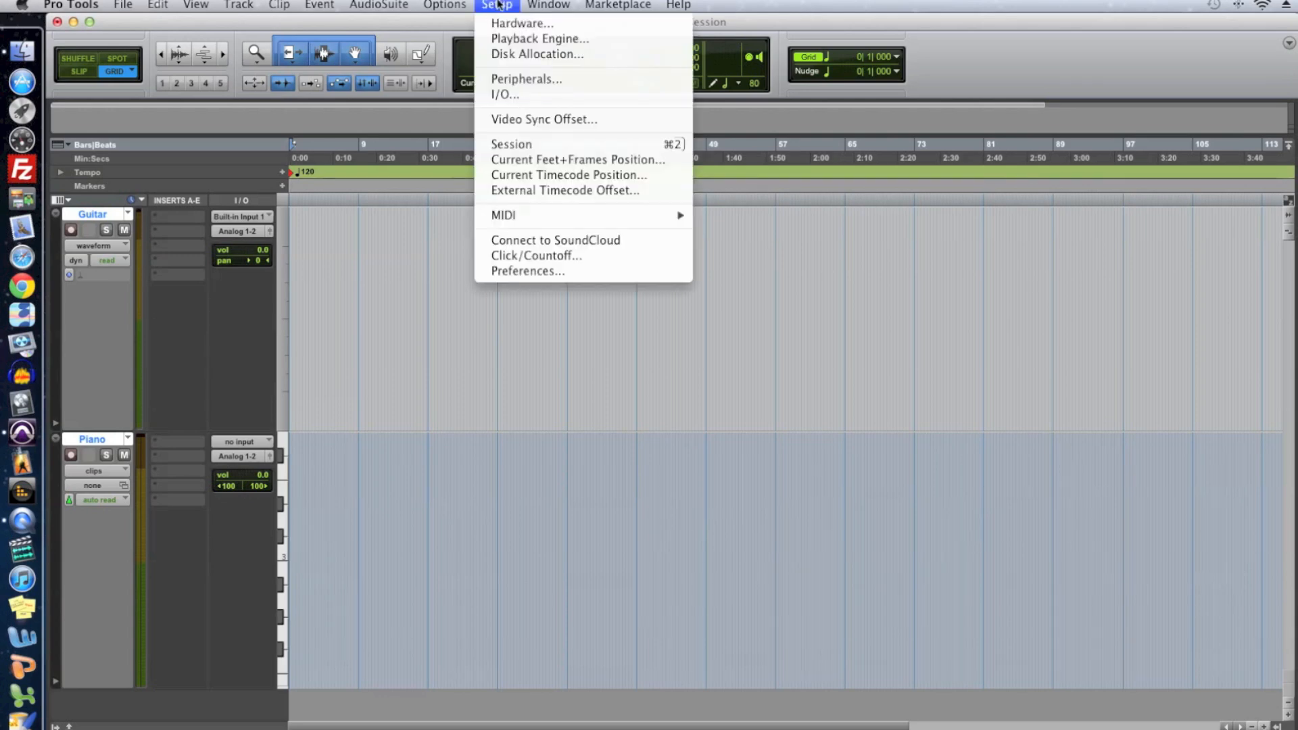
mouse_move(528, 94)
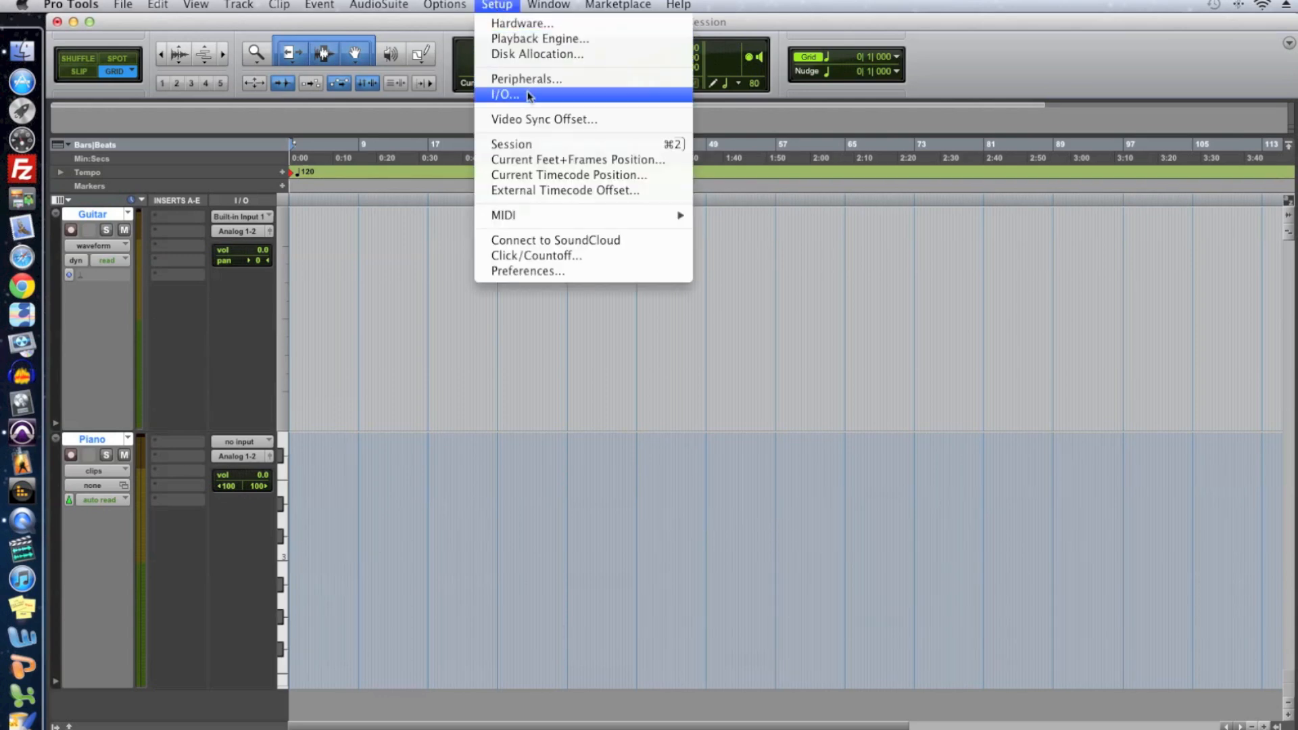
click(506, 95)
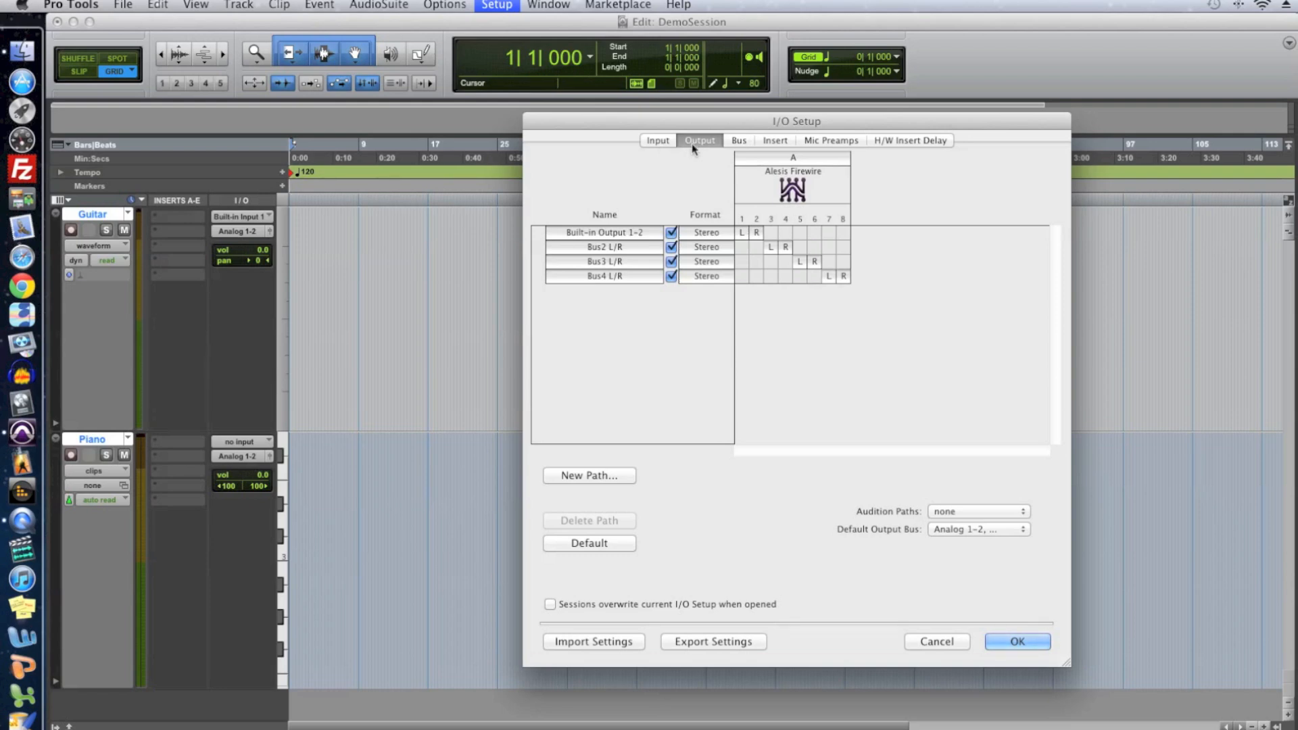
mouse_move(677, 148)
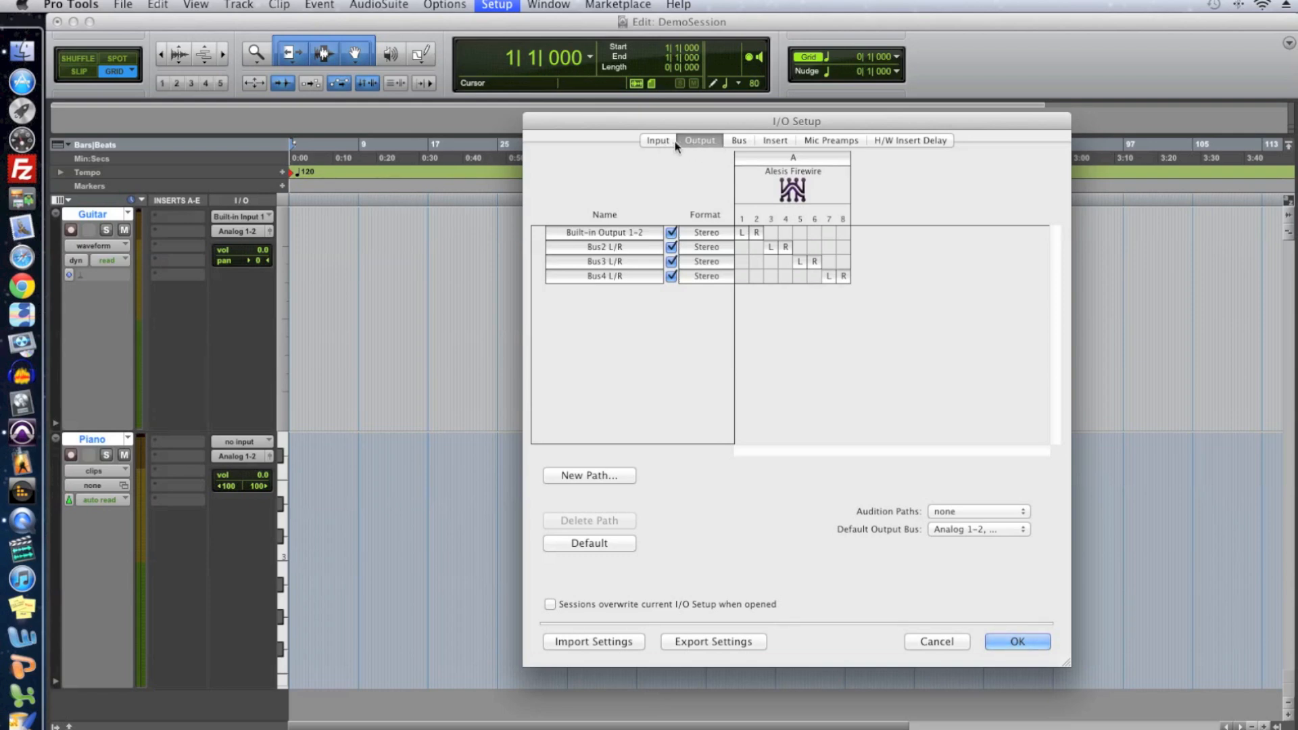
click(657, 139)
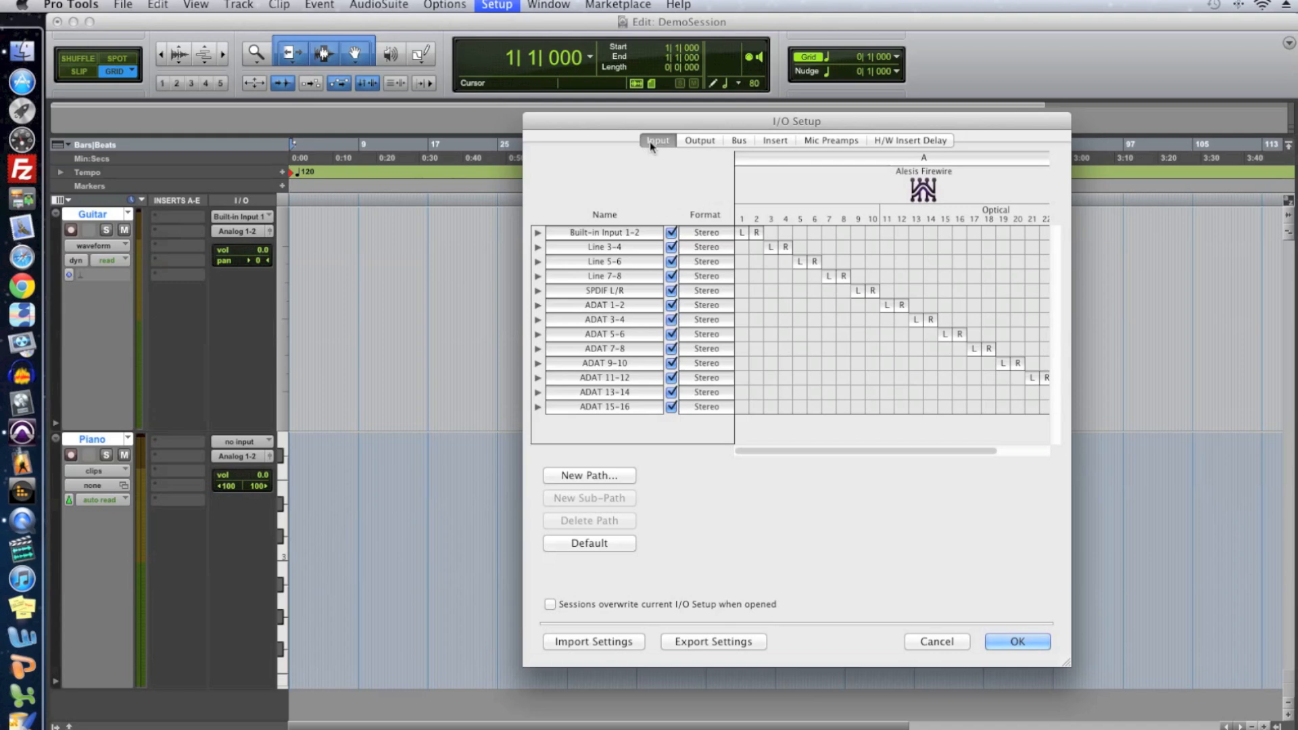
click(590, 544)
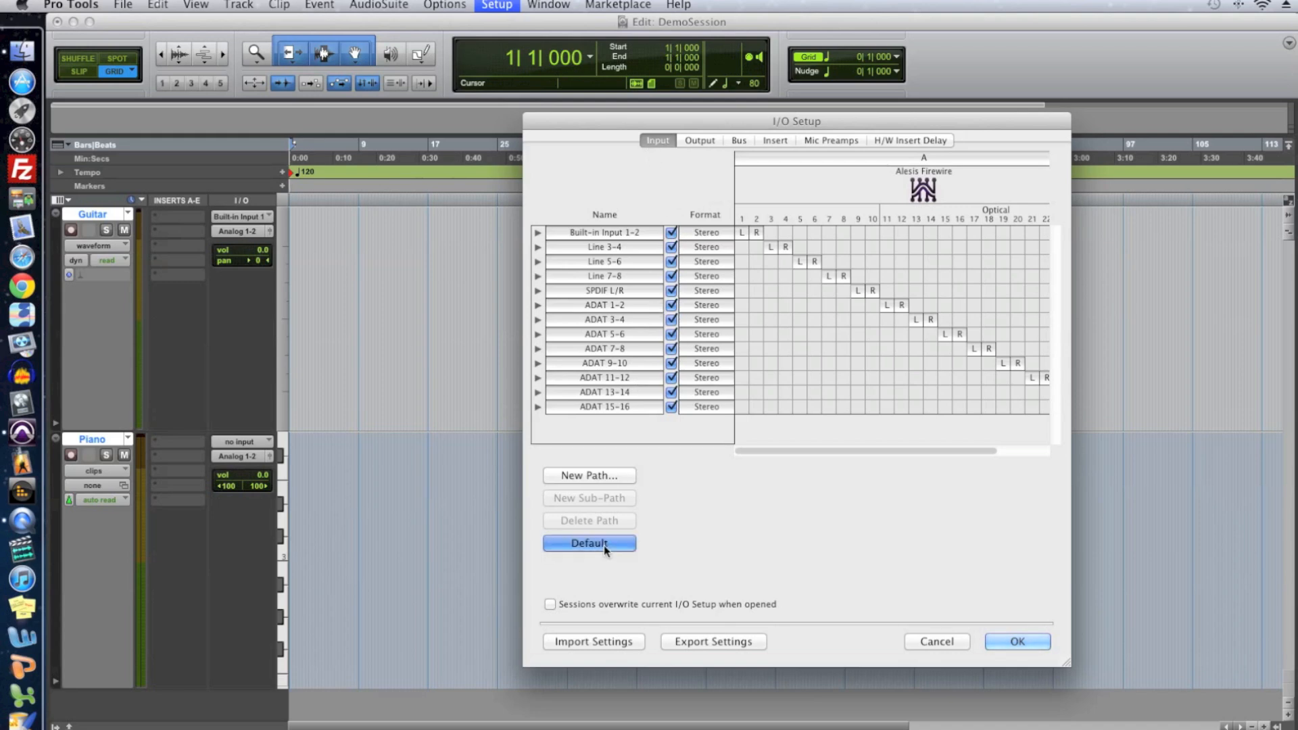
Review the Output and Bus paths with audition on Built-in Output 1-2, then confirm.
click(700, 139)
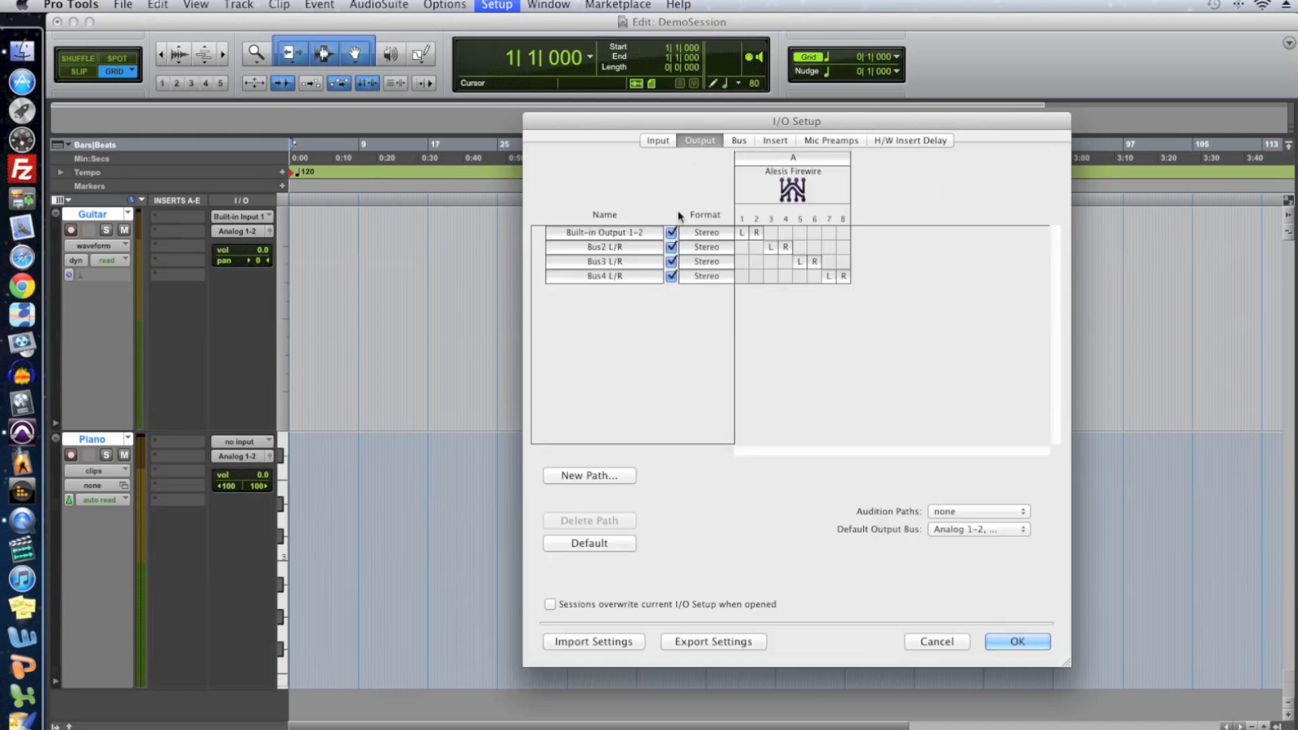
click(980, 511)
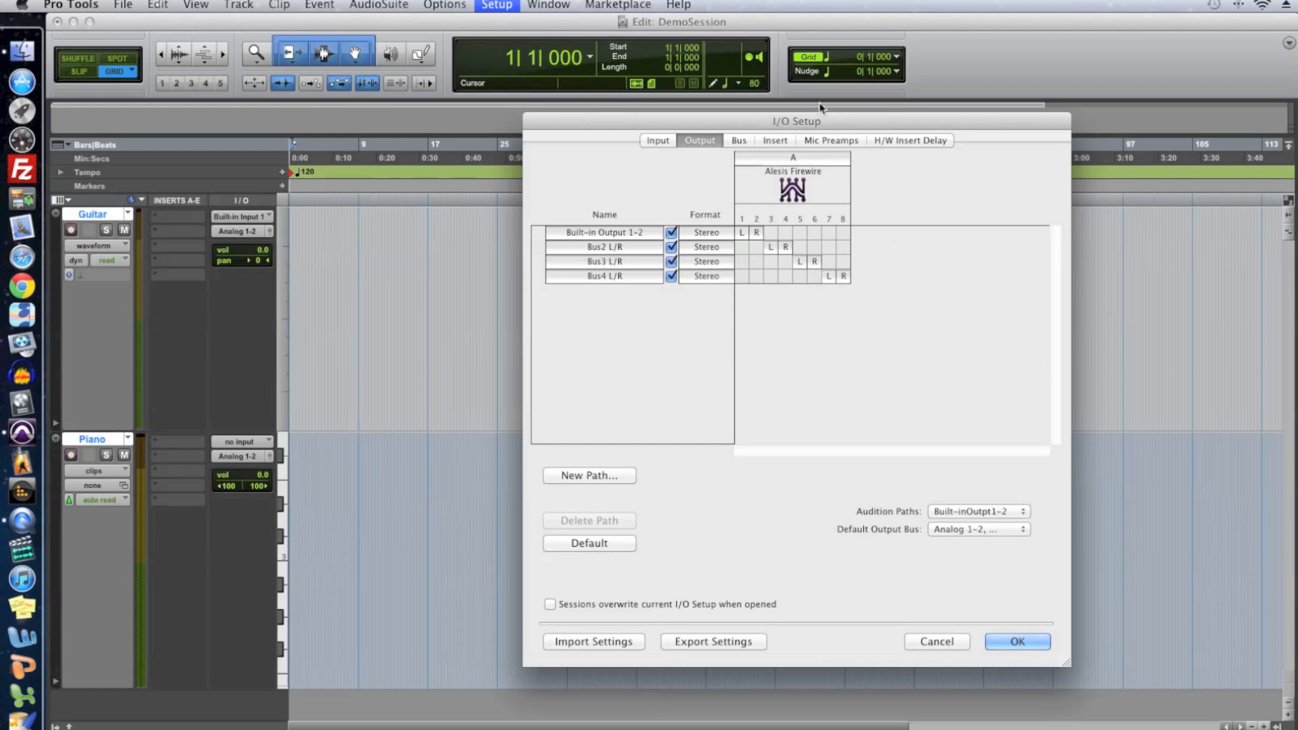
click(739, 139)
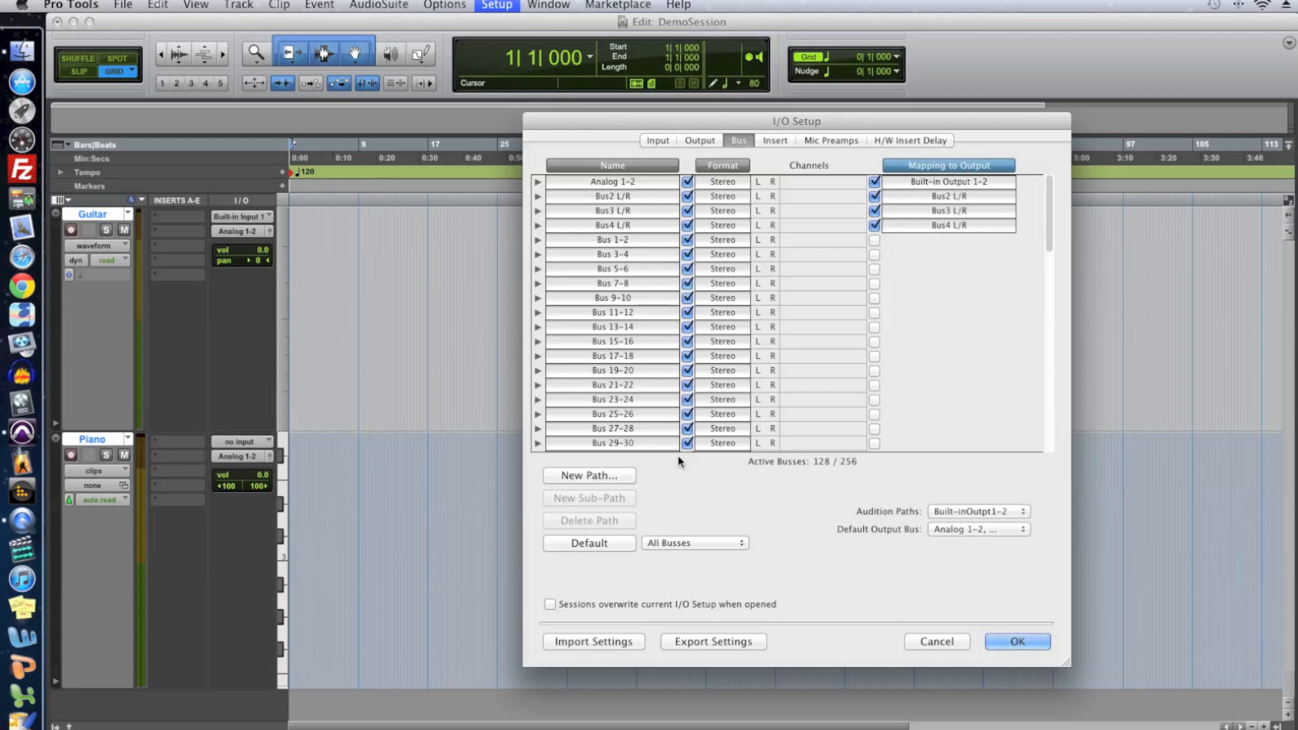
mouse_move(686, 488)
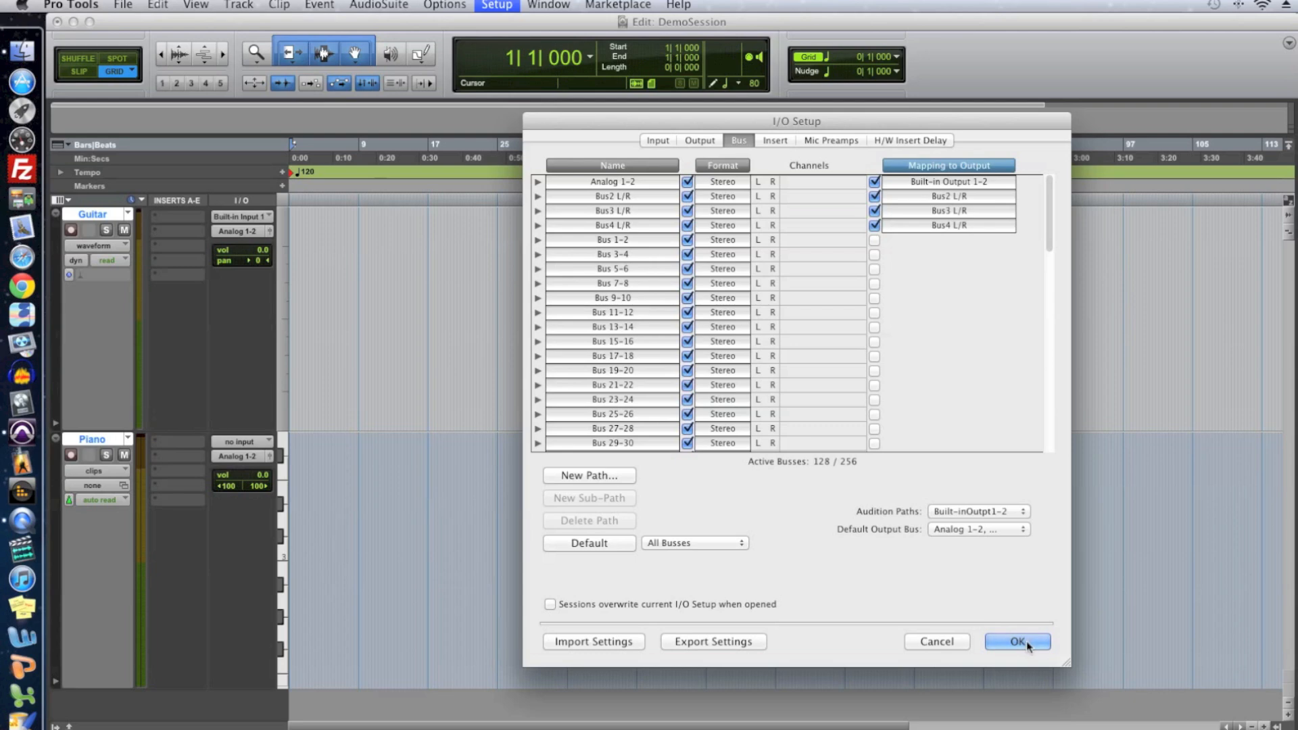
click(1017, 641)
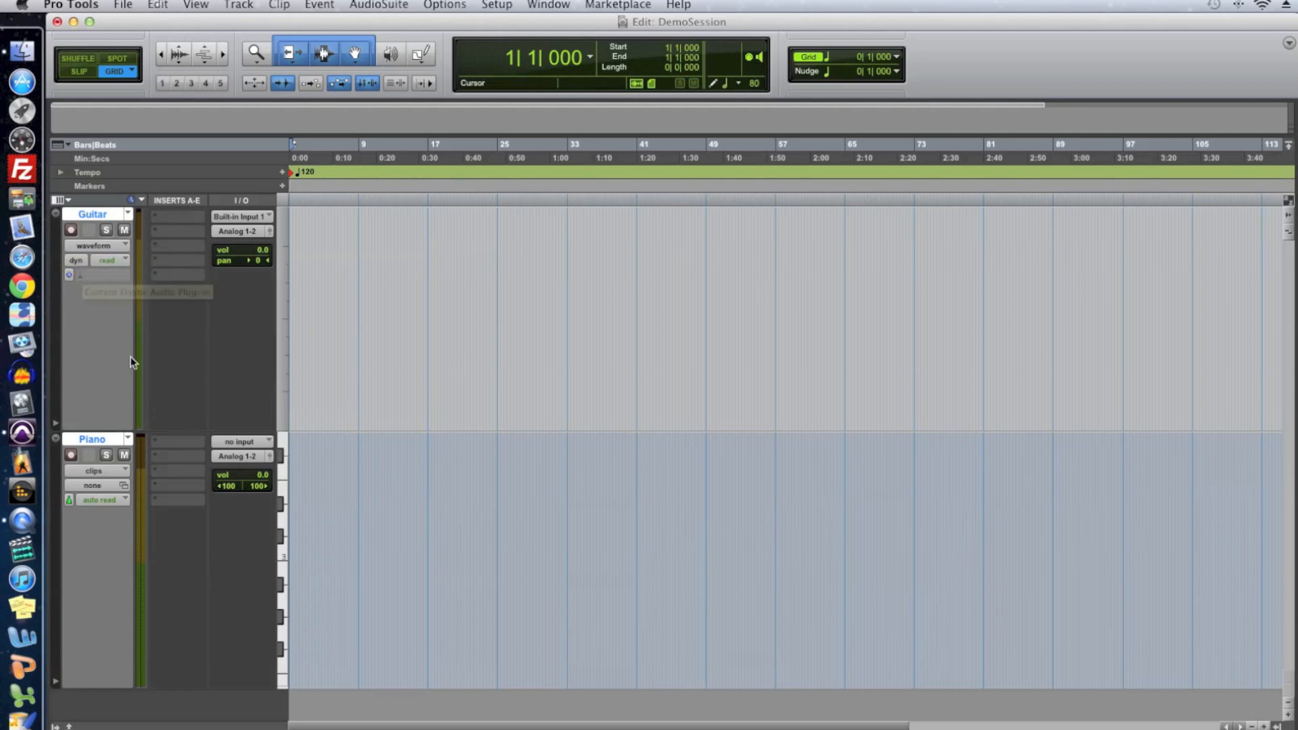
mouse_move(186, 292)
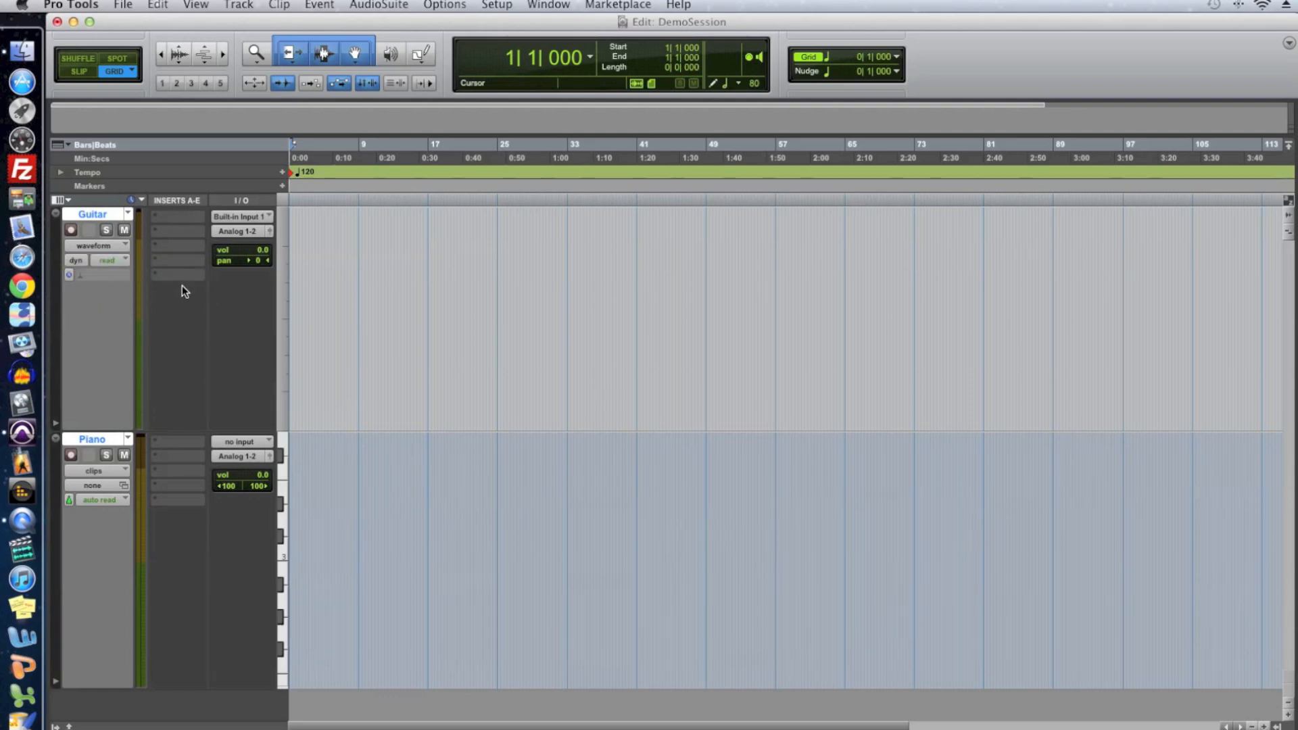
mouse_move(223, 261)
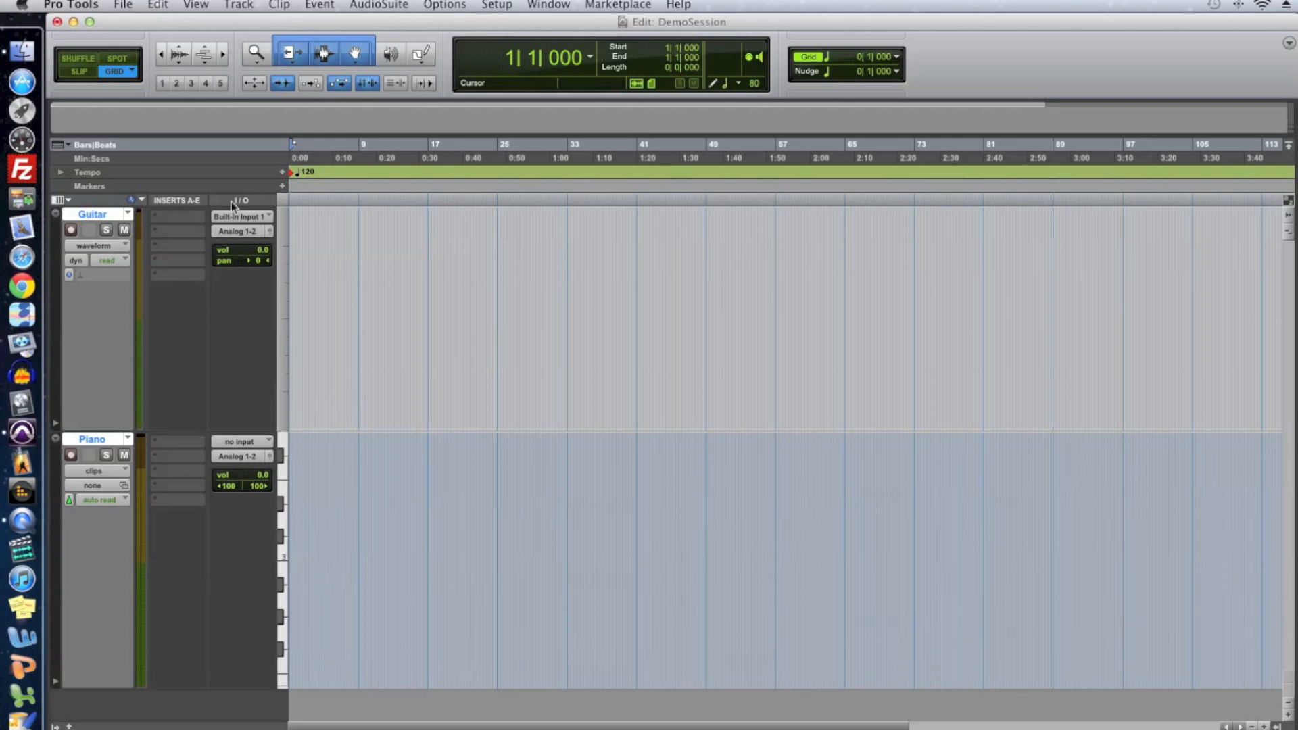
mouse_move(157, 205)
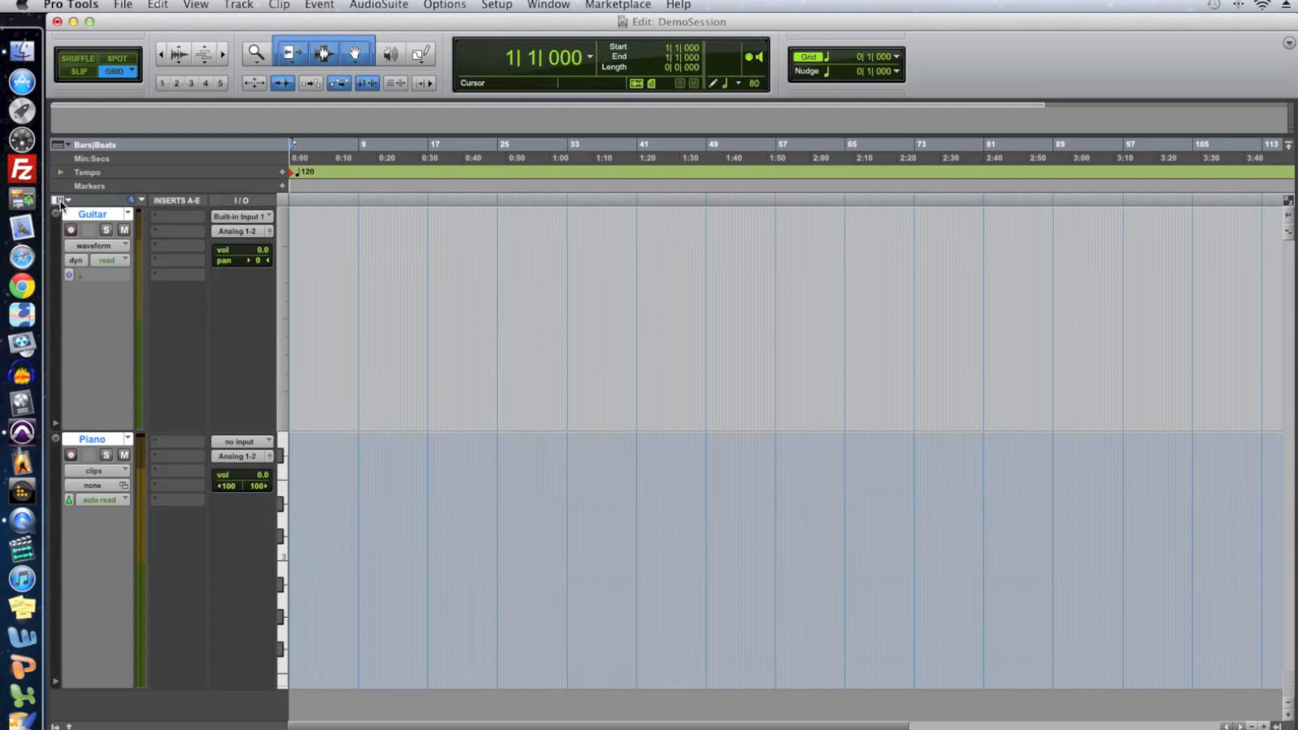
Set the Guitar track's input to interface > Line 2 (Mono).
click(59, 201)
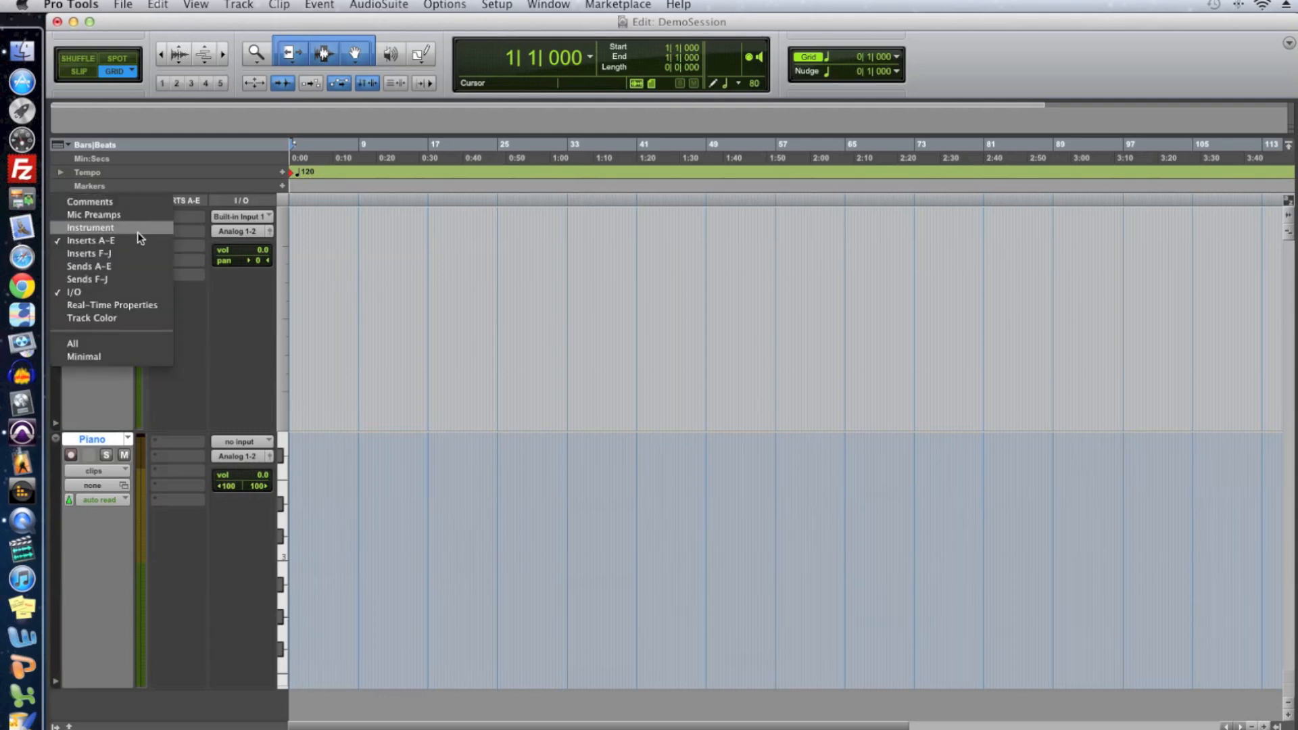
mouse_move(138, 292)
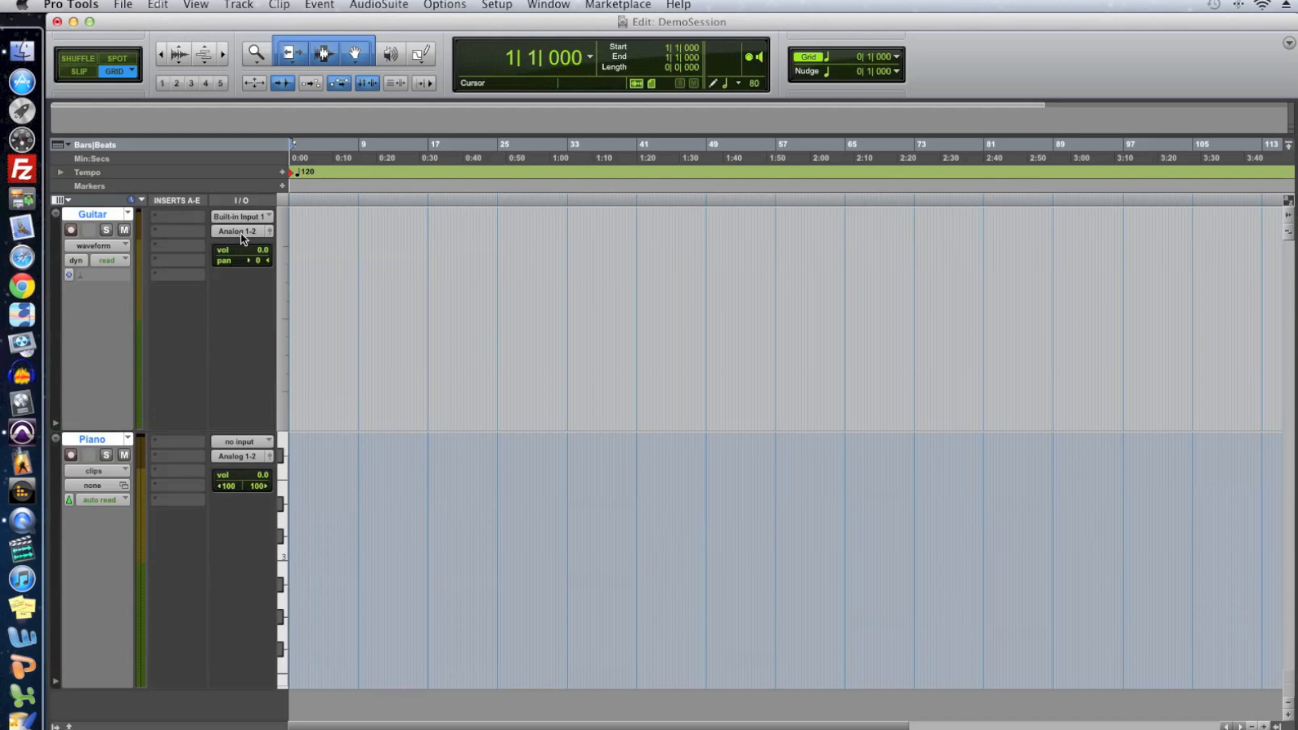
click(240, 231)
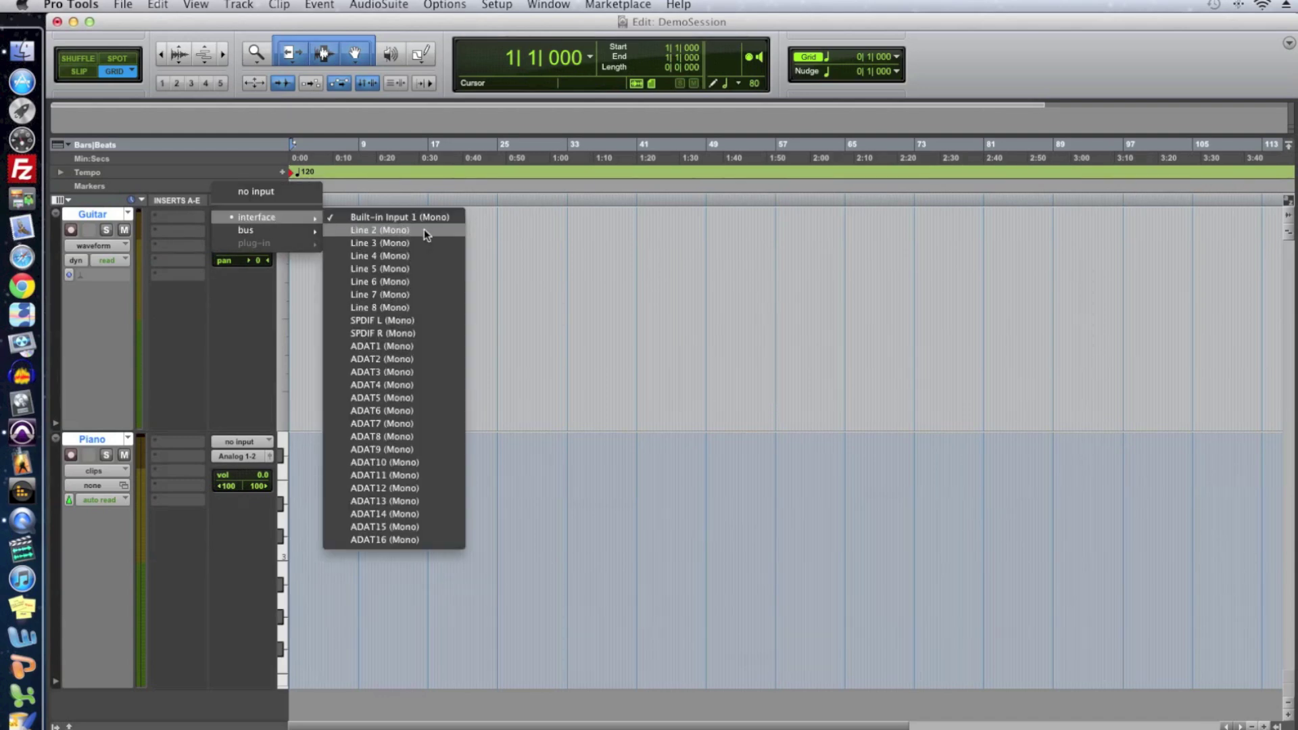
click(396, 216)
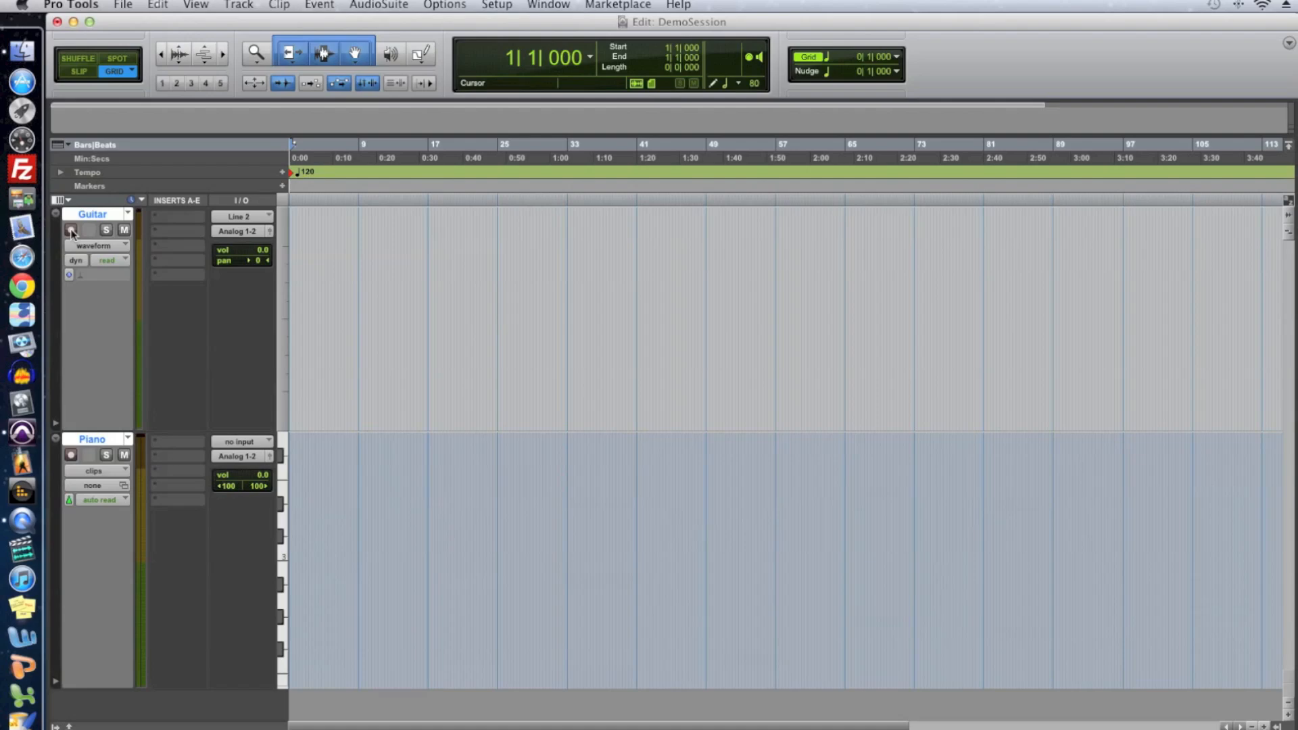
mouse_move(70, 233)
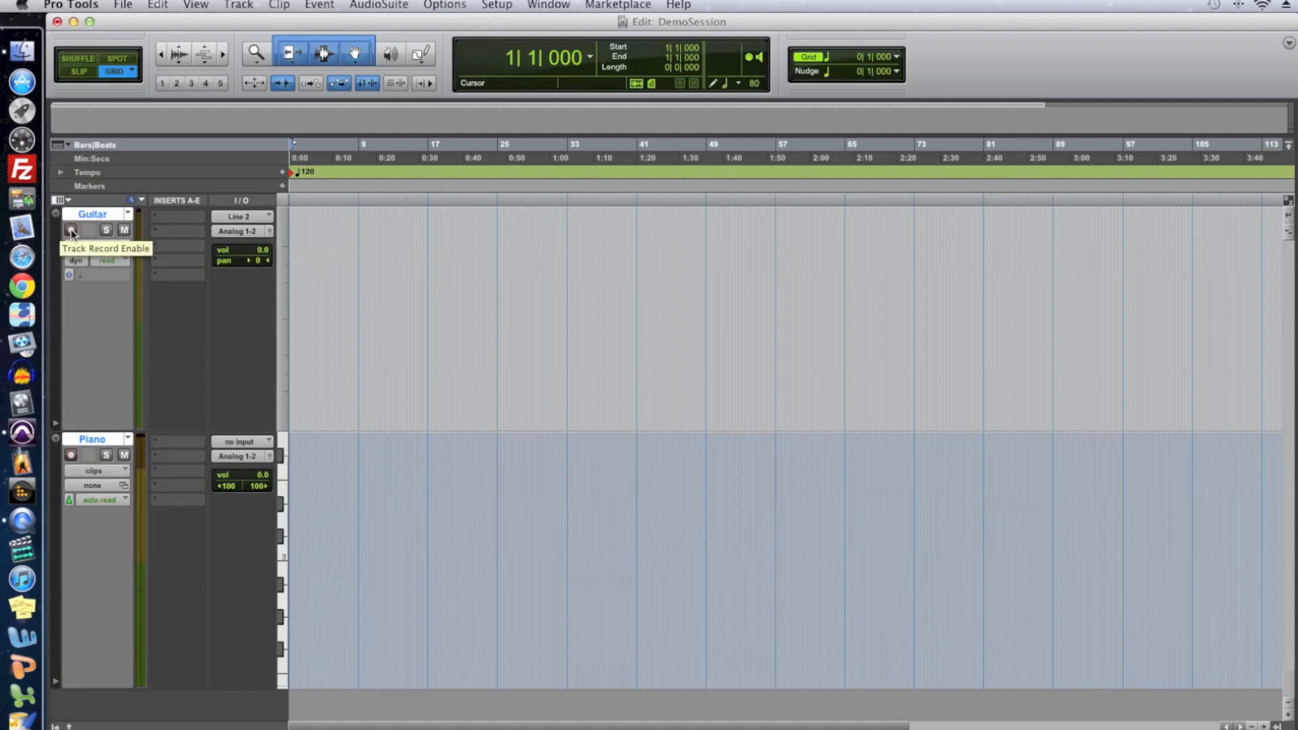
Record-enable the Guitar track.
click(71, 230)
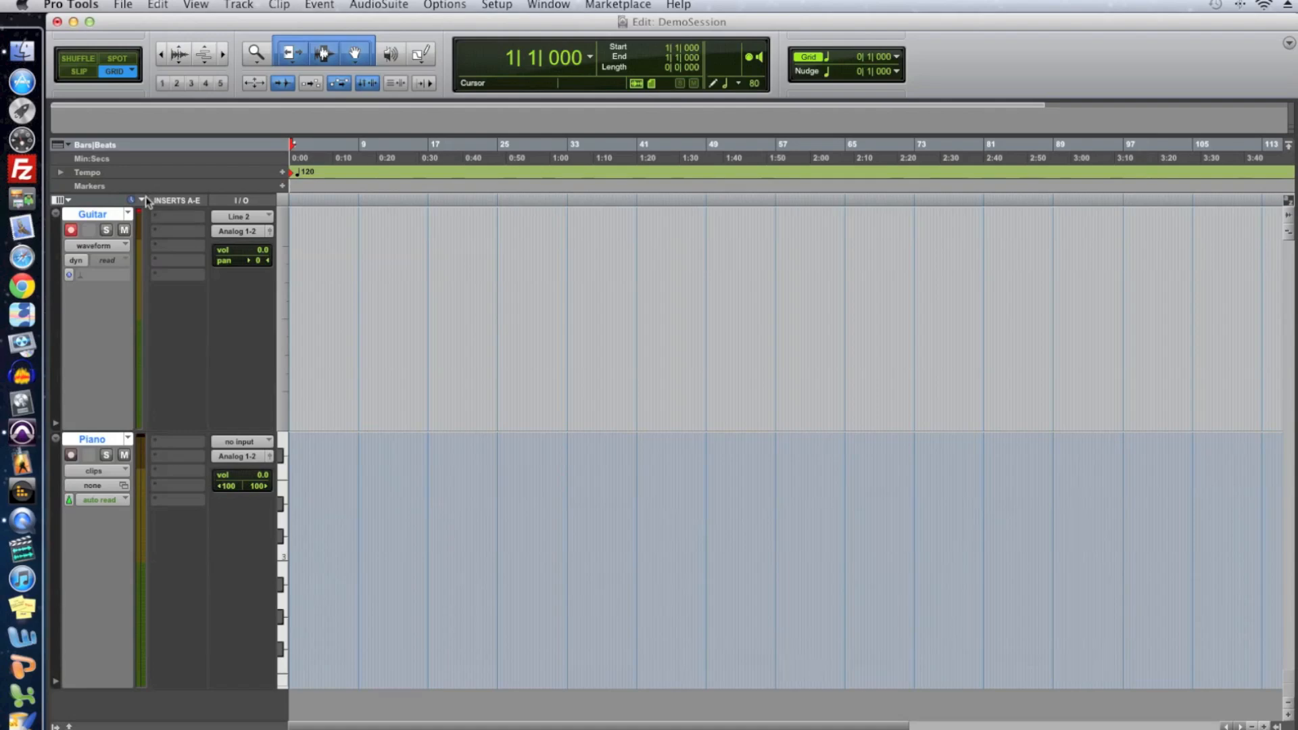
mouse_move(155, 225)
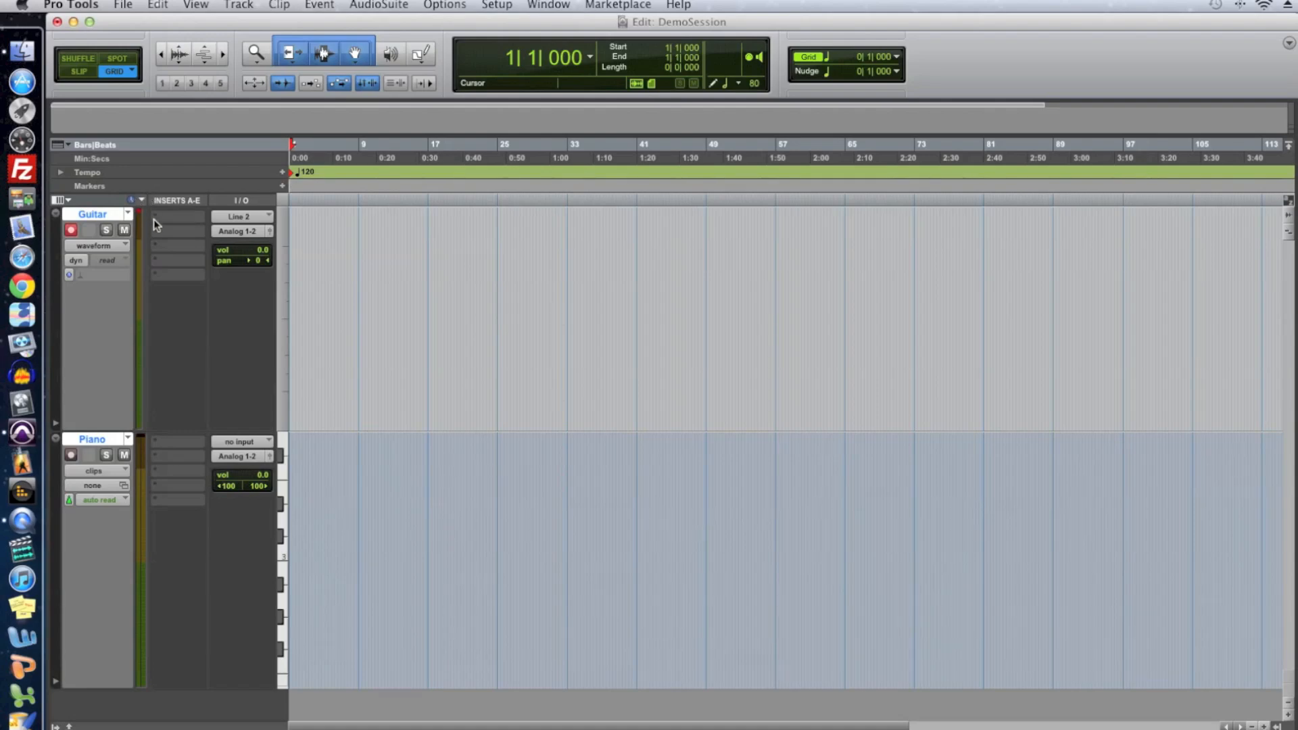
mouse_move(156, 224)
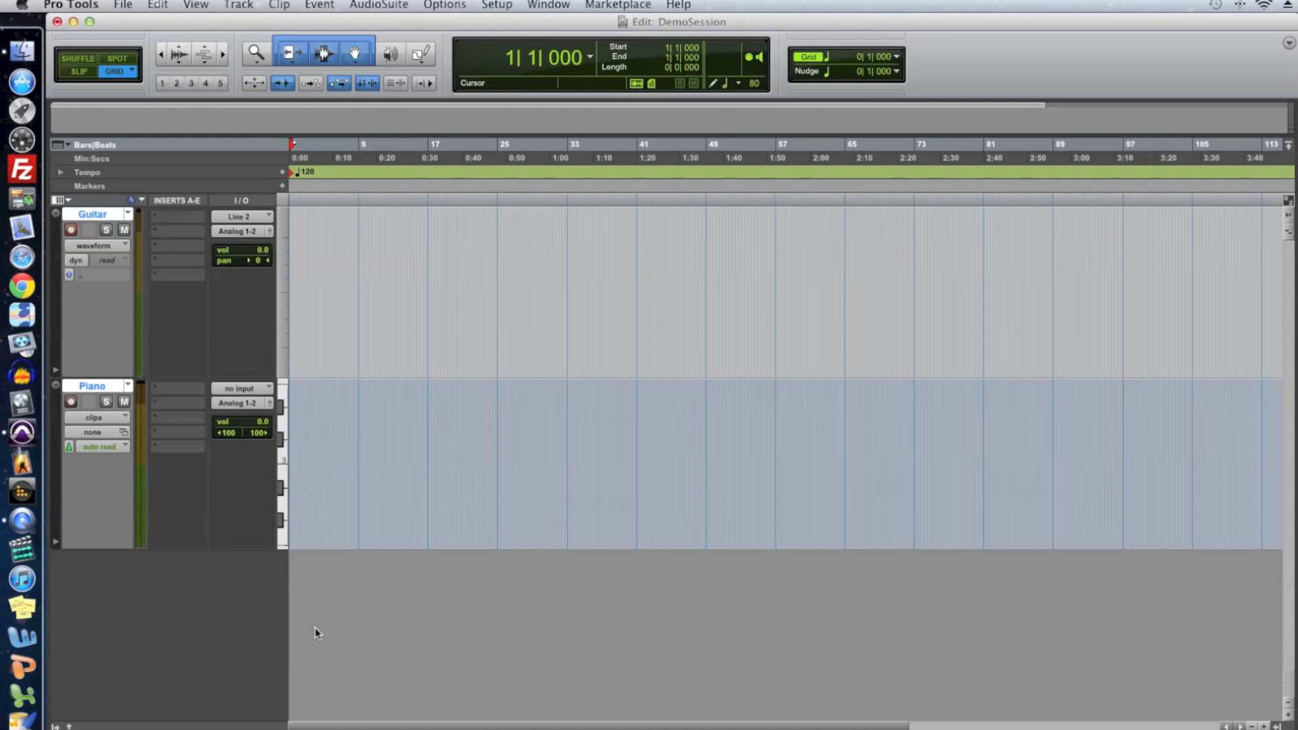
mouse_move(253, 64)
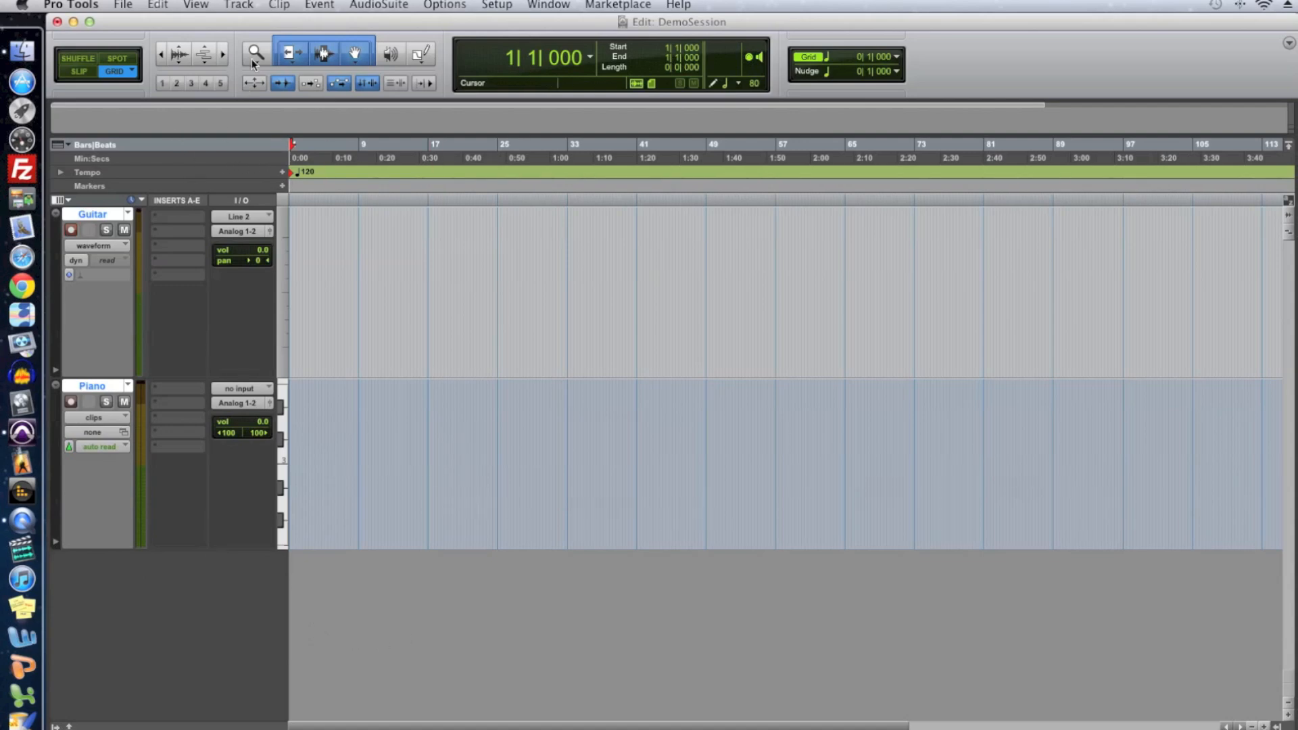
Create a Click track below the Piano track.
click(238, 5)
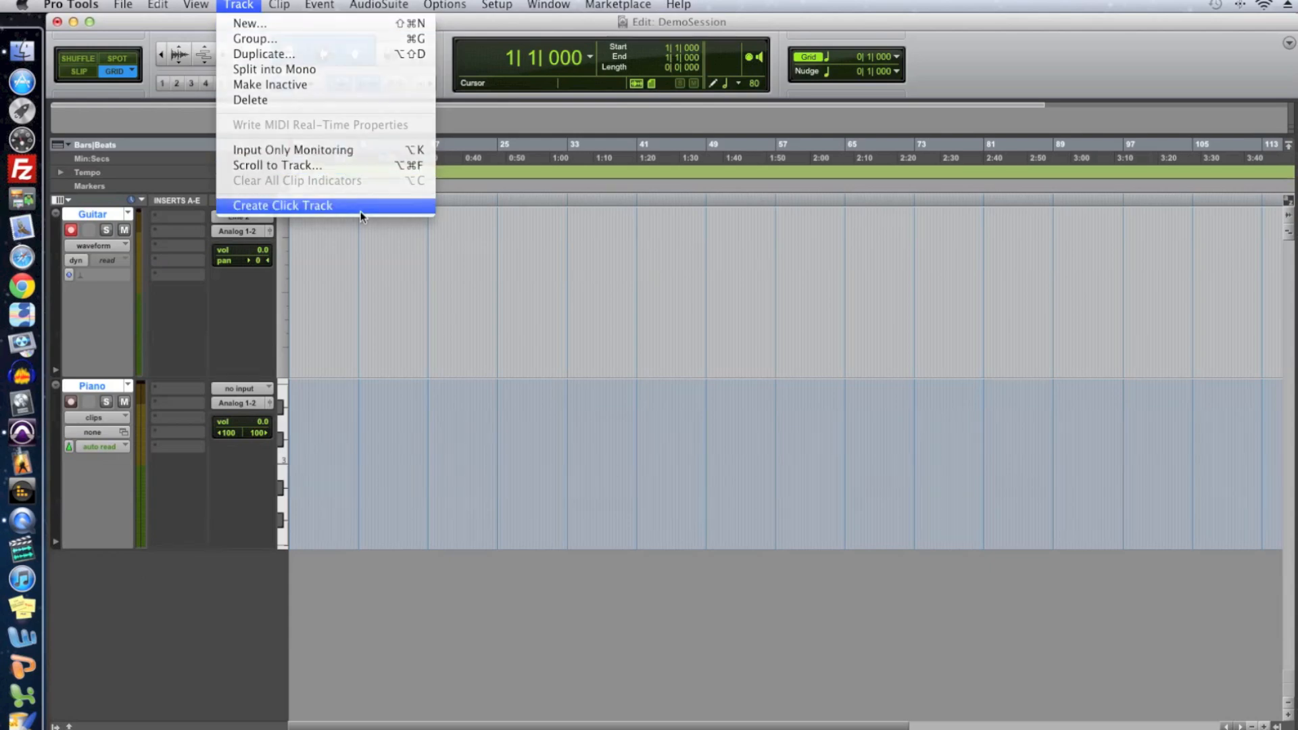
click(281, 205)
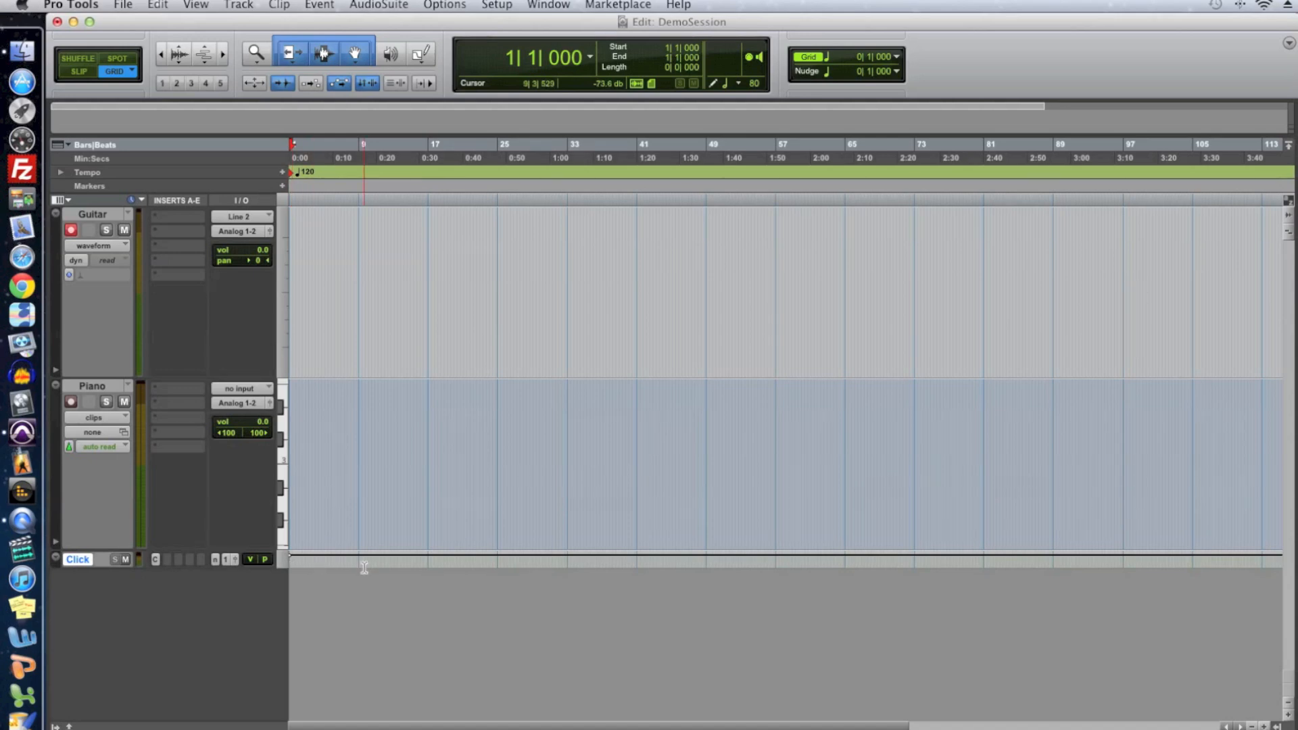
click(317, 231)
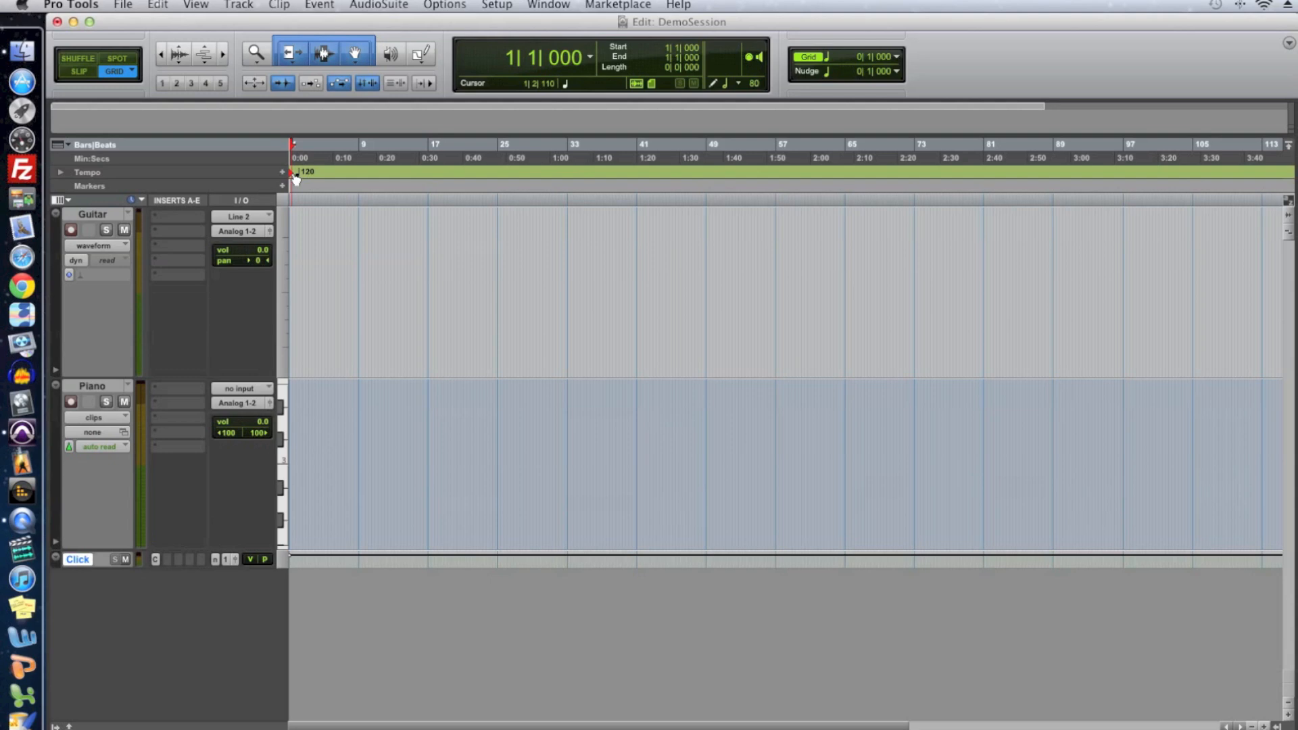
Edit the session-start tempo marker to 100 BPM and confirm it.
double_click(301, 172)
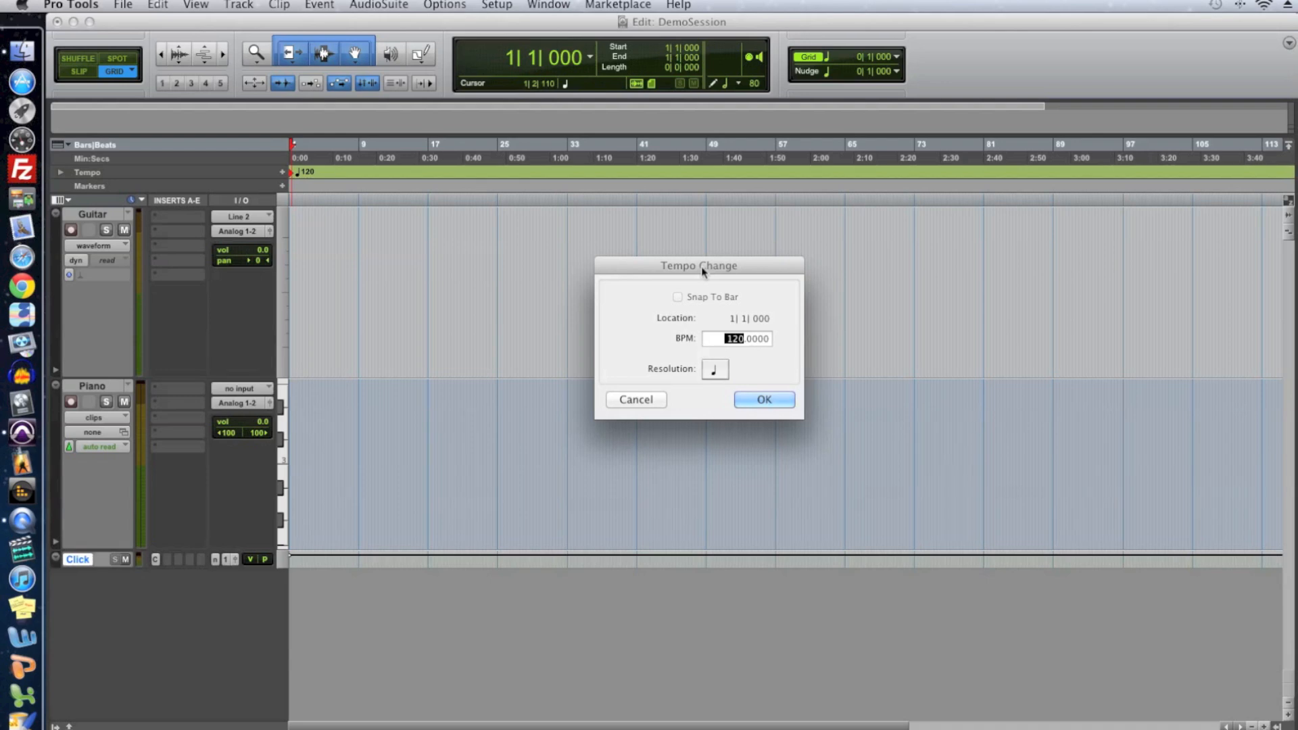
text(100)
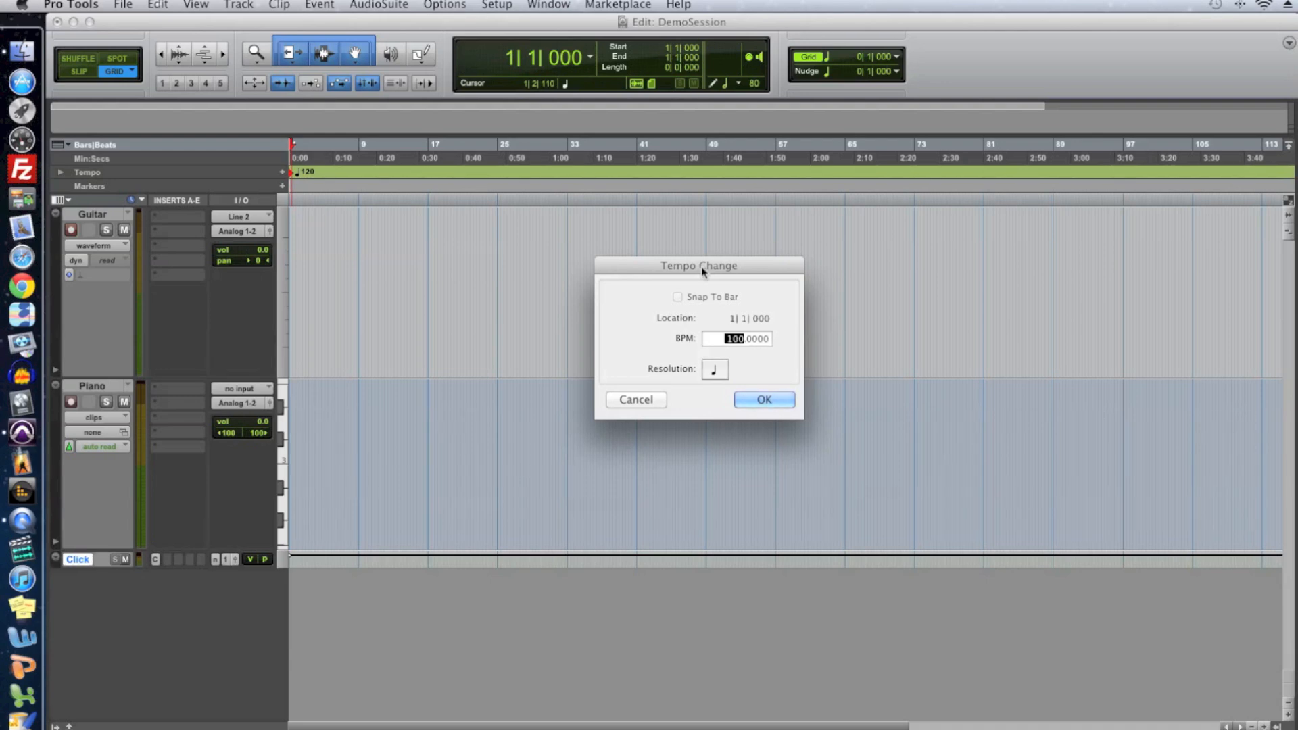
click(764, 399)
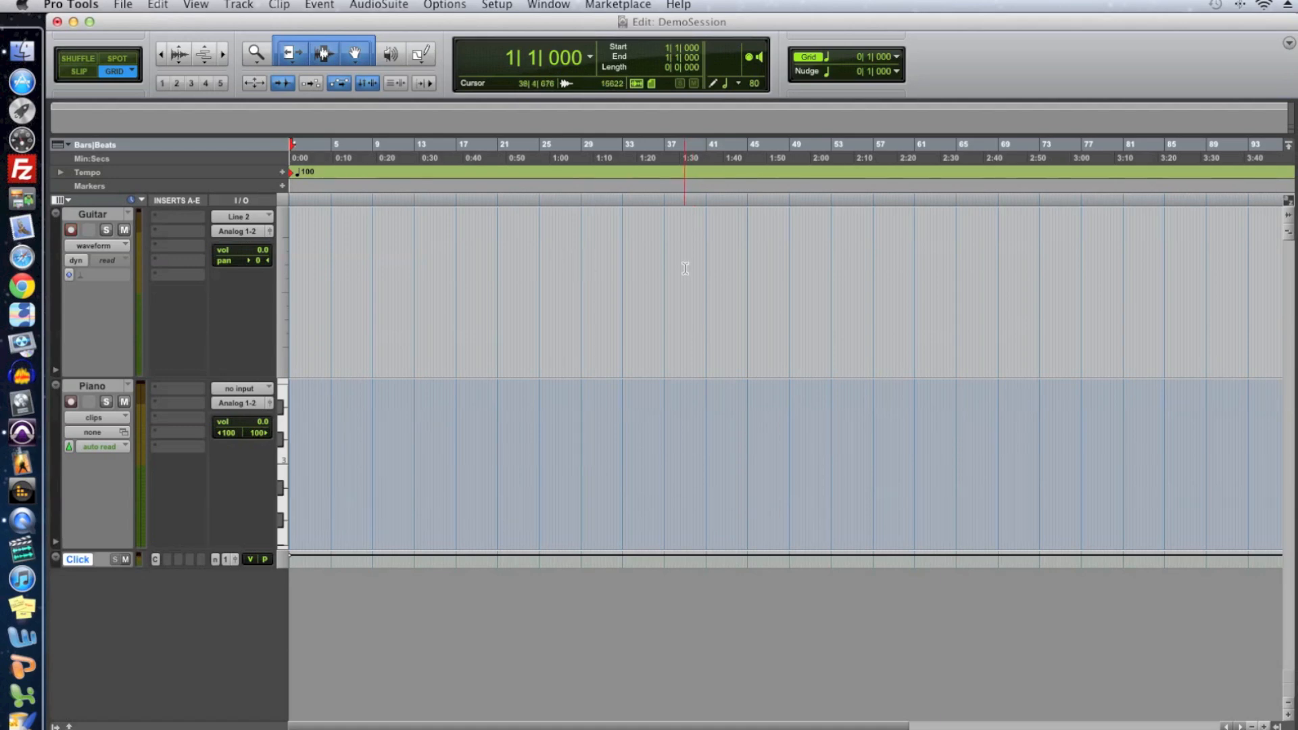
click(72, 229)
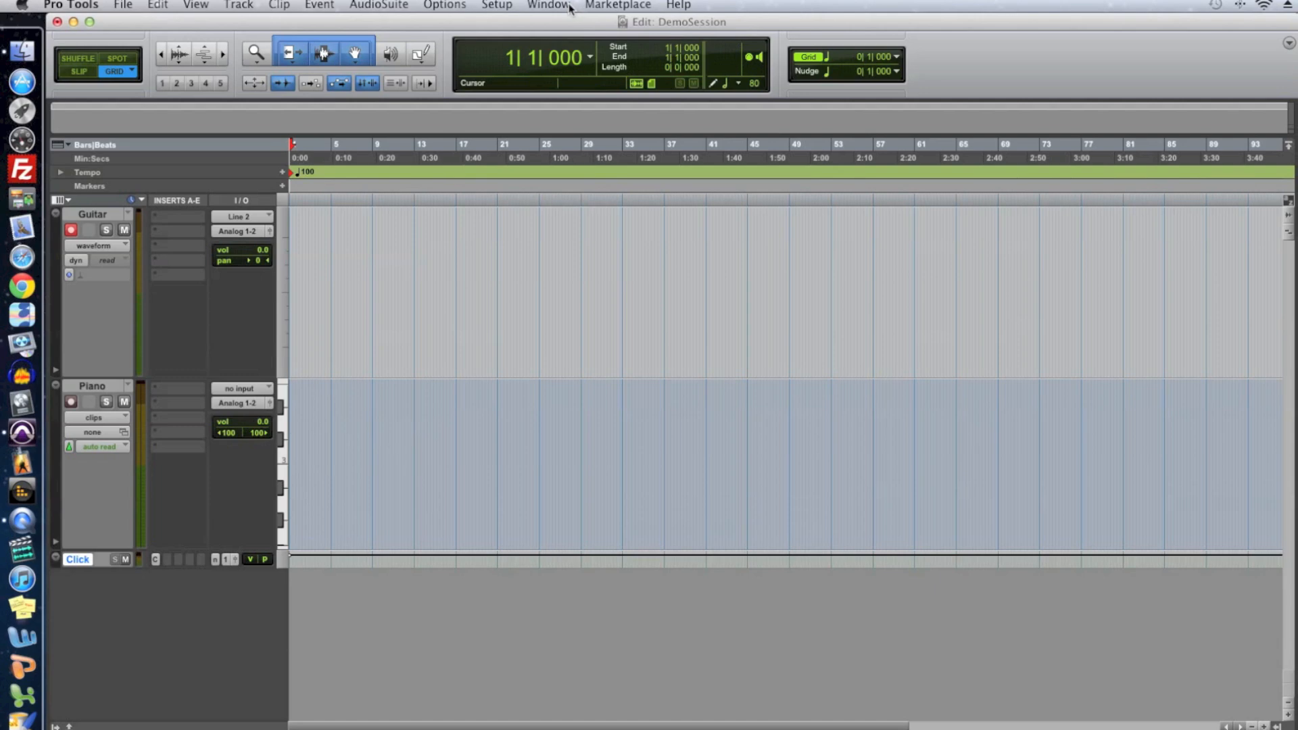
click(548, 4)
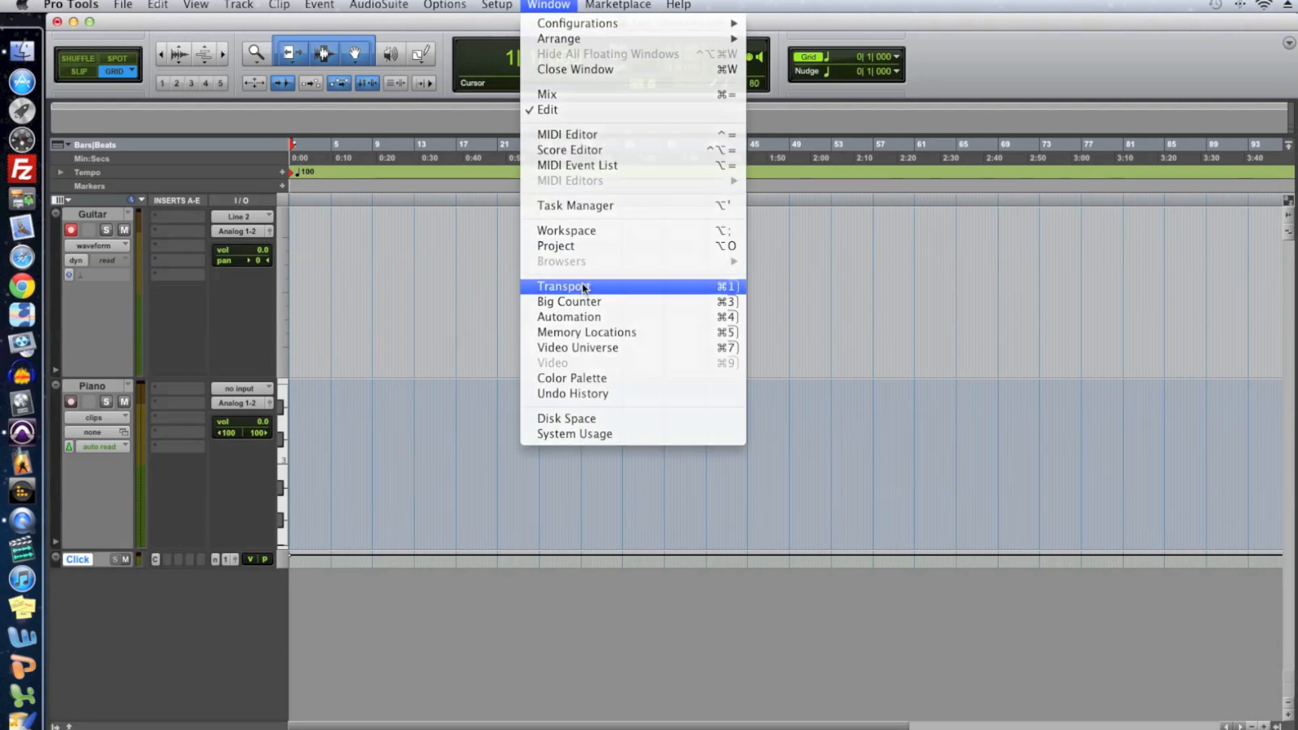
click(563, 287)
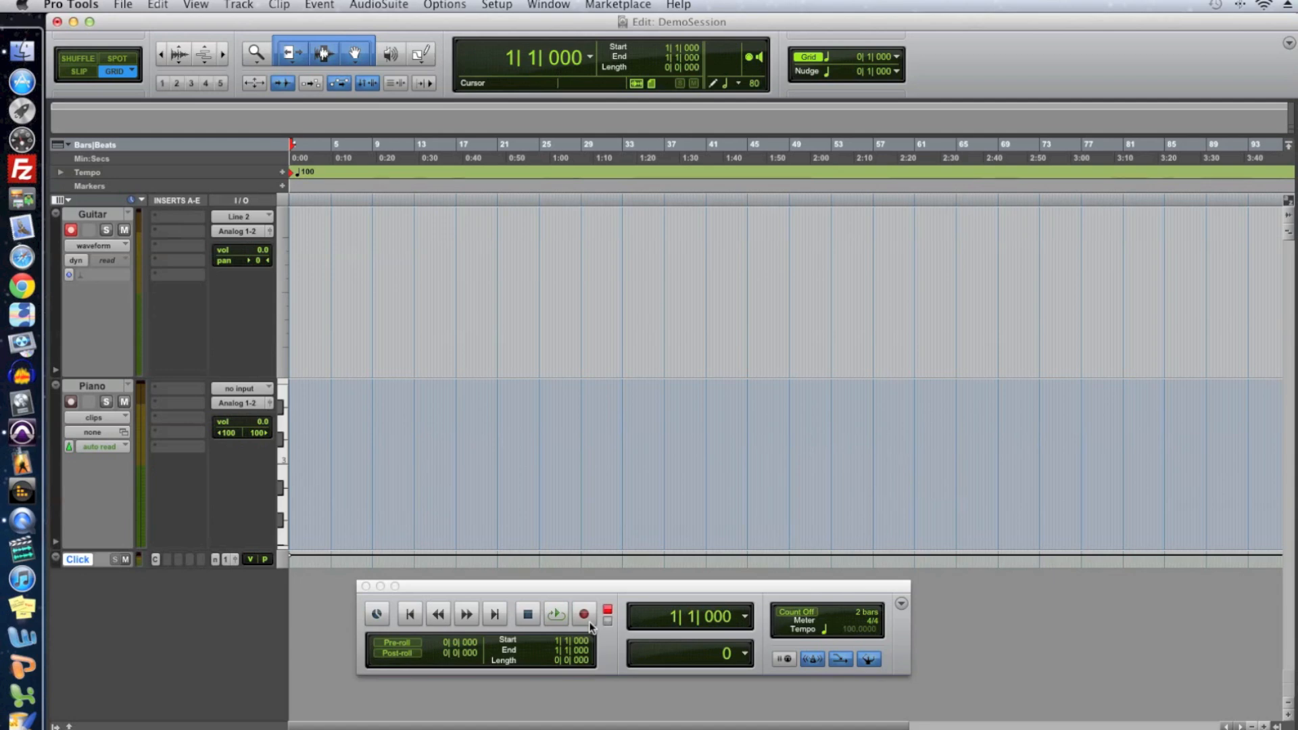
mouse_move(593, 622)
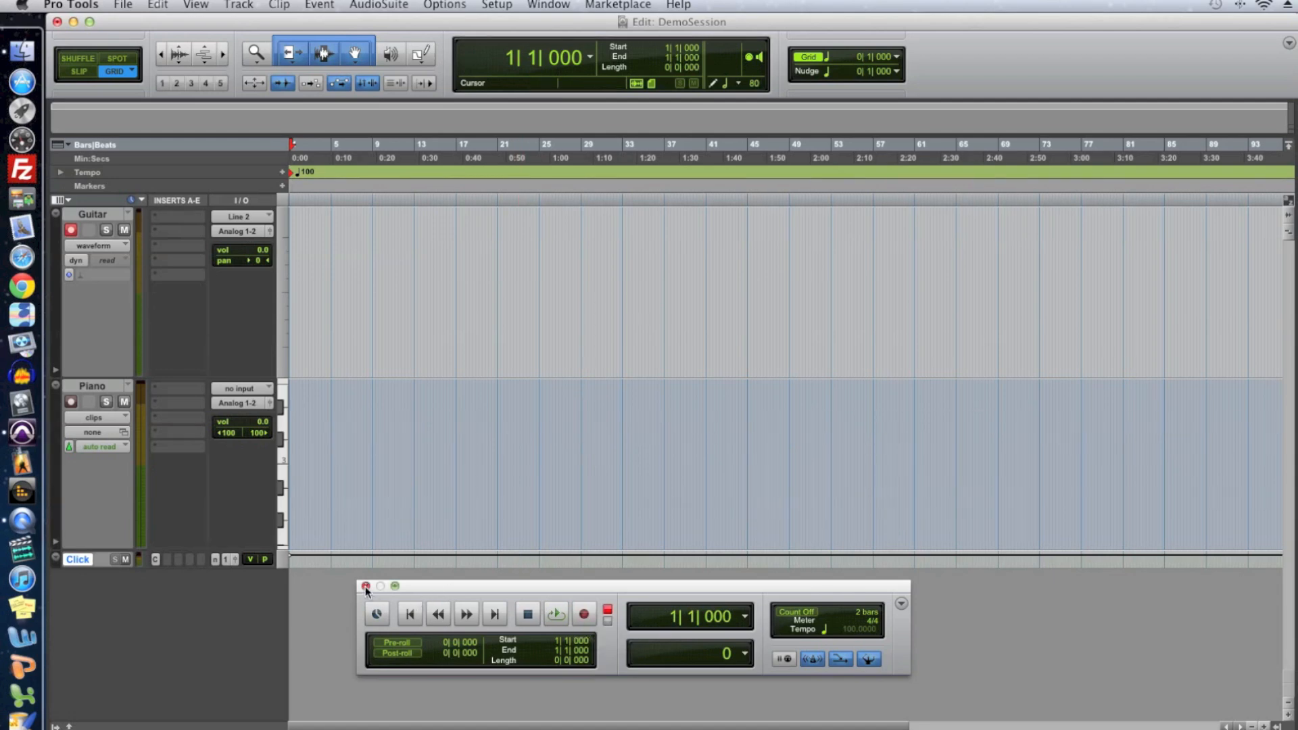
click(363, 587)
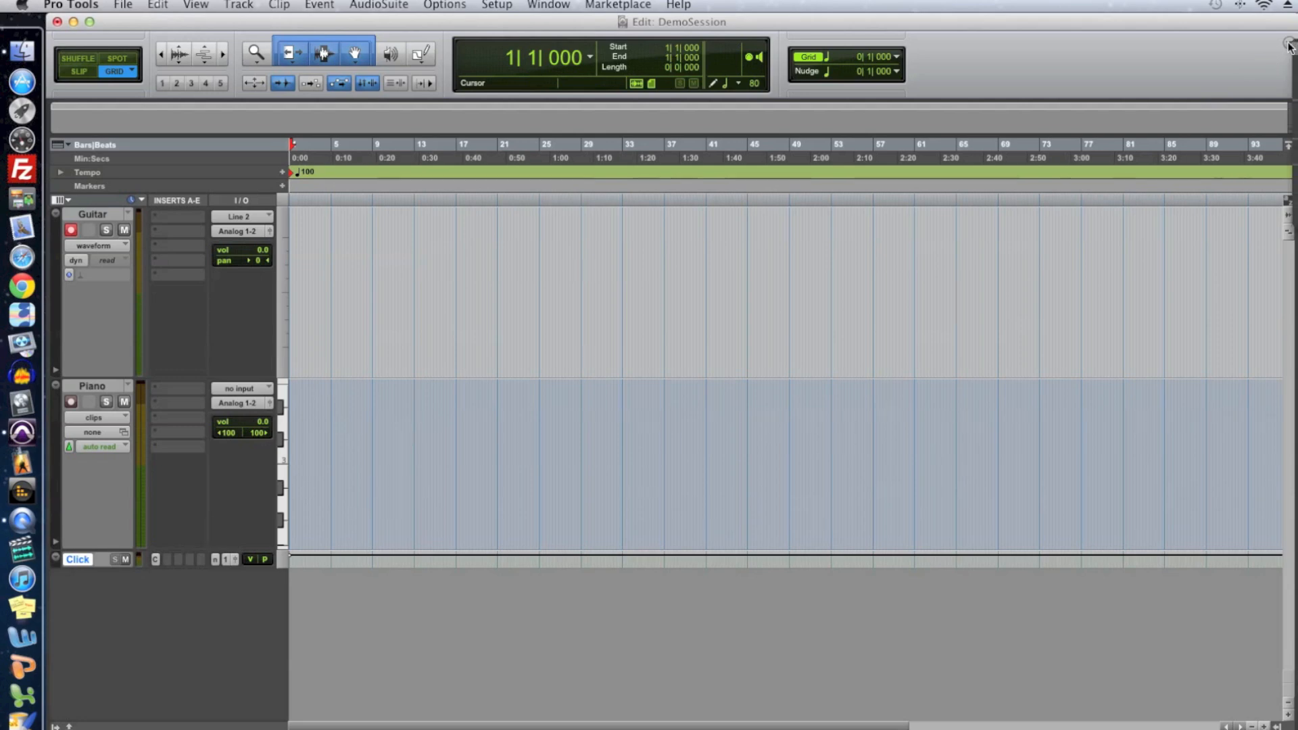
mouse_move(1242, 29)
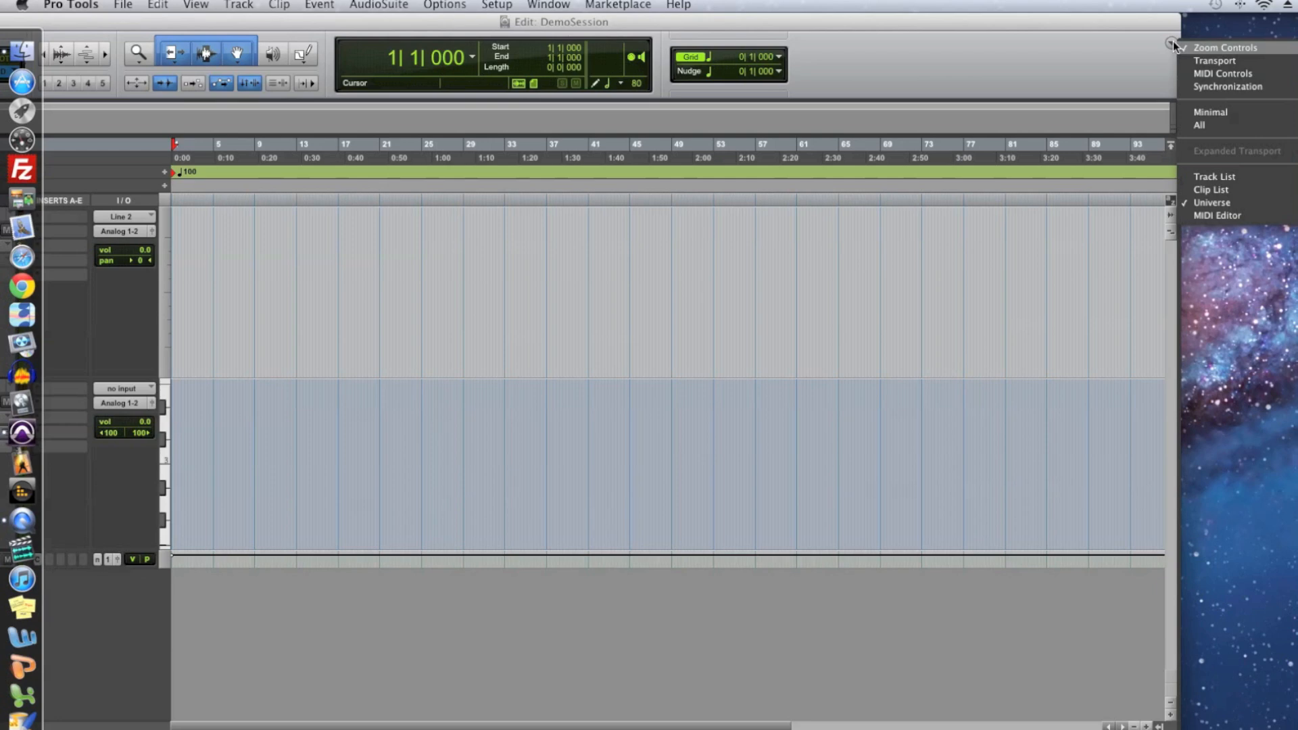
mouse_move(1226, 62)
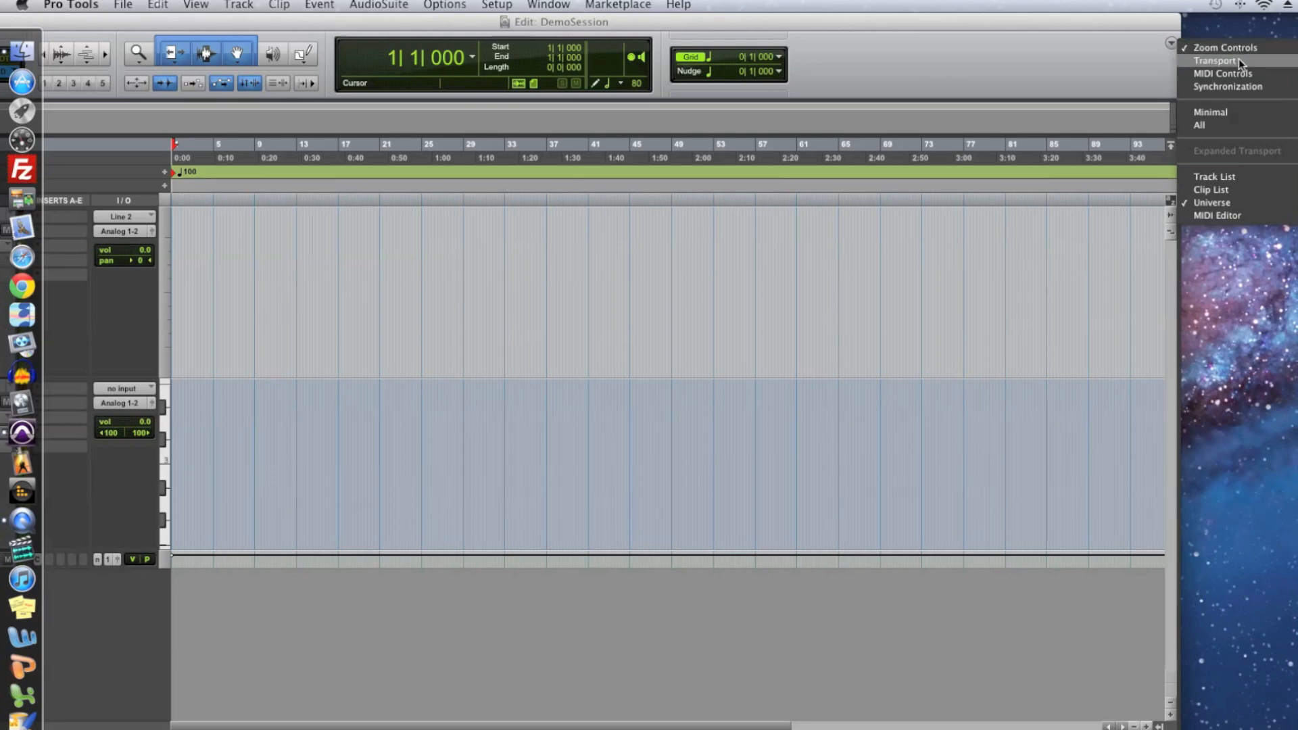
Show the transport controls in the edit window and test playback.
click(1210, 61)
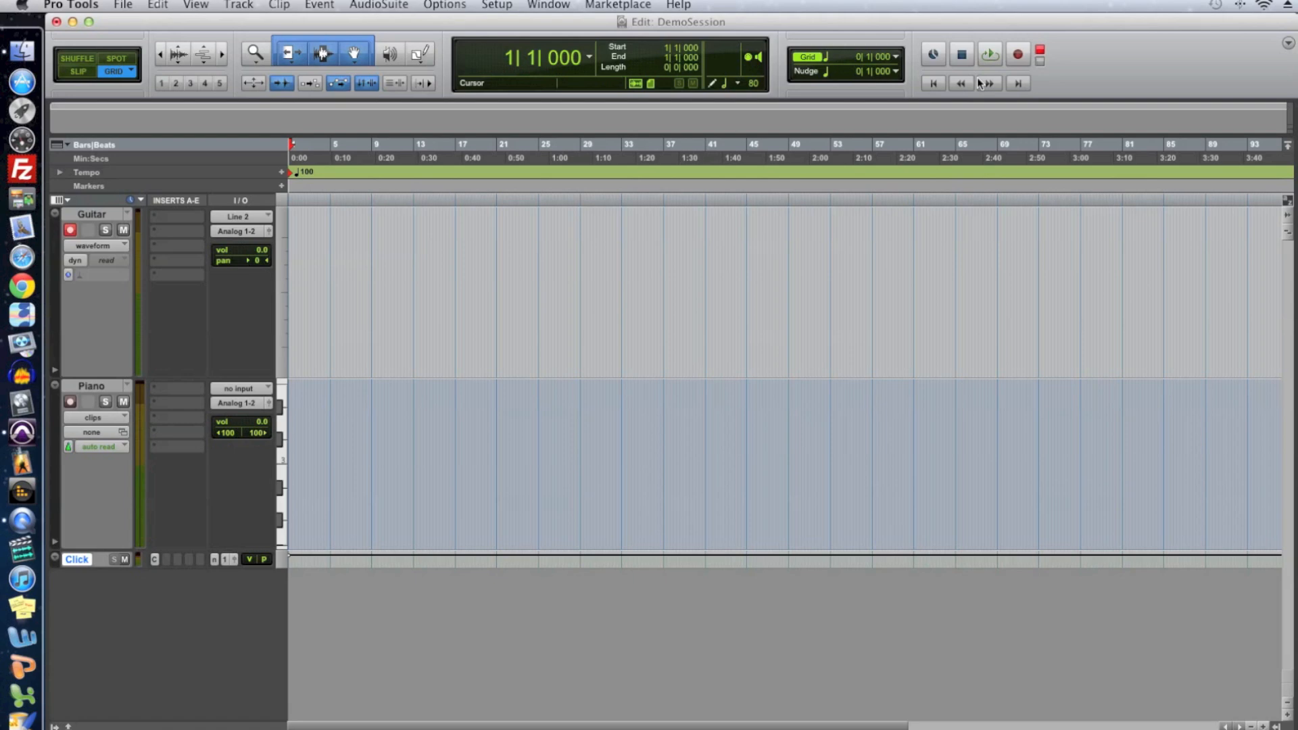
mouse_move(987, 54)
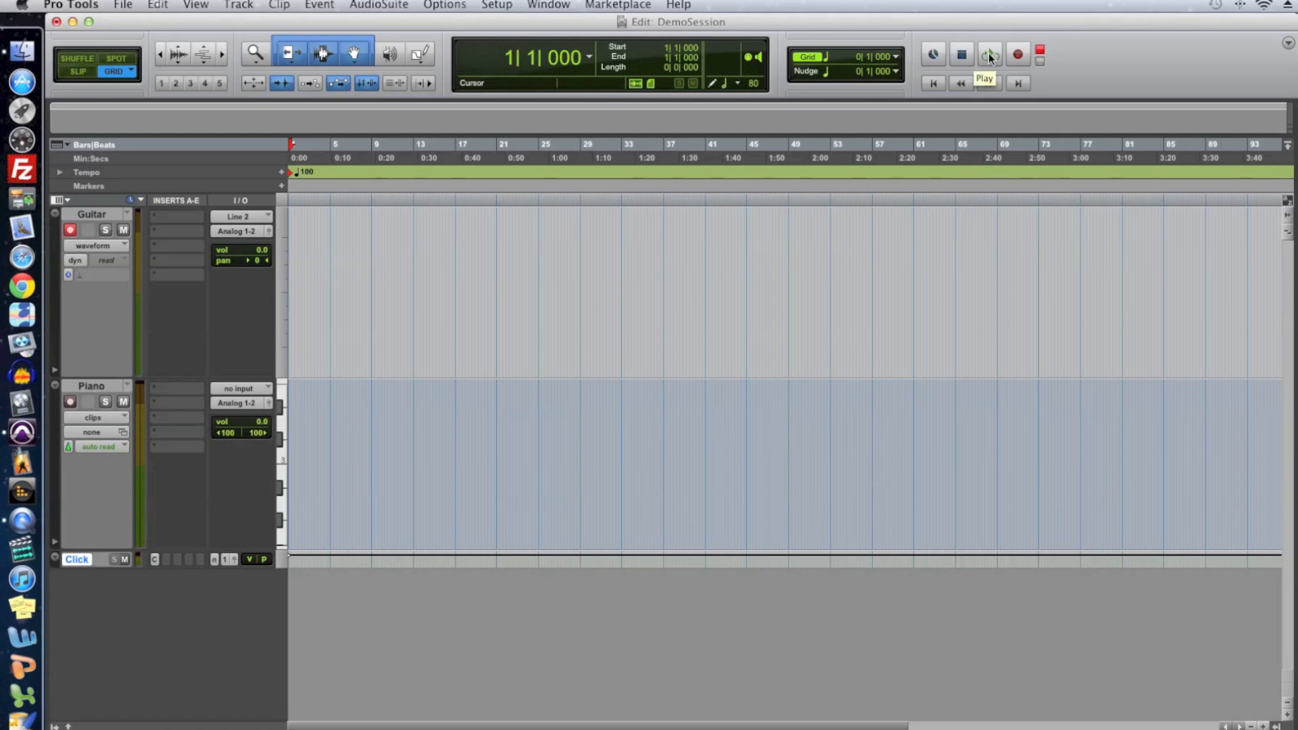
click(990, 52)
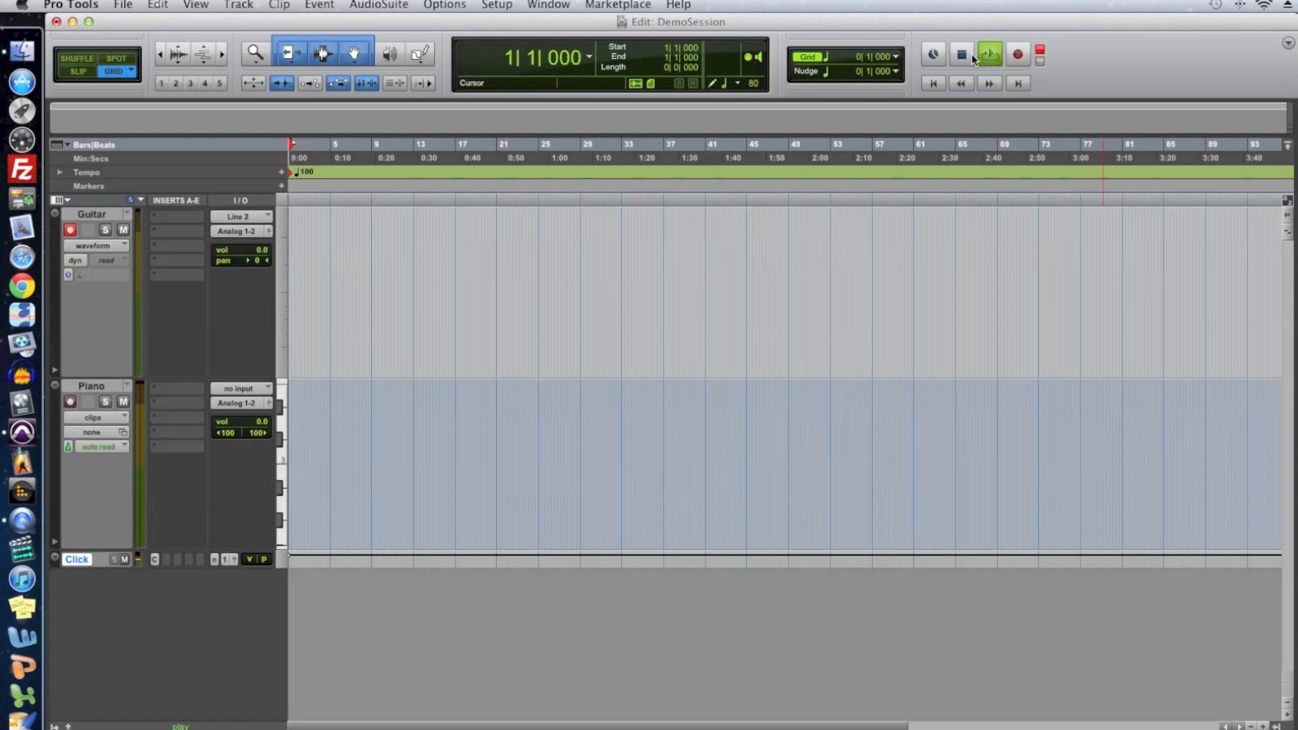
click(990, 55)
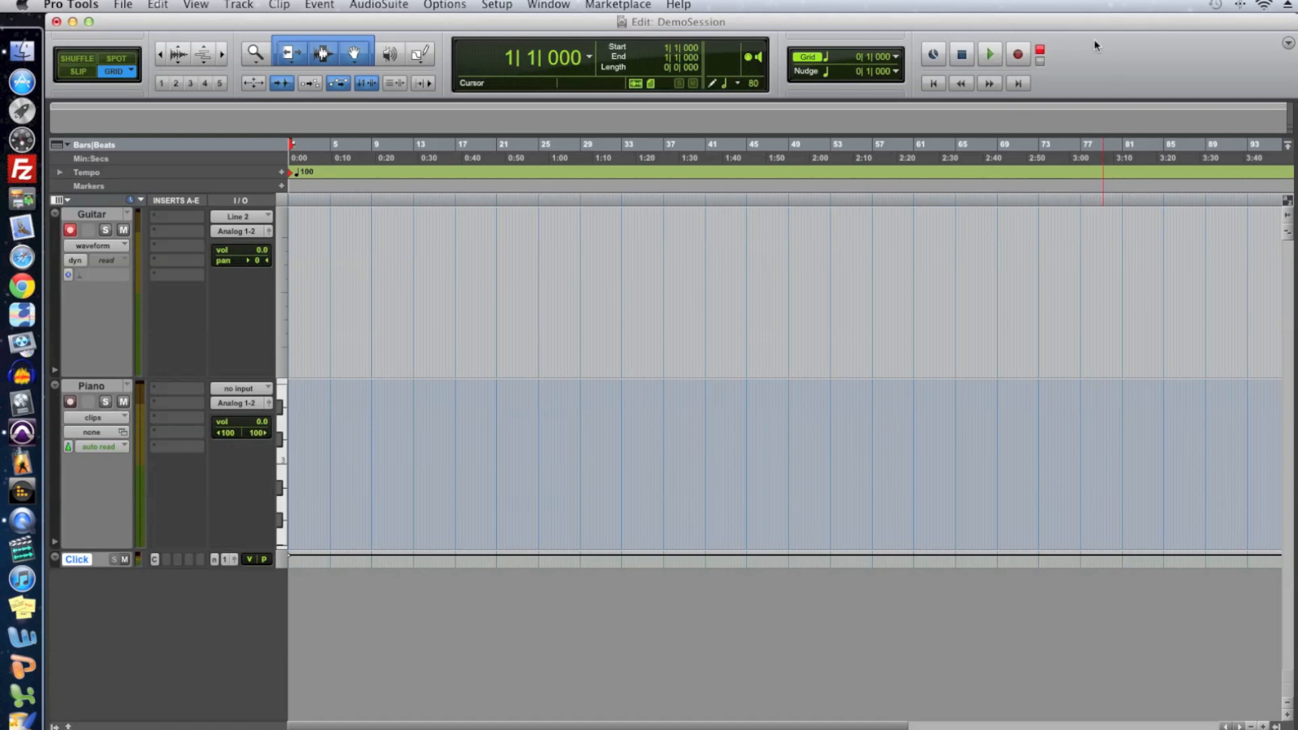
mouse_move(1088, 33)
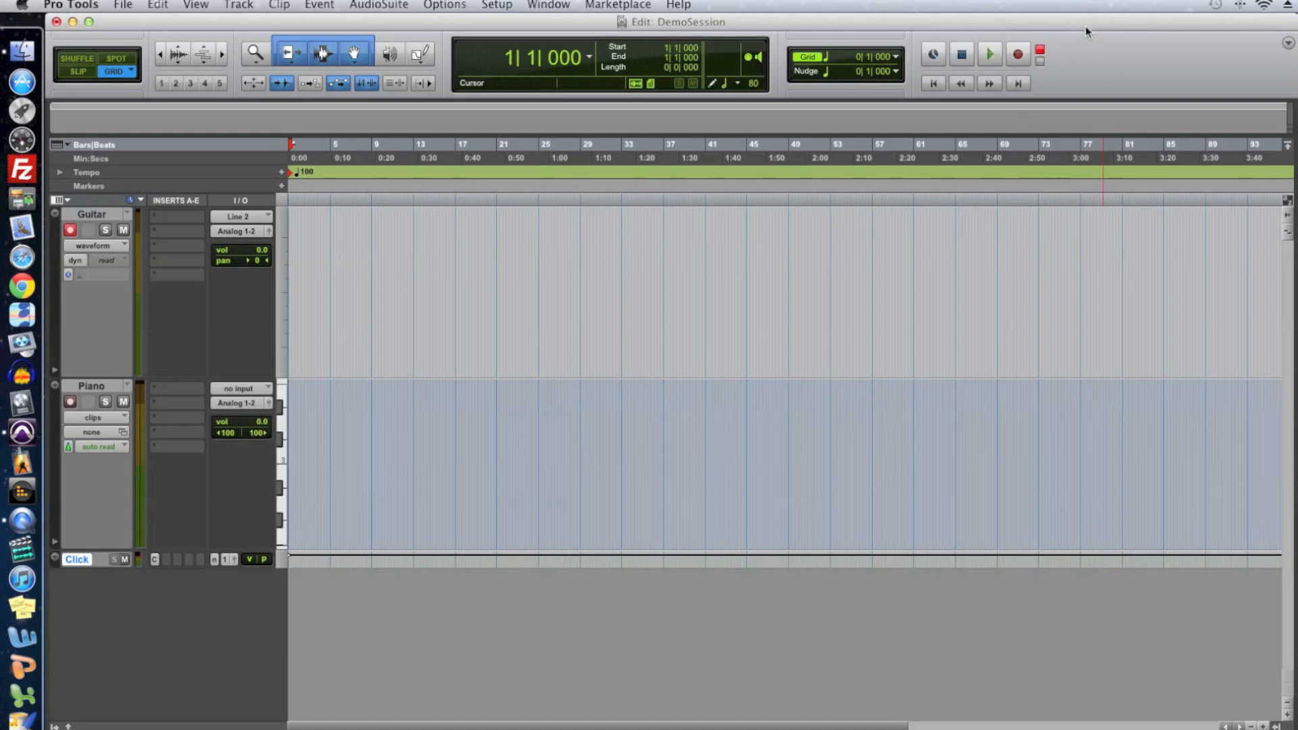
mouse_move(920, 127)
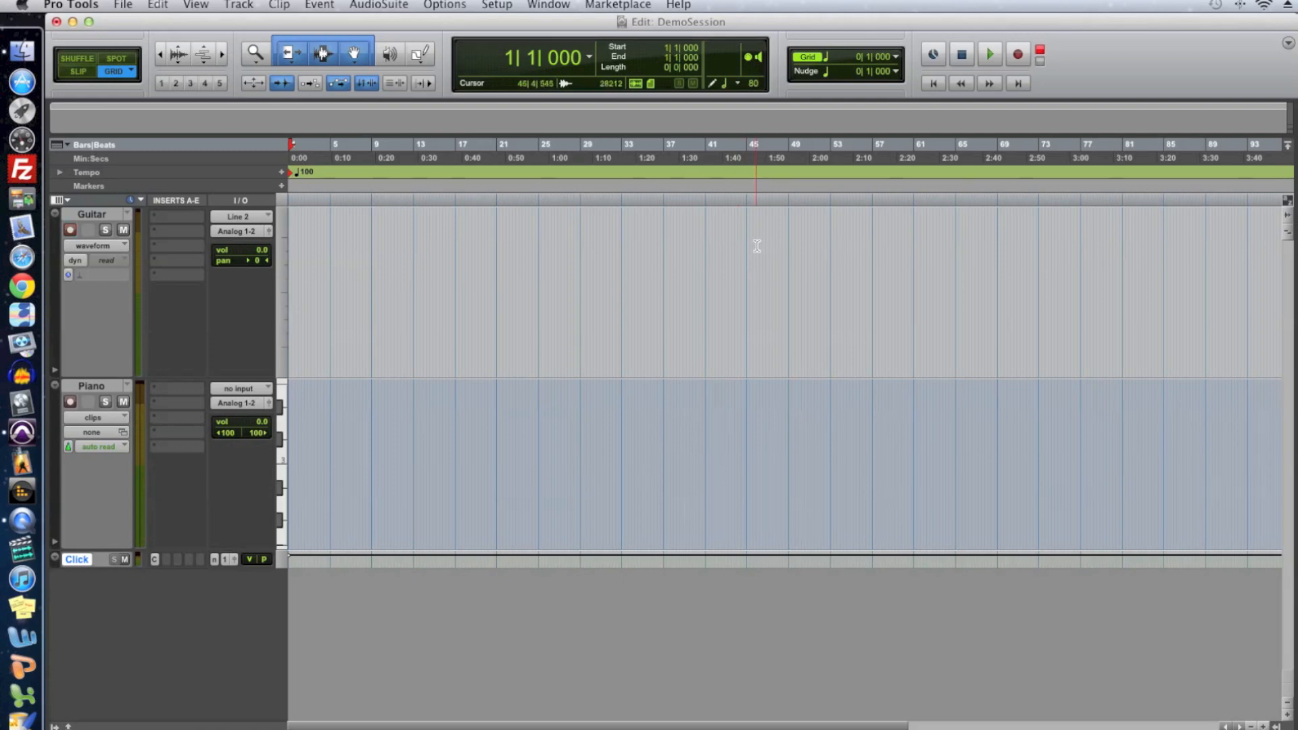
click(990, 52)
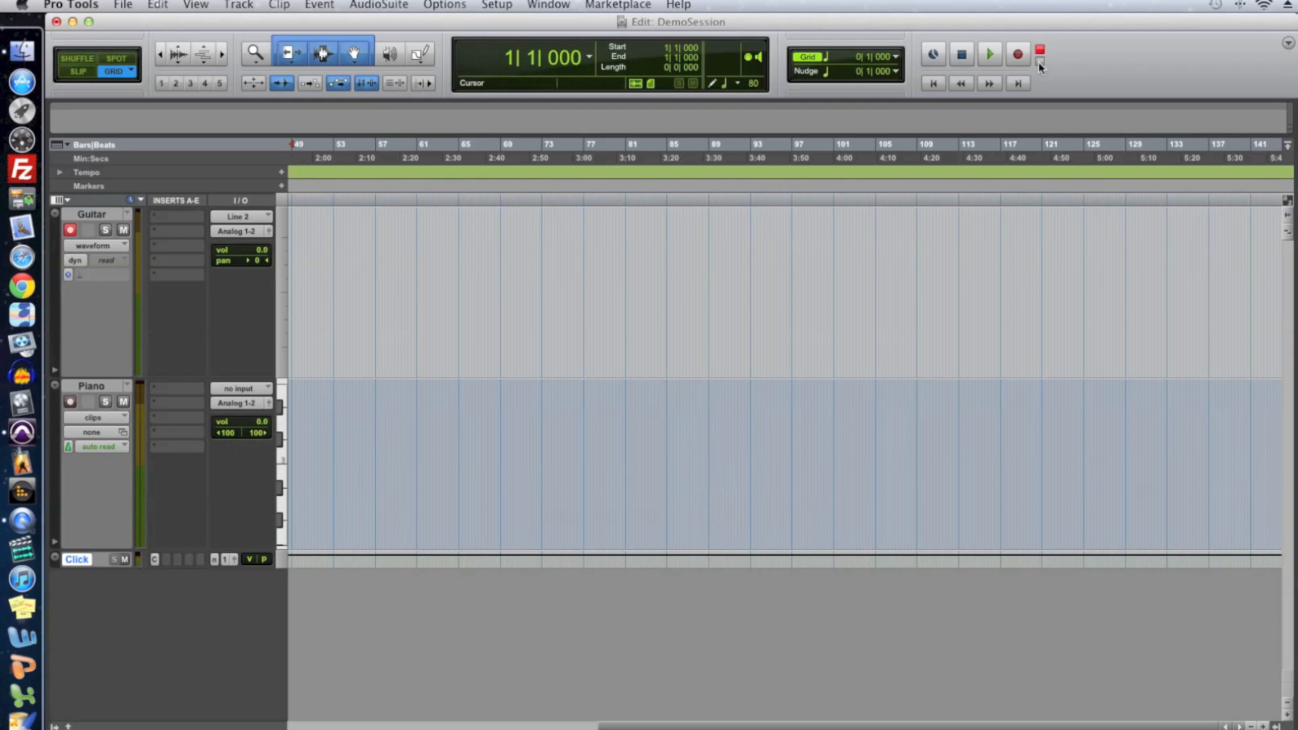
Arm recording and record the Guitar_01 take over the first nine bars, then stop.
click(836, 236)
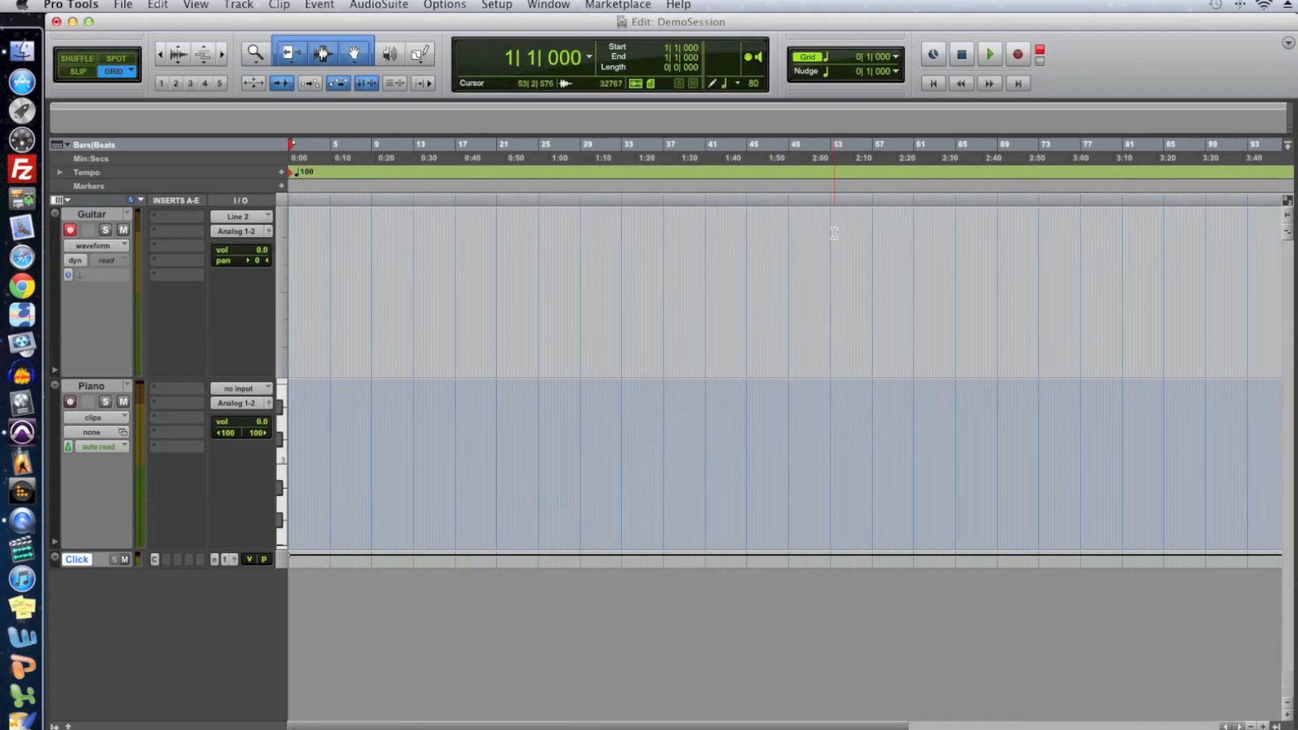
click(988, 54)
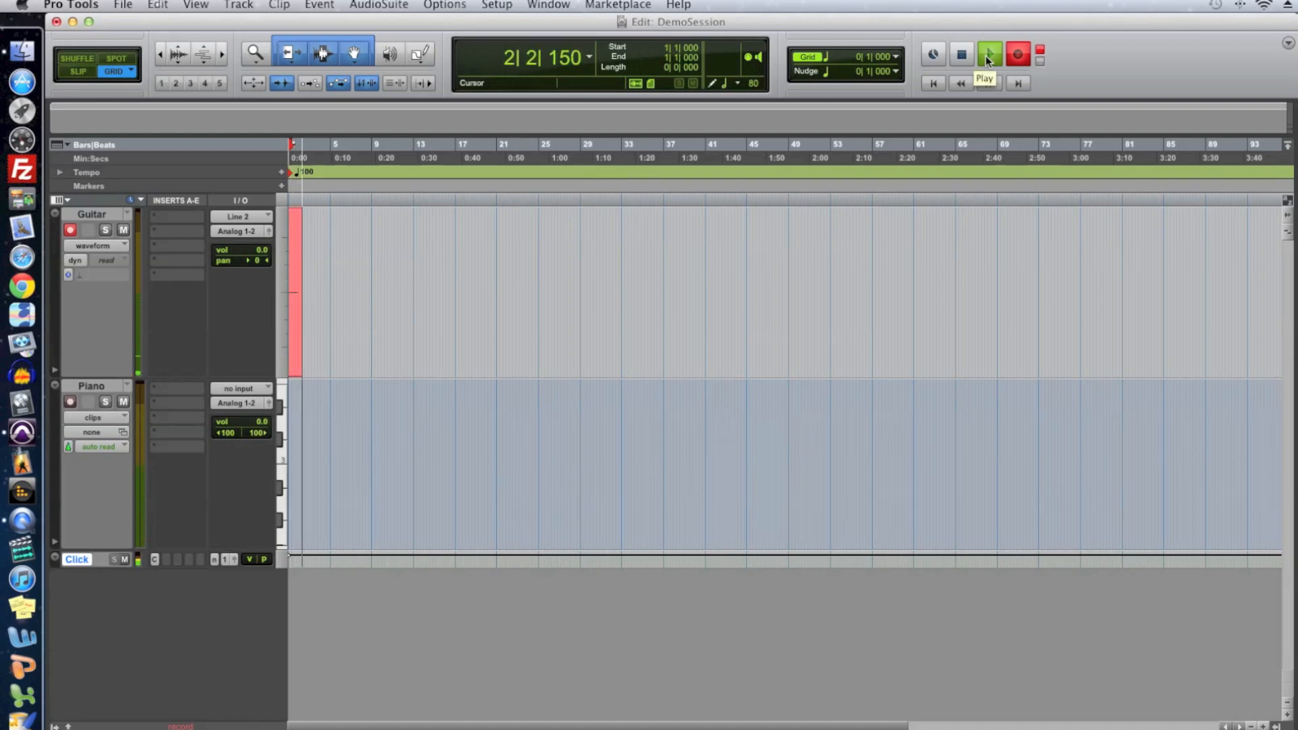
click(986, 52)
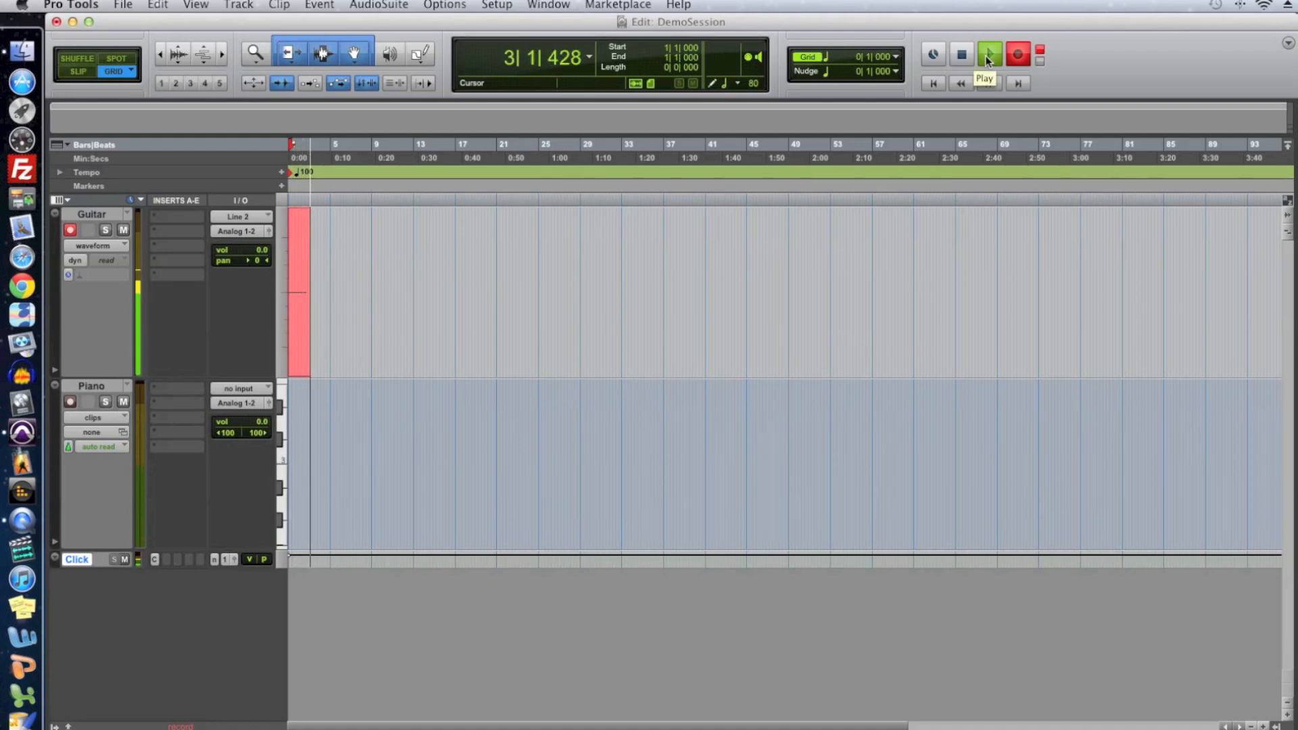
click(987, 53)
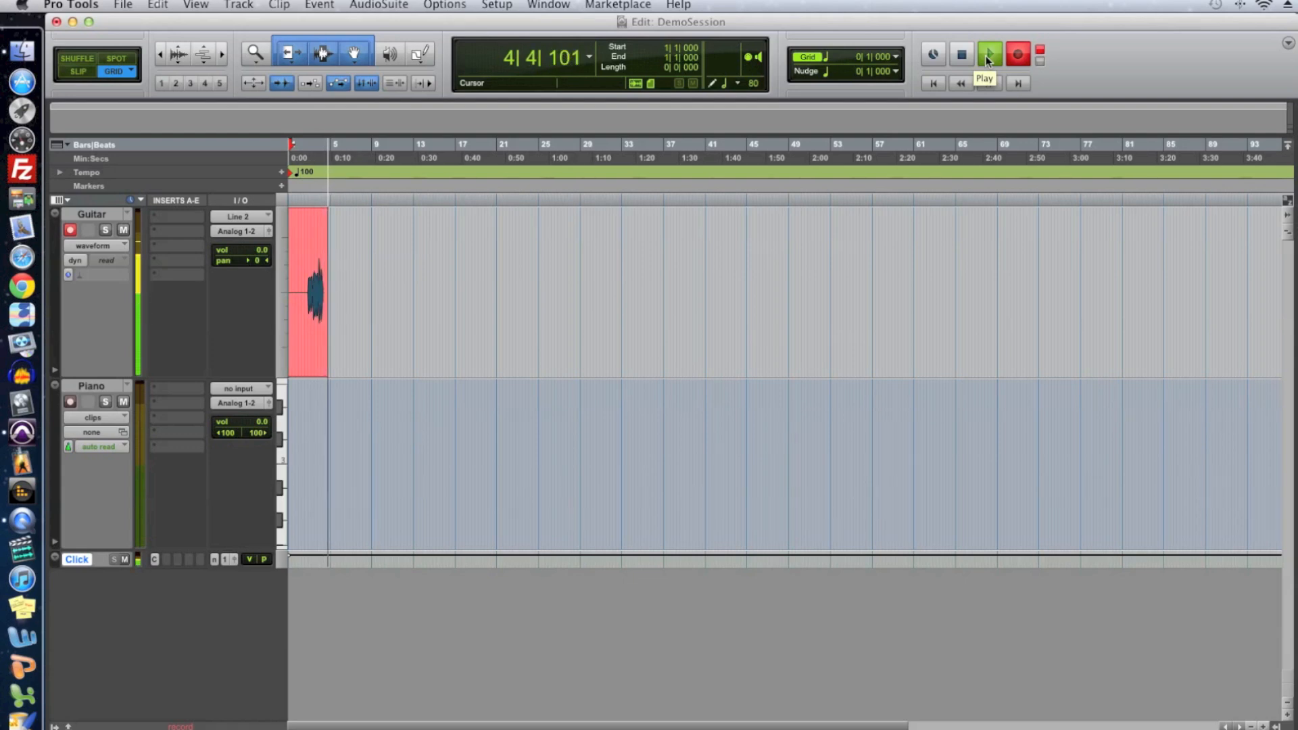
click(988, 53)
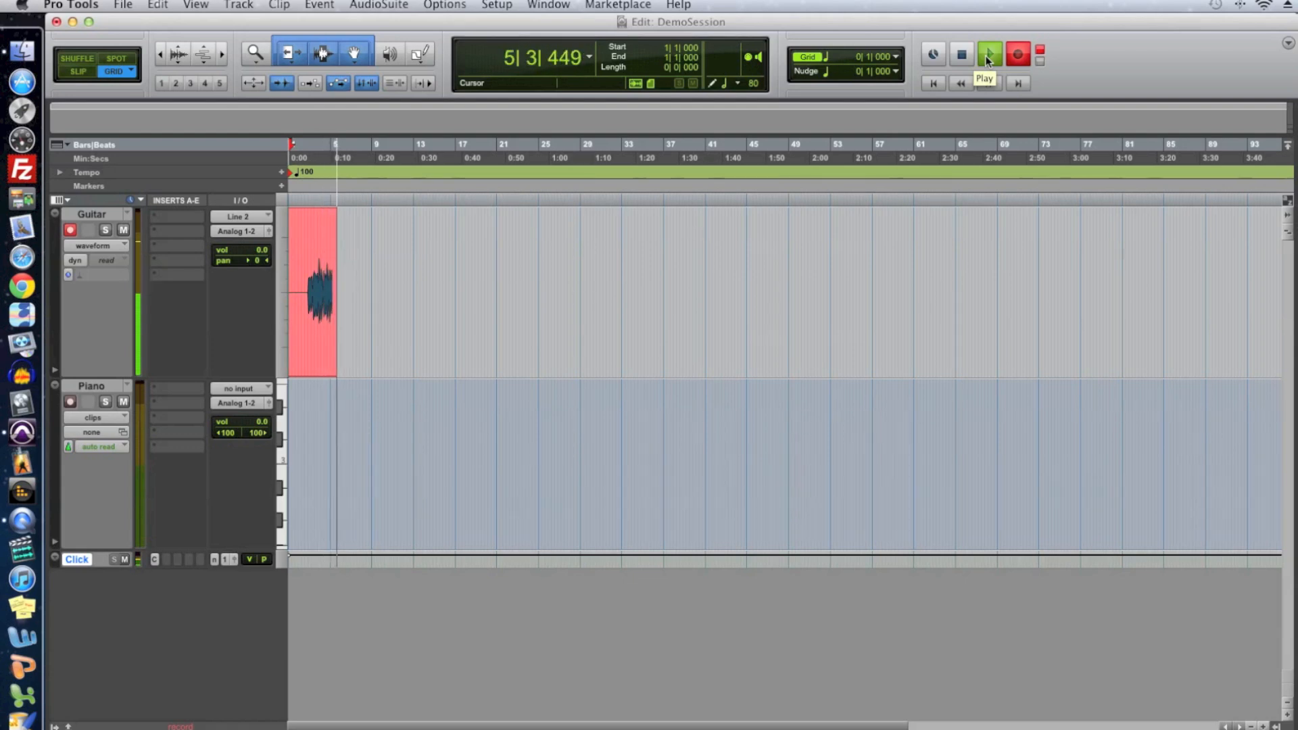
click(987, 56)
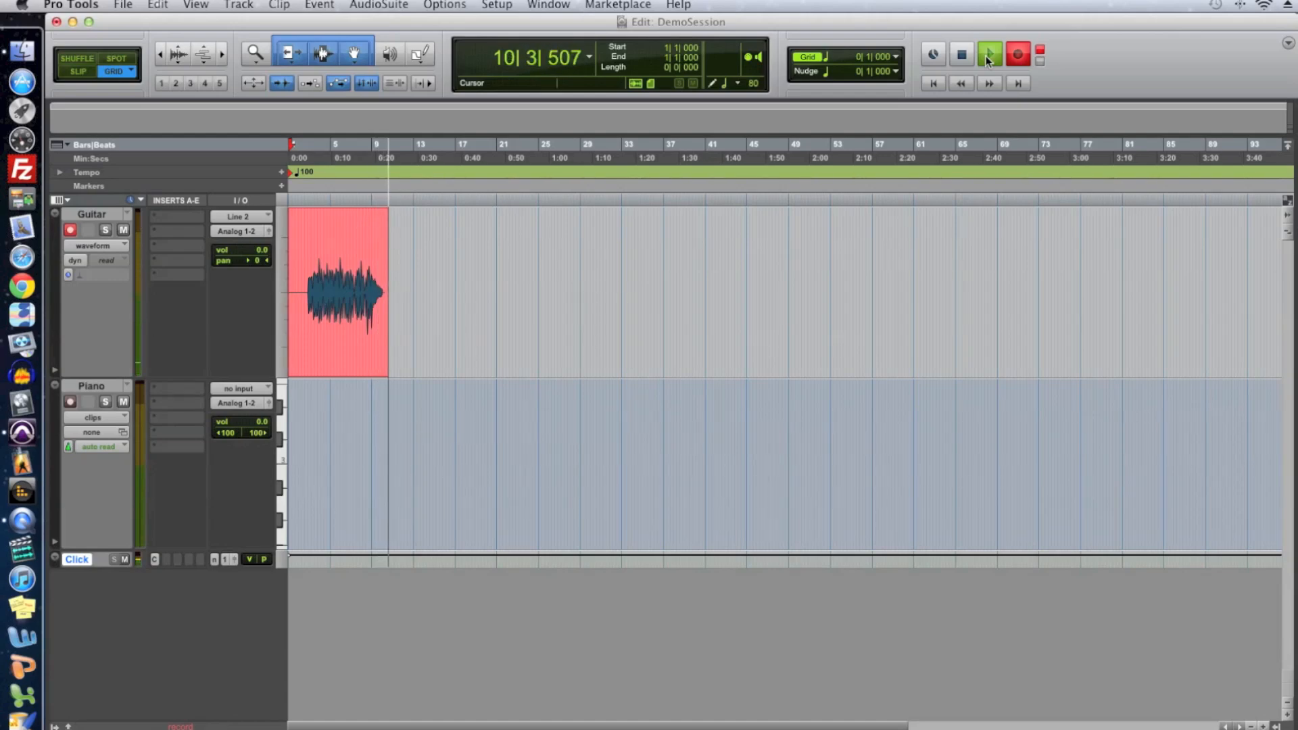
click(990, 55)
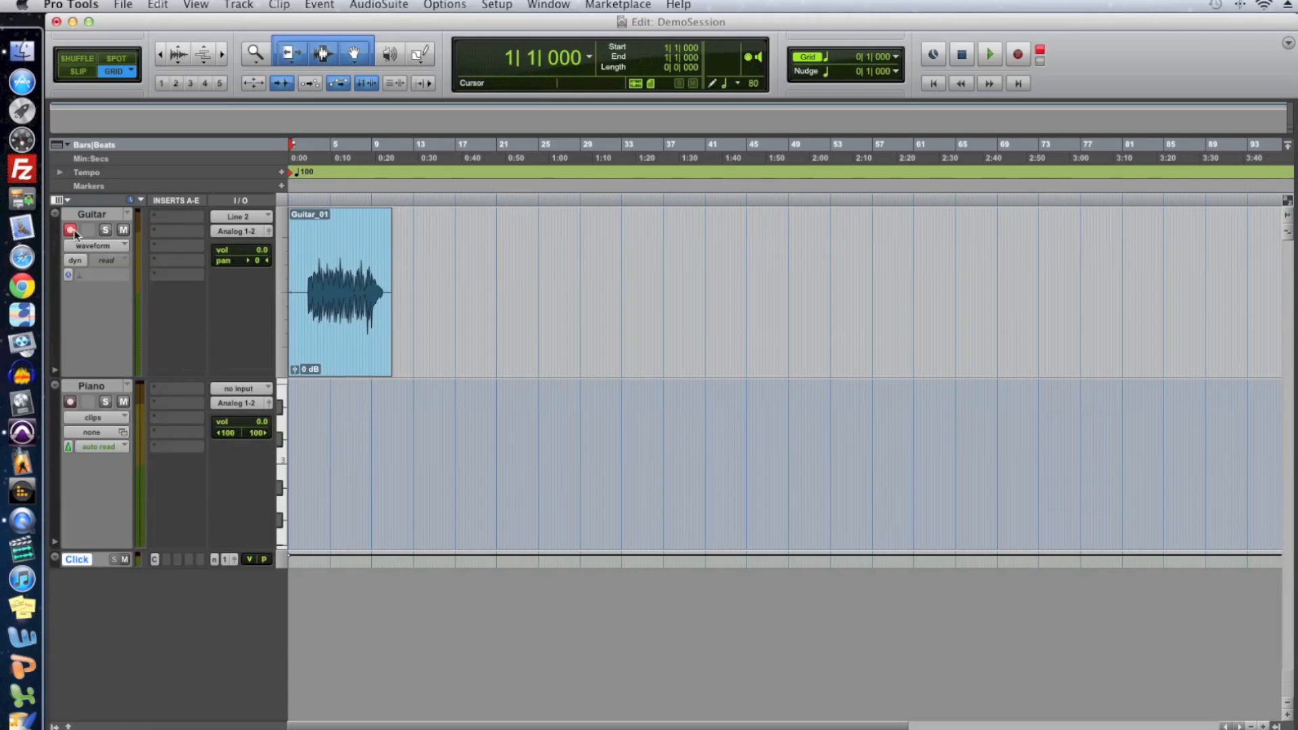
Disarm the Guitar track and insert the Eleven Free amp plug-in on it.
click(68, 230)
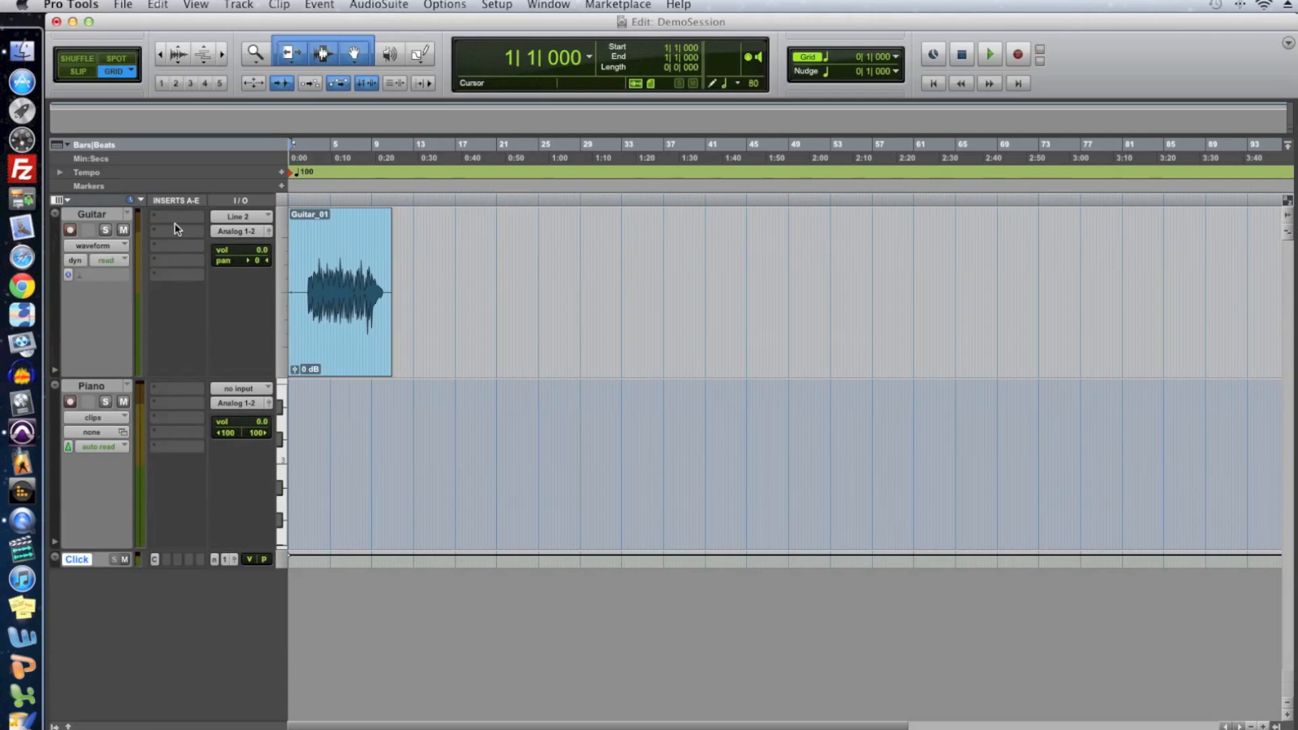
click(174, 217)
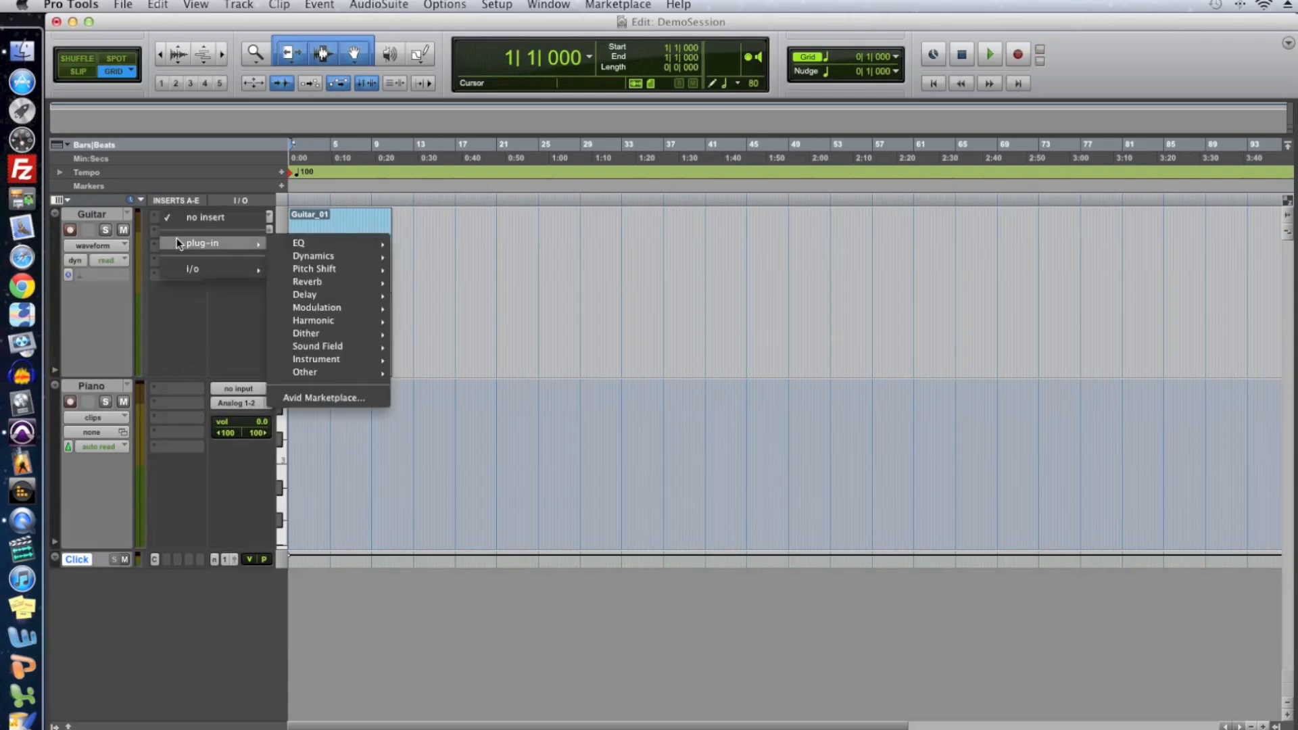
mouse_move(314, 256)
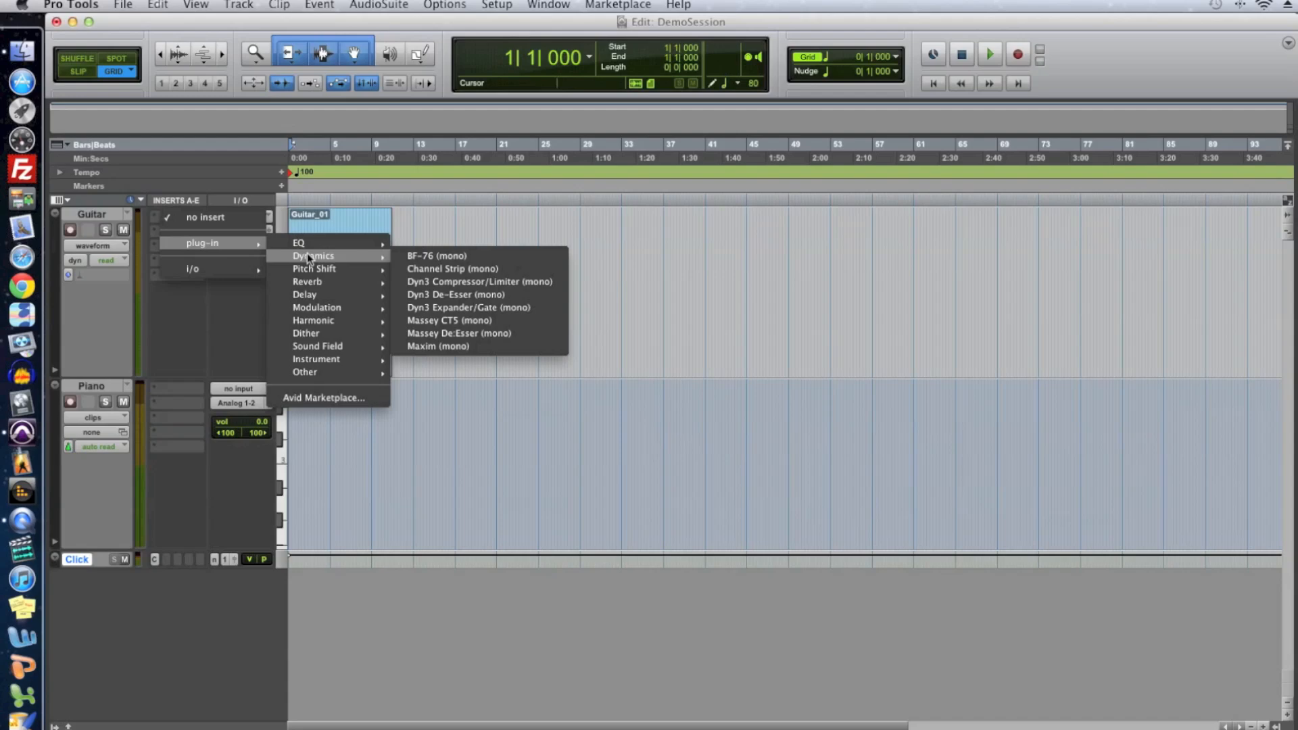
mouse_move(312, 319)
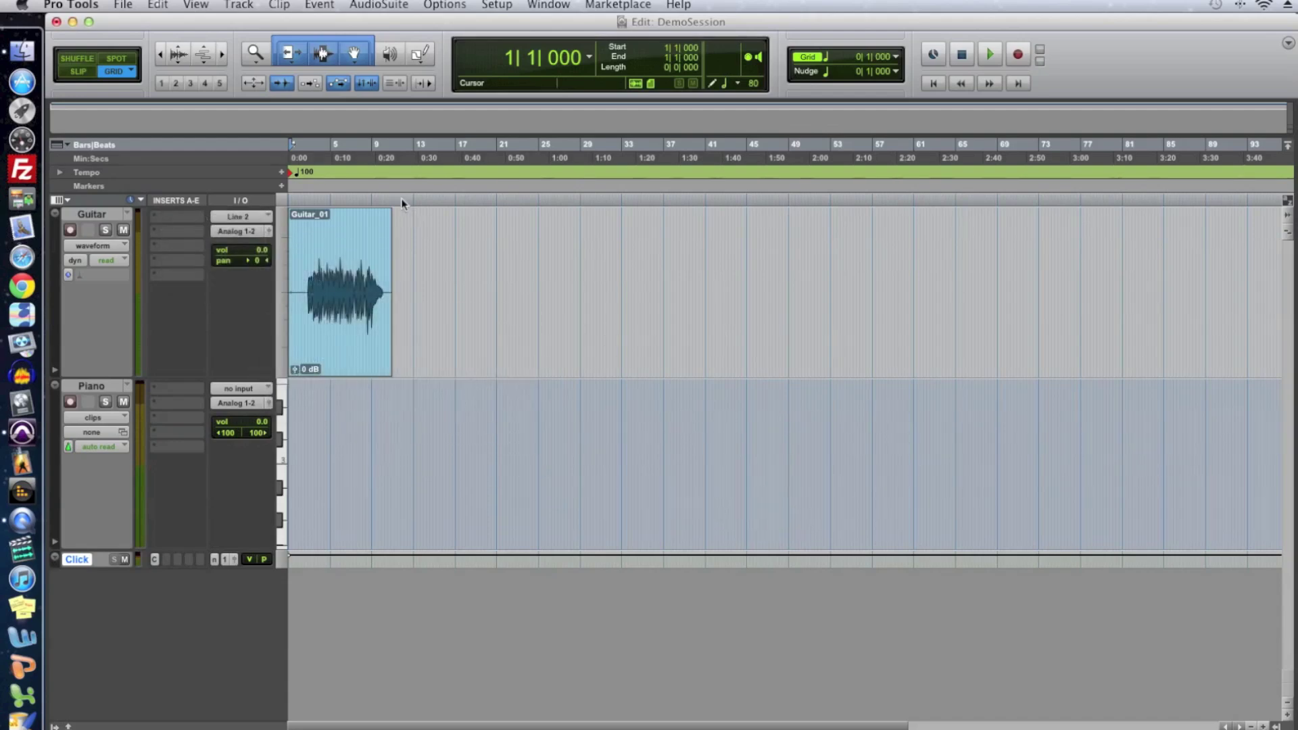
mouse_move(193, 216)
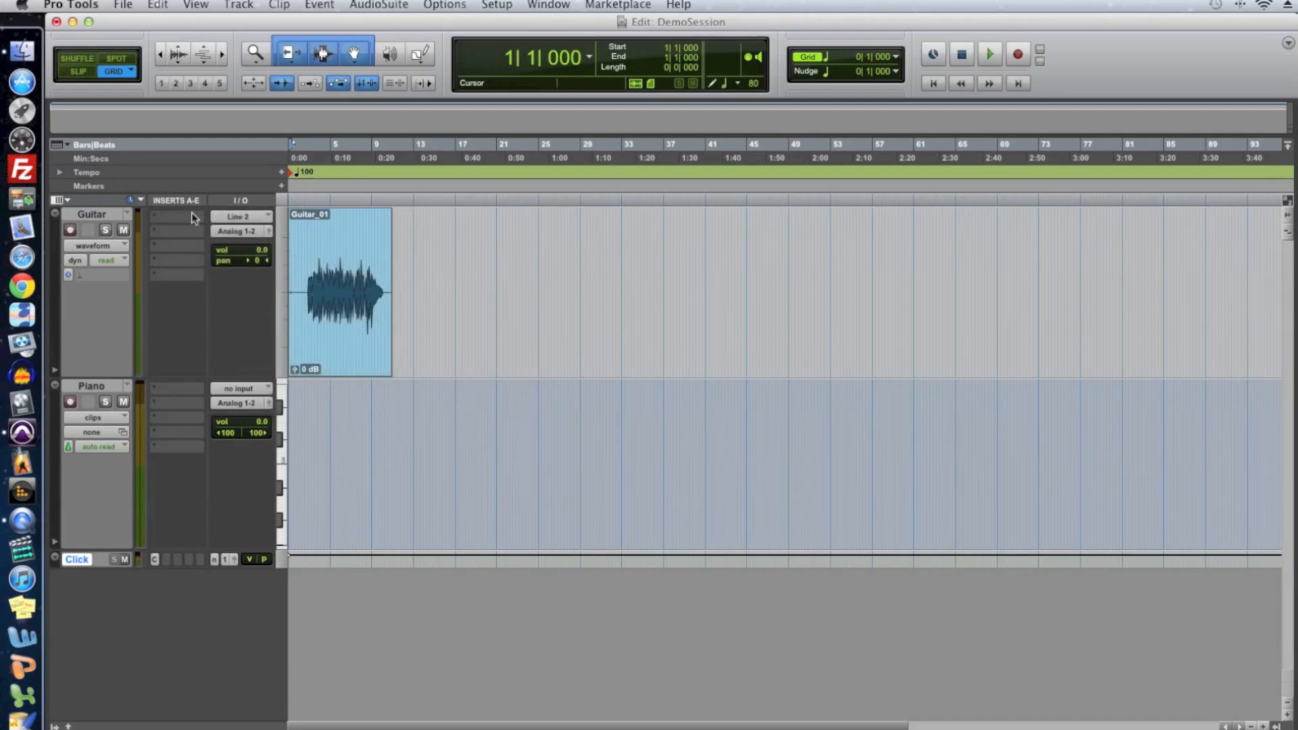
click(176, 216)
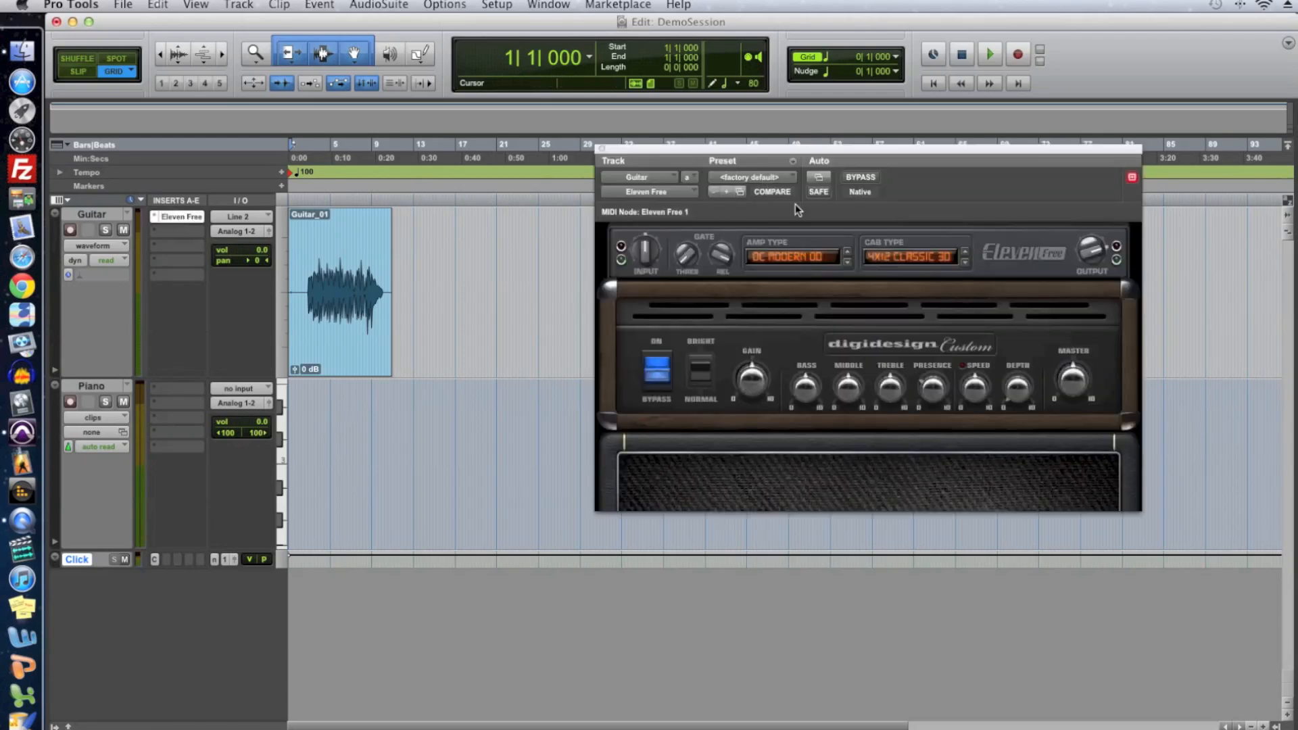
drag(799, 153, 766, 187)
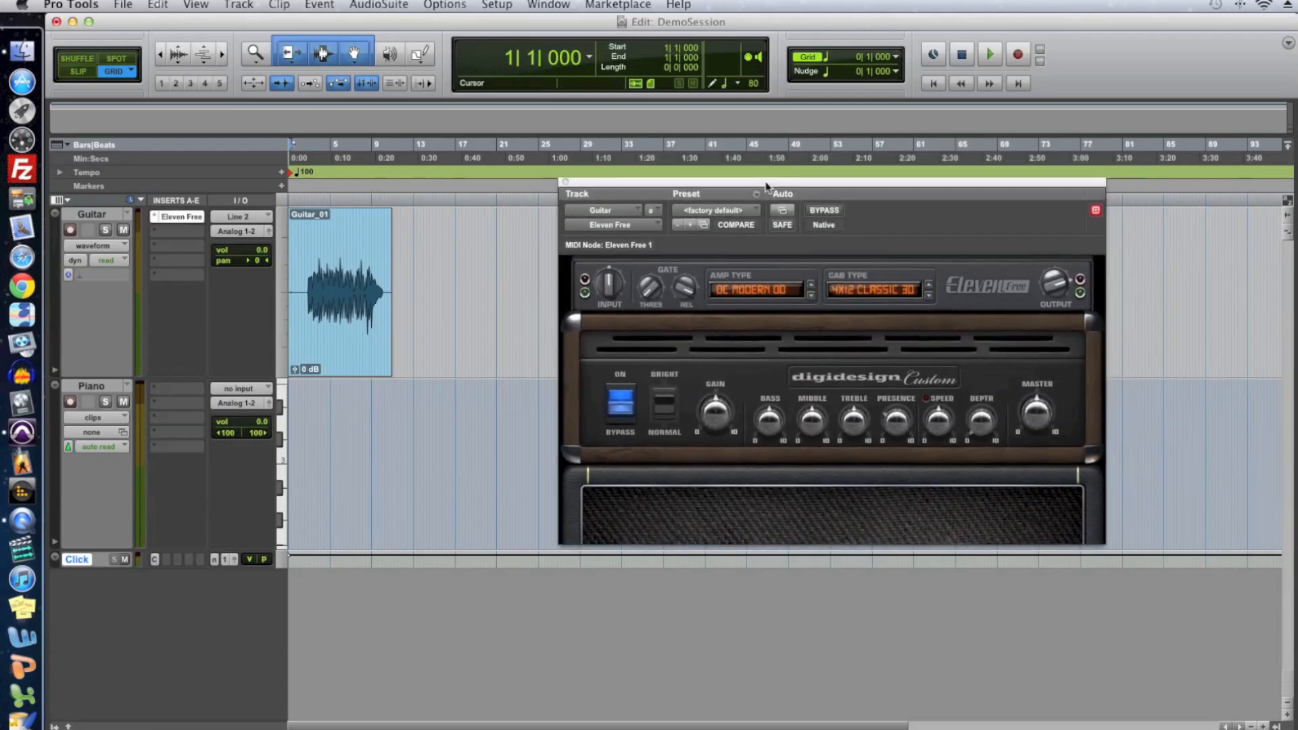
mouse_move(714, 282)
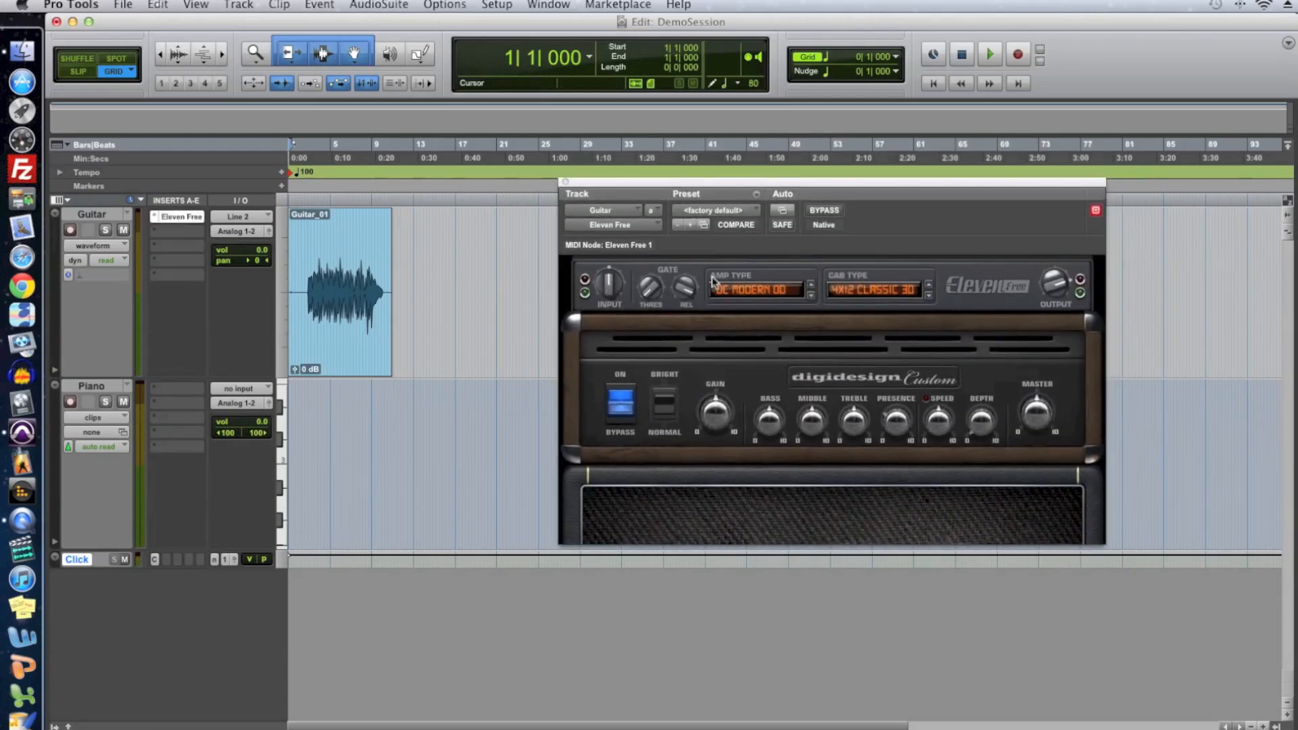
mouse_move(786, 308)
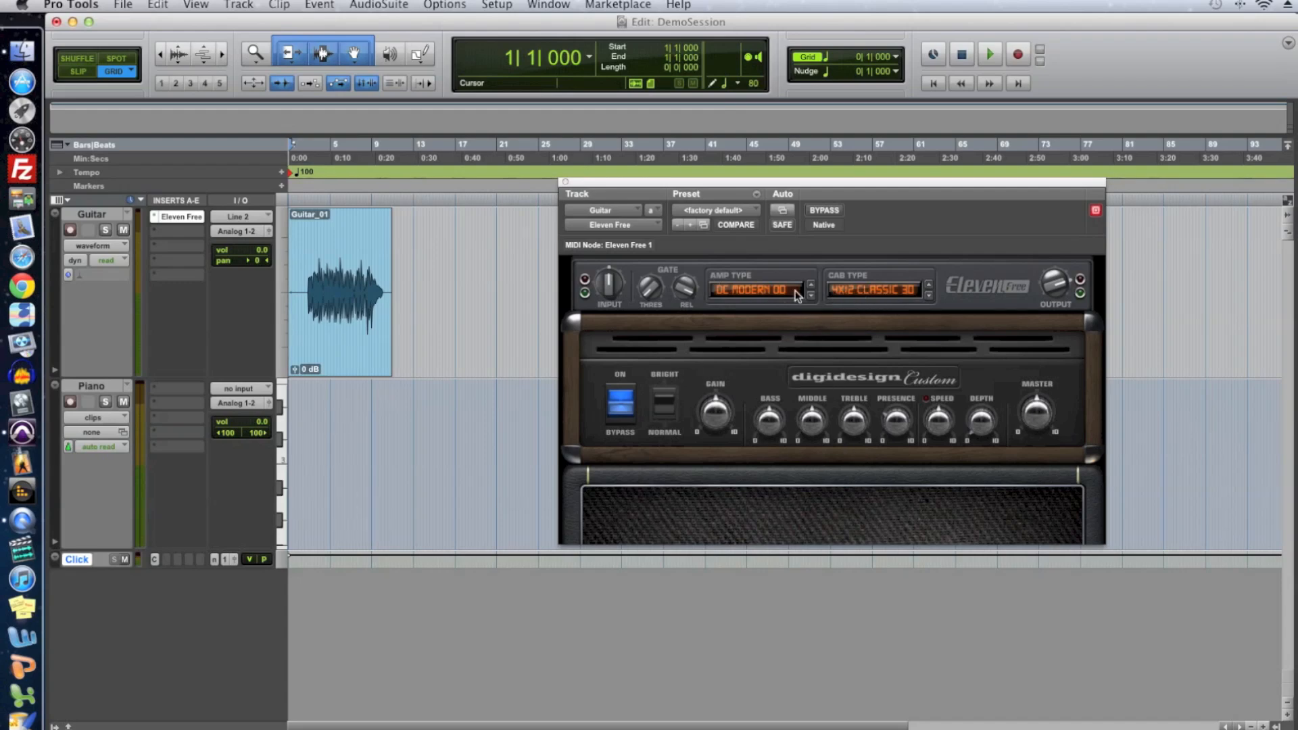
Choose a different amp model in Eleven Free's Amp Type list.
click(757, 290)
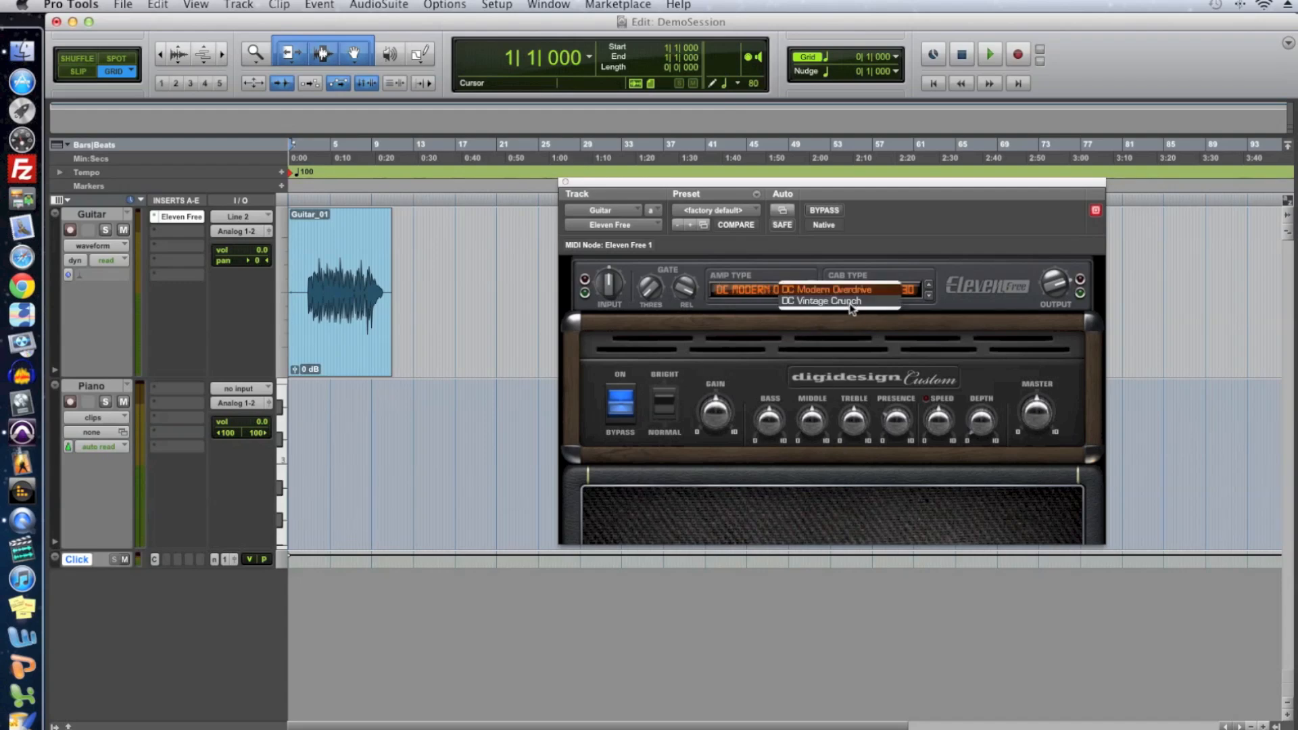
click(822, 300)
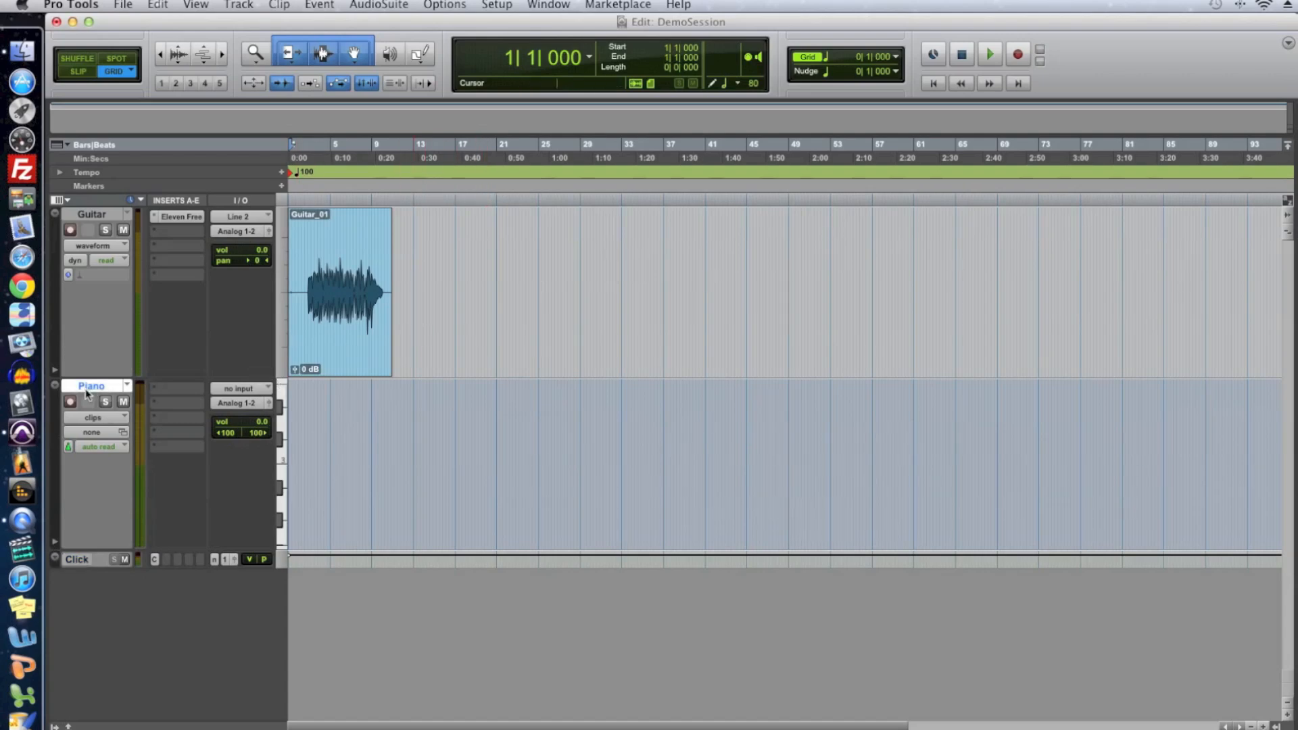
mouse_move(173, 392)
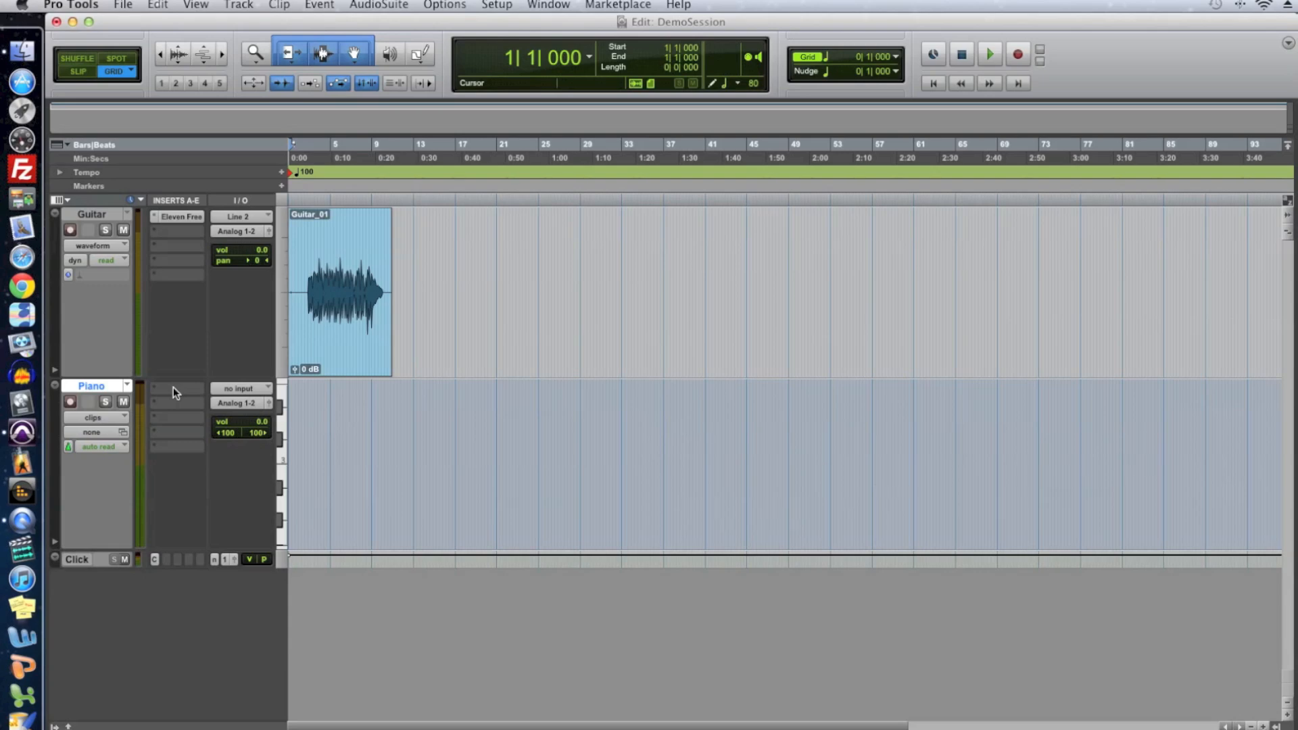
mouse_move(175, 396)
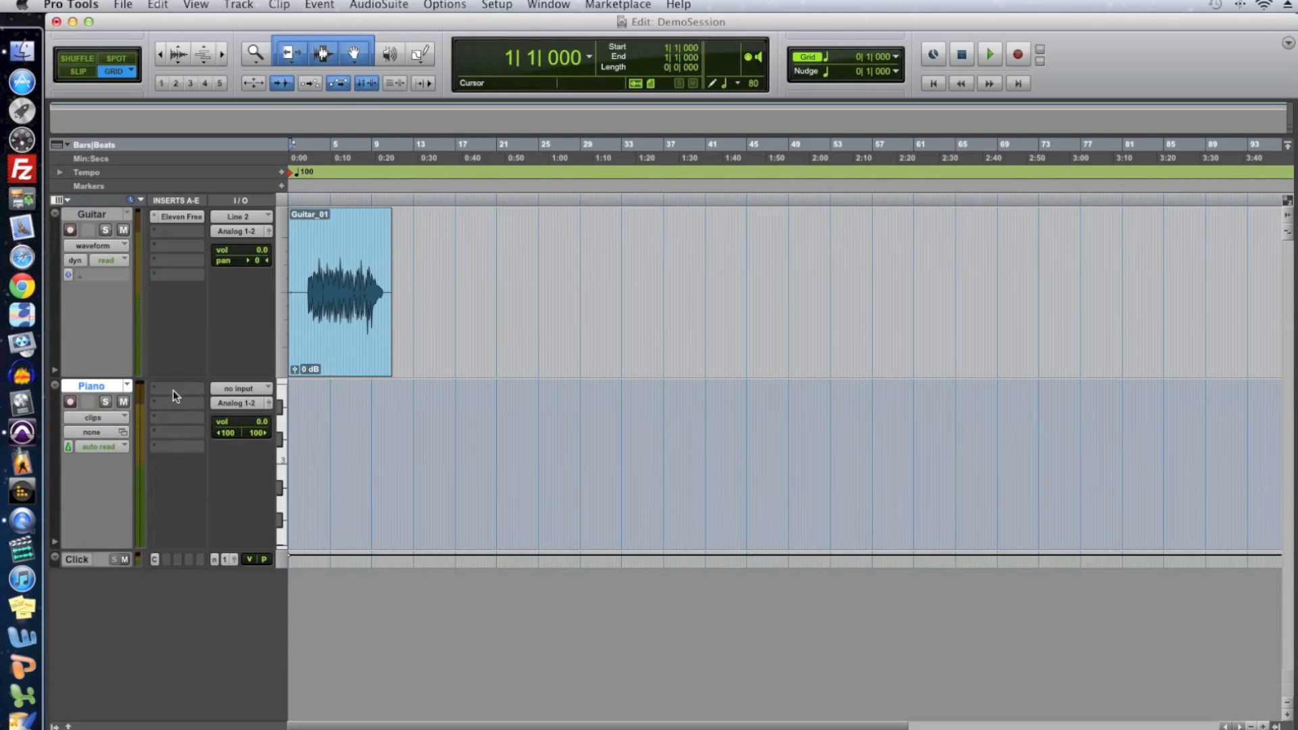
Insert the Mini Grand (stereo) instrument on the Piano track and close its window.
click(161, 387)
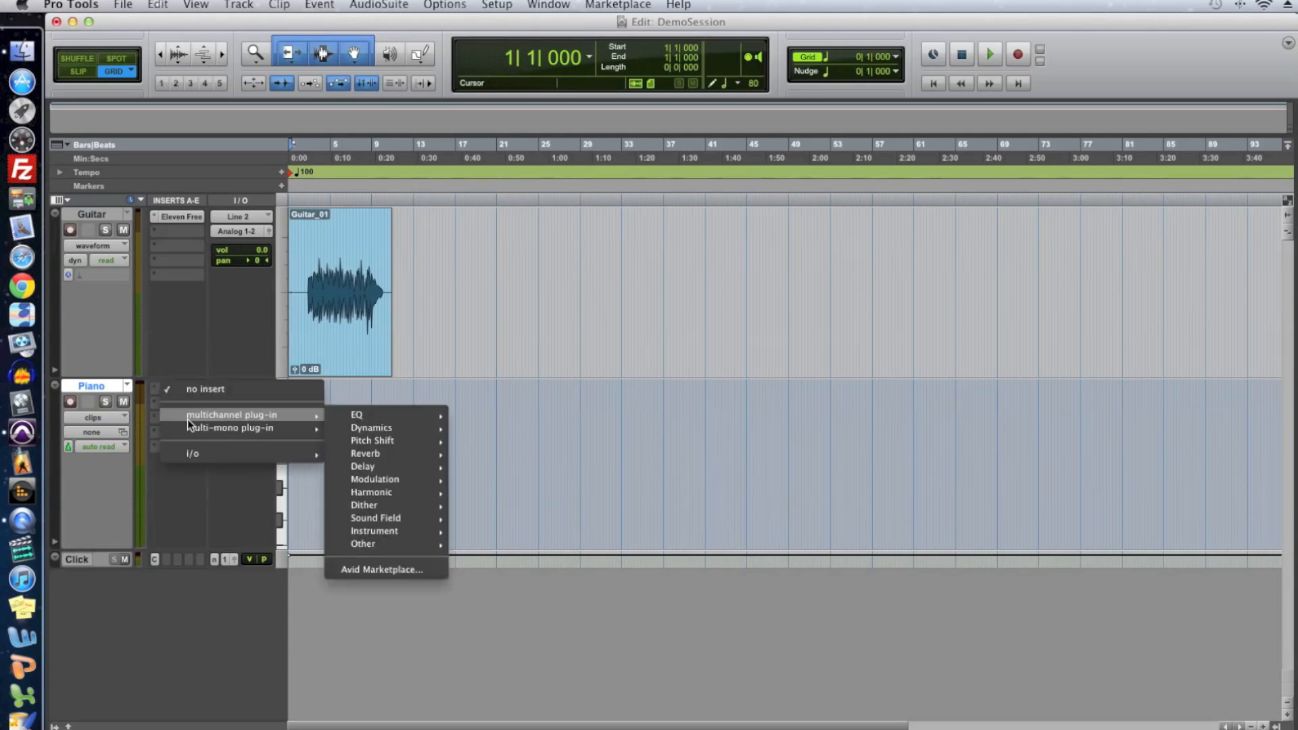
mouse_move(206, 422)
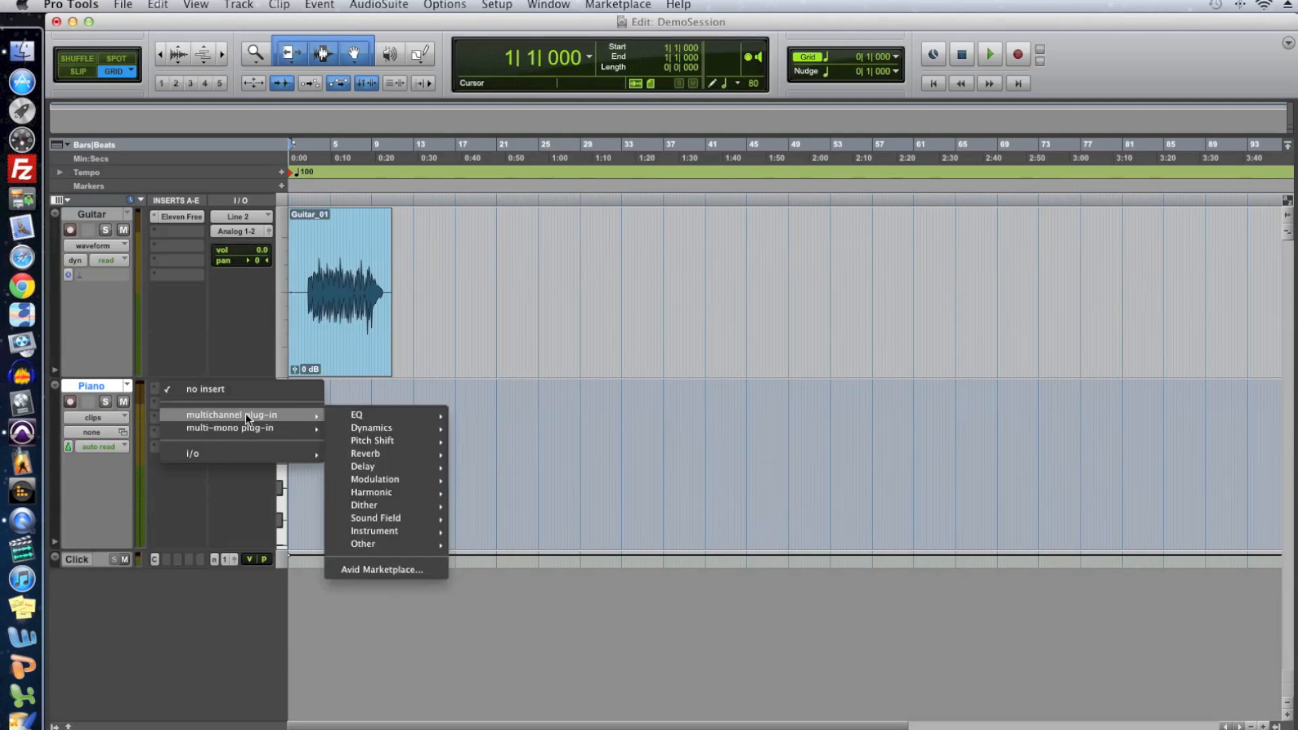
mouse_move(373, 530)
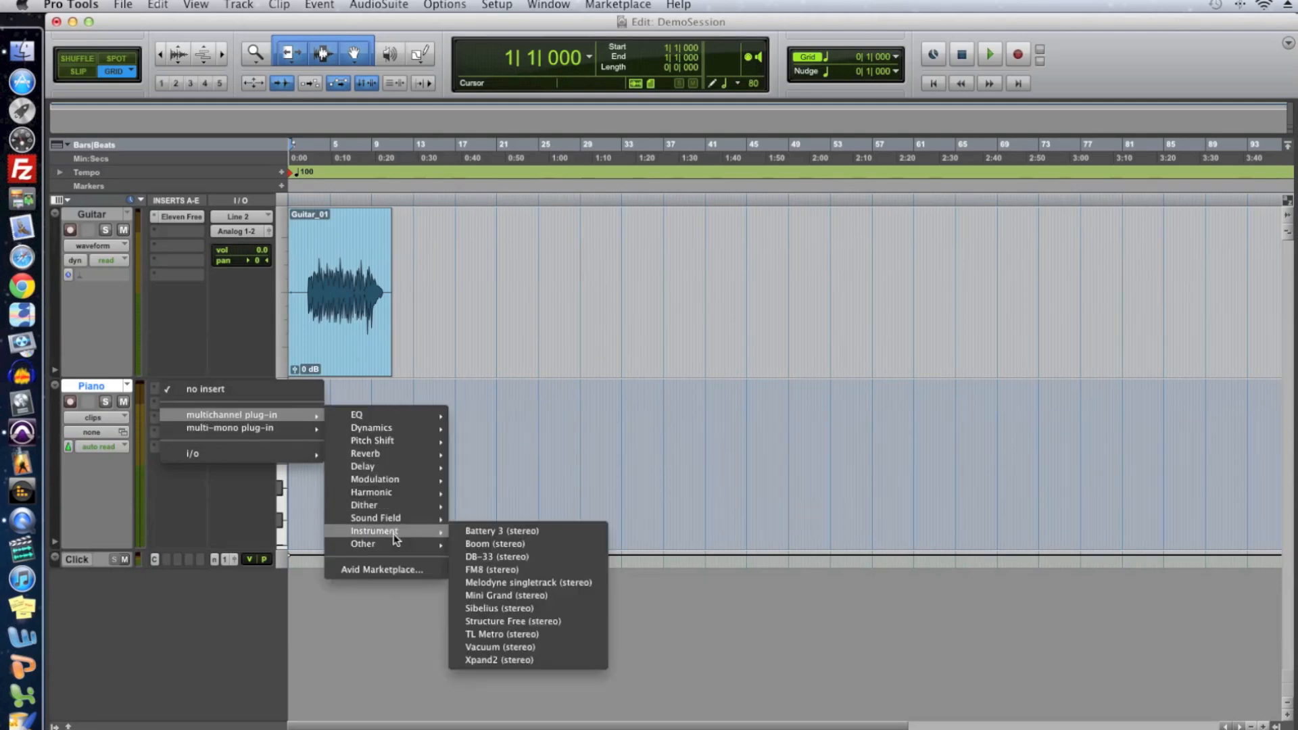
mouse_move(533, 669)
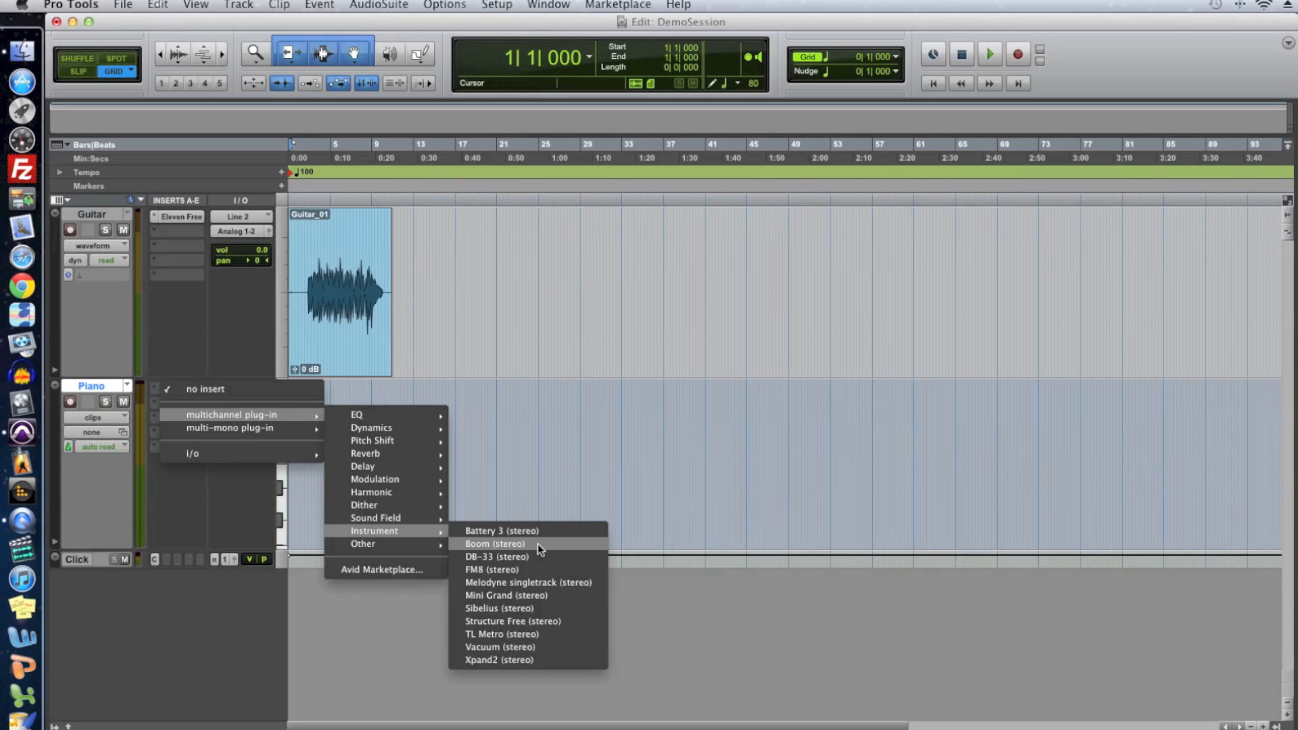
click(495, 544)
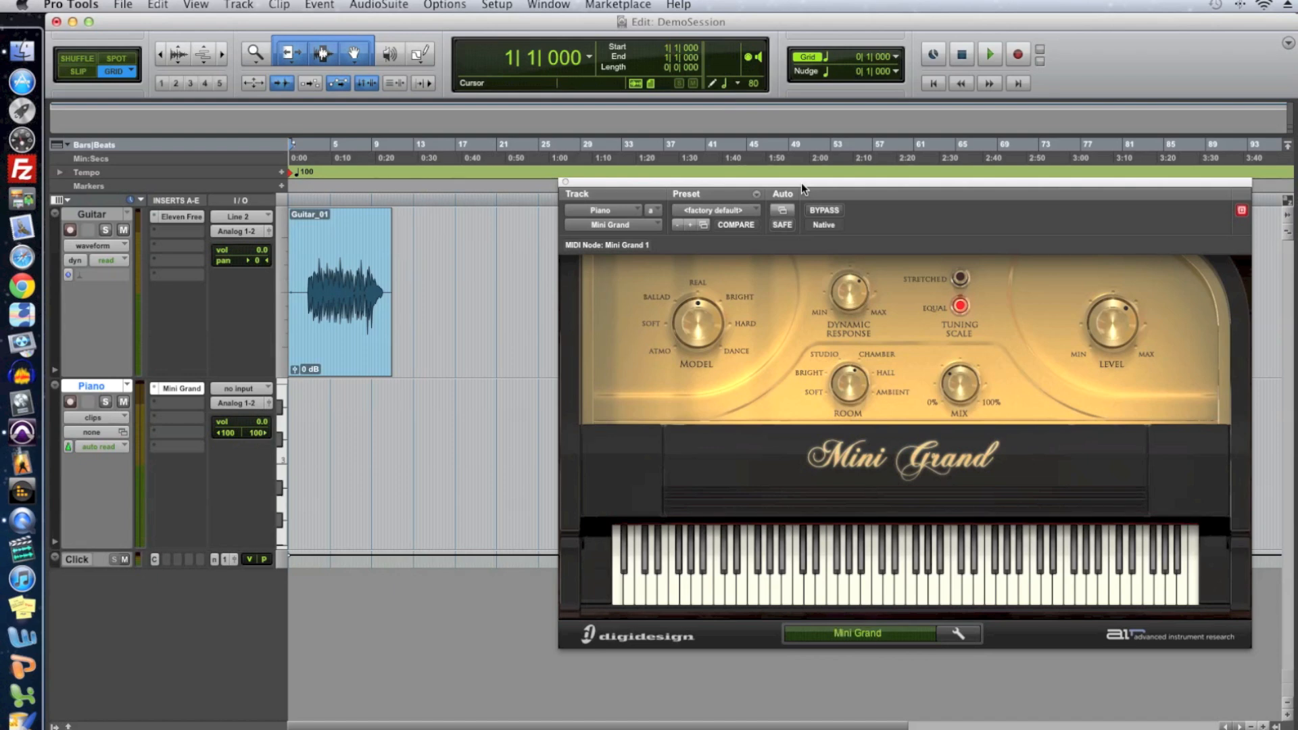
click(418, 224)
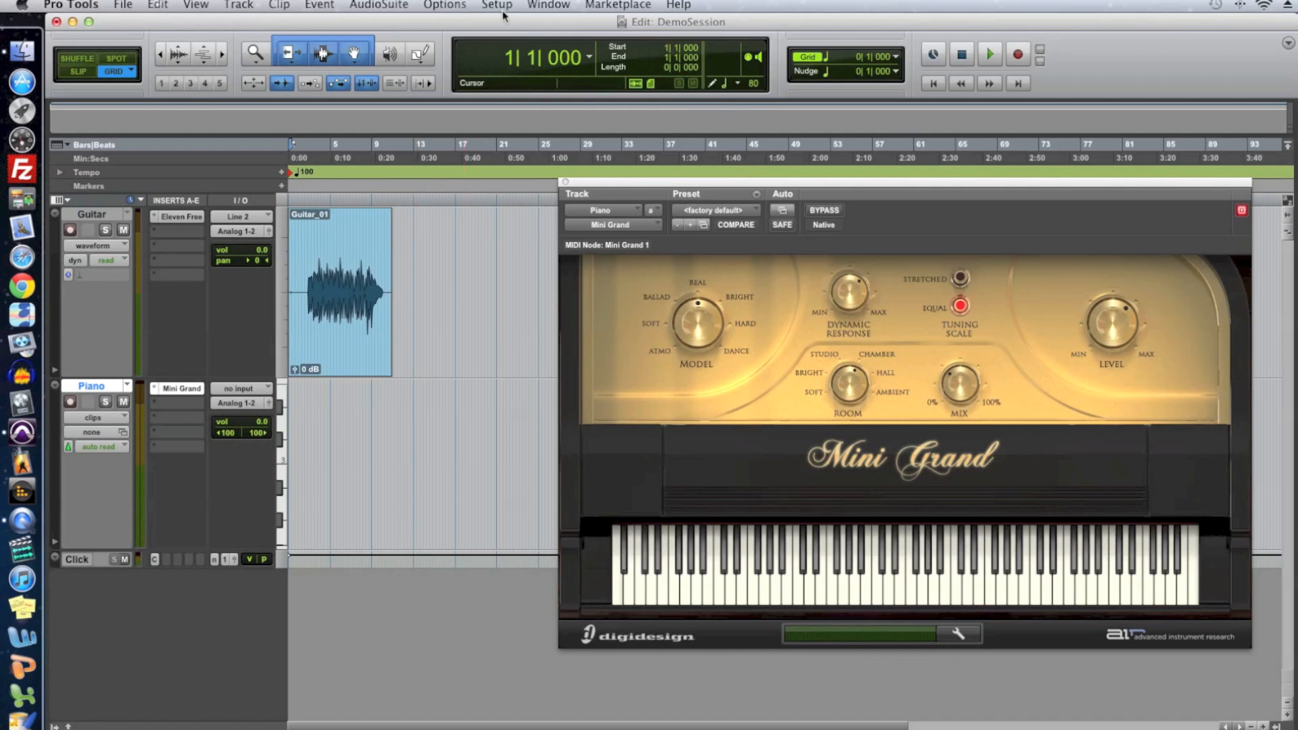
click(417, 304)
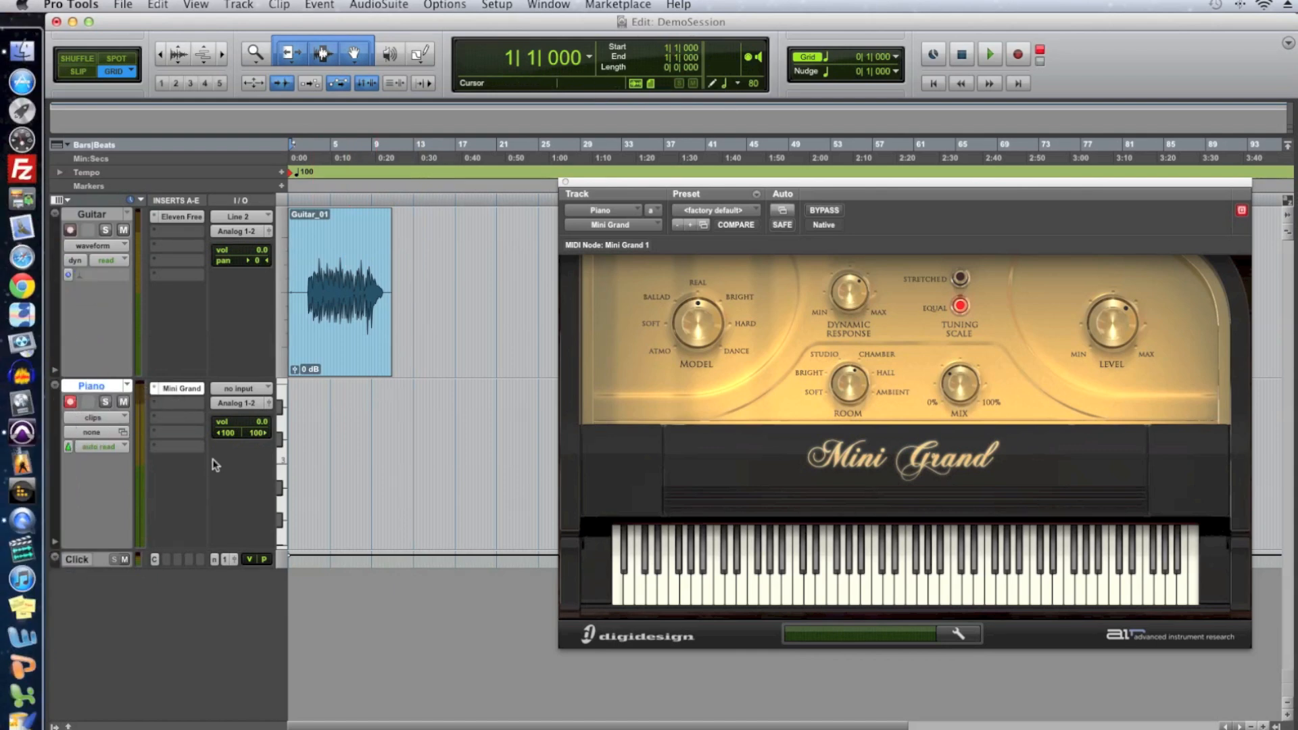
mouse_move(259, 471)
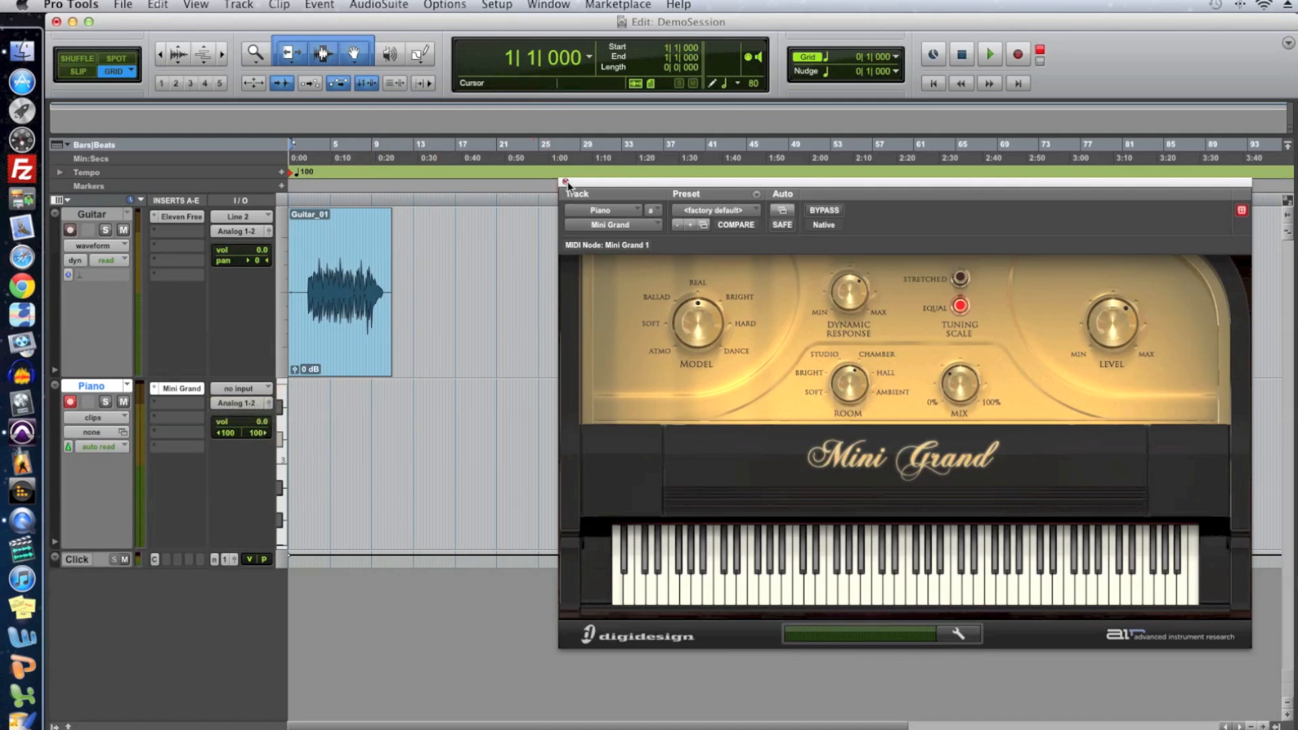
click(562, 182)
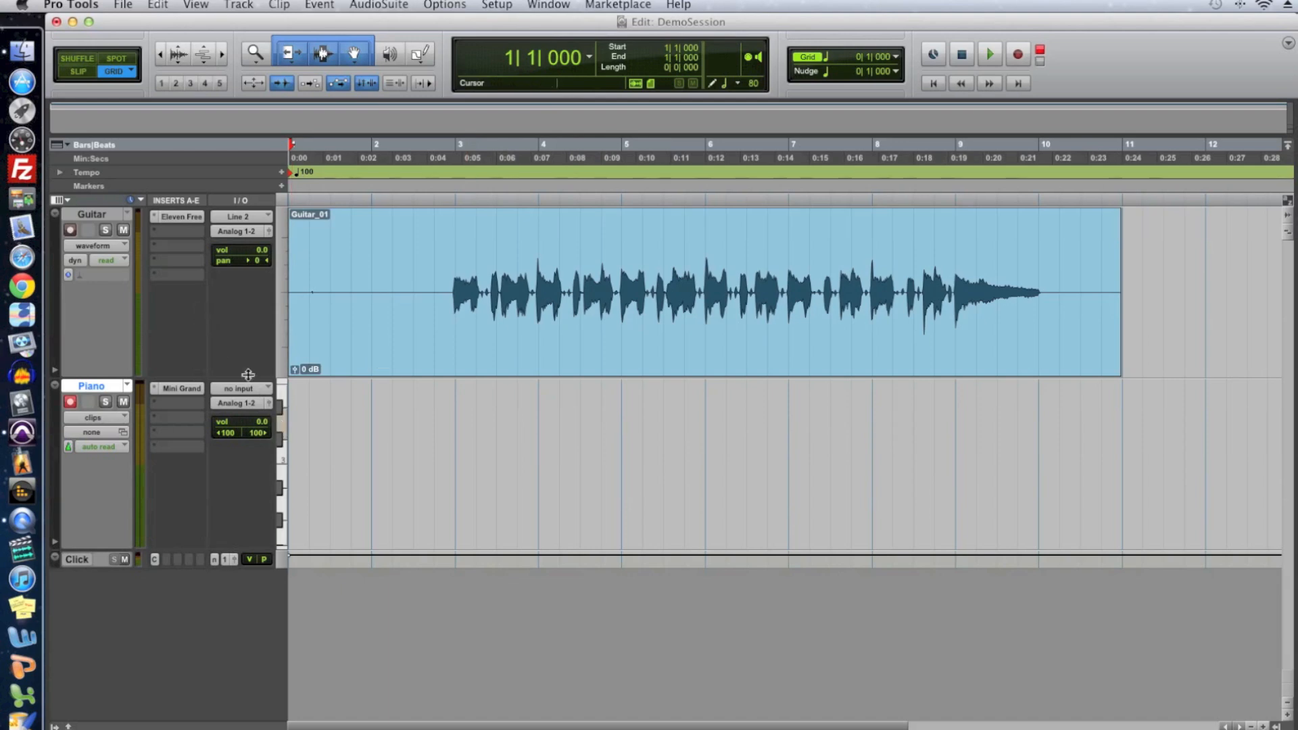
mouse_move(208, 300)
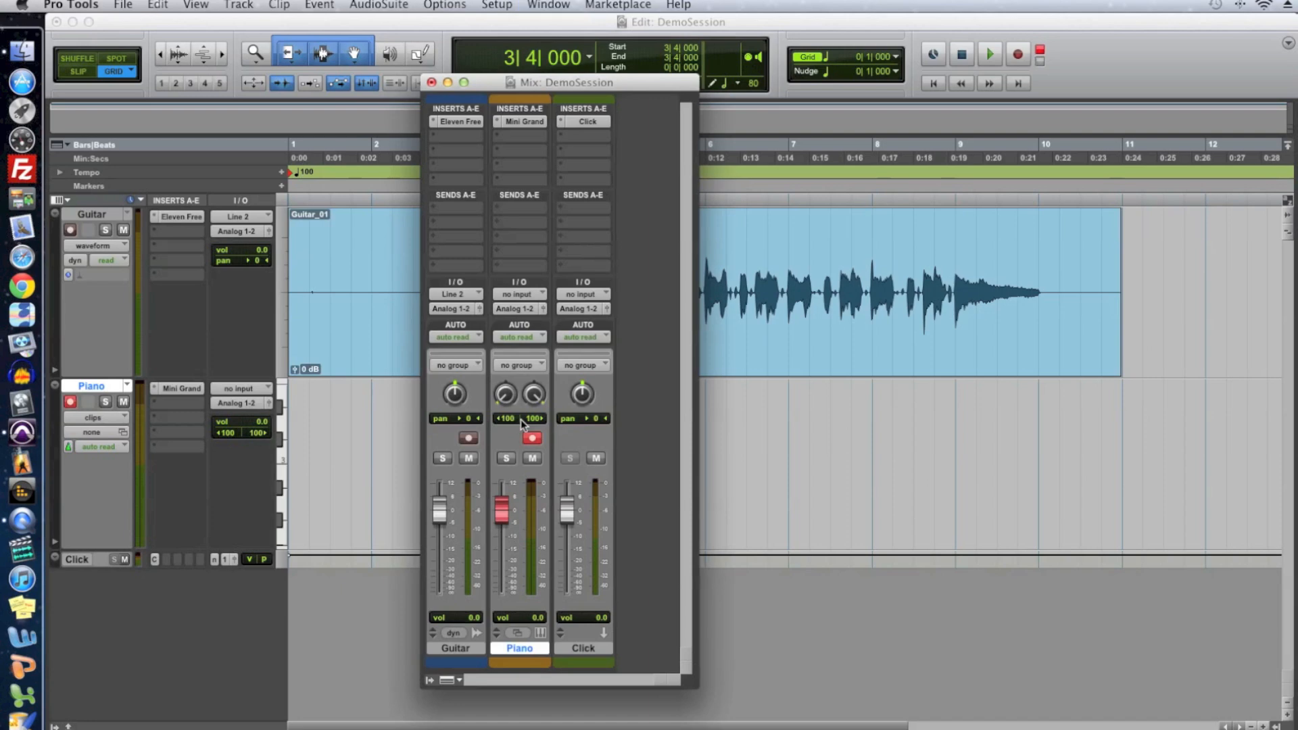
mouse_move(576, 530)
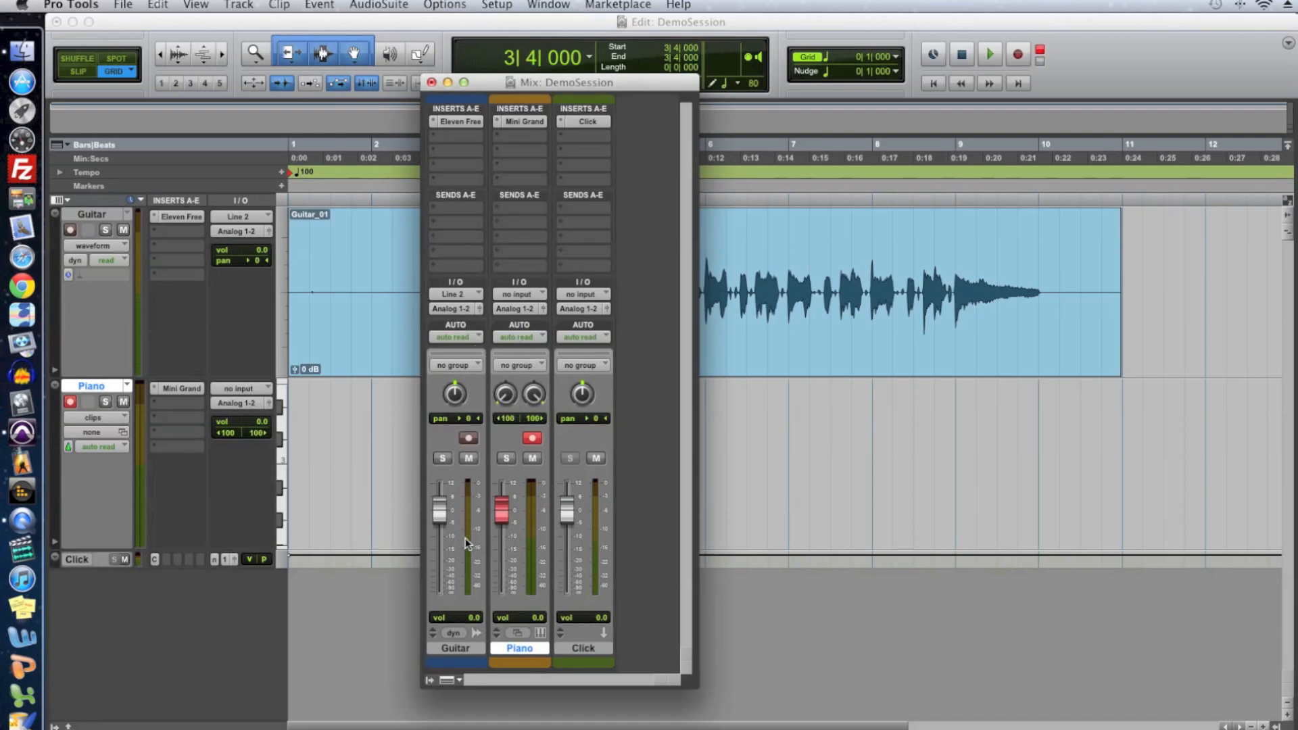
Lower the Guitar fader to -11.3 dB in the Mix window and return to the edit window.
drag(440, 510, 439, 553)
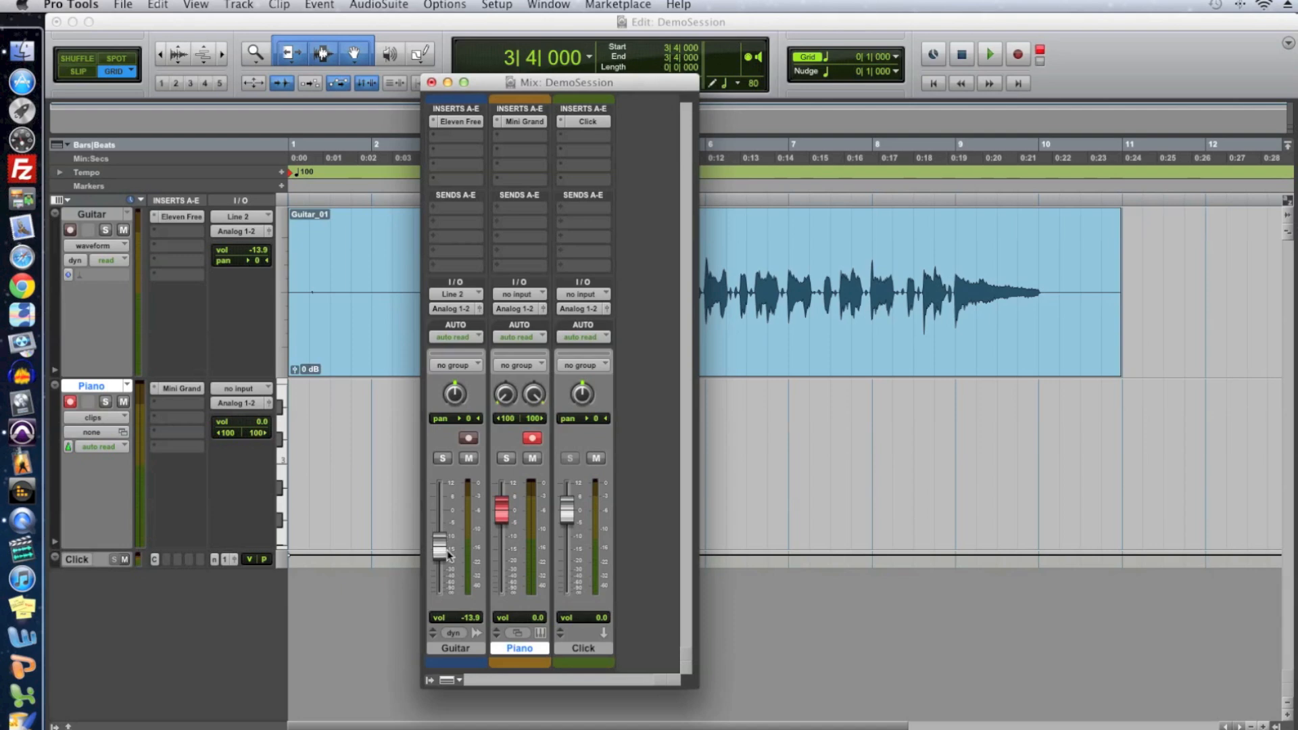
drag(438, 550, 438, 538)
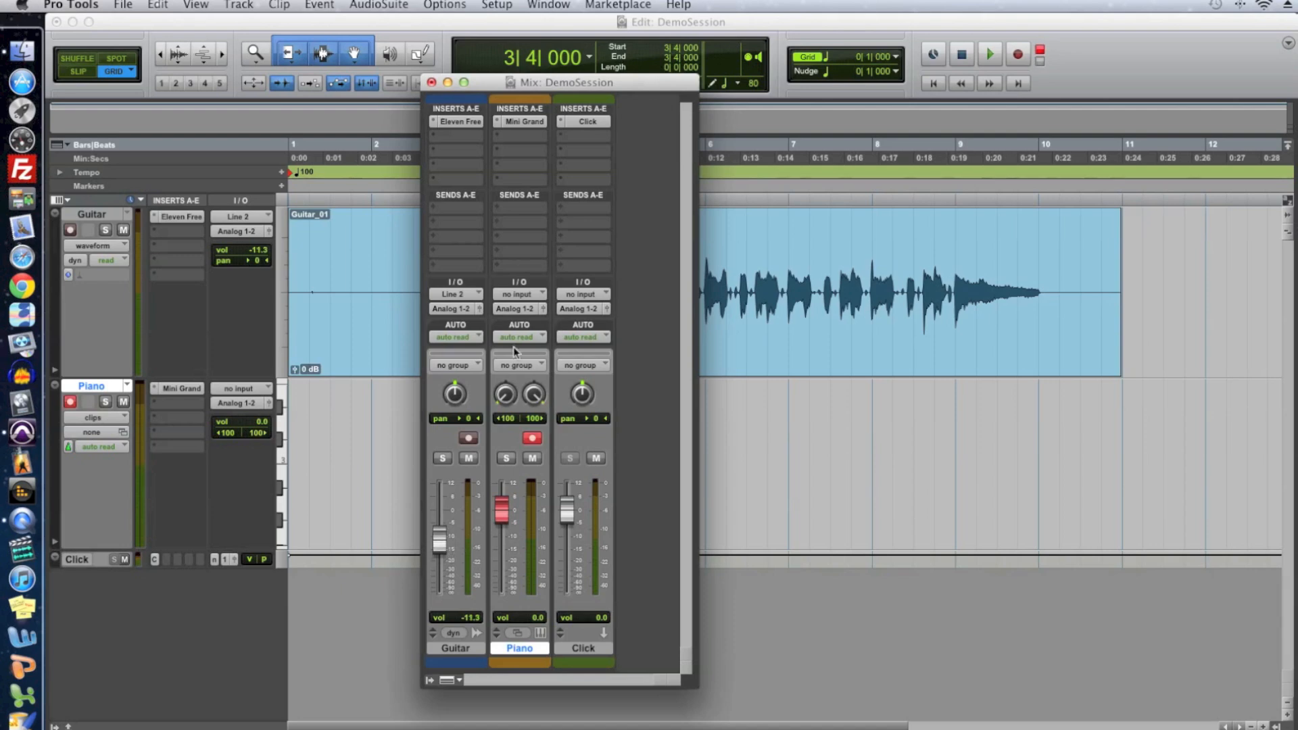
click(438, 81)
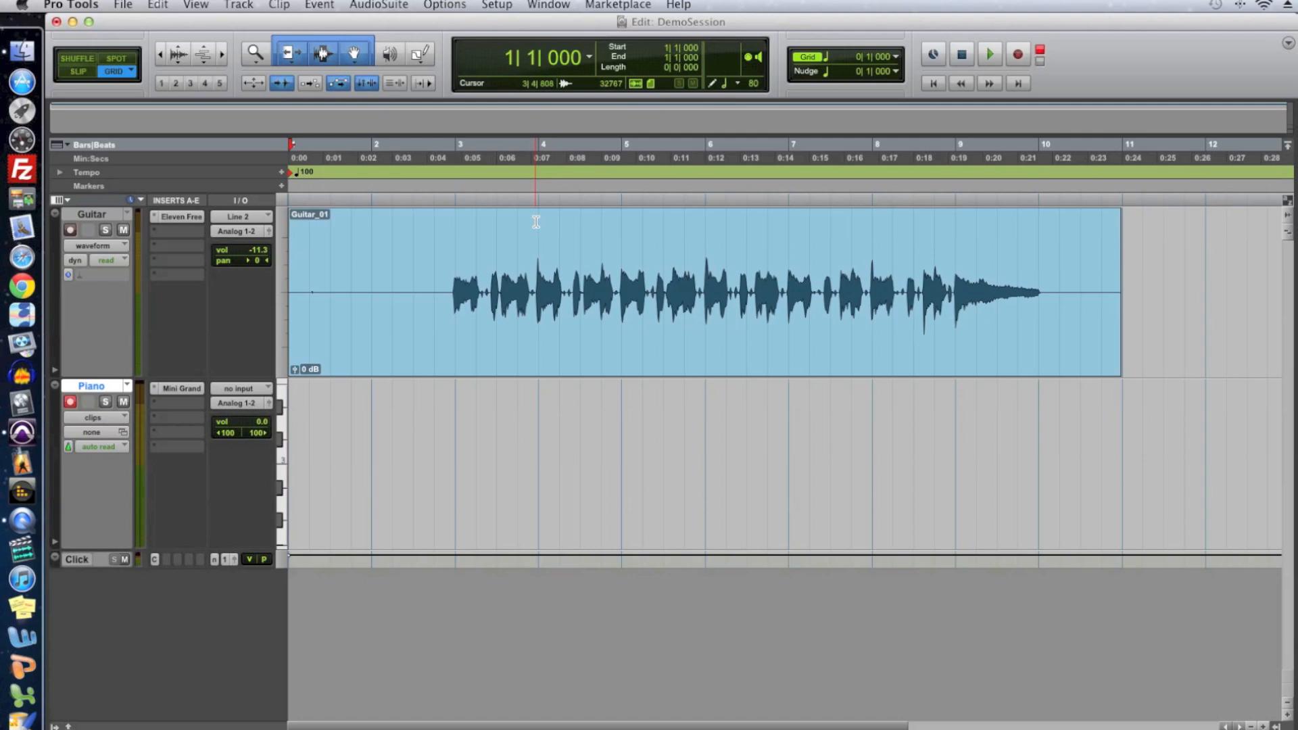
Record a piano take, dismiss the CPU overload alert, and remove the Piano-01 clip.
click(988, 53)
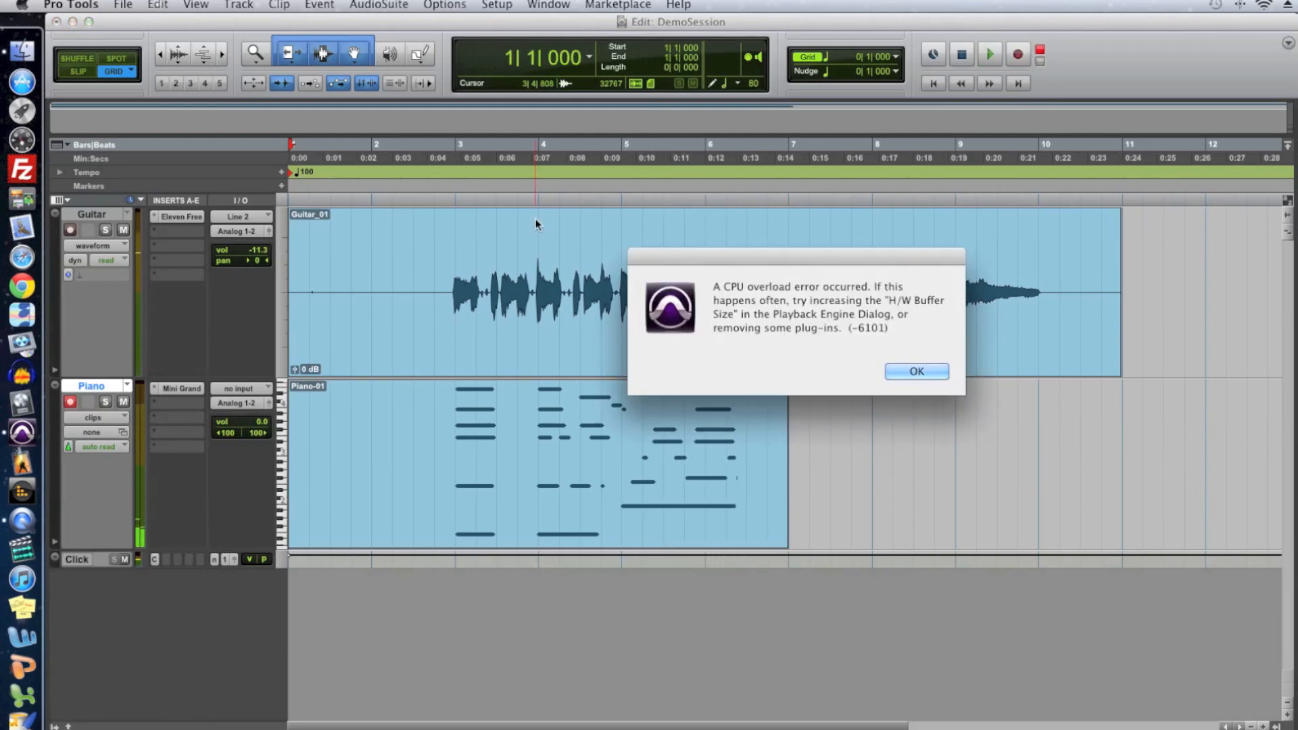
mouse_move(898, 365)
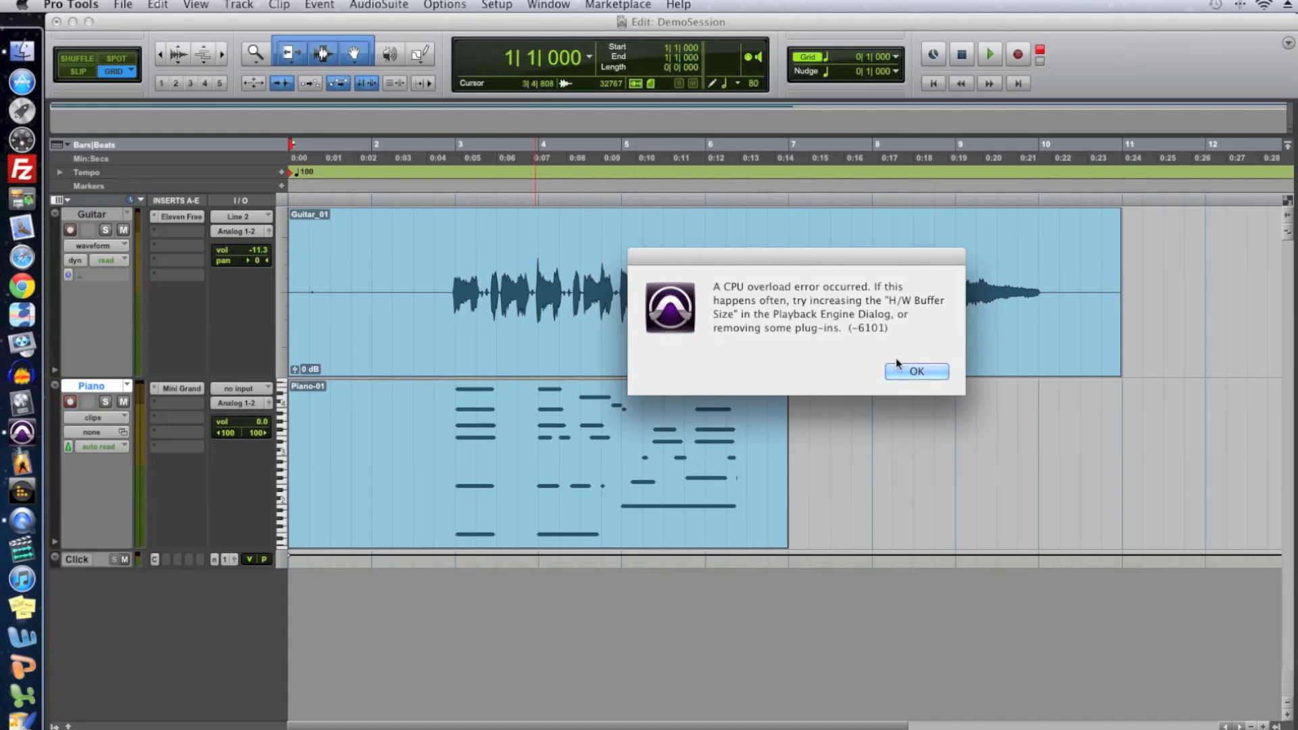
click(917, 371)
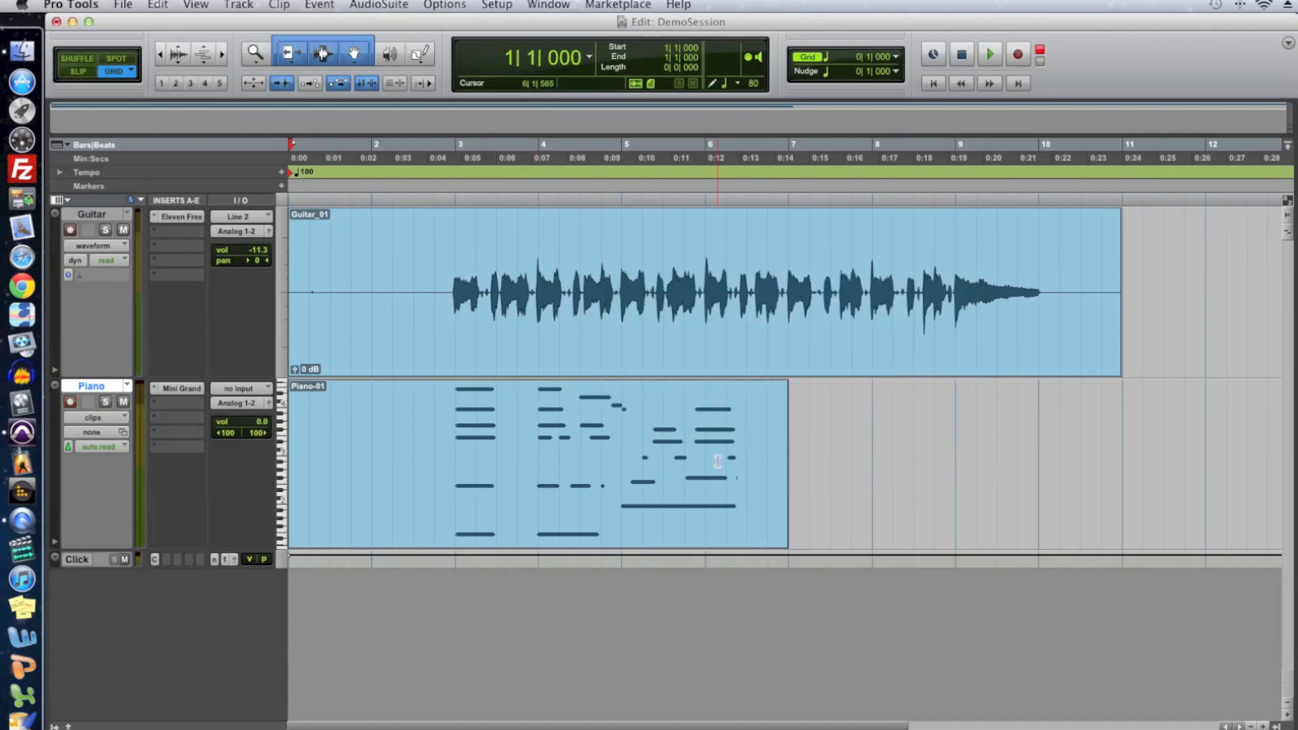
click(739, 520)
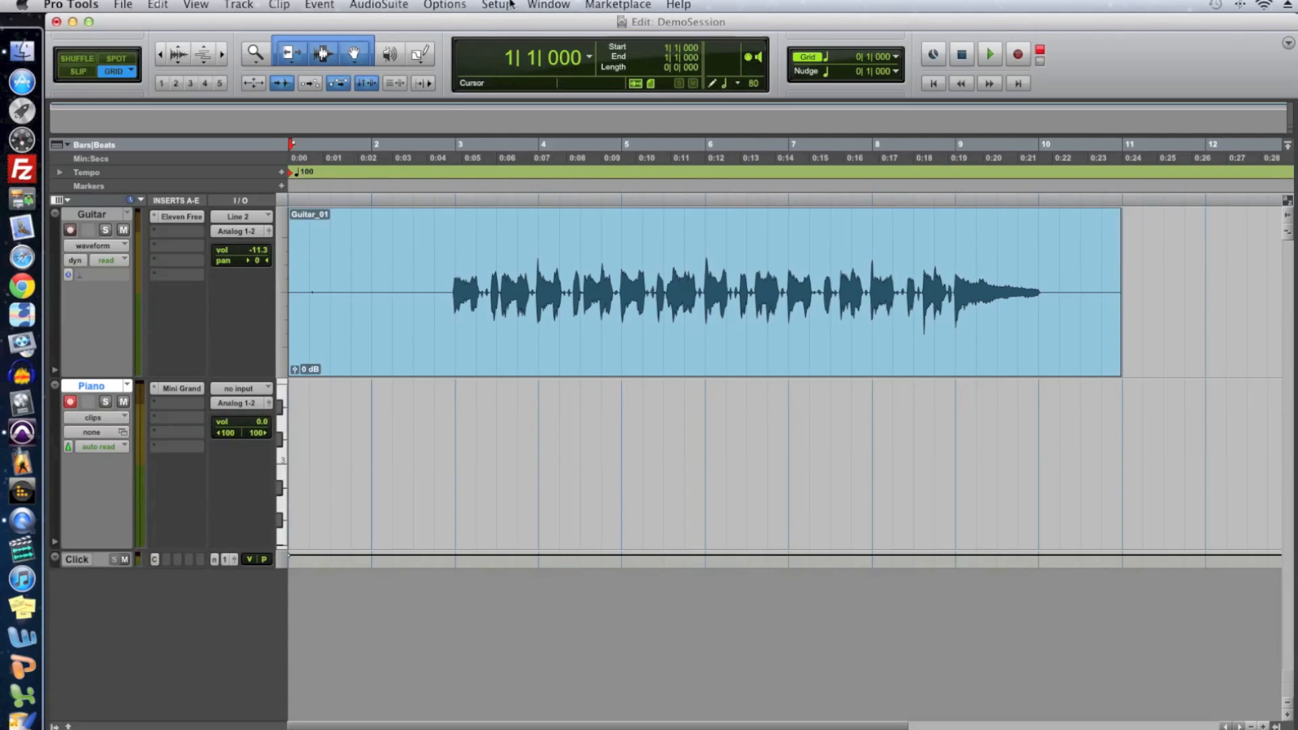
Set the Playback Engine H/W Buffer Size to 128 samples and start recording Piano-02.
click(498, 4)
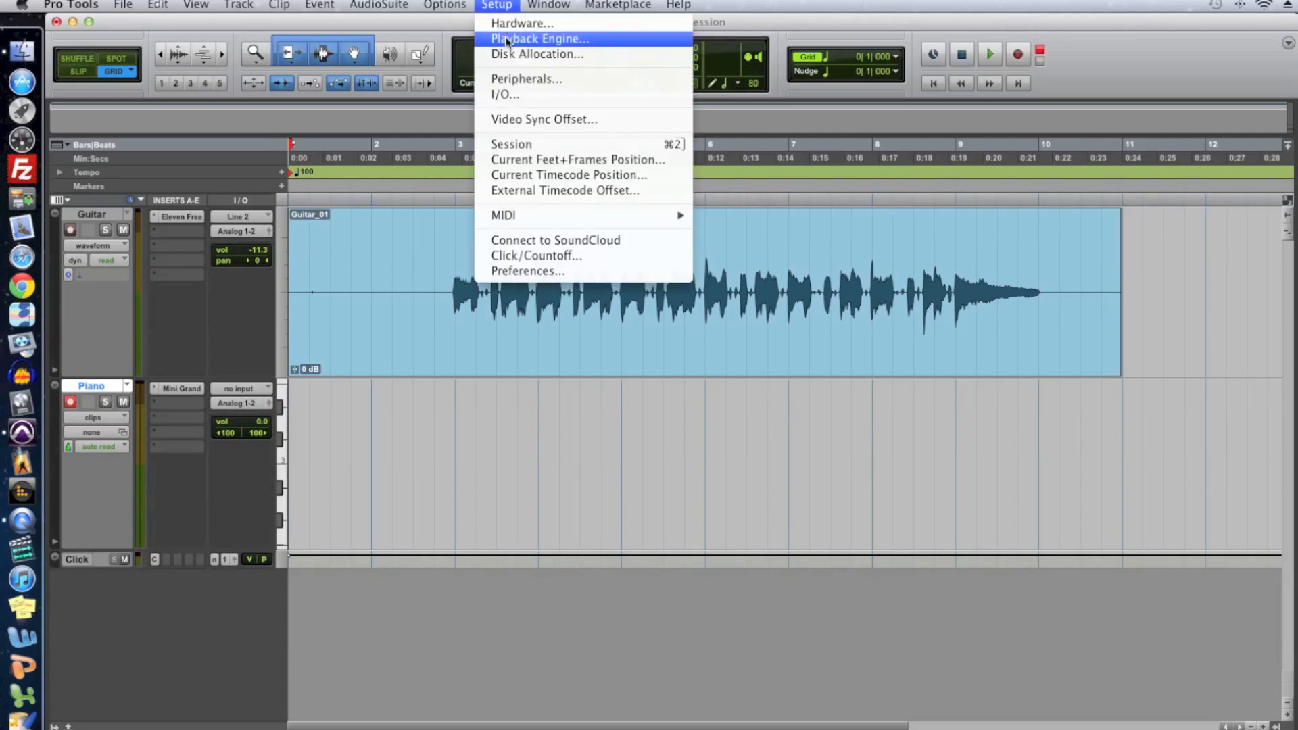
click(535, 38)
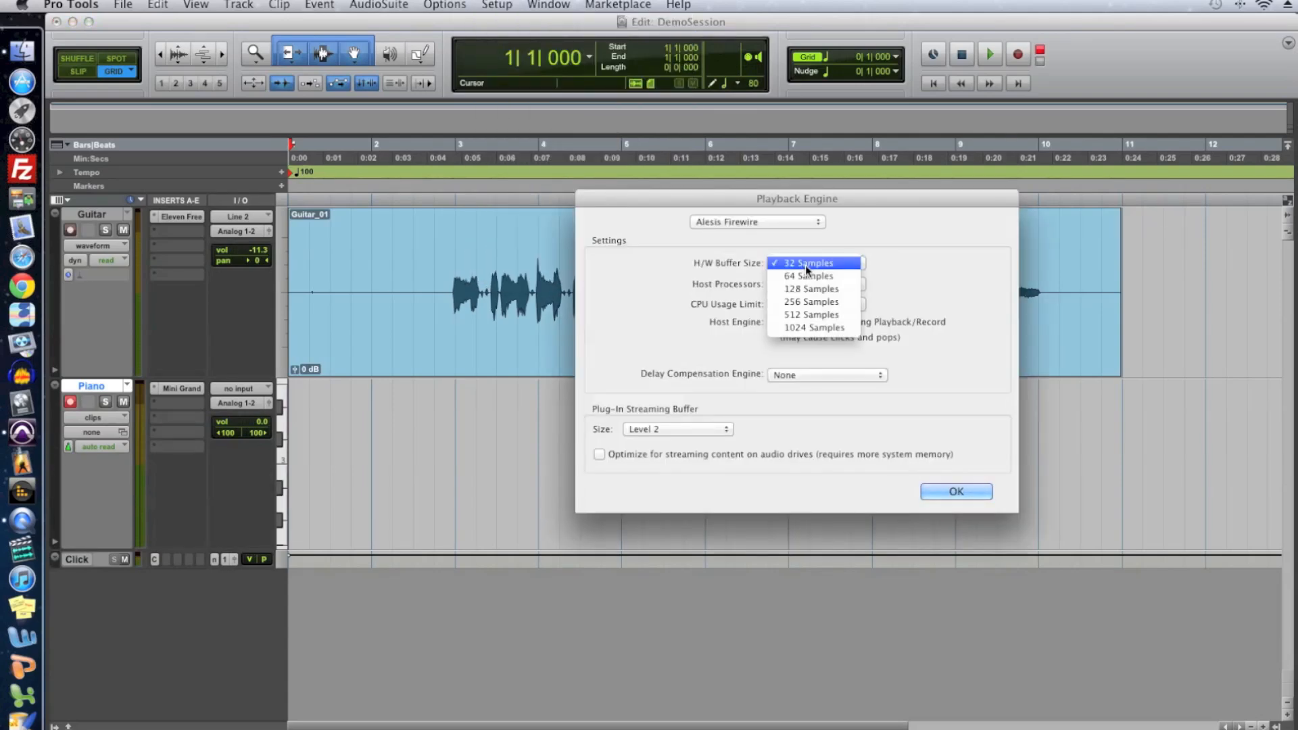
click(806, 263)
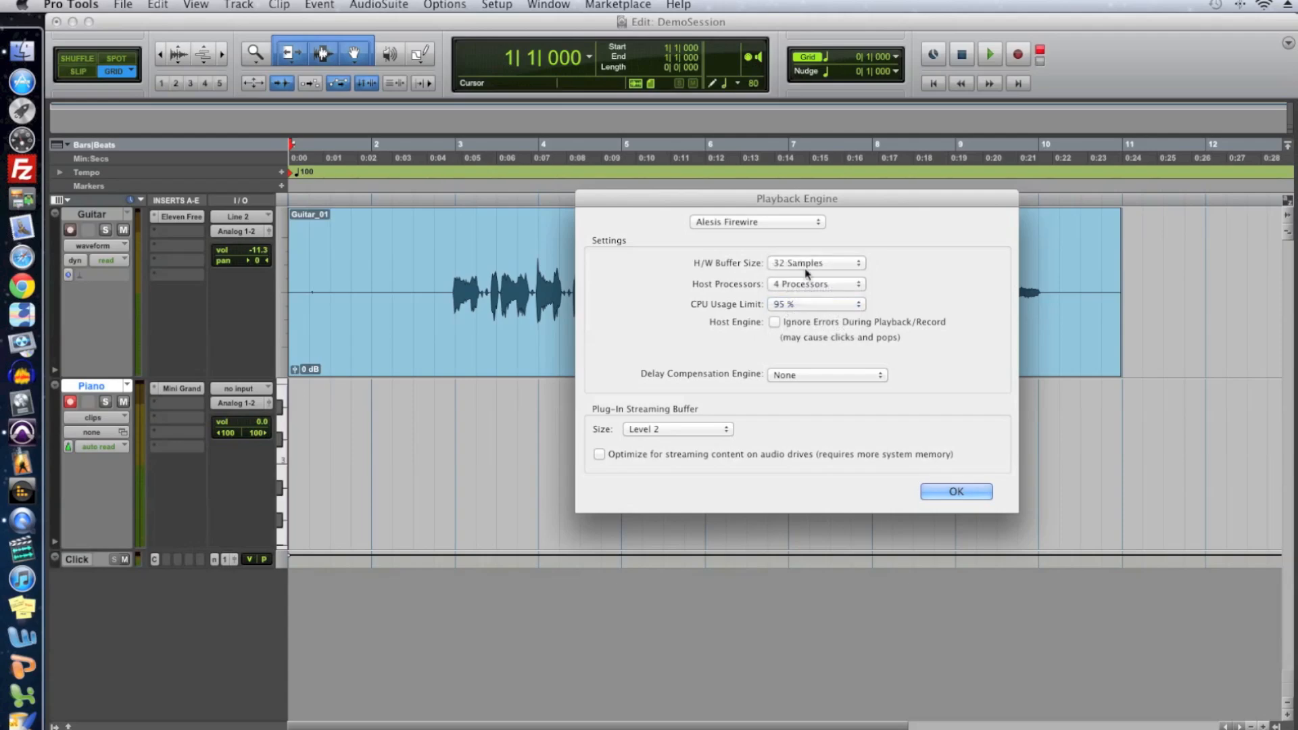
mouse_move(807, 260)
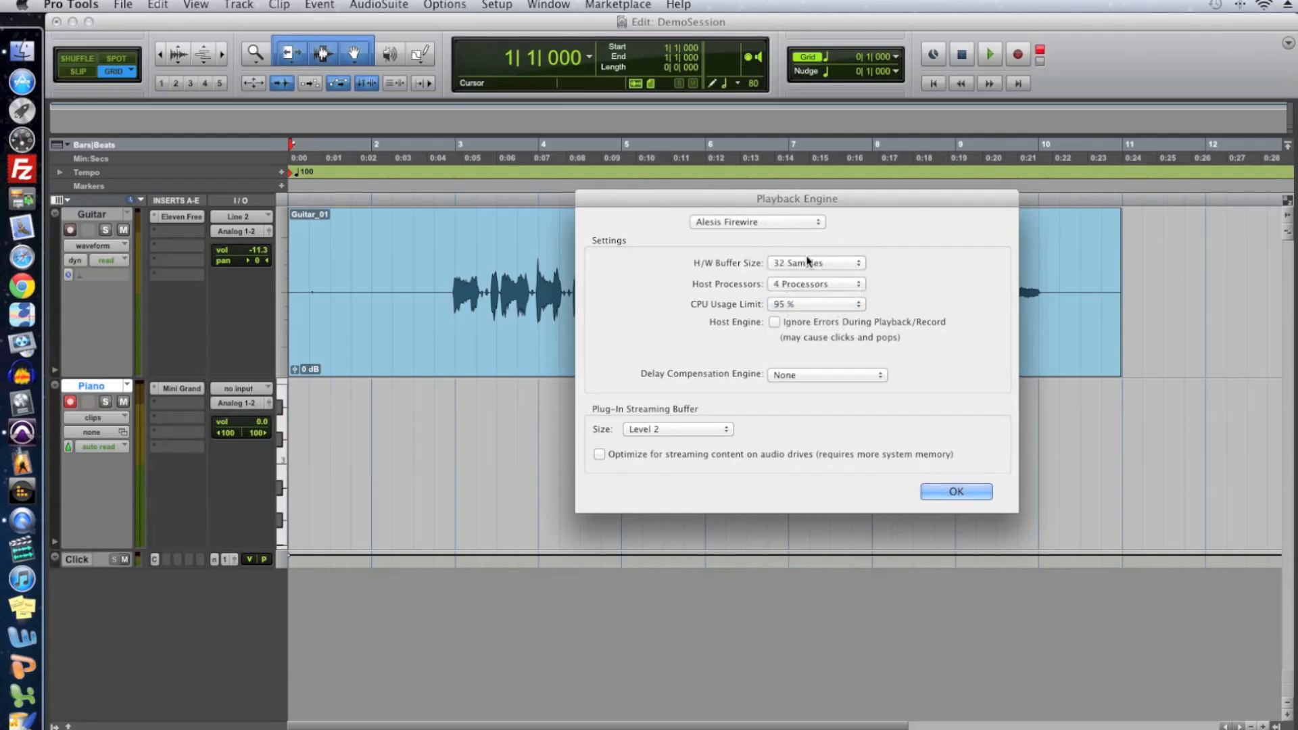
click(815, 263)
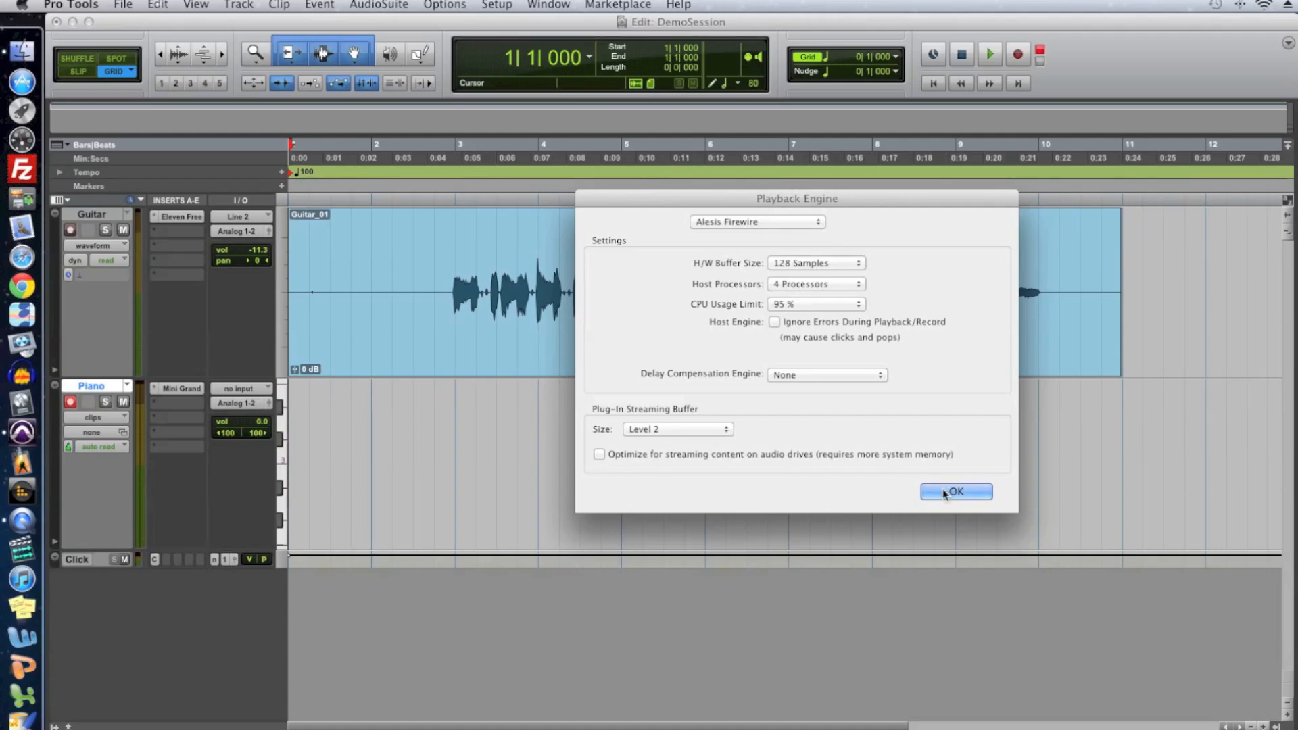
click(956, 493)
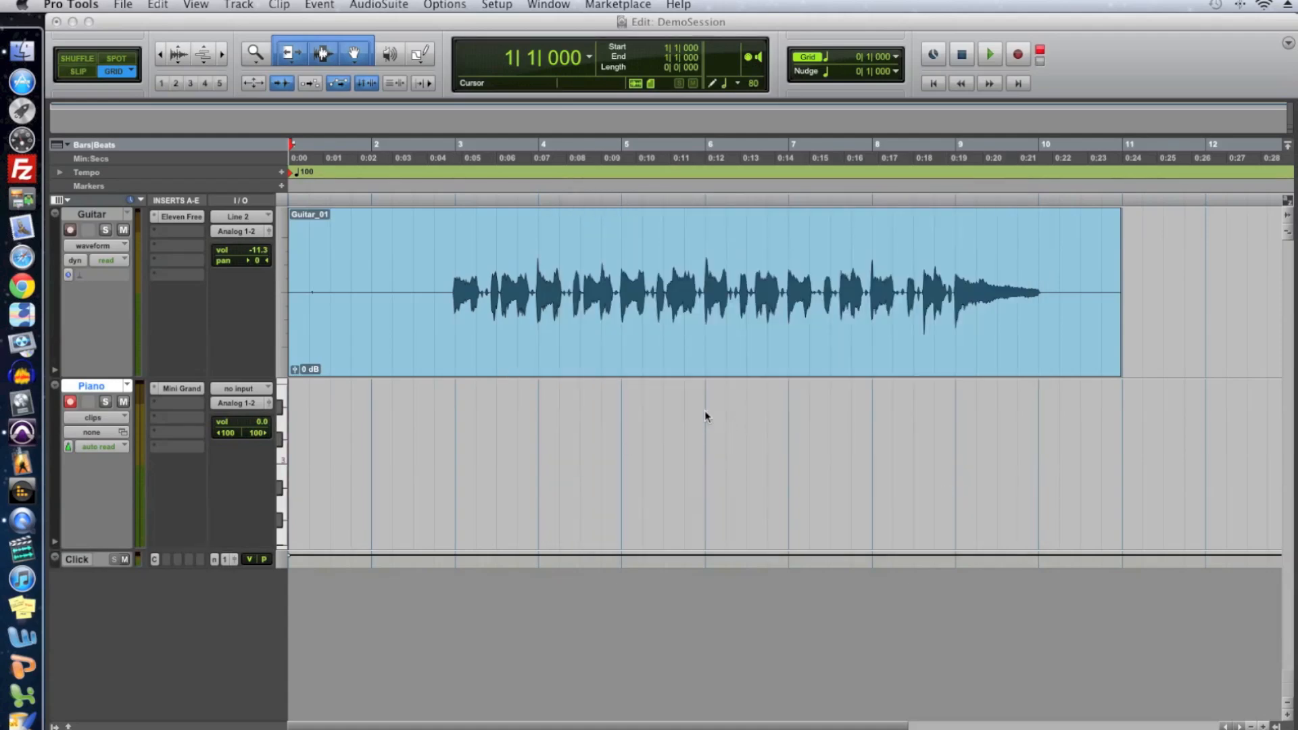
click(988, 53)
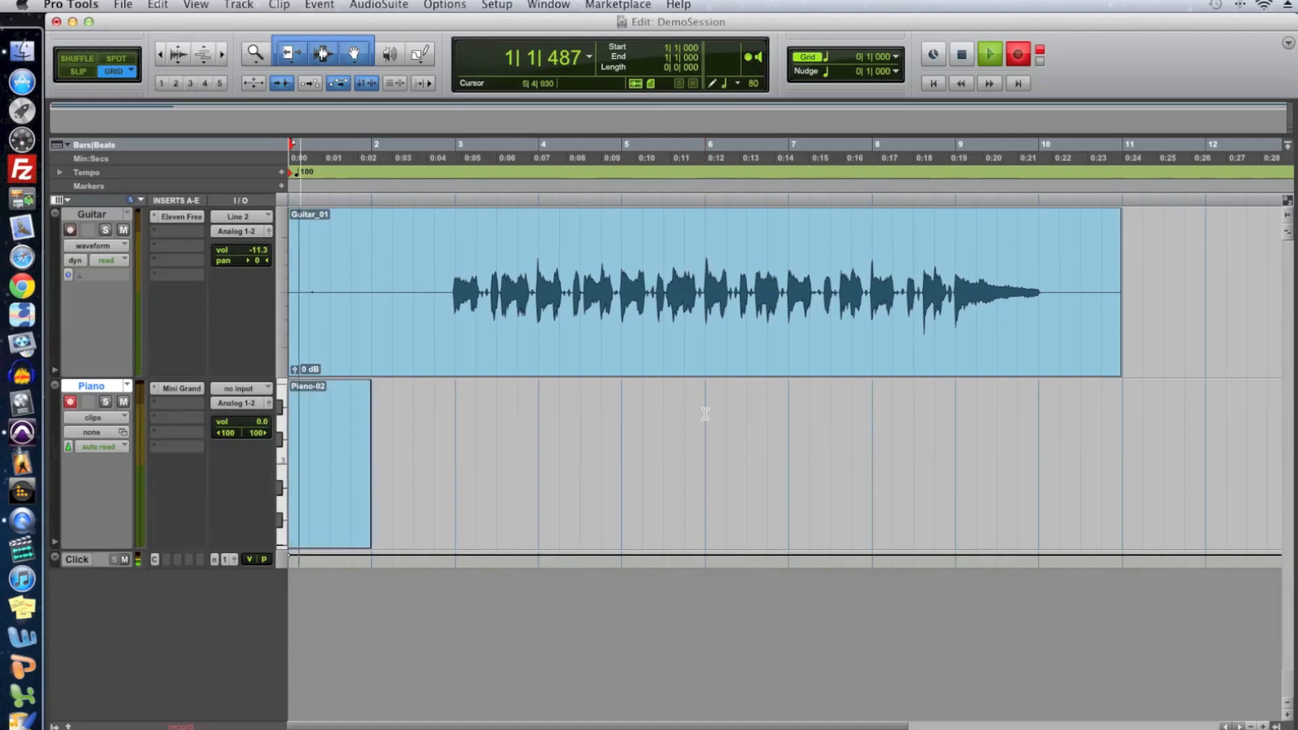